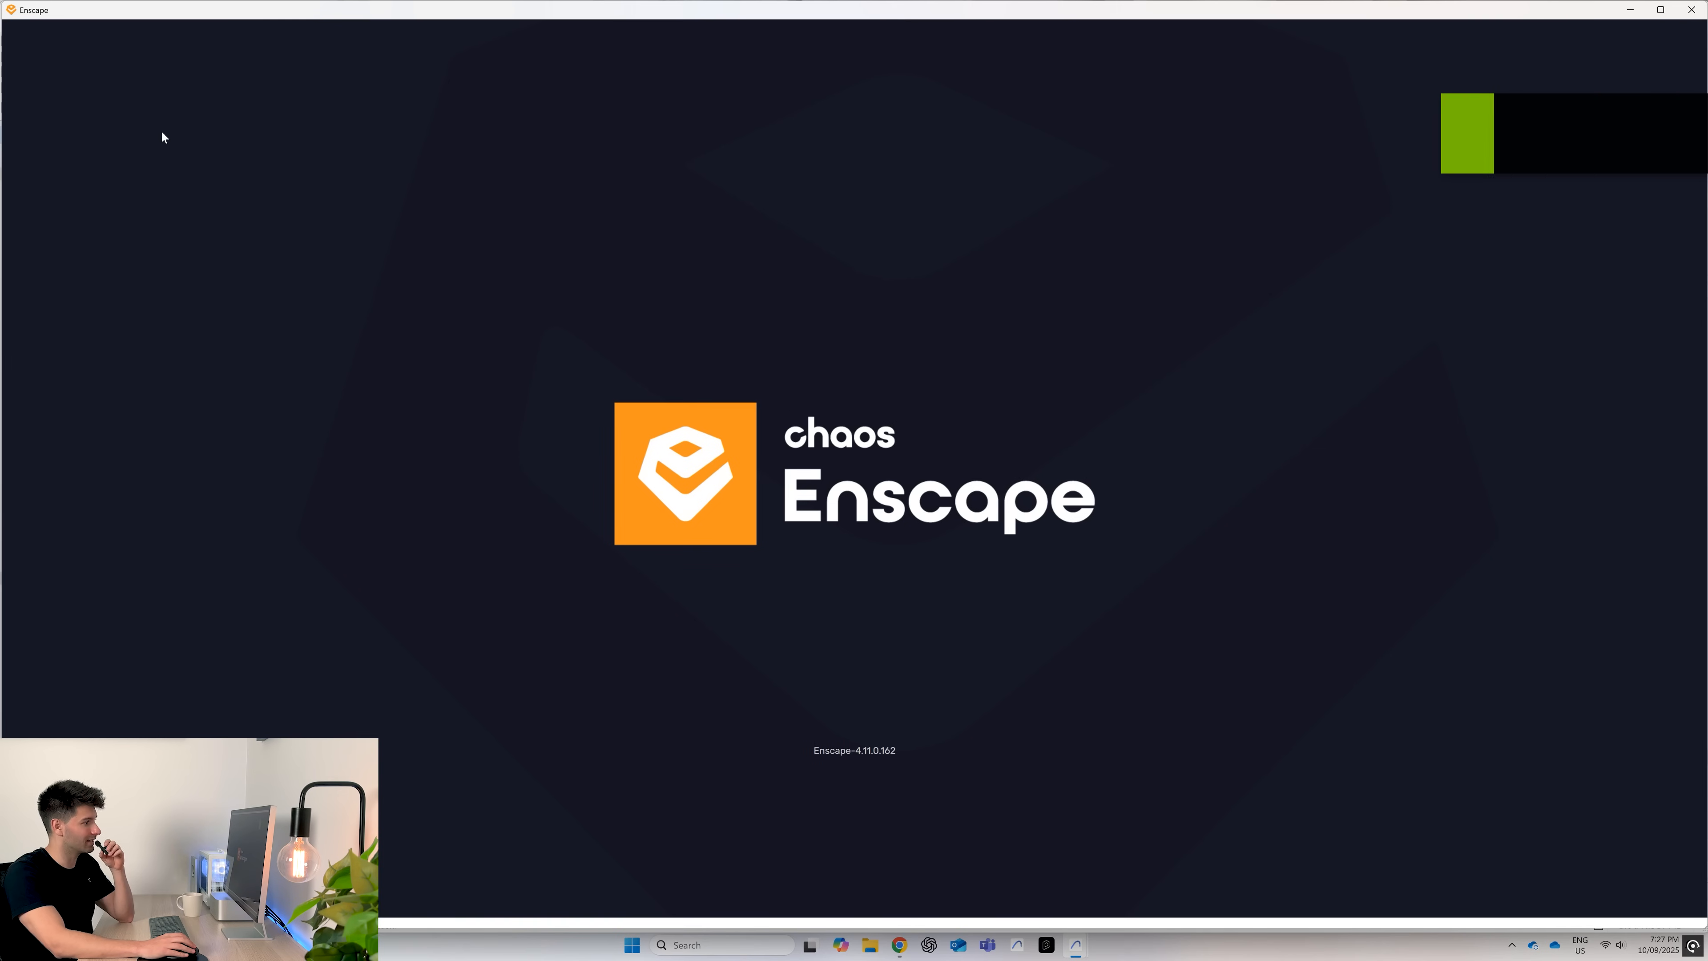
- Switch from the loading Enscape window to the Reawote website in the browser
{"action": "left_click", "coordinate": [898, 945]}
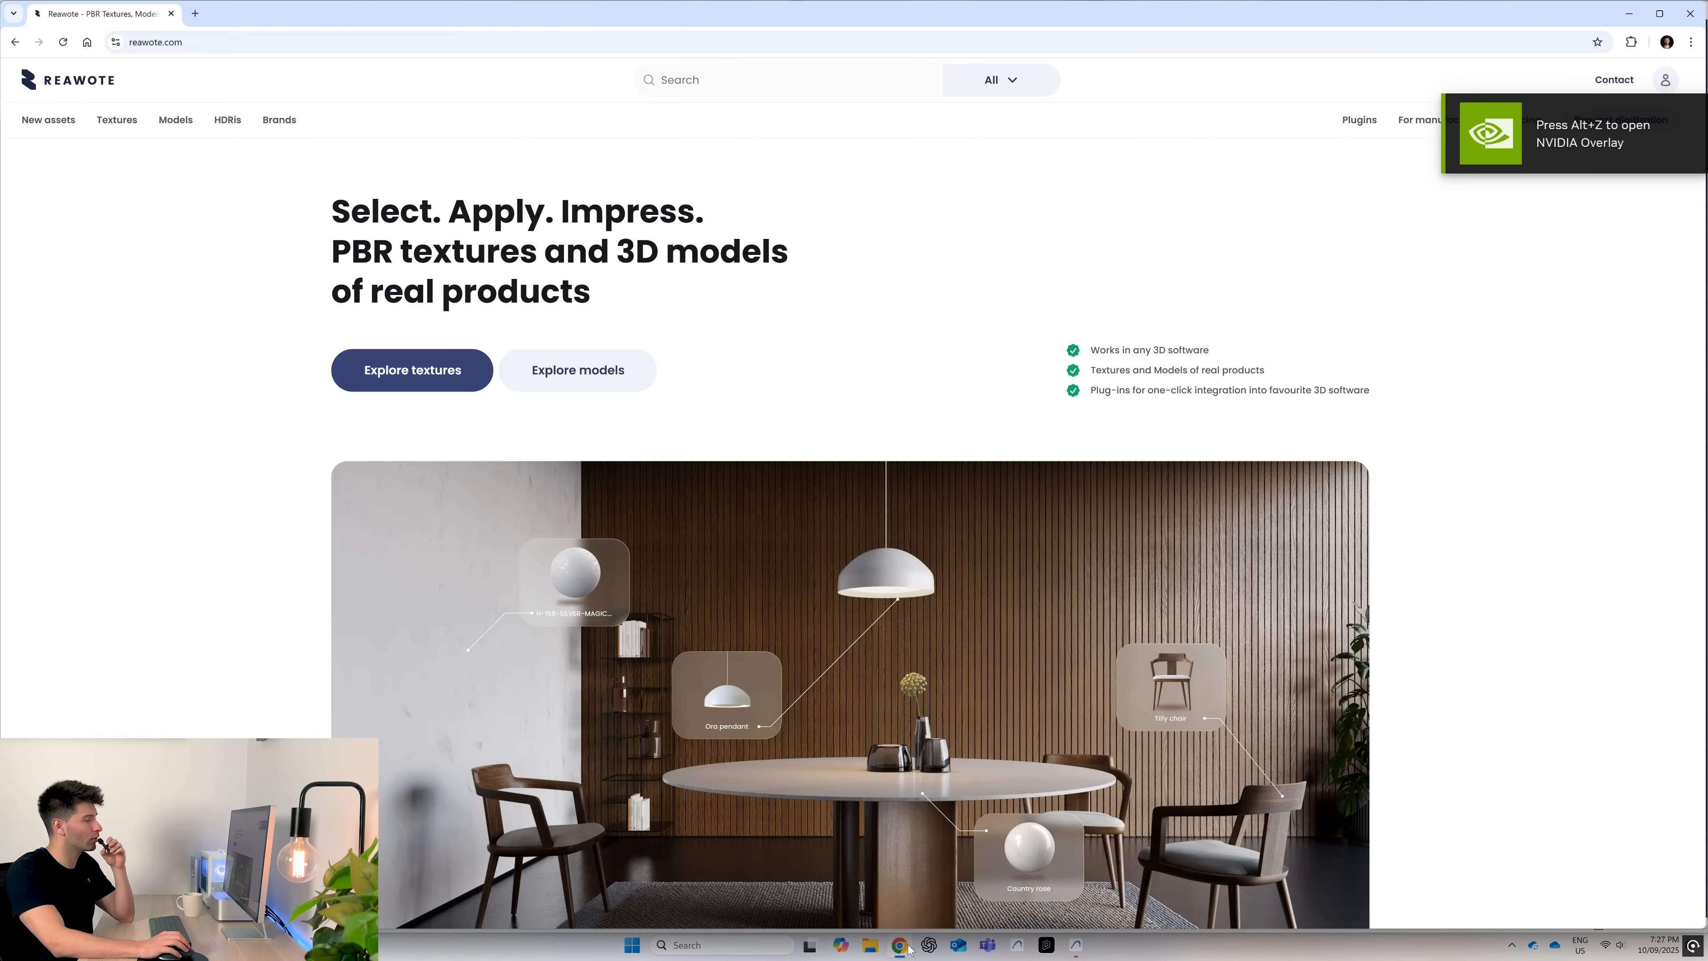
- Browse the HDRI catalogue, view the HADY limestone quarry 2 HDRI, and return to the listing
{"action": "left_click", "coordinate": [227, 120]}
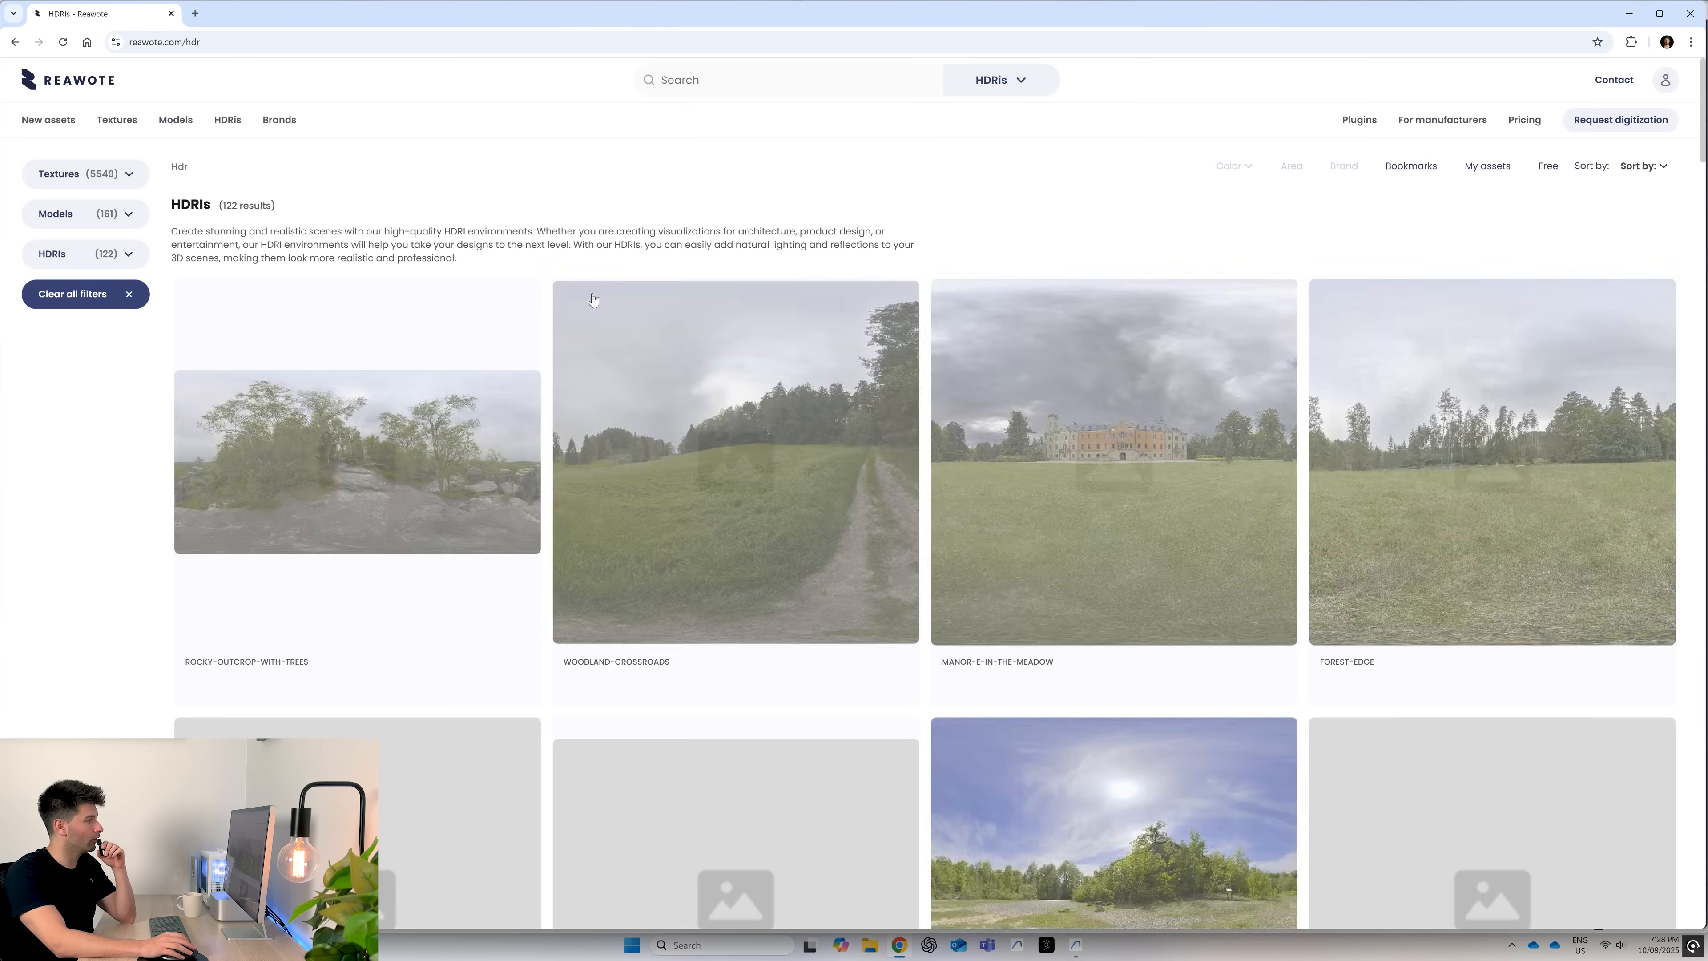
{"action": "scroll", "scroll_direction": "down", "scroll_amount": 3}
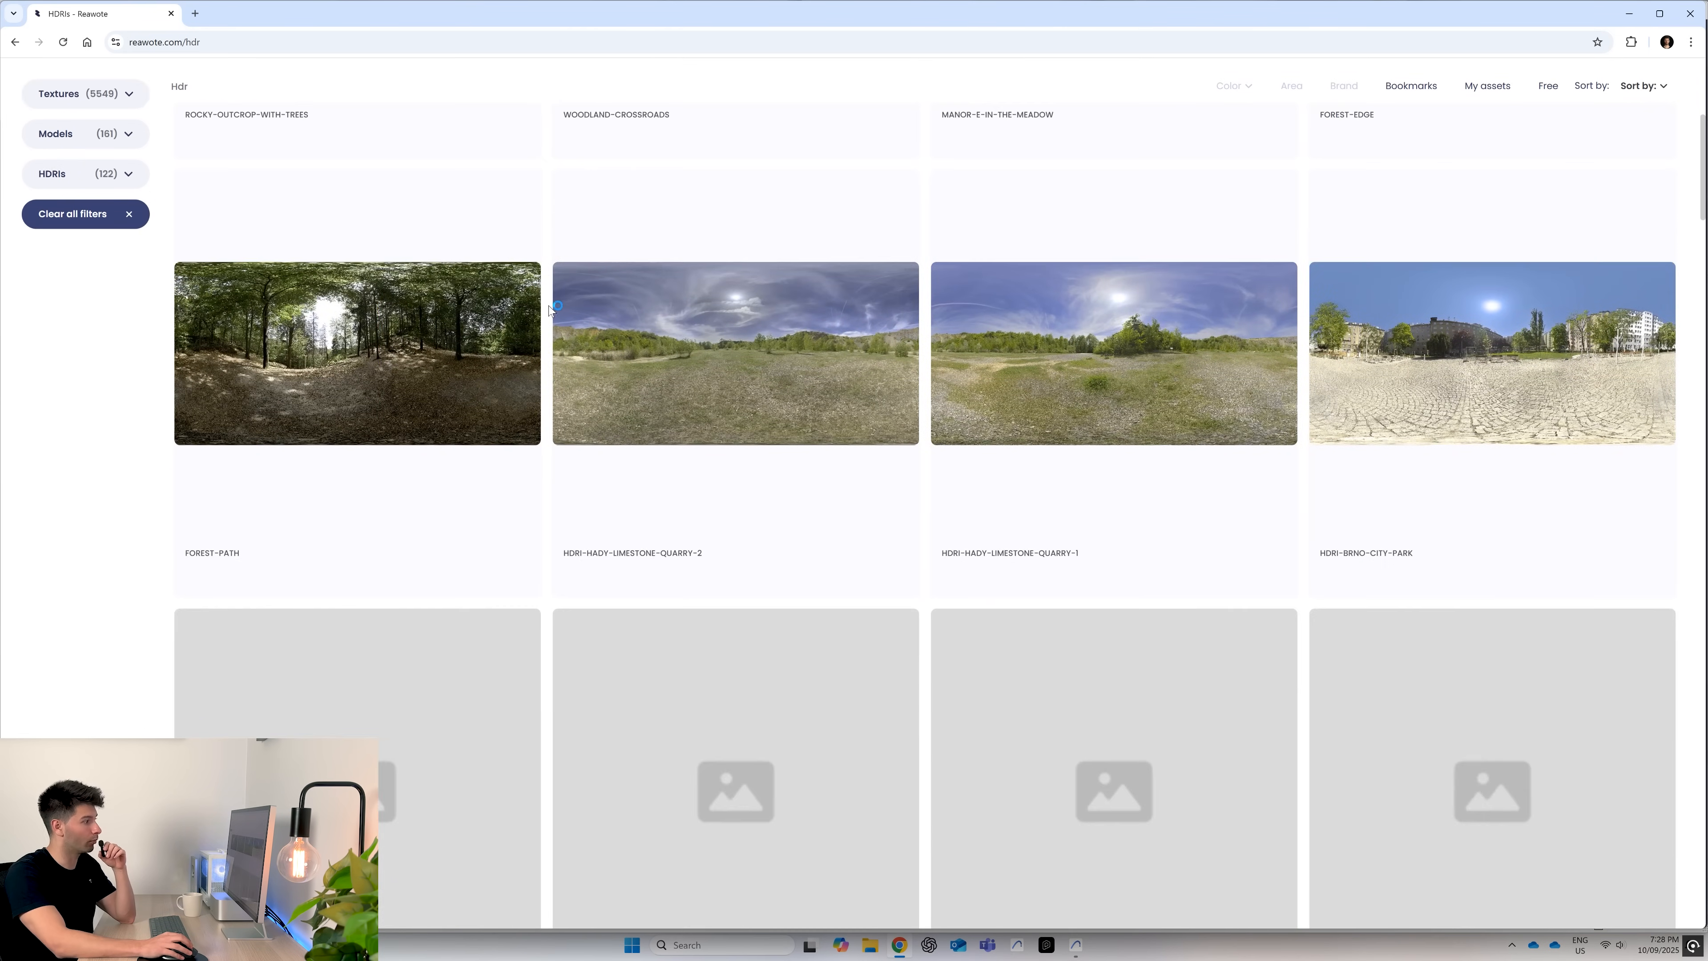
{"action": "scroll", "scroll_direction": "down", "scroll_amount": 3}
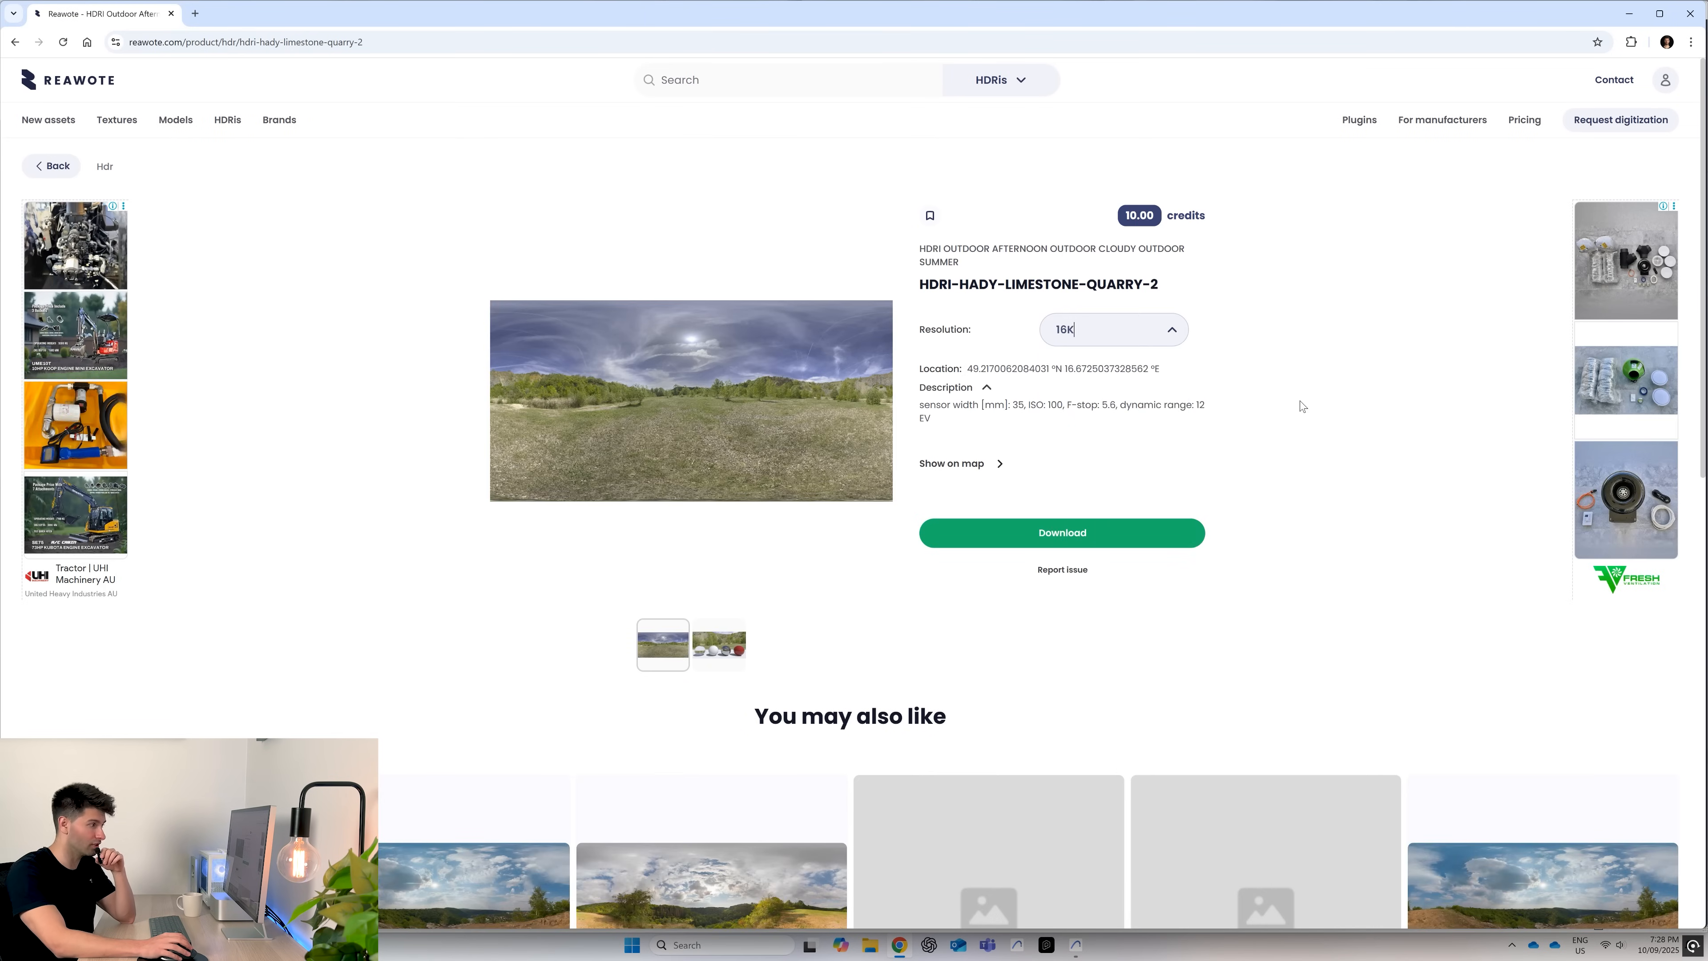
{"action": "left_click", "coordinate": [51, 165]}
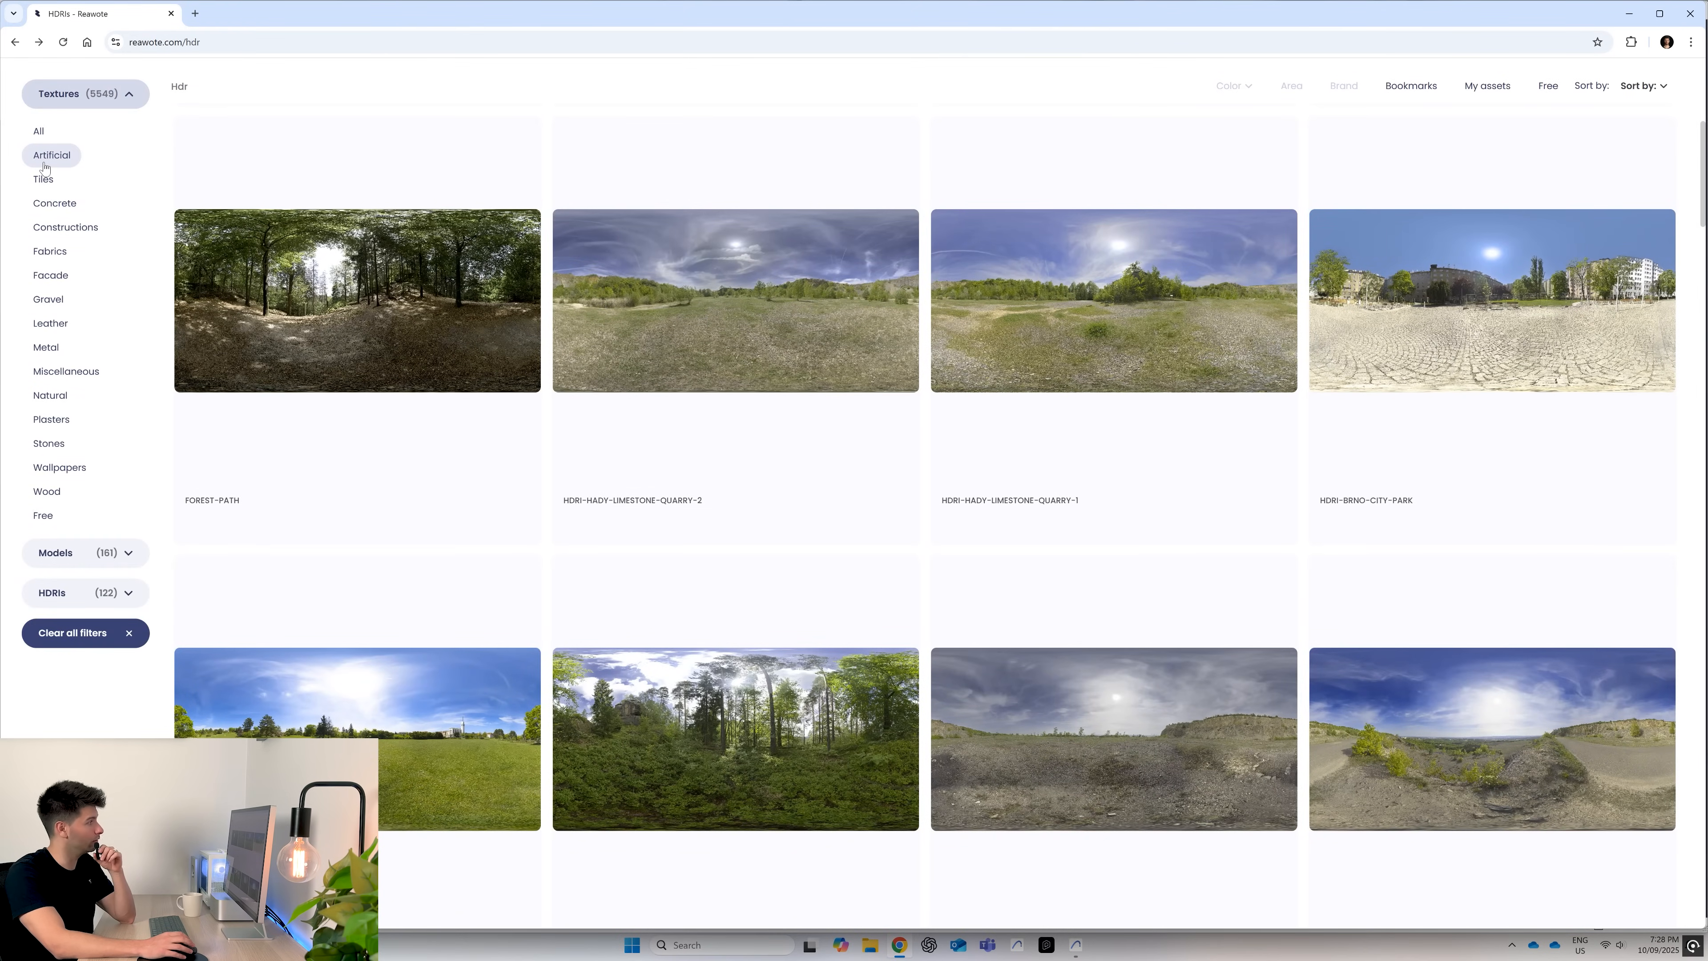
- Search Reawote for "taj" across all textures to find the Taj Mahal Gold stone
{"action": "left_click", "coordinate": [44, 179]}
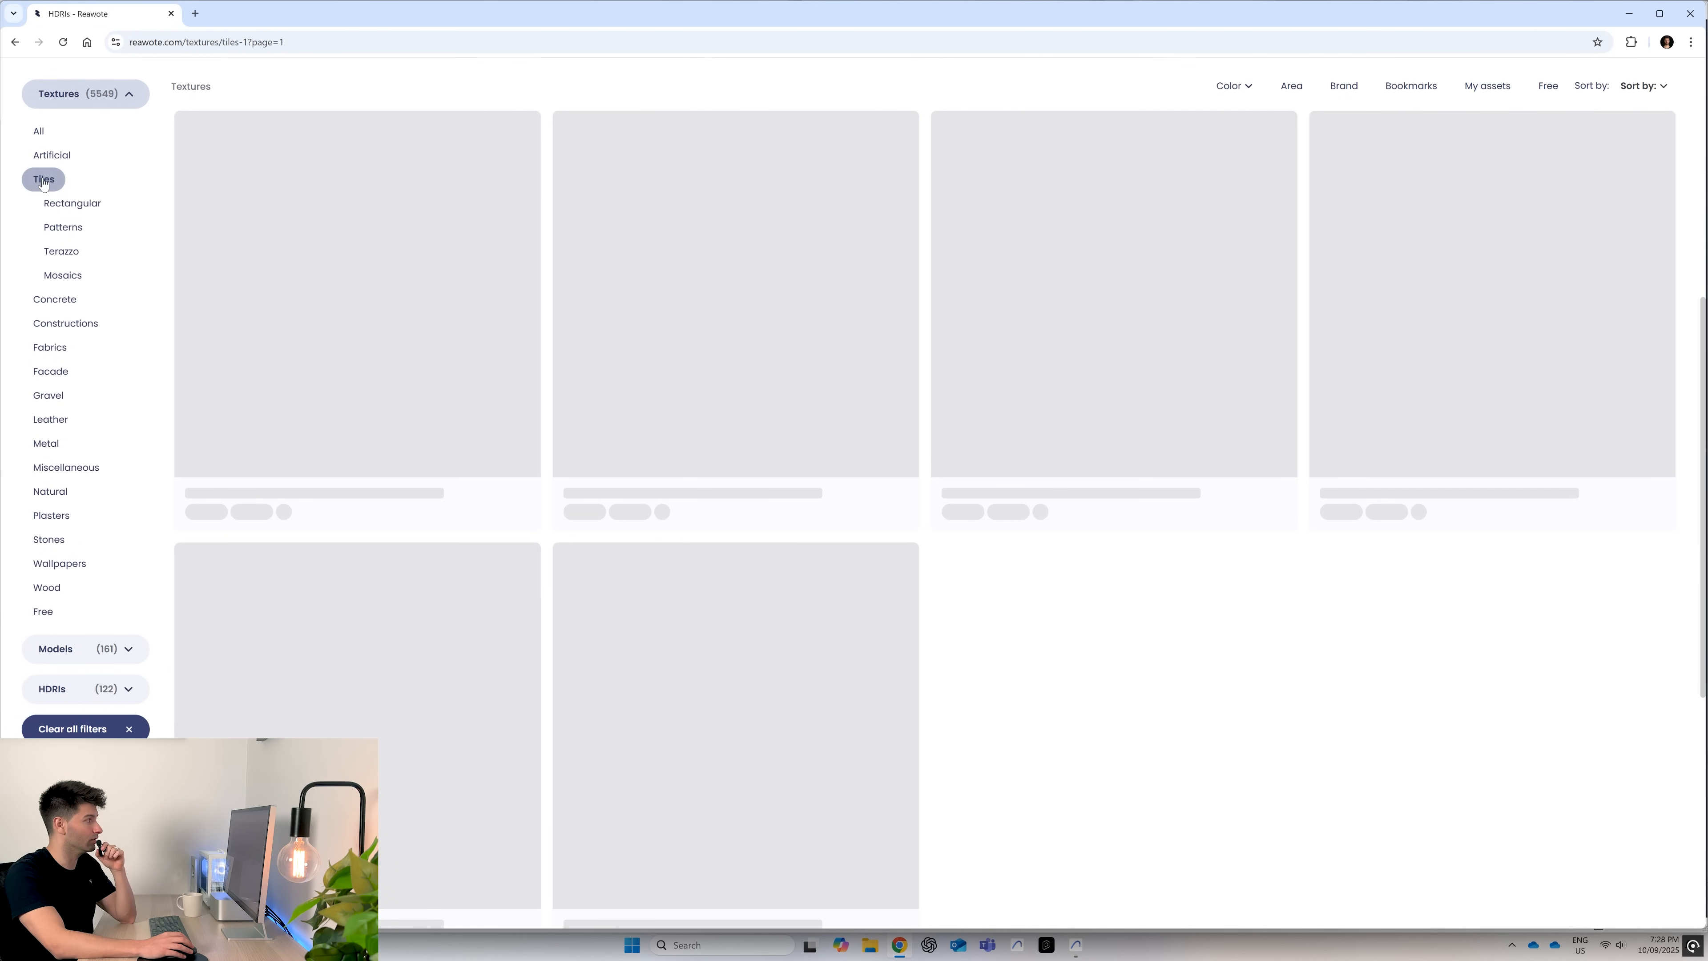
{"action": "left_click", "coordinate": [43, 179]}
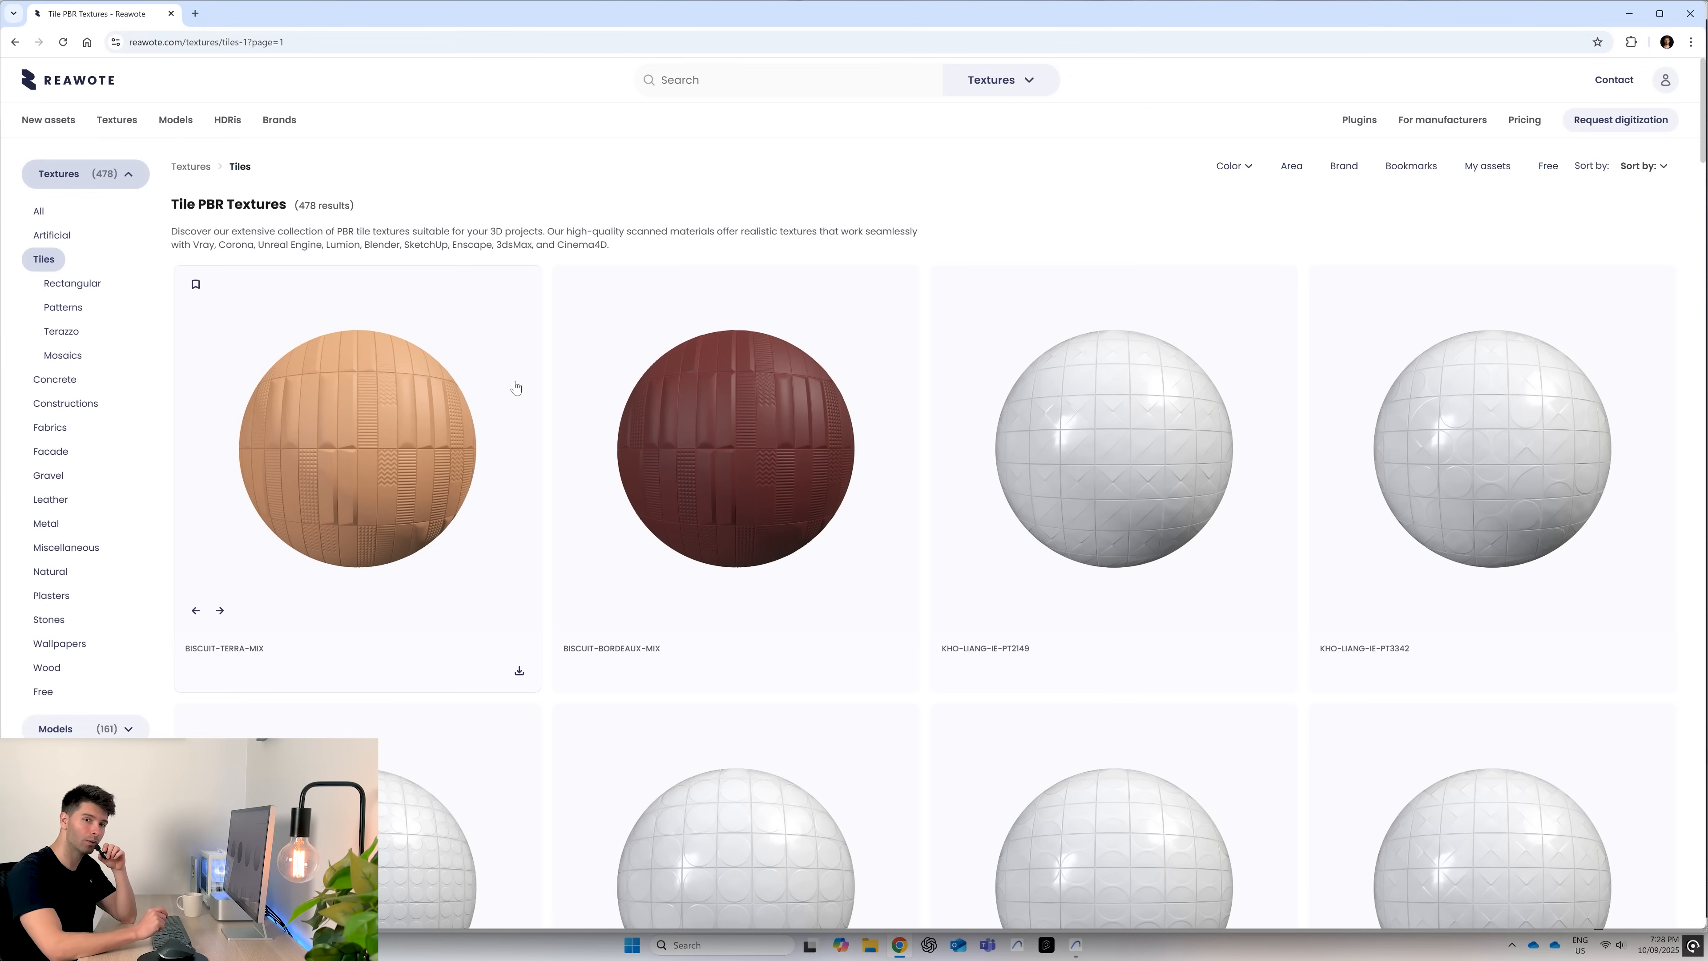
{"action": "mouse_move", "coordinate": [552, 378]}
{"action": "type", "text": "taj"}
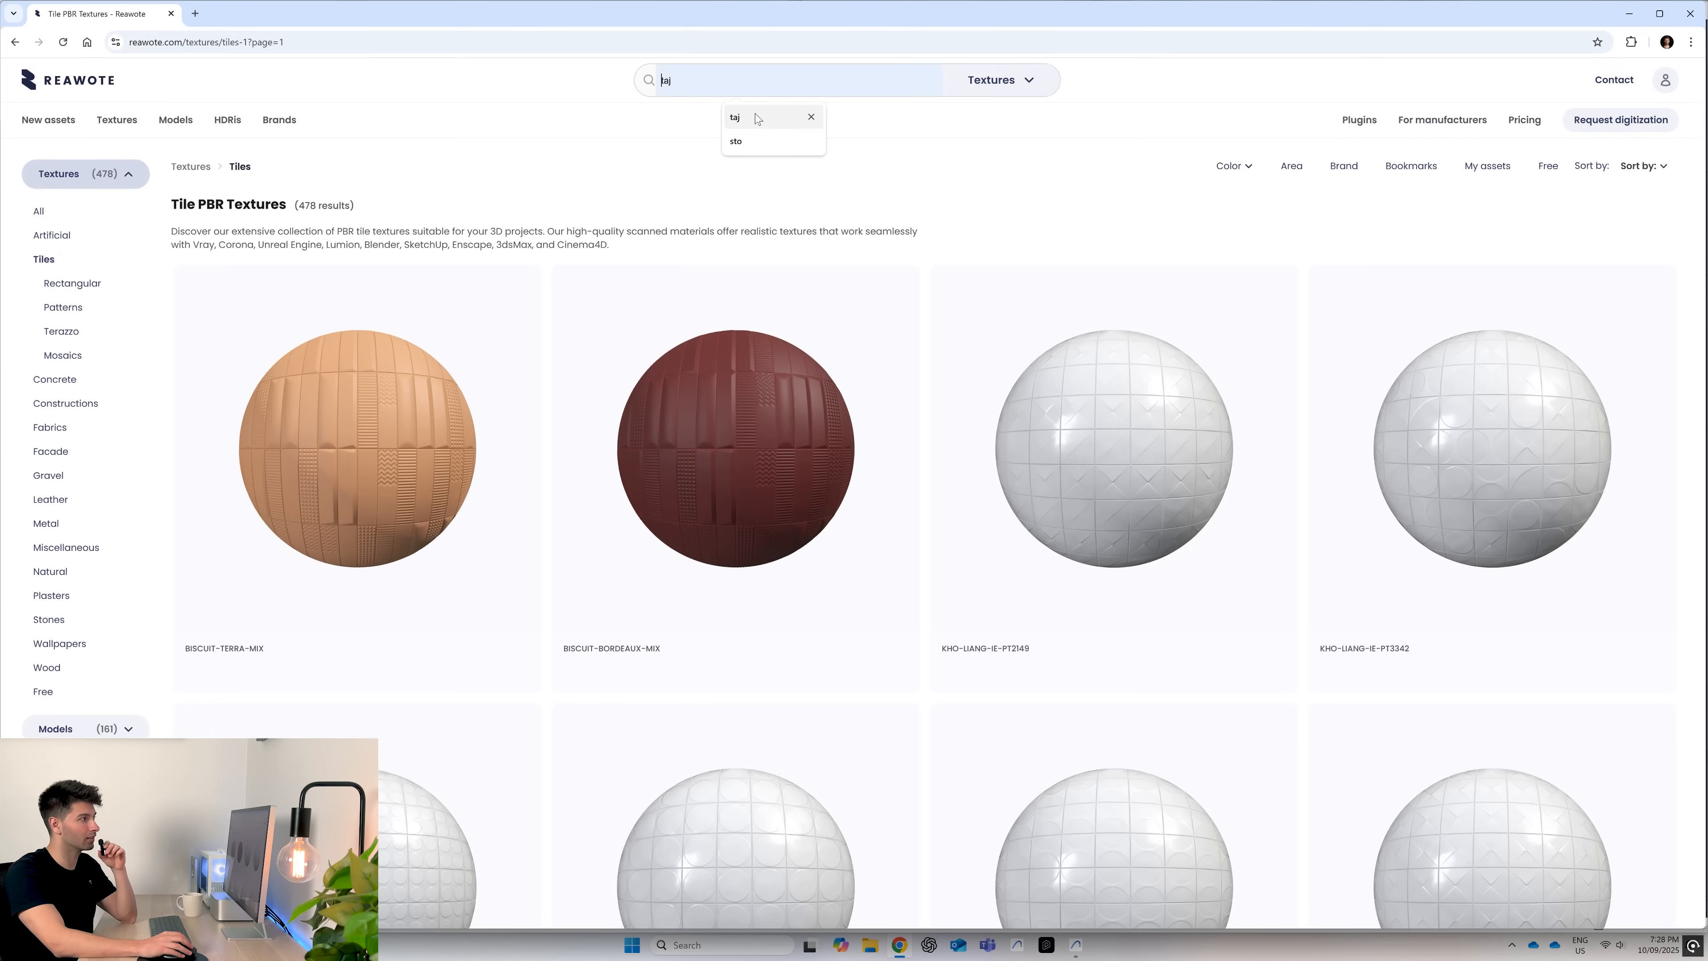
{"action": "key", "text": "Return"}
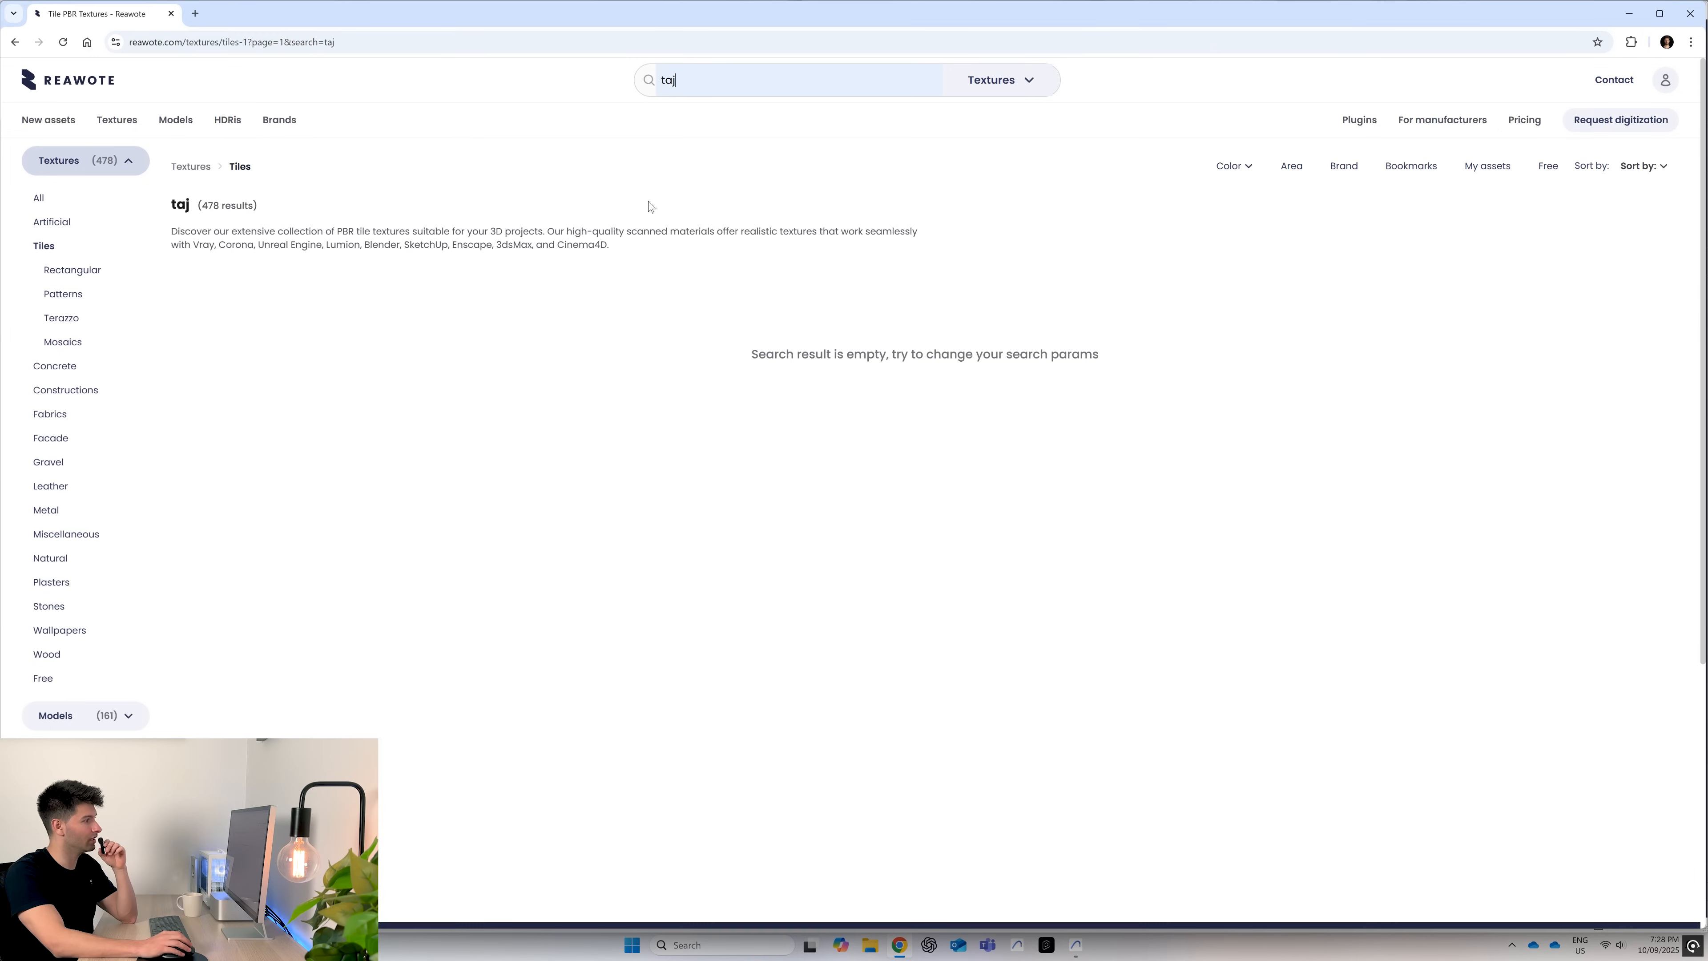
{"action": "left_click", "coordinate": [38, 197]}
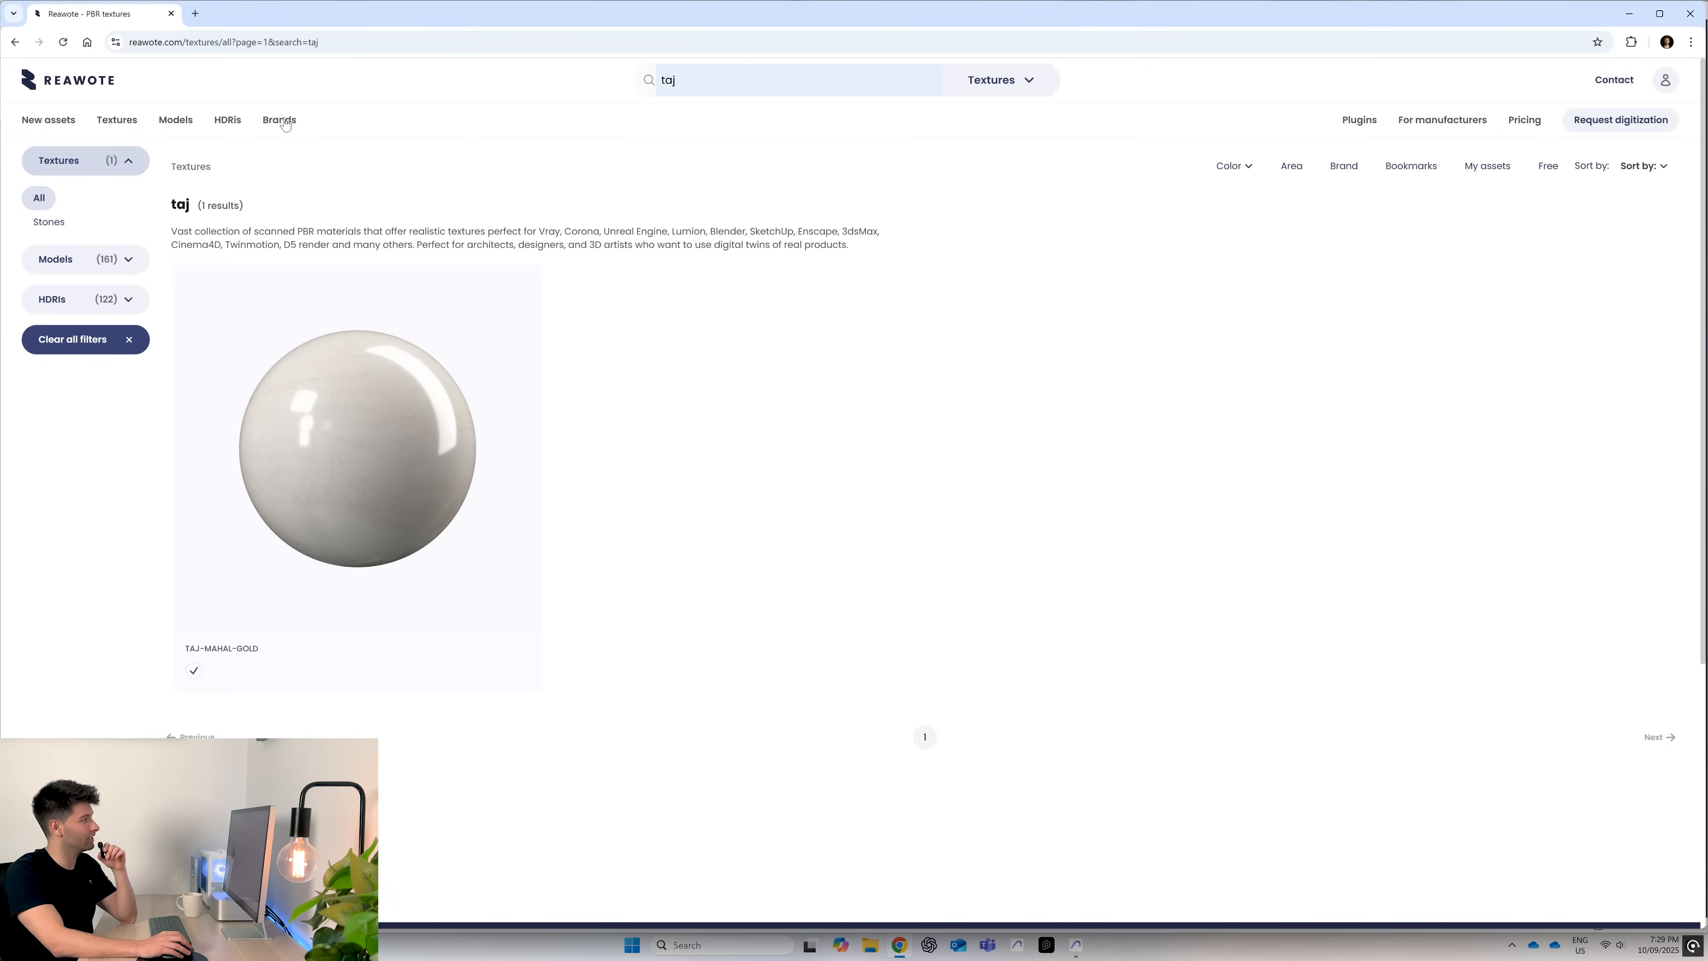
- Browse the brand directory and look through Agape's products
{"action": "left_click", "coordinate": [279, 120]}
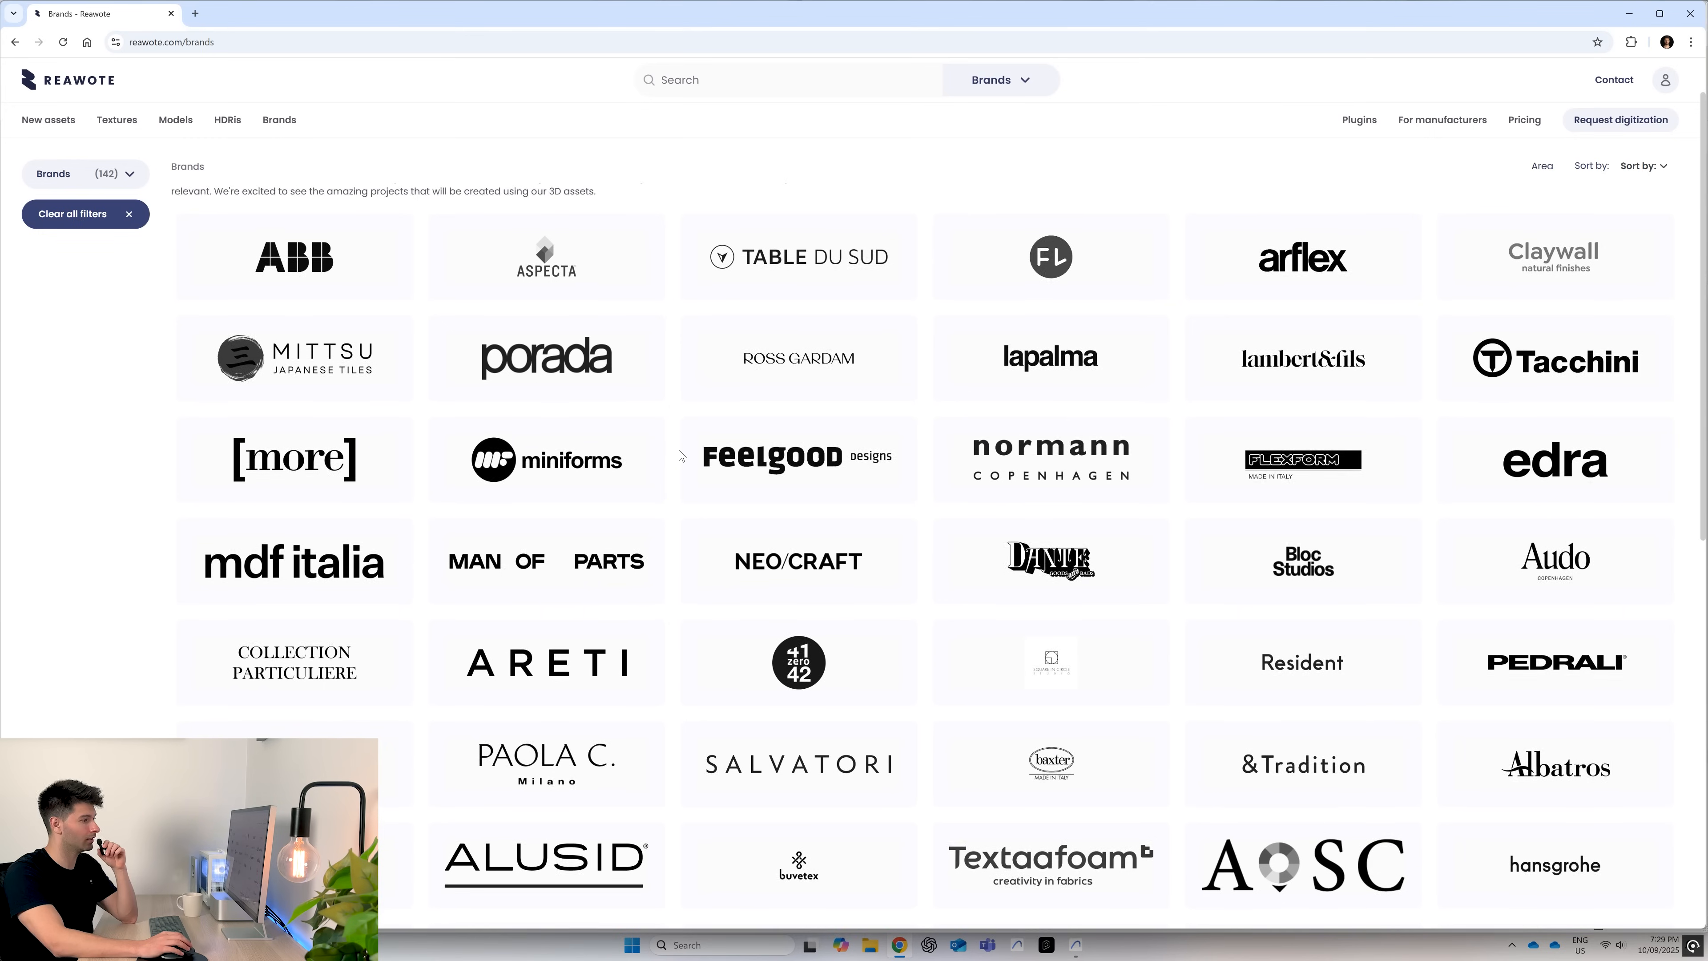
{"action": "scroll", "scroll_direction": "down", "scroll_amount": 3}
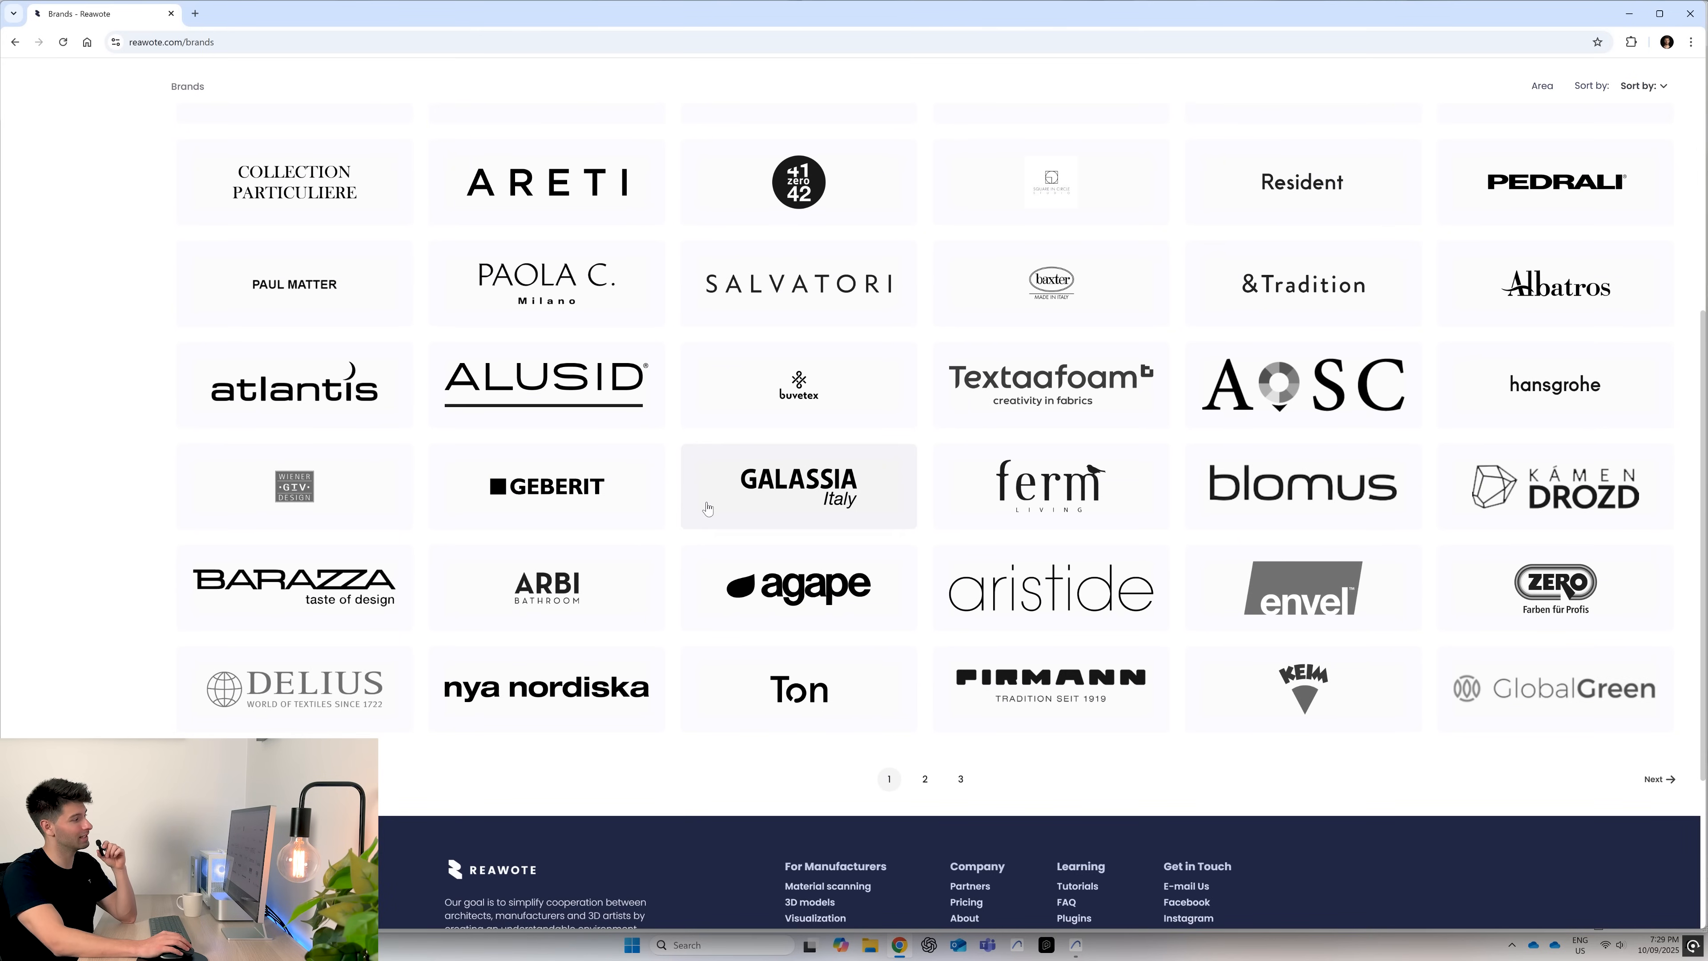
{"action": "left_click", "coordinate": [797, 586]}
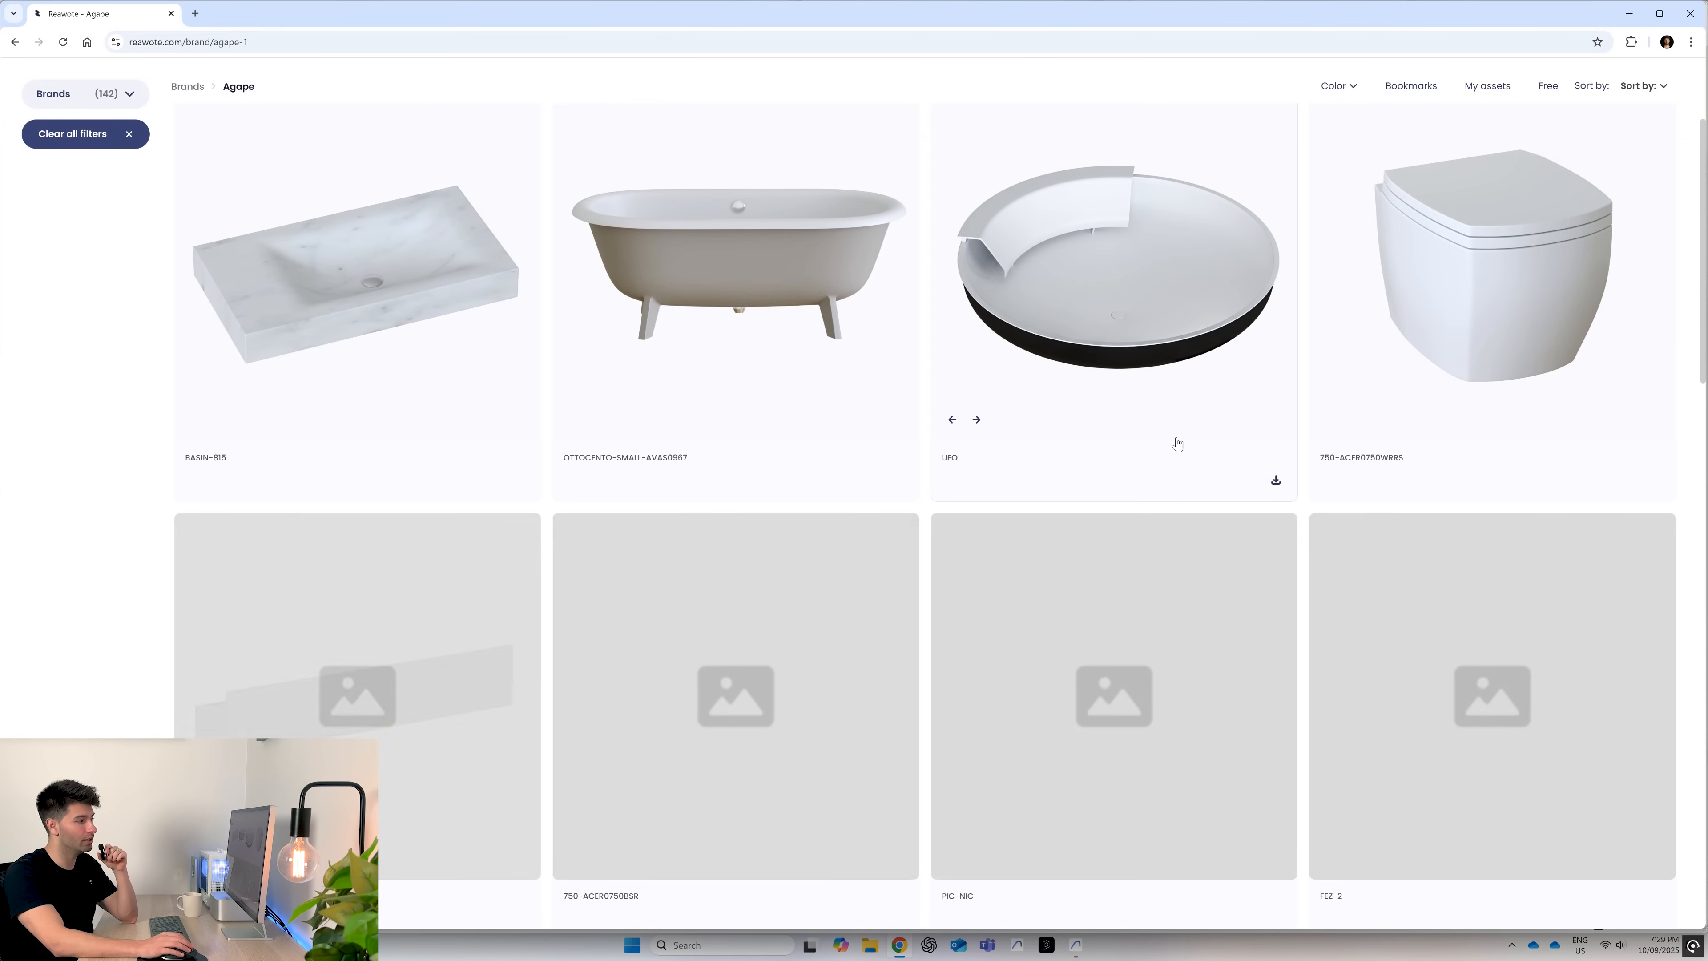
{"action": "scroll", "scroll_direction": "down", "scroll_amount": 3}
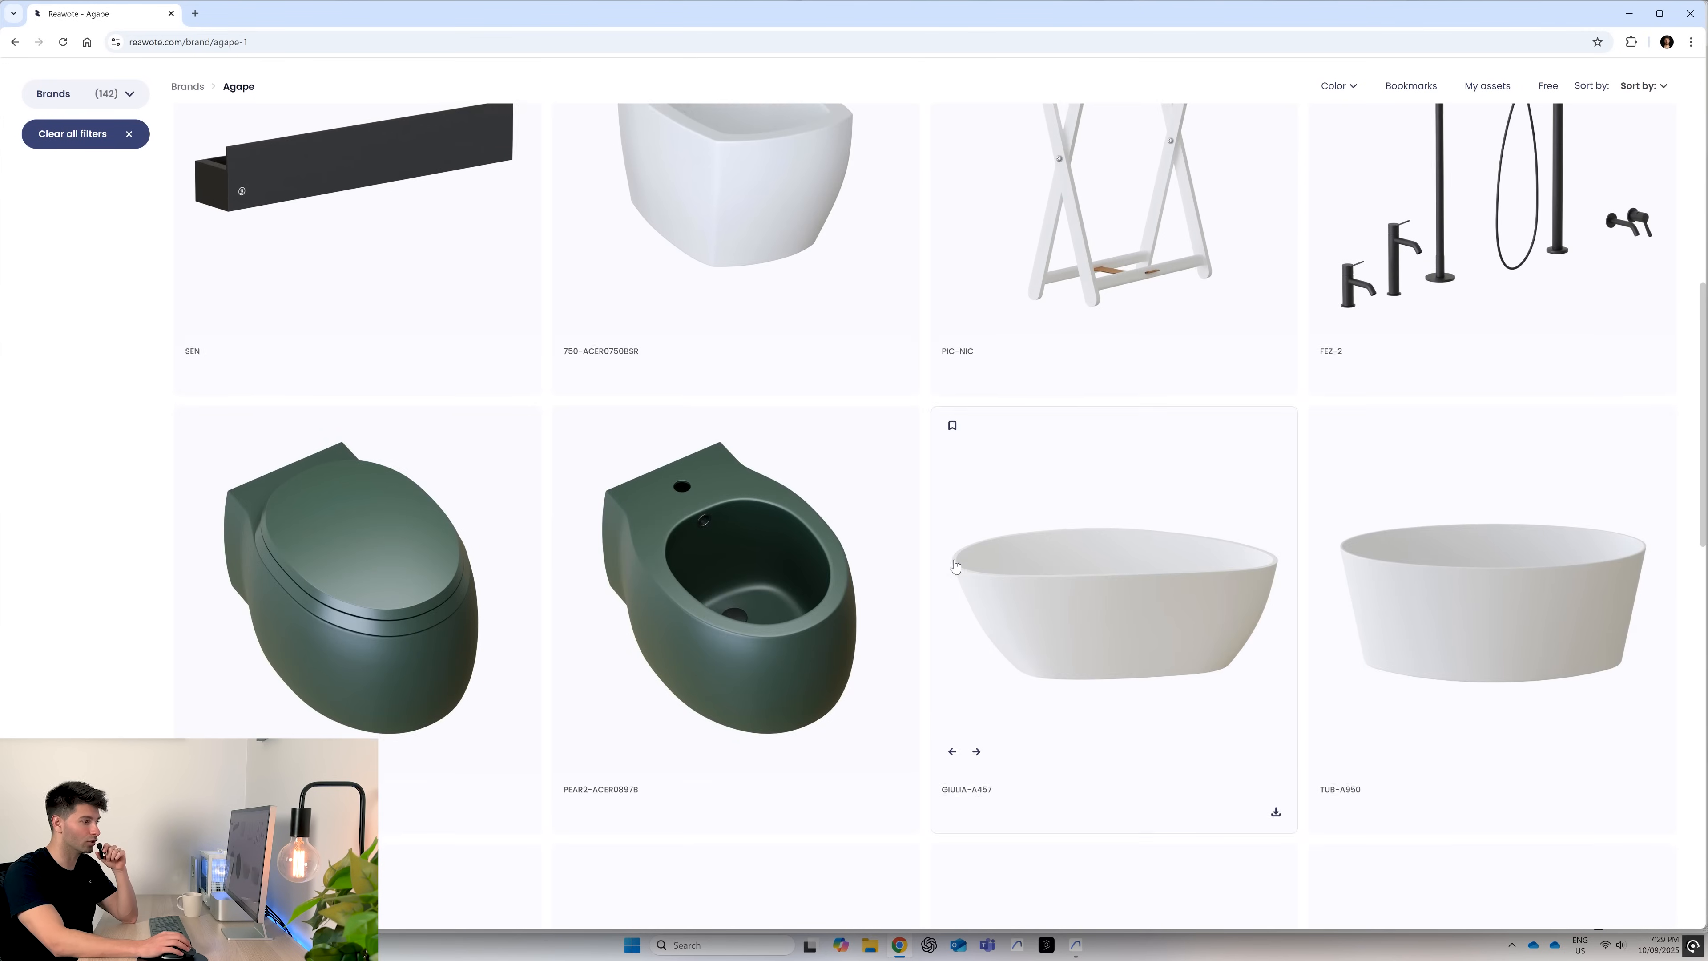
{"action": "scroll", "scroll_direction": "up", "scroll_amount": 3}
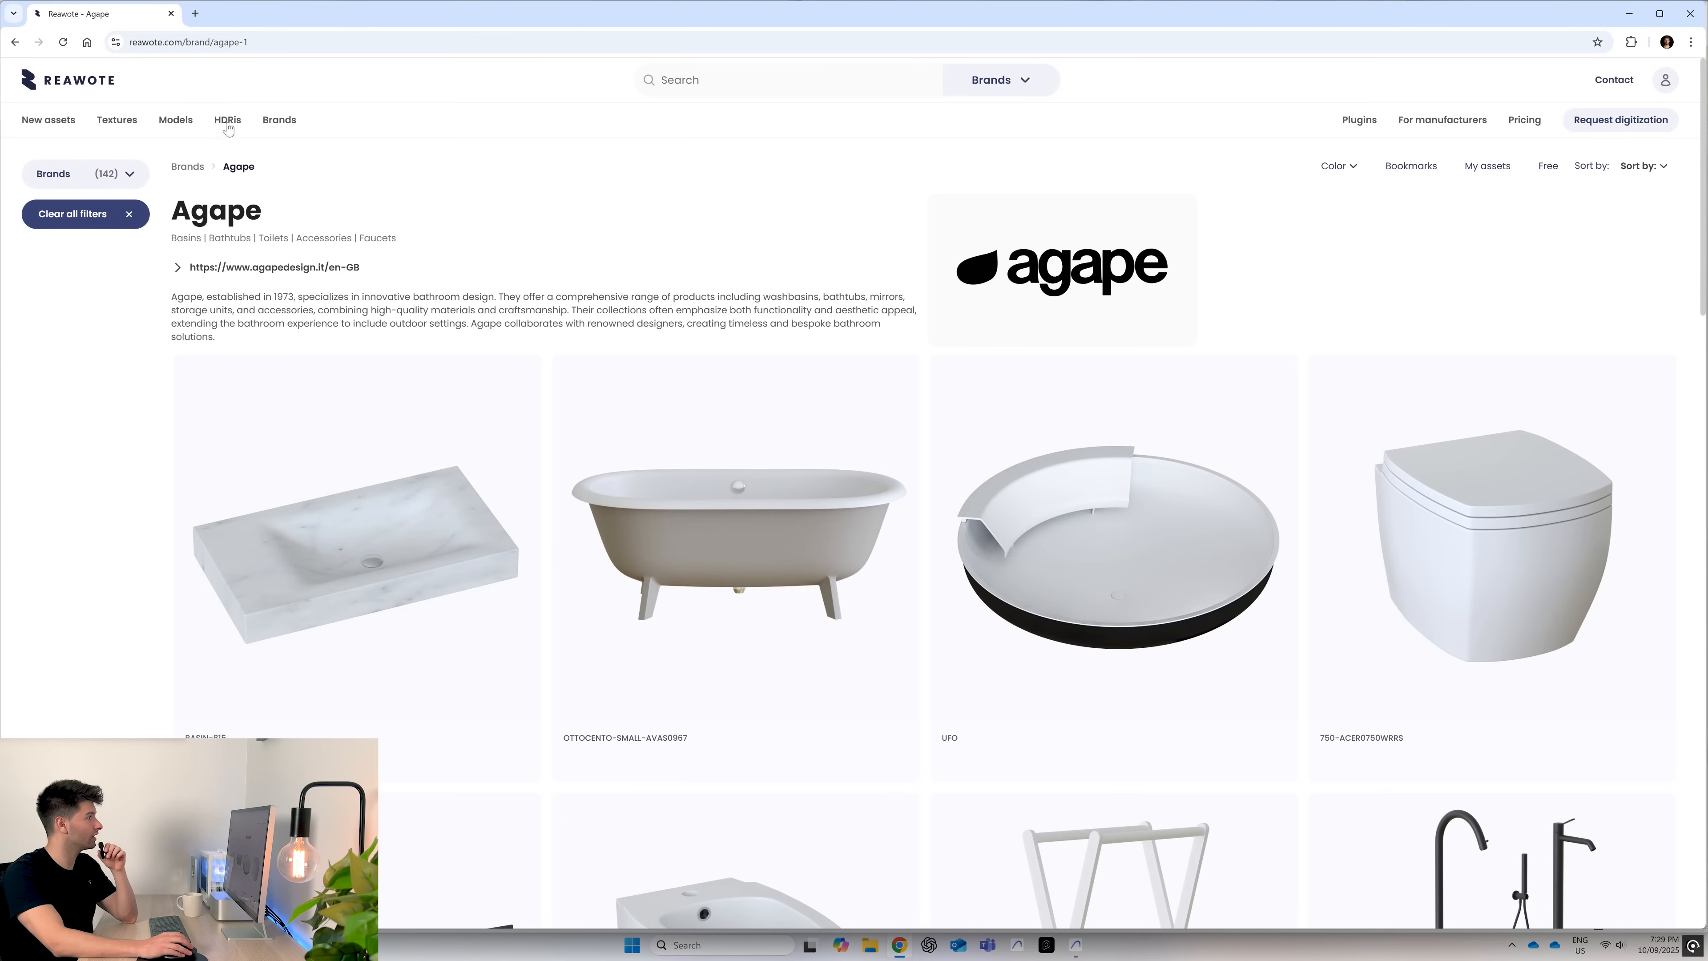
- Browse the 3D models catalogue with its sofas, then return to Enscape
{"action": "left_click", "coordinate": [175, 120]}
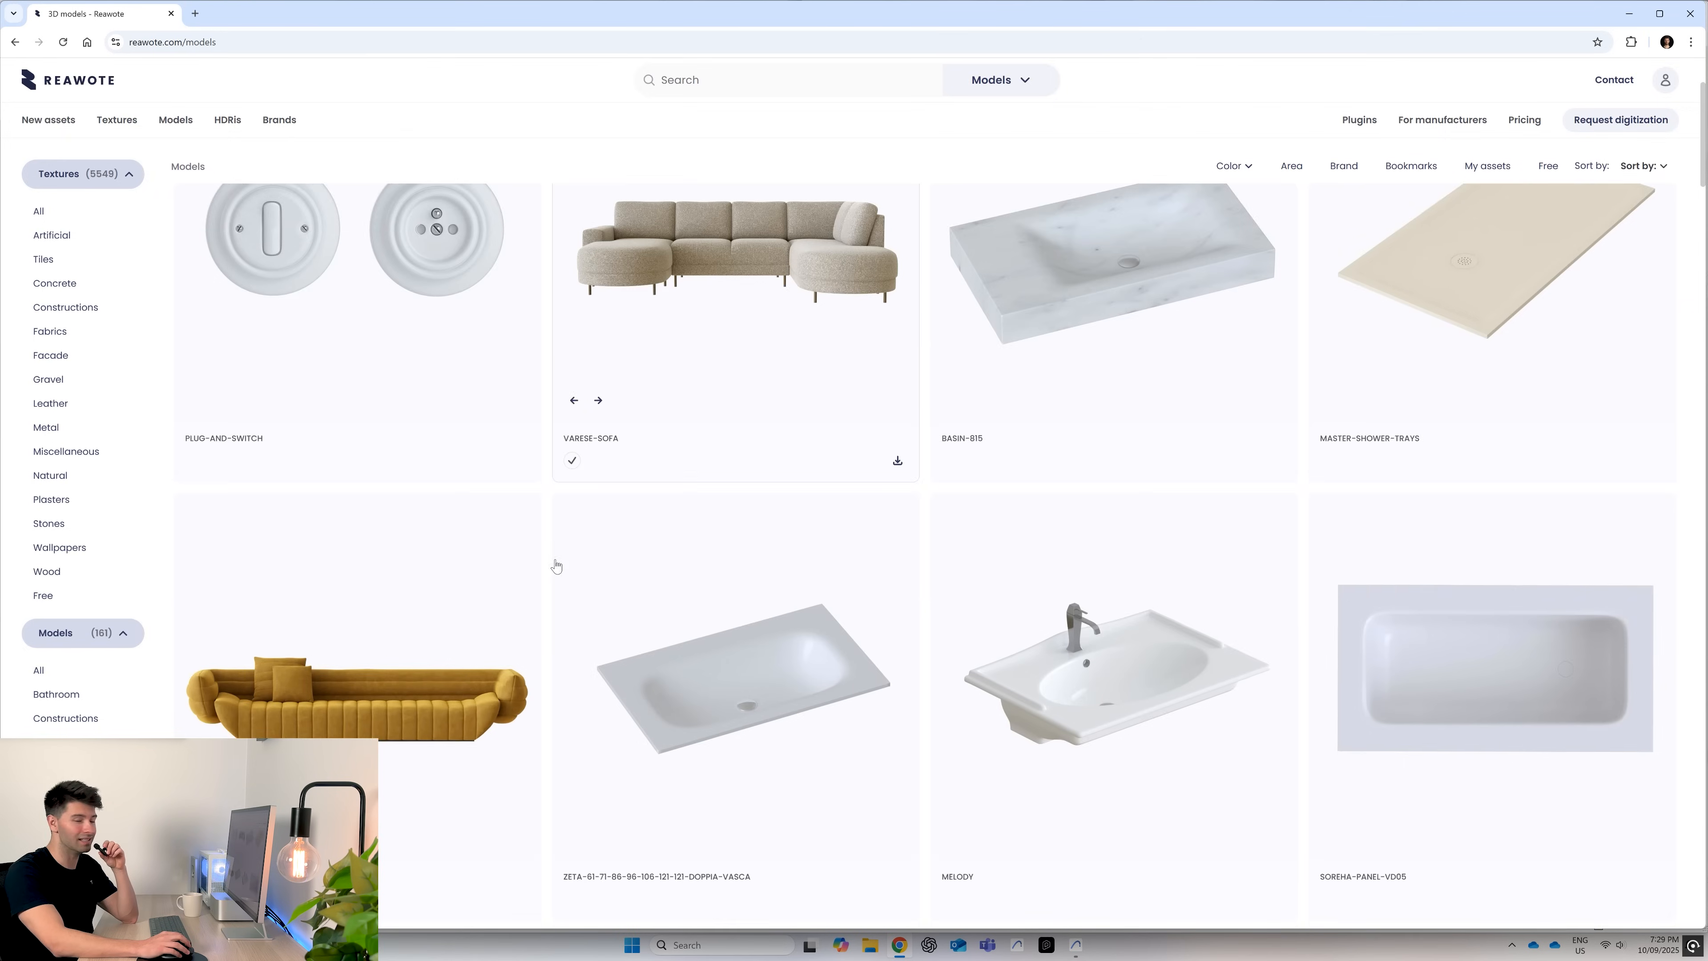
{"action": "scroll", "scroll_direction": "down", "scroll_amount": 3}
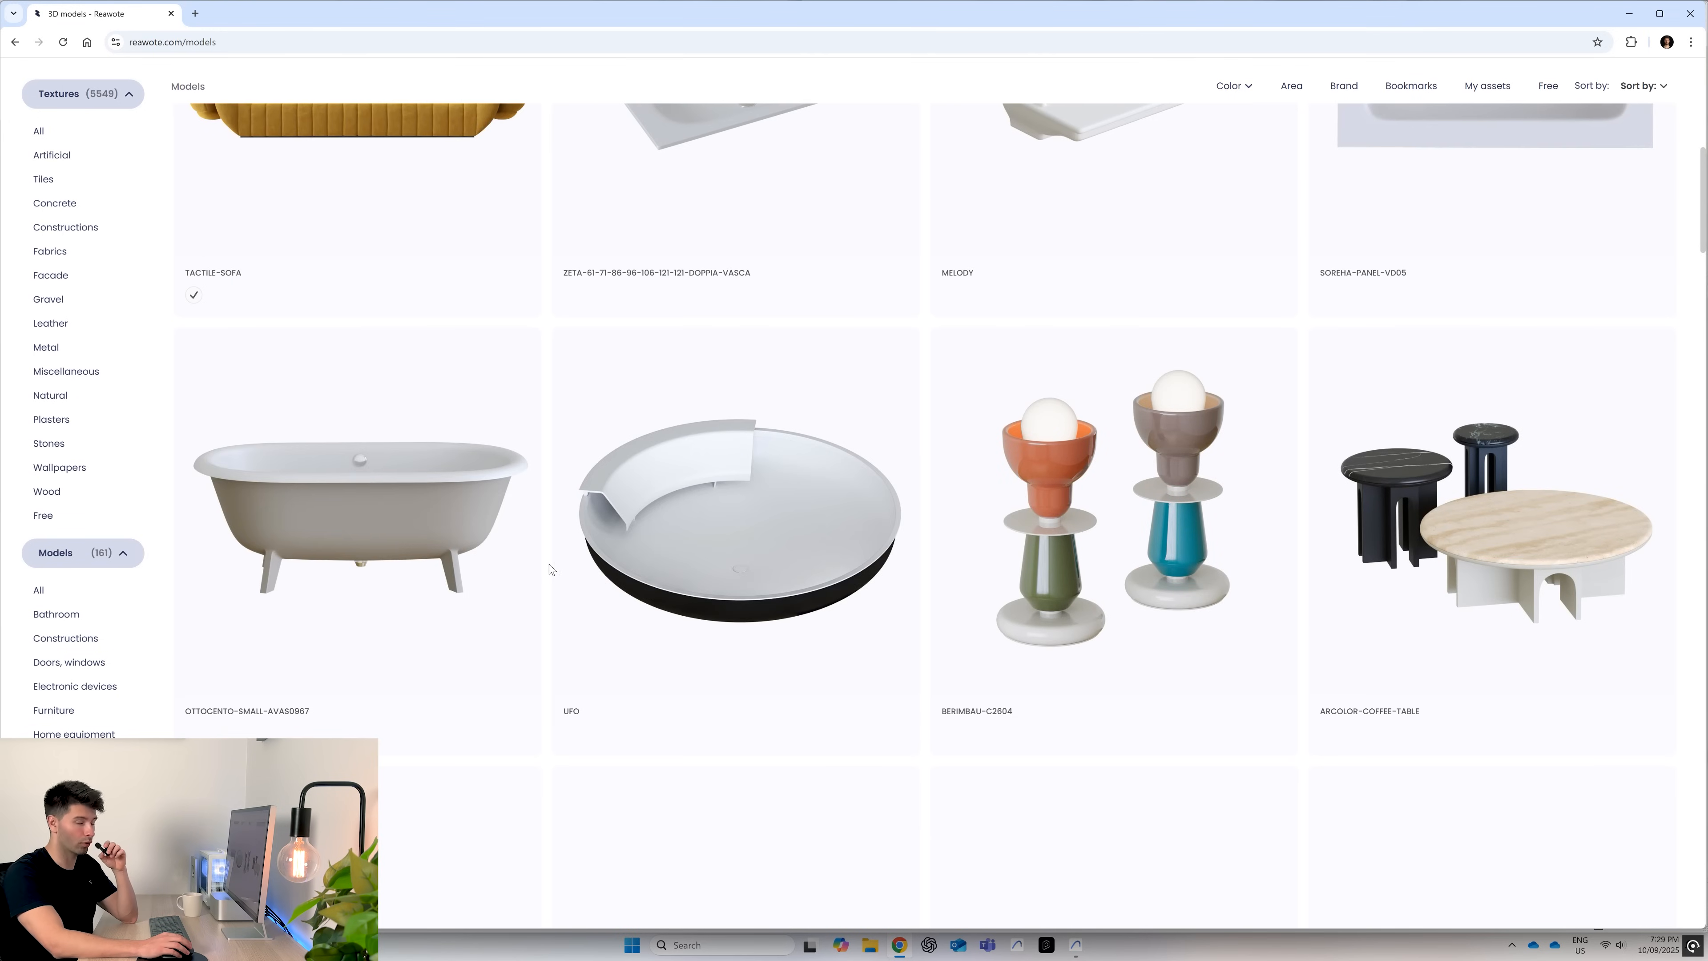
{"action": "left_click", "coordinate": [1074, 944]}
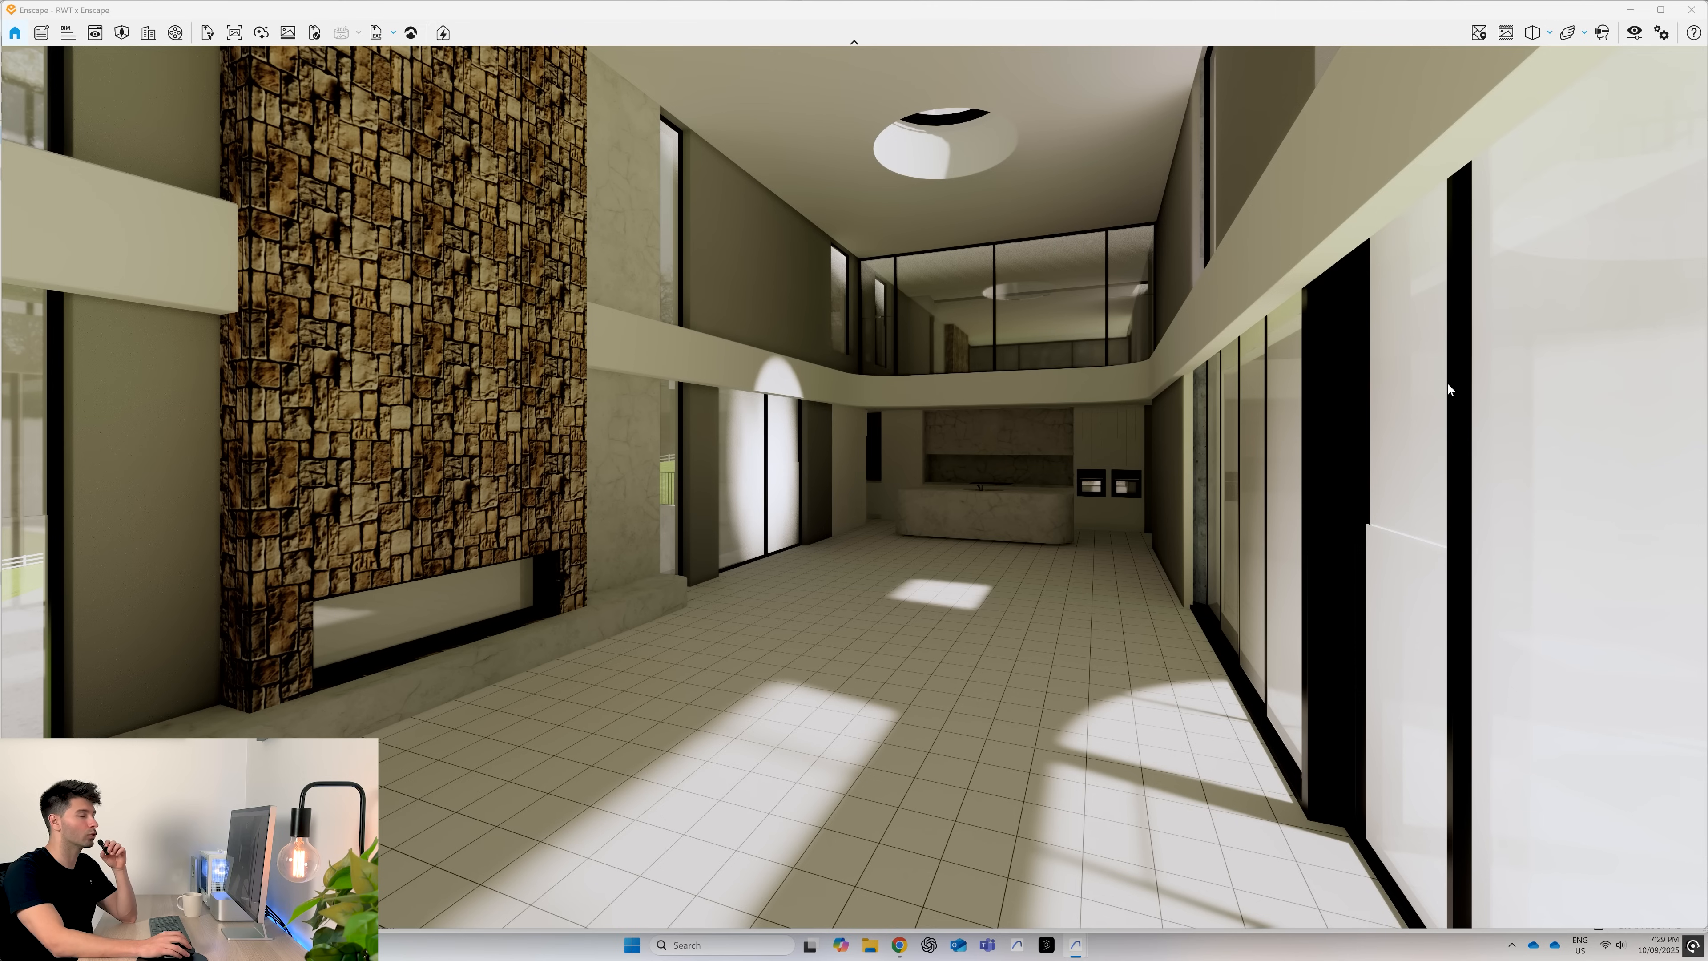
{"action": "mouse_move", "coordinate": [1634, 32]}
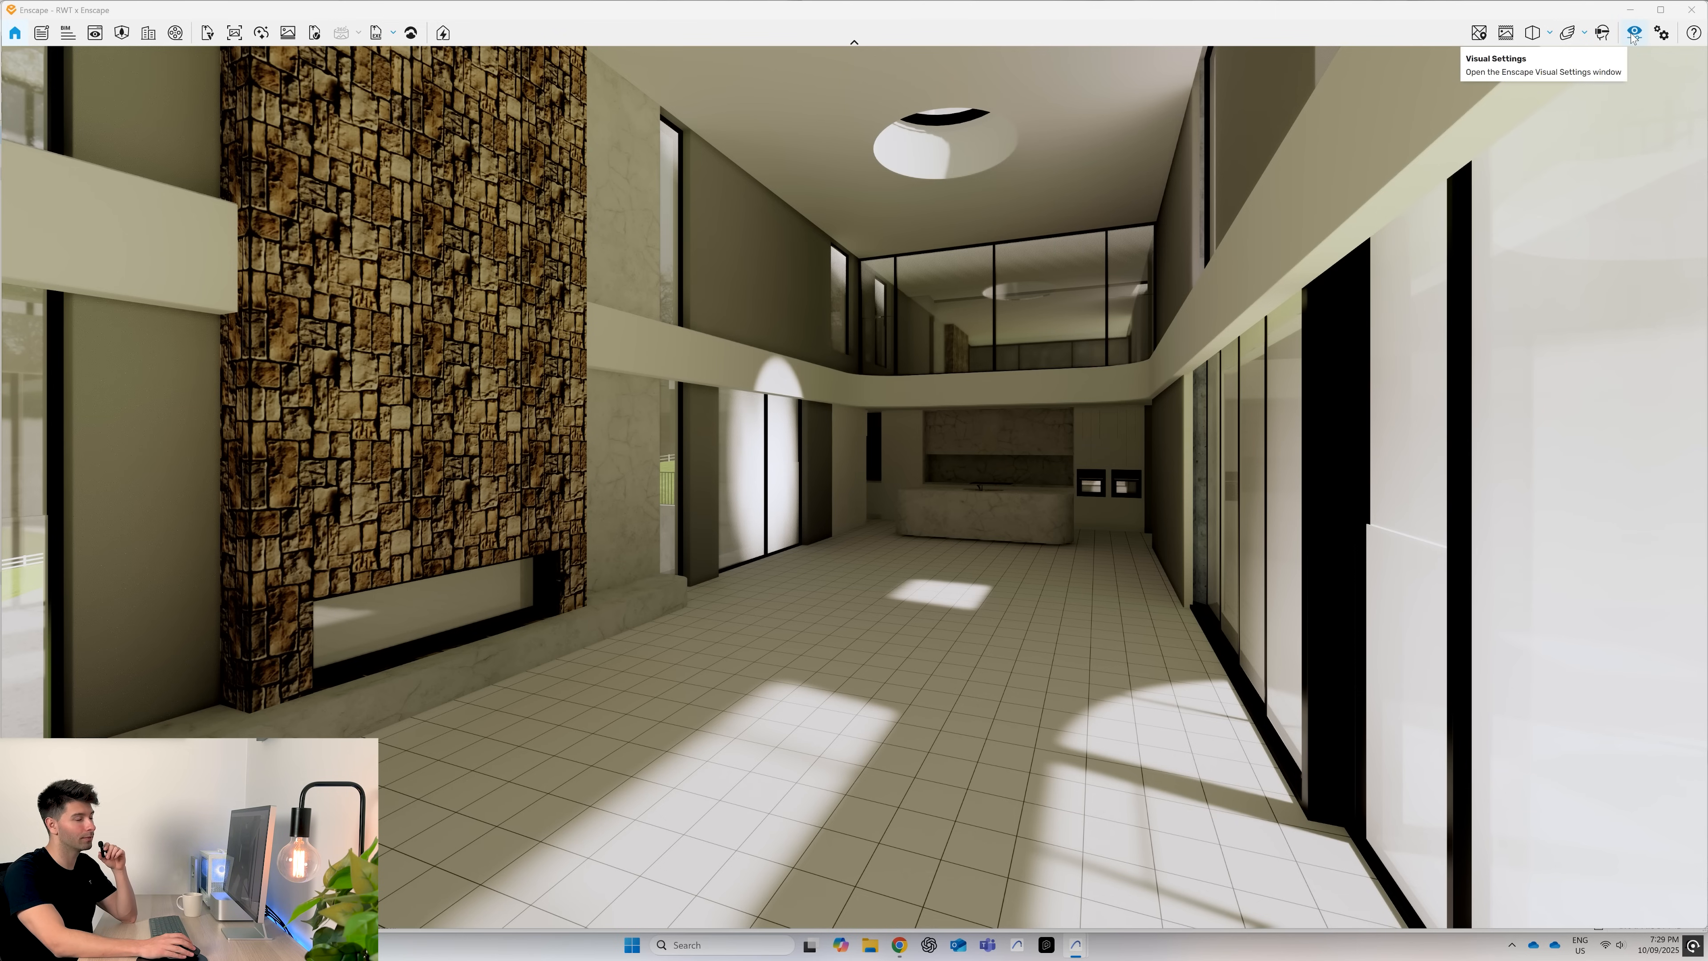
- Set Enscape's sky to use the downloaded historic city park overcast autumn HDR as a skybox
{"action": "left_click", "coordinate": [1635, 32]}
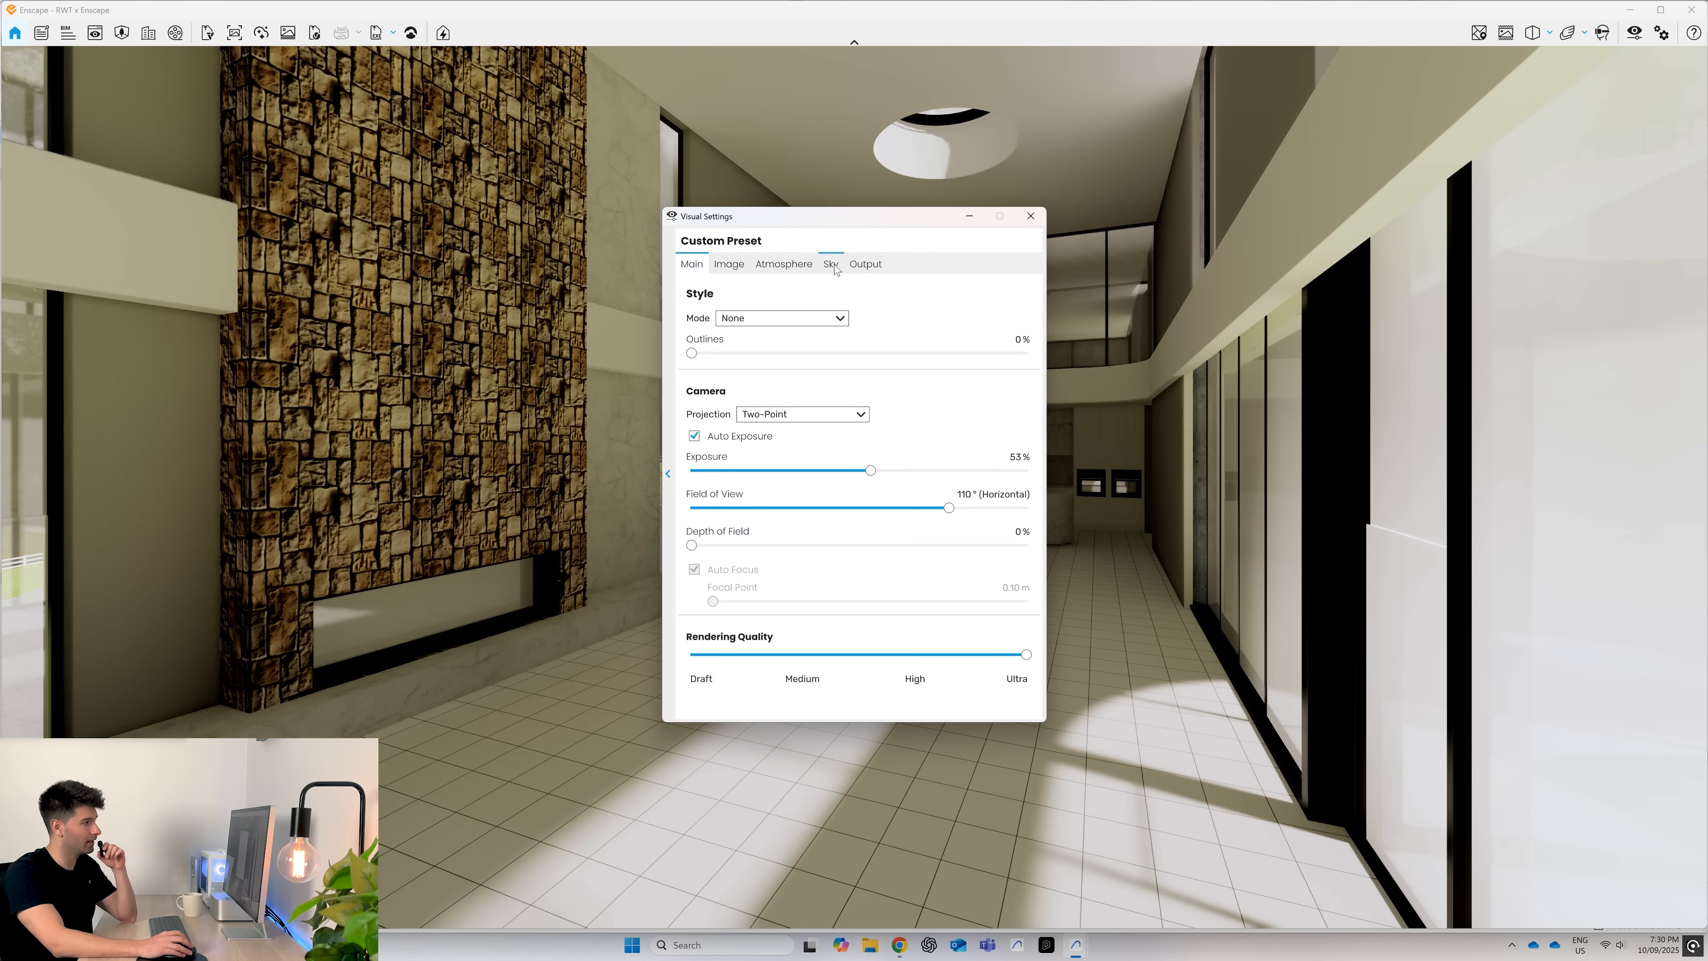
{"action": "left_click", "coordinate": [830, 263]}
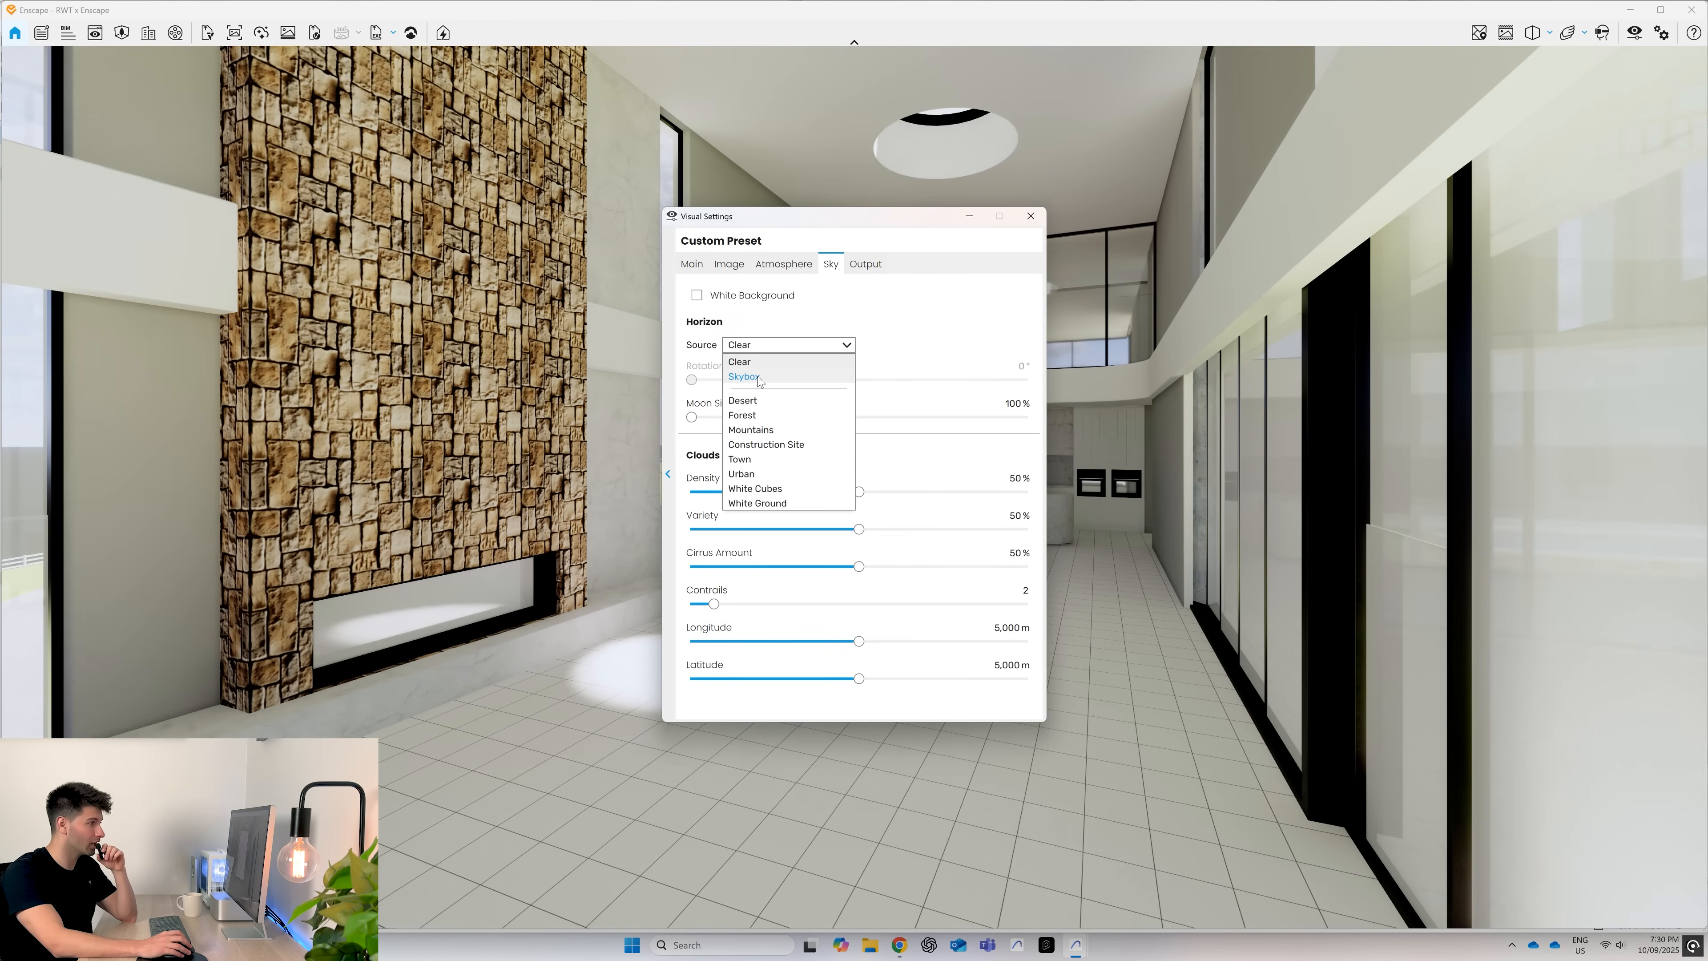
{"action": "left_click", "coordinate": [744, 377]}
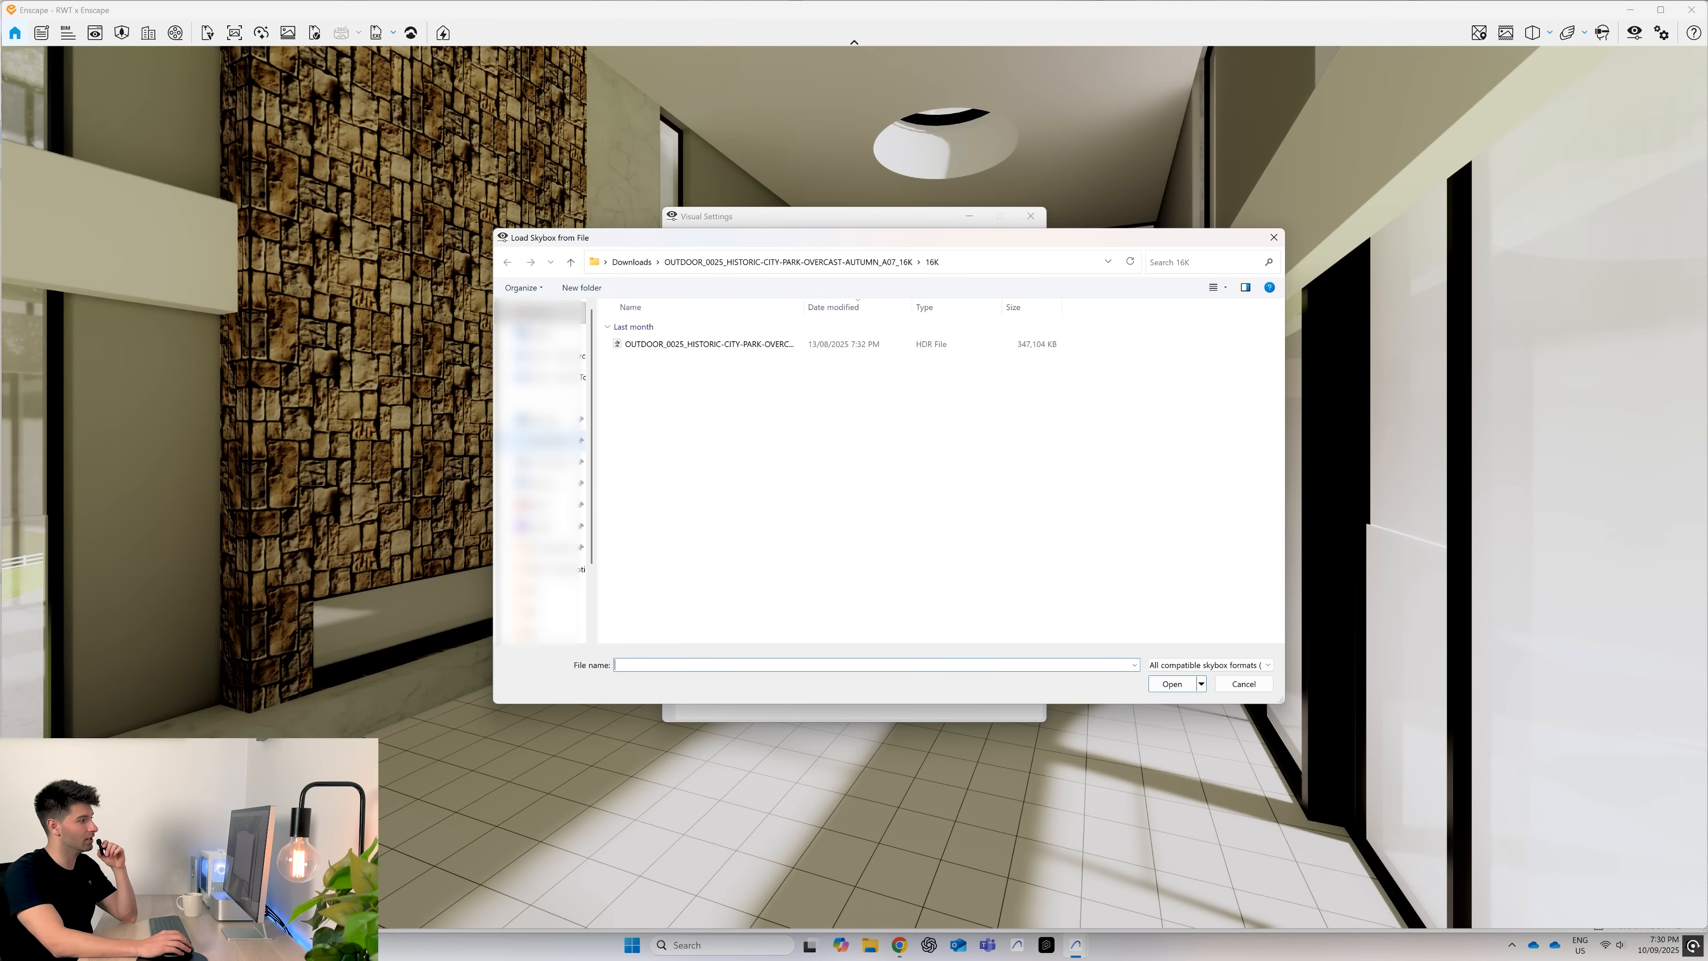
{"action": "left_click", "coordinate": [708, 343]}
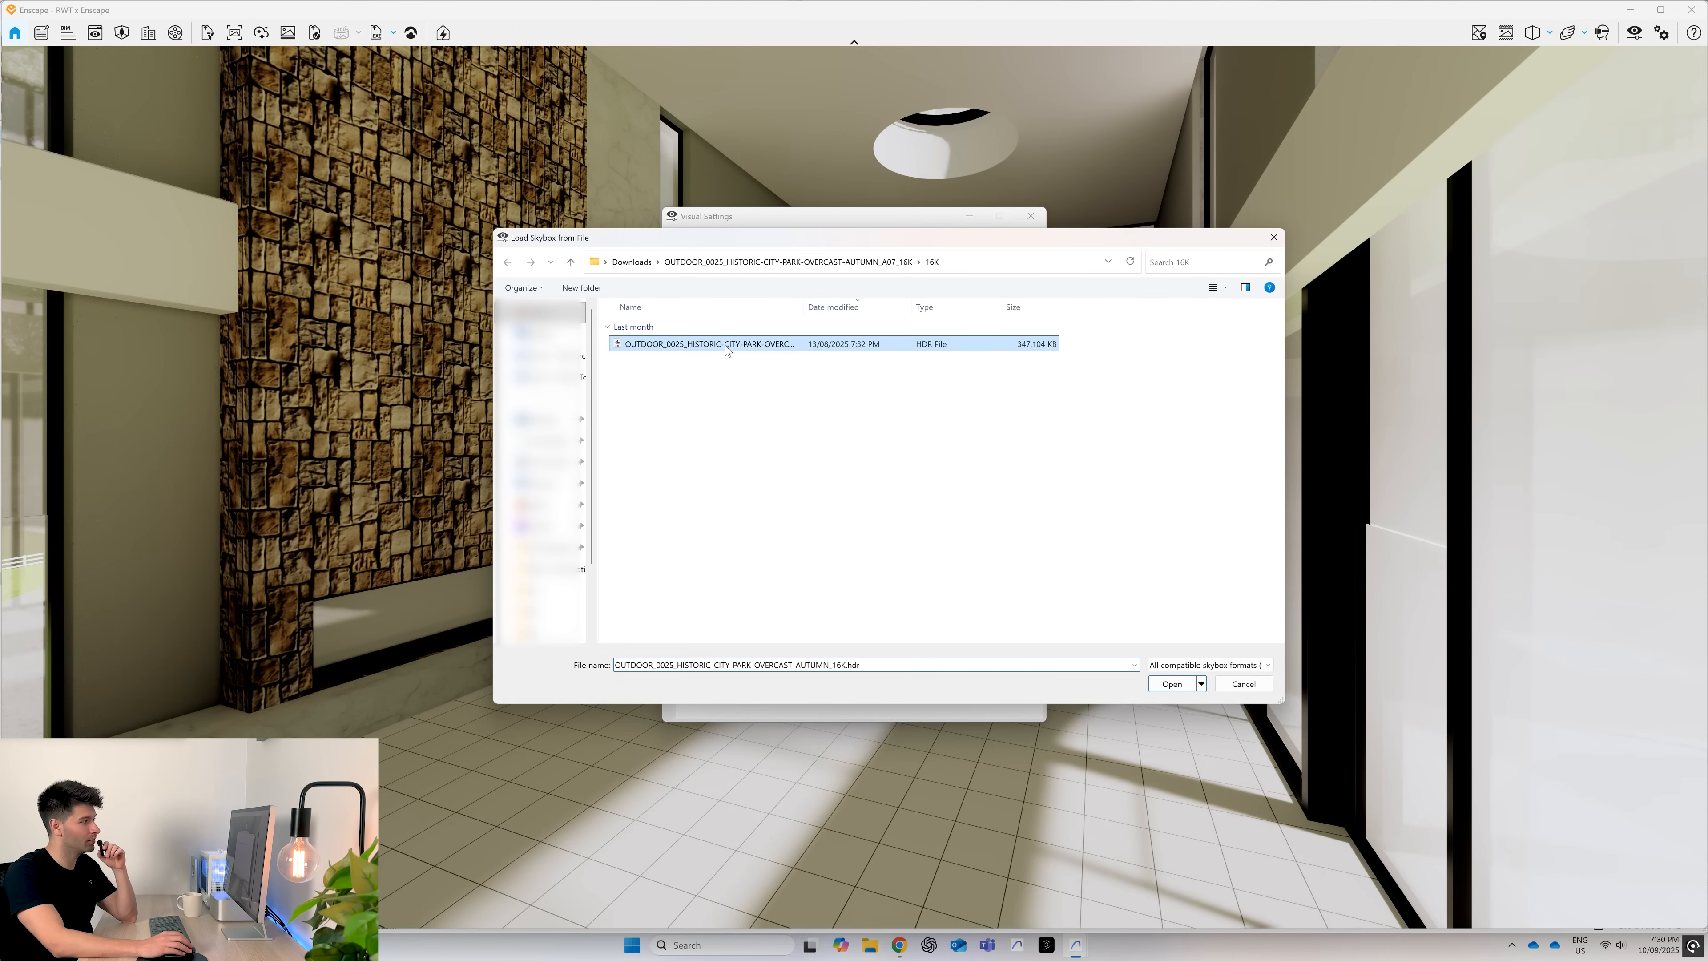
{"action": "left_click", "coordinate": [1171, 683]}
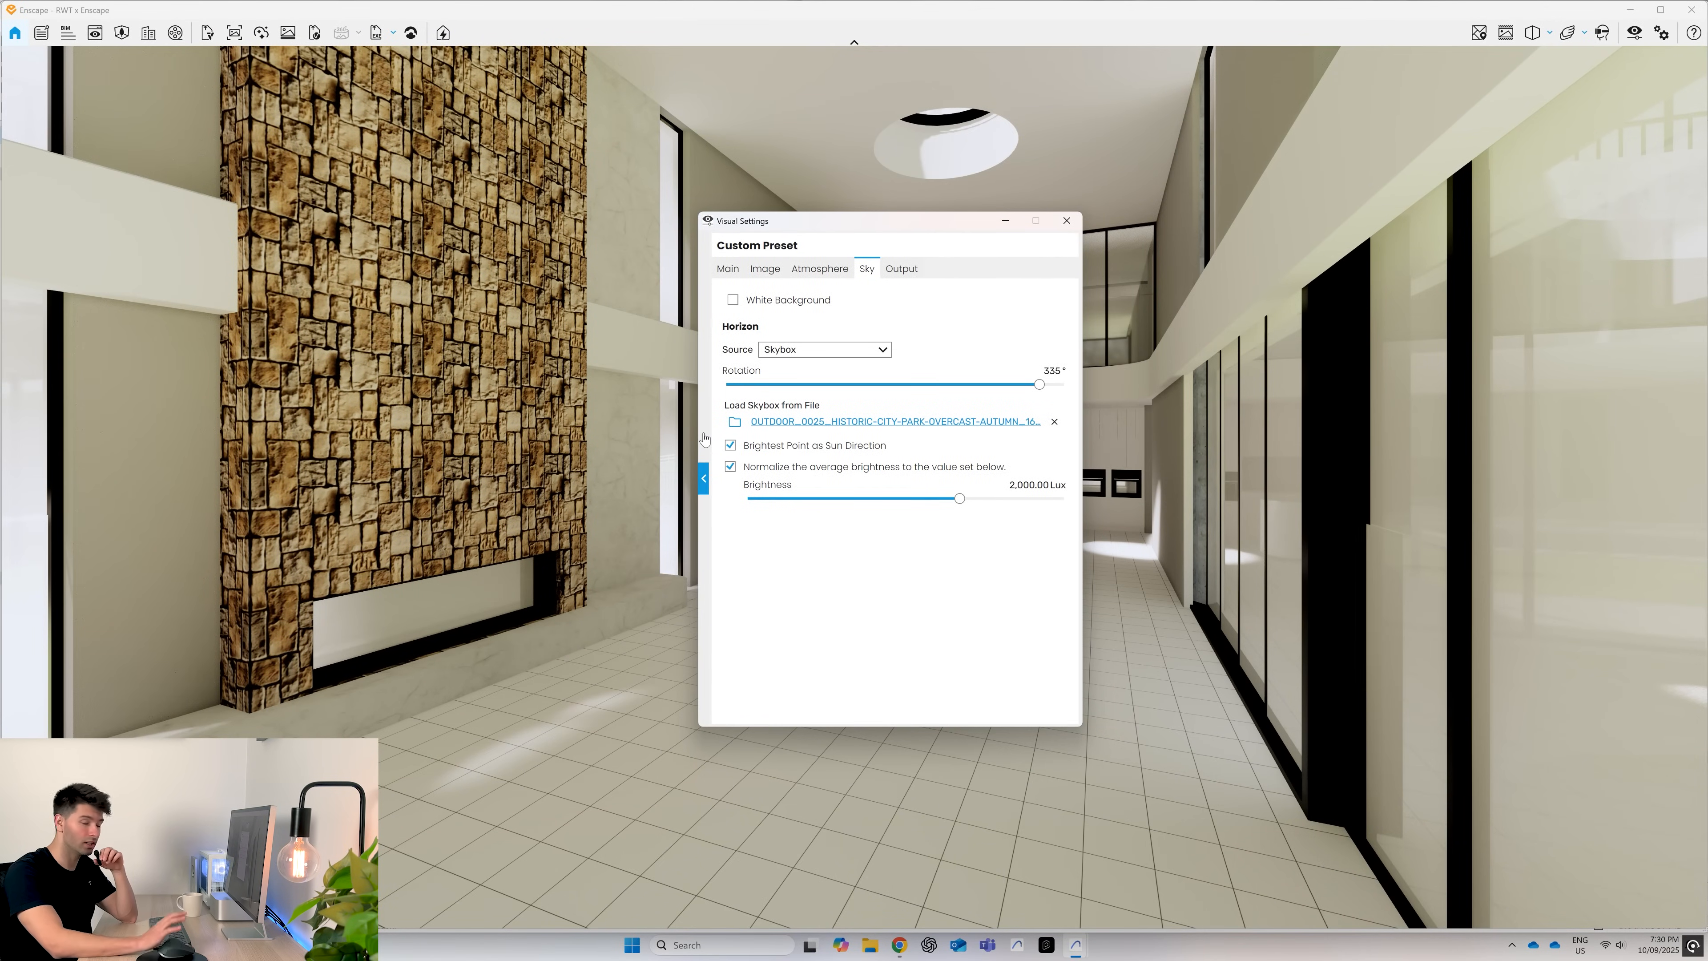
{"action": "left_click", "coordinate": [1066, 222]}
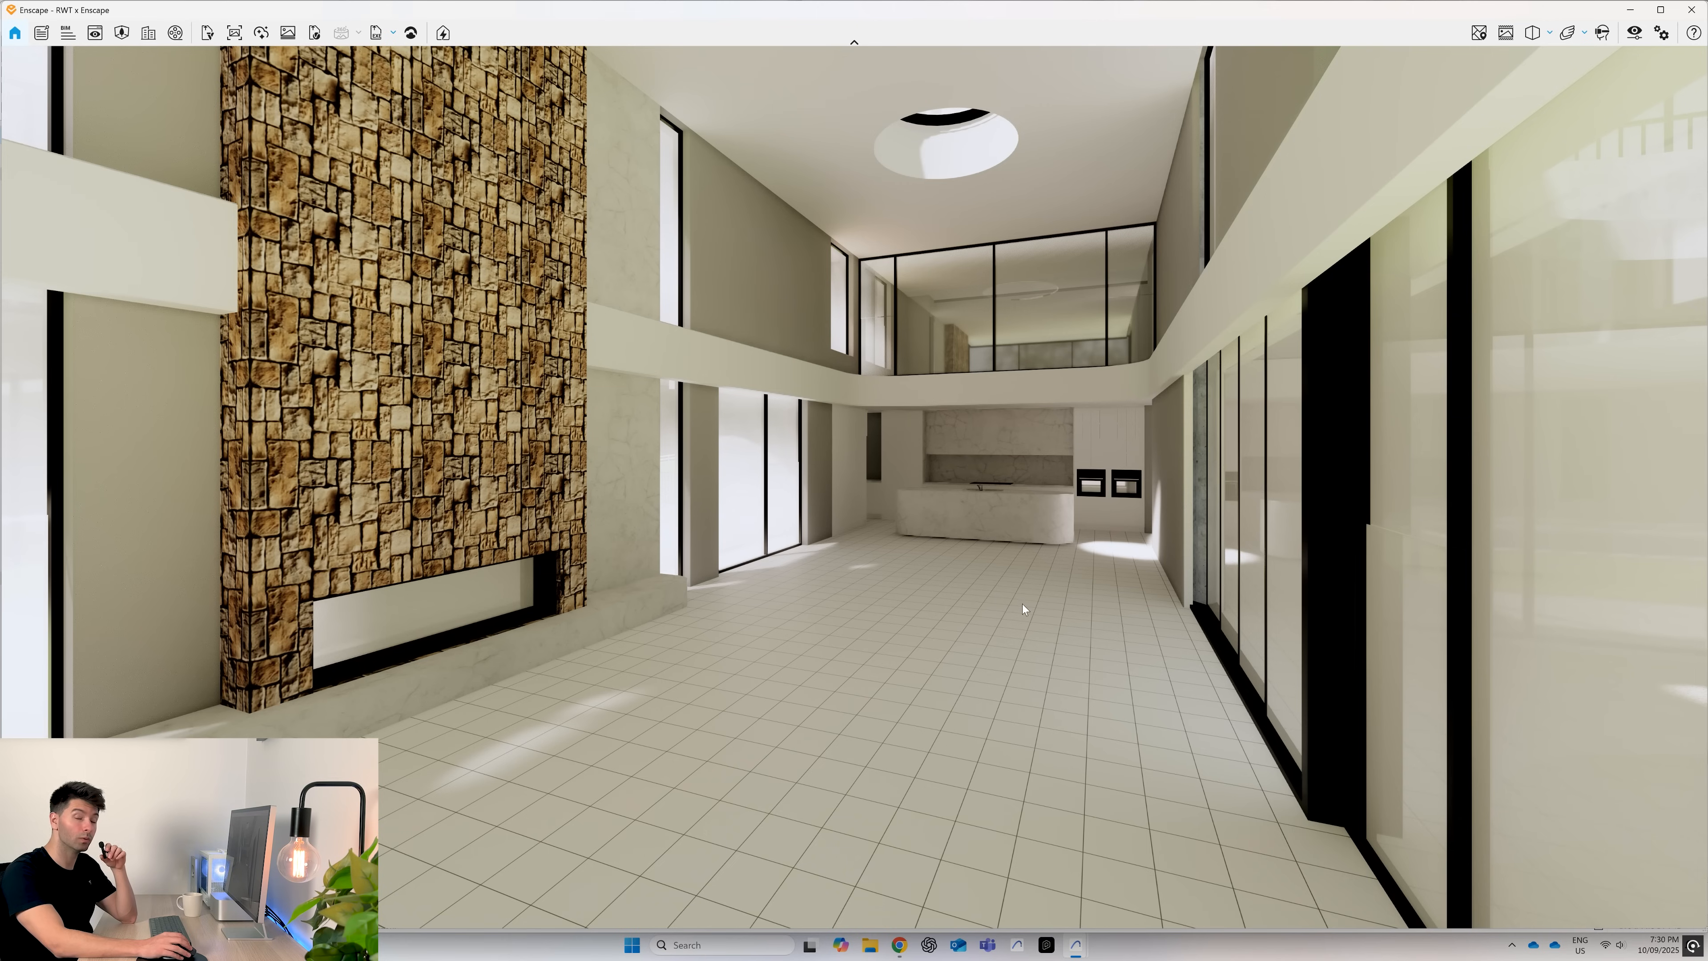
{"action": "mouse_move", "coordinate": [1004, 593]}
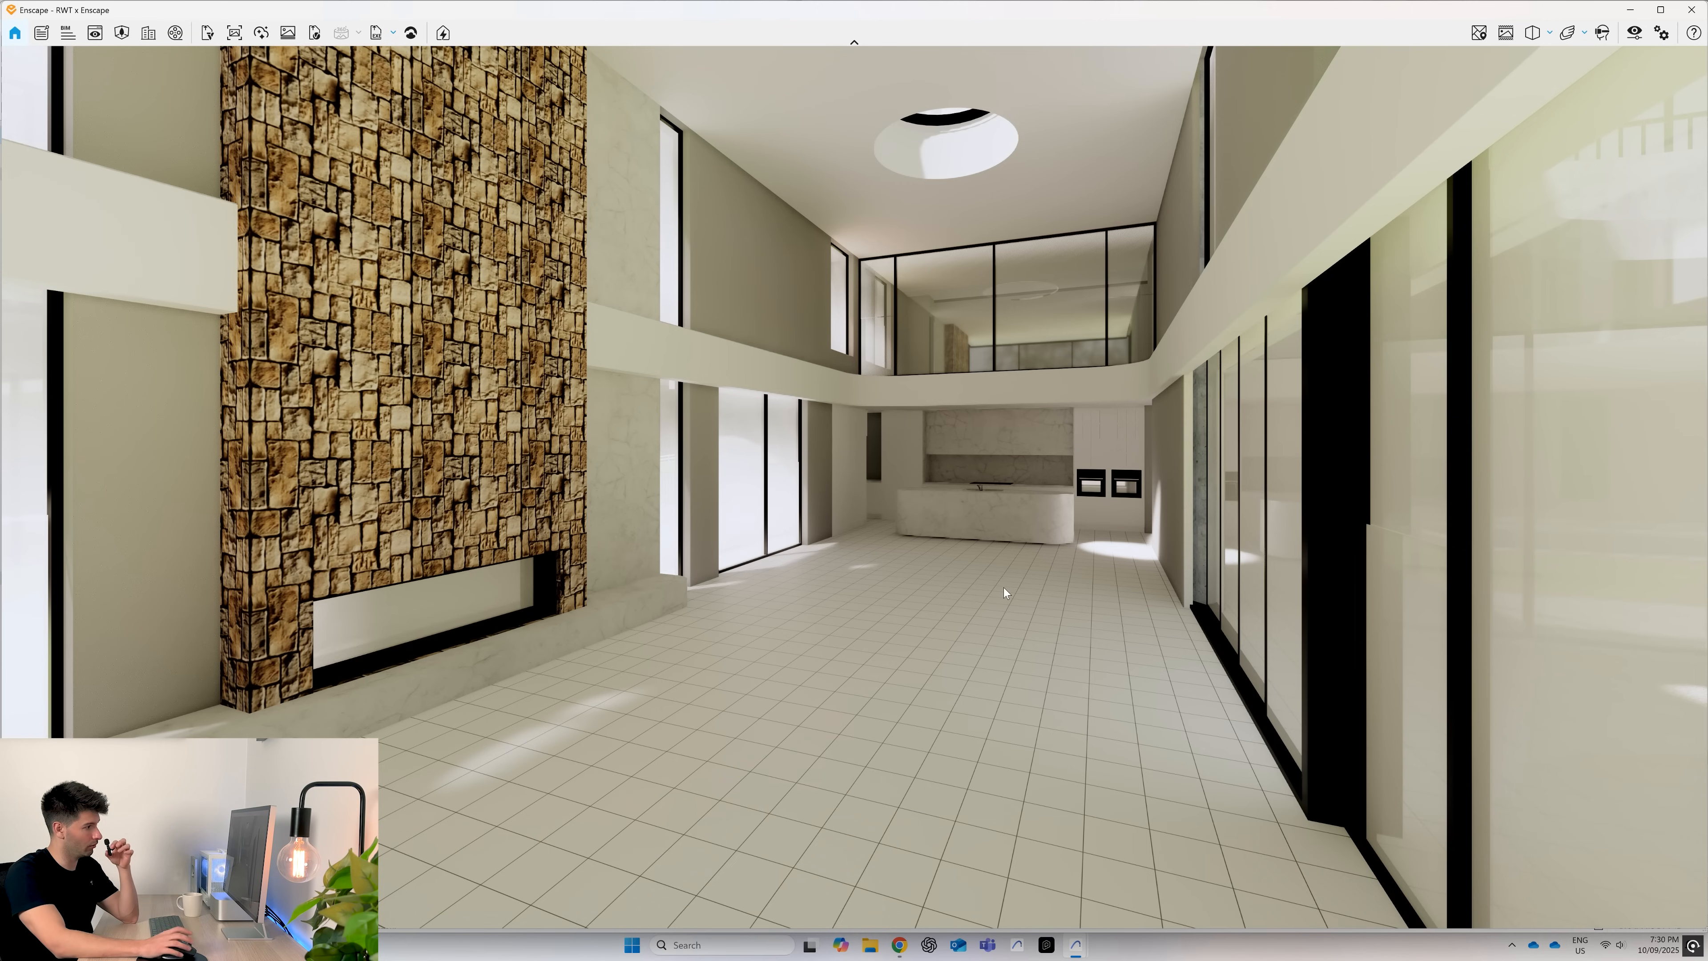
{"action": "mouse_move", "coordinate": [1025, 417]}
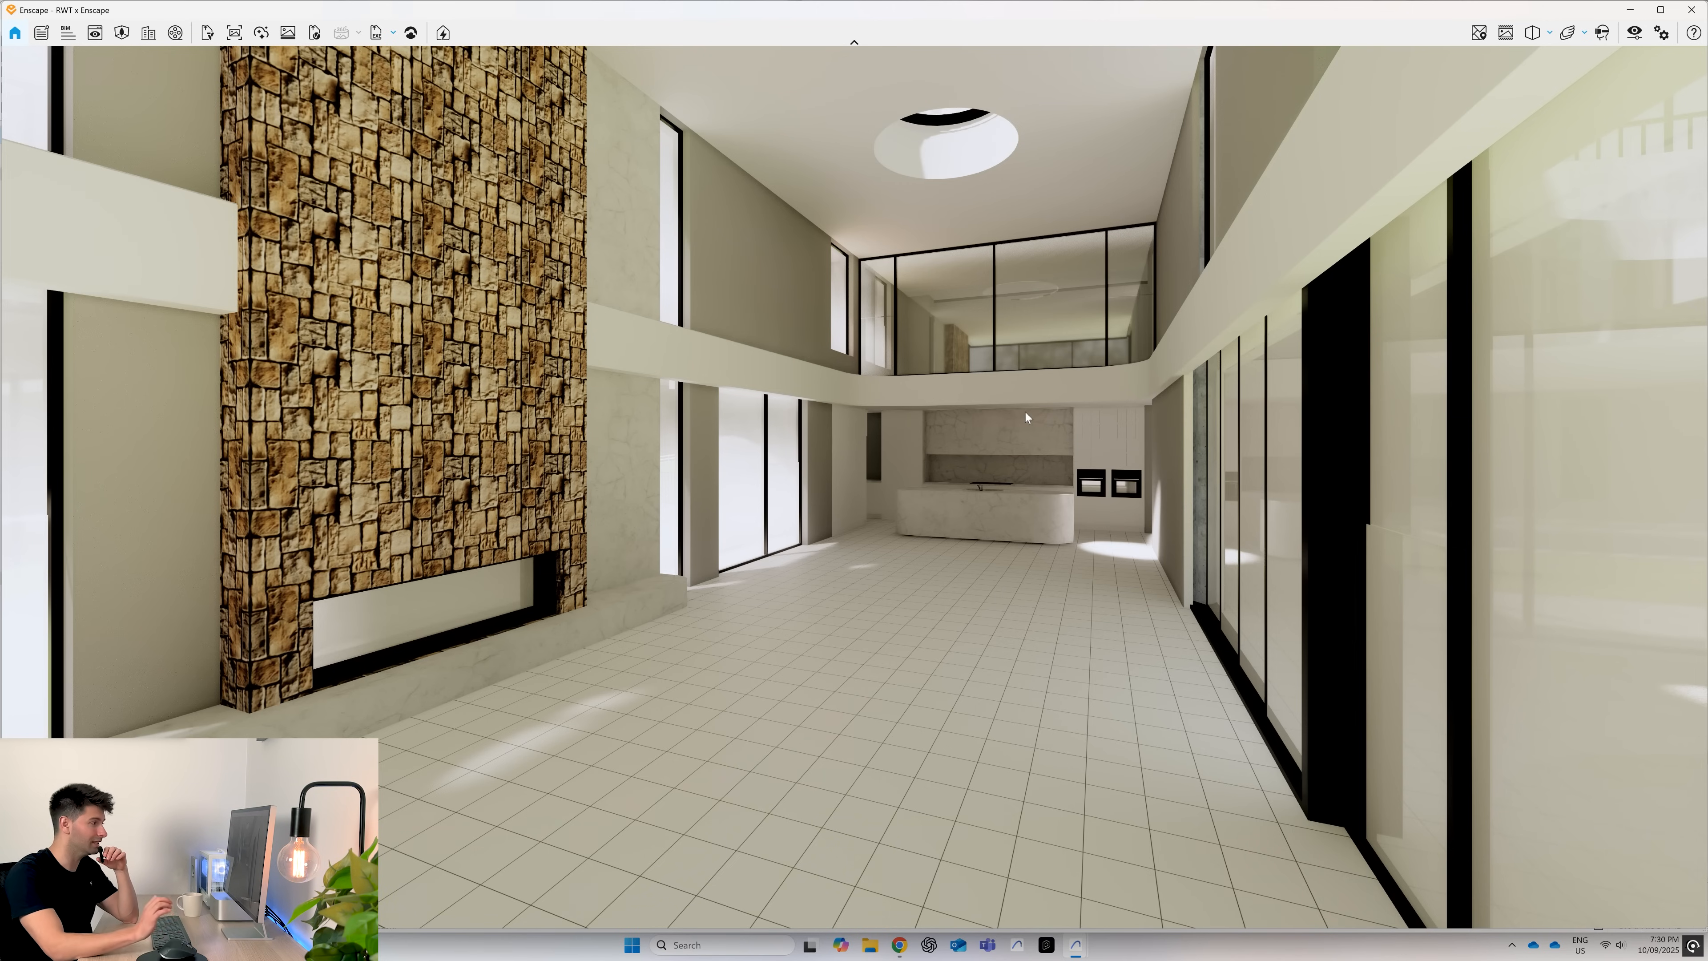
{"action": "mouse_move", "coordinate": [272, 631]}
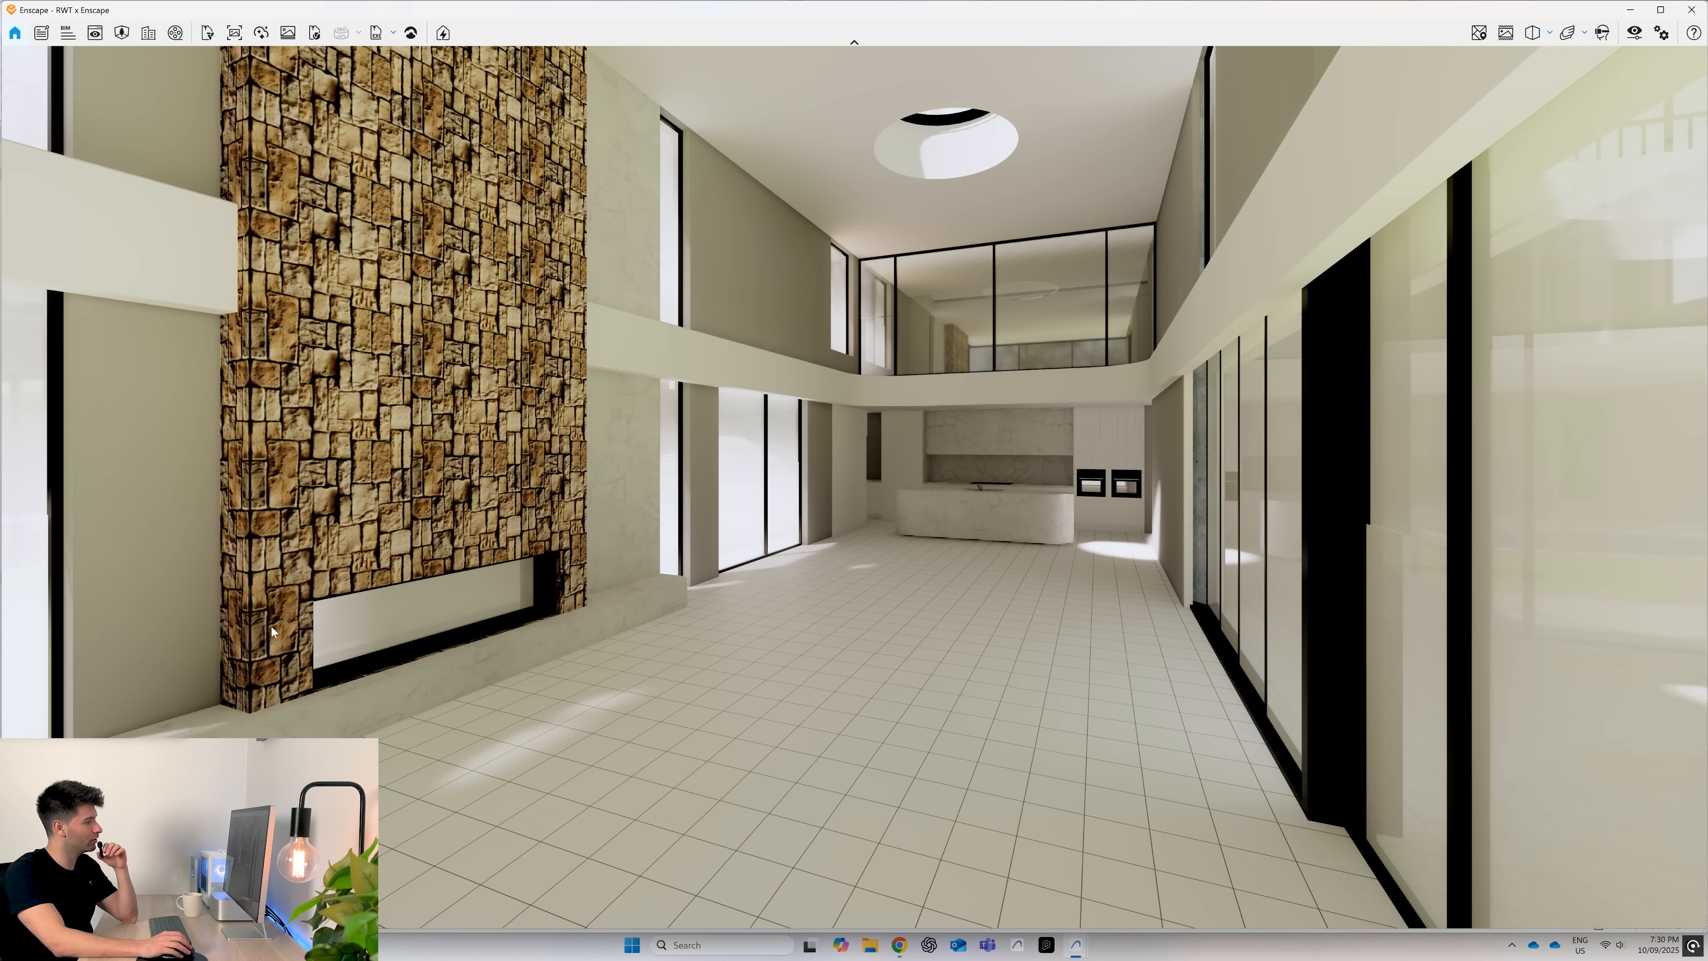
{"action": "mouse_move", "coordinate": [576, 530]}
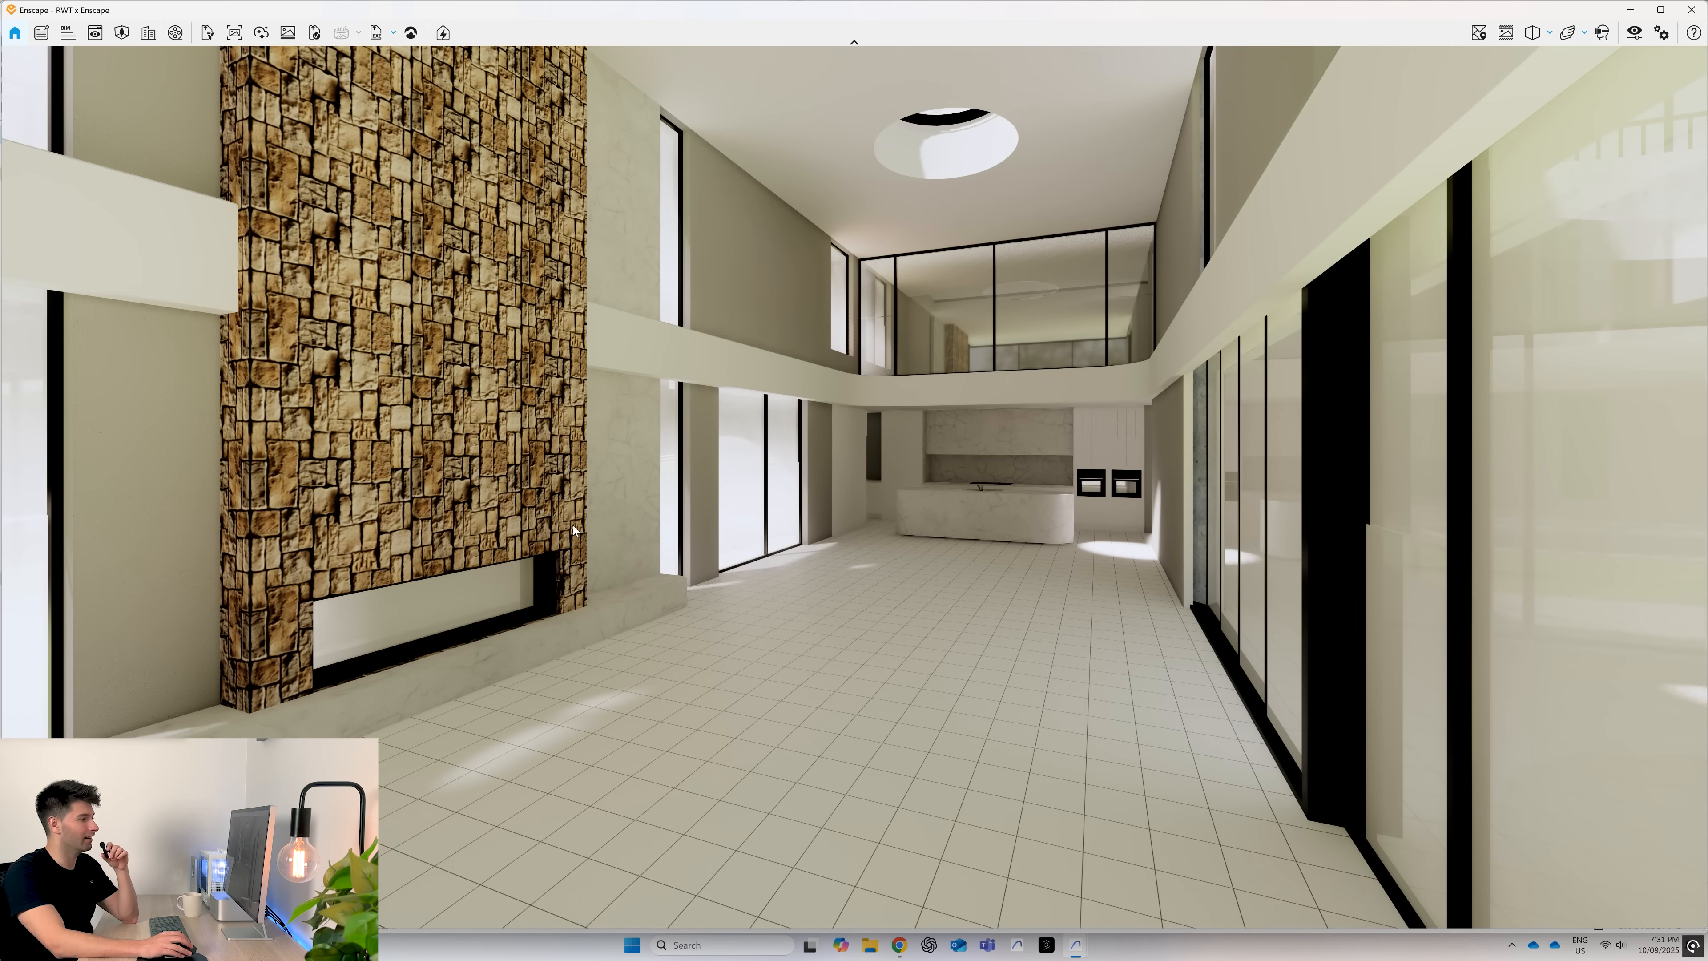
{"action": "mouse_move", "coordinate": [611, 612]}
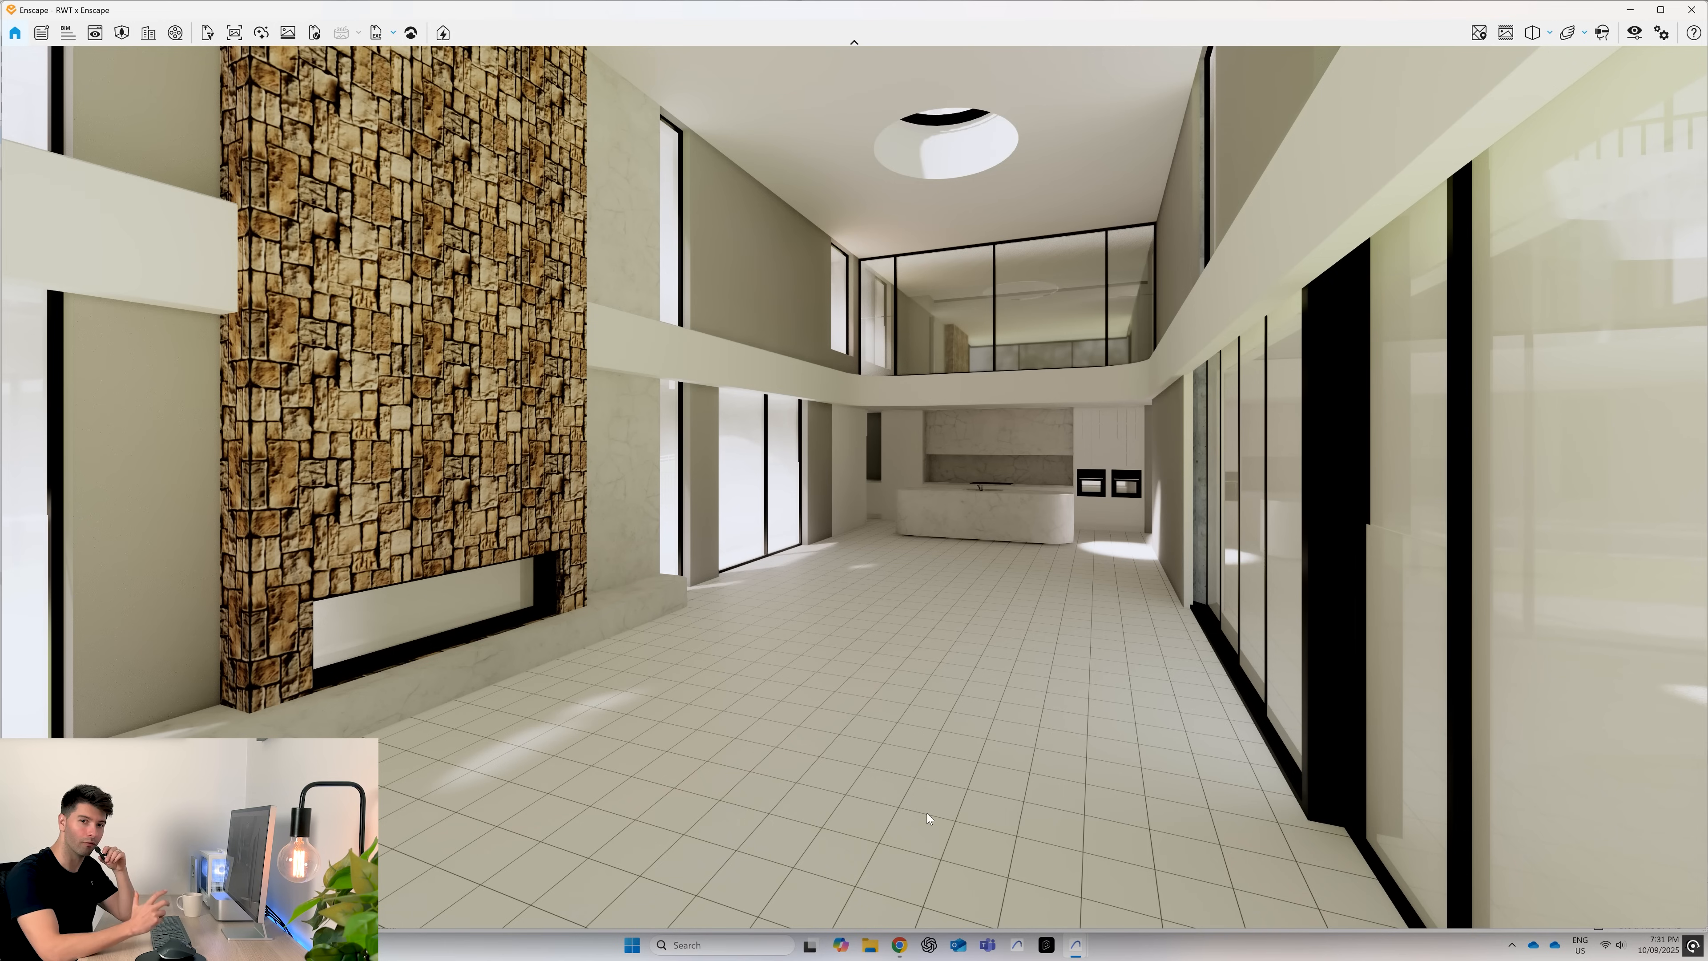
{"action": "mouse_move", "coordinate": [1073, 945]}
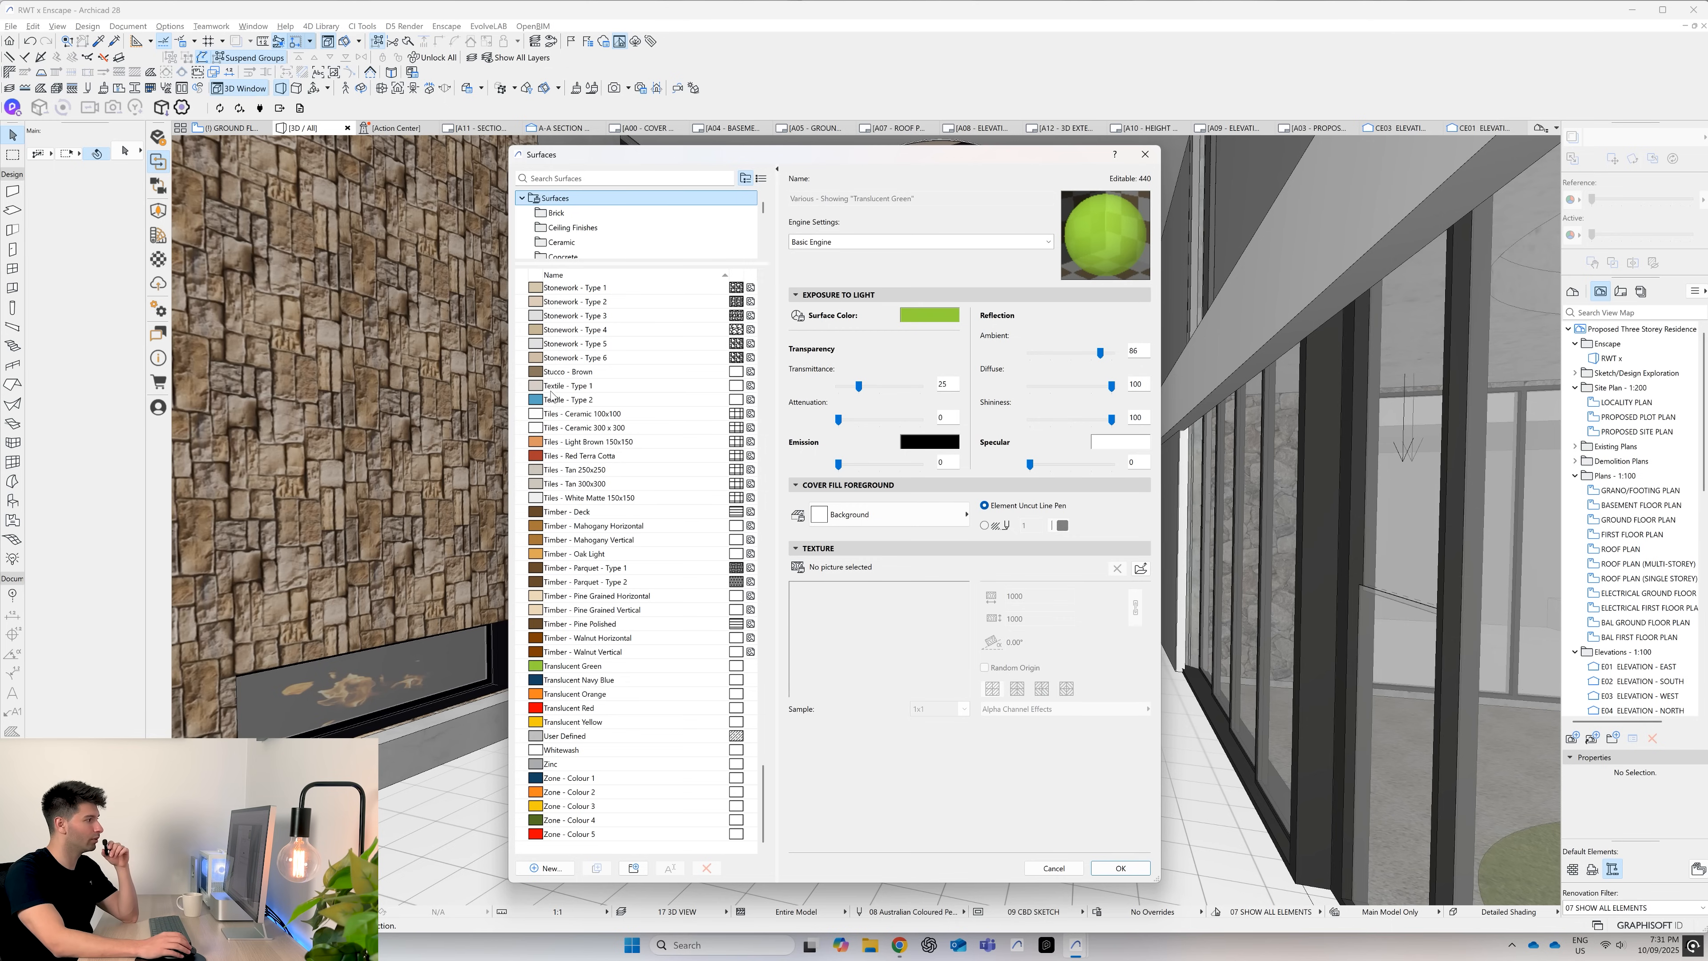
- Duplicate the Stonework - Type 1 surface as RWT - Taj, leaving its surface colour unchanged
{"action": "left_click", "coordinate": [578, 414]}
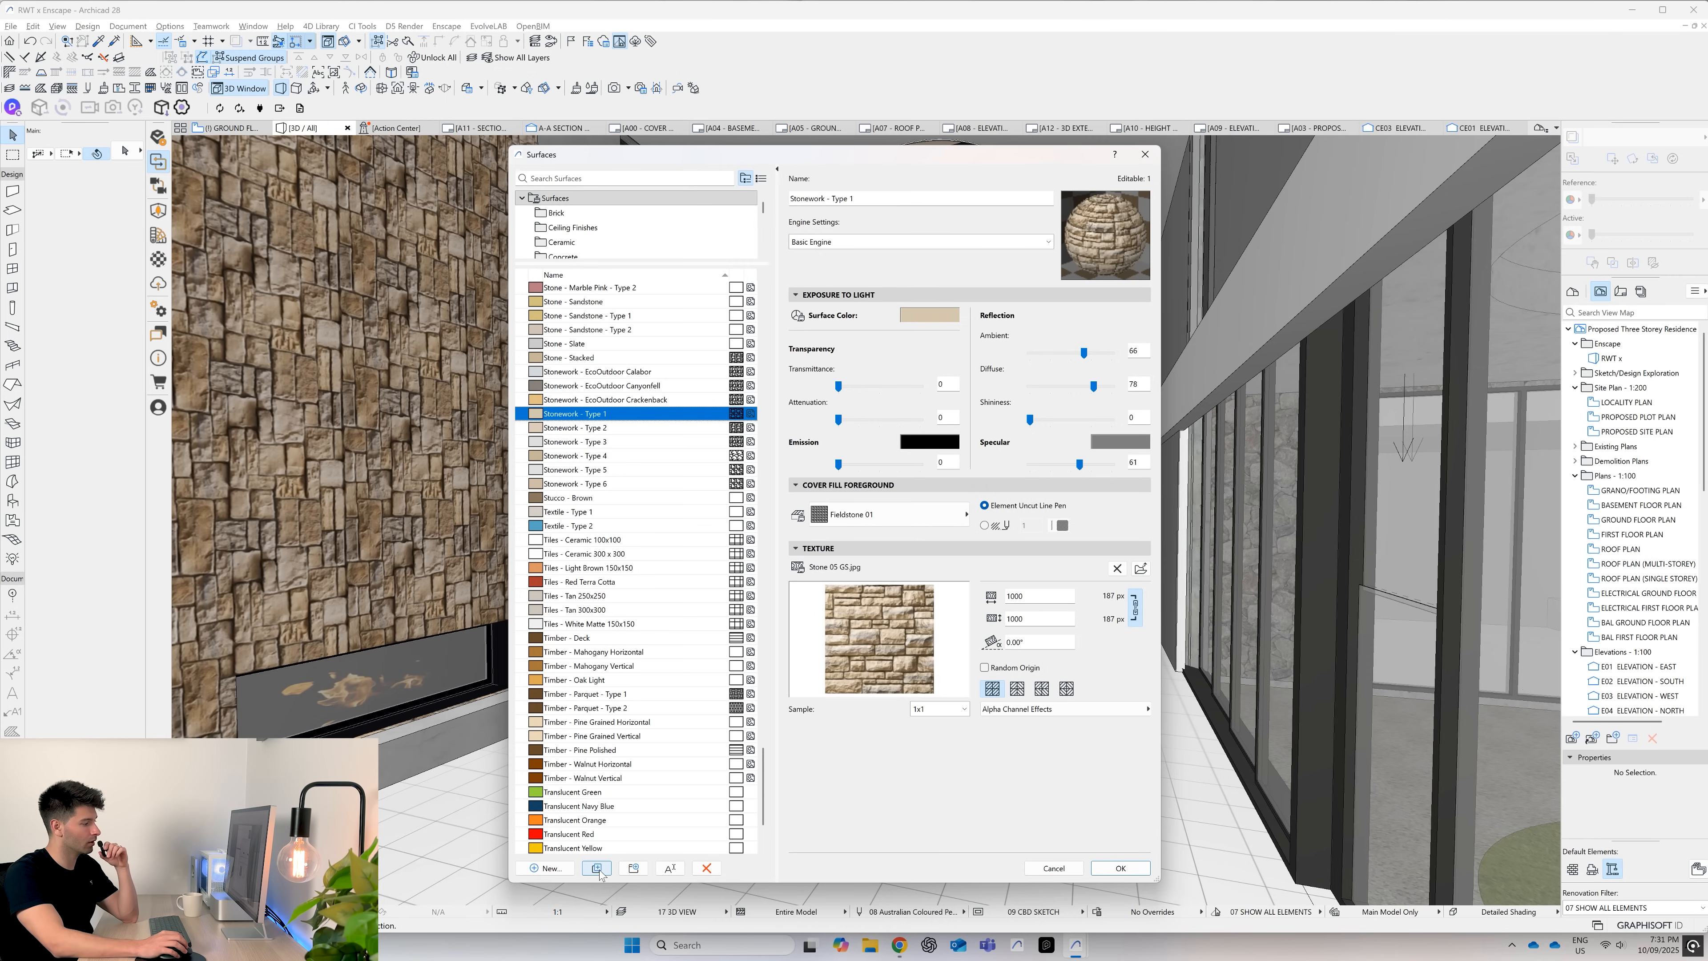
{"action": "left_click", "coordinate": [596, 868]}
{"action": "type", "text": "RWT - Te"}
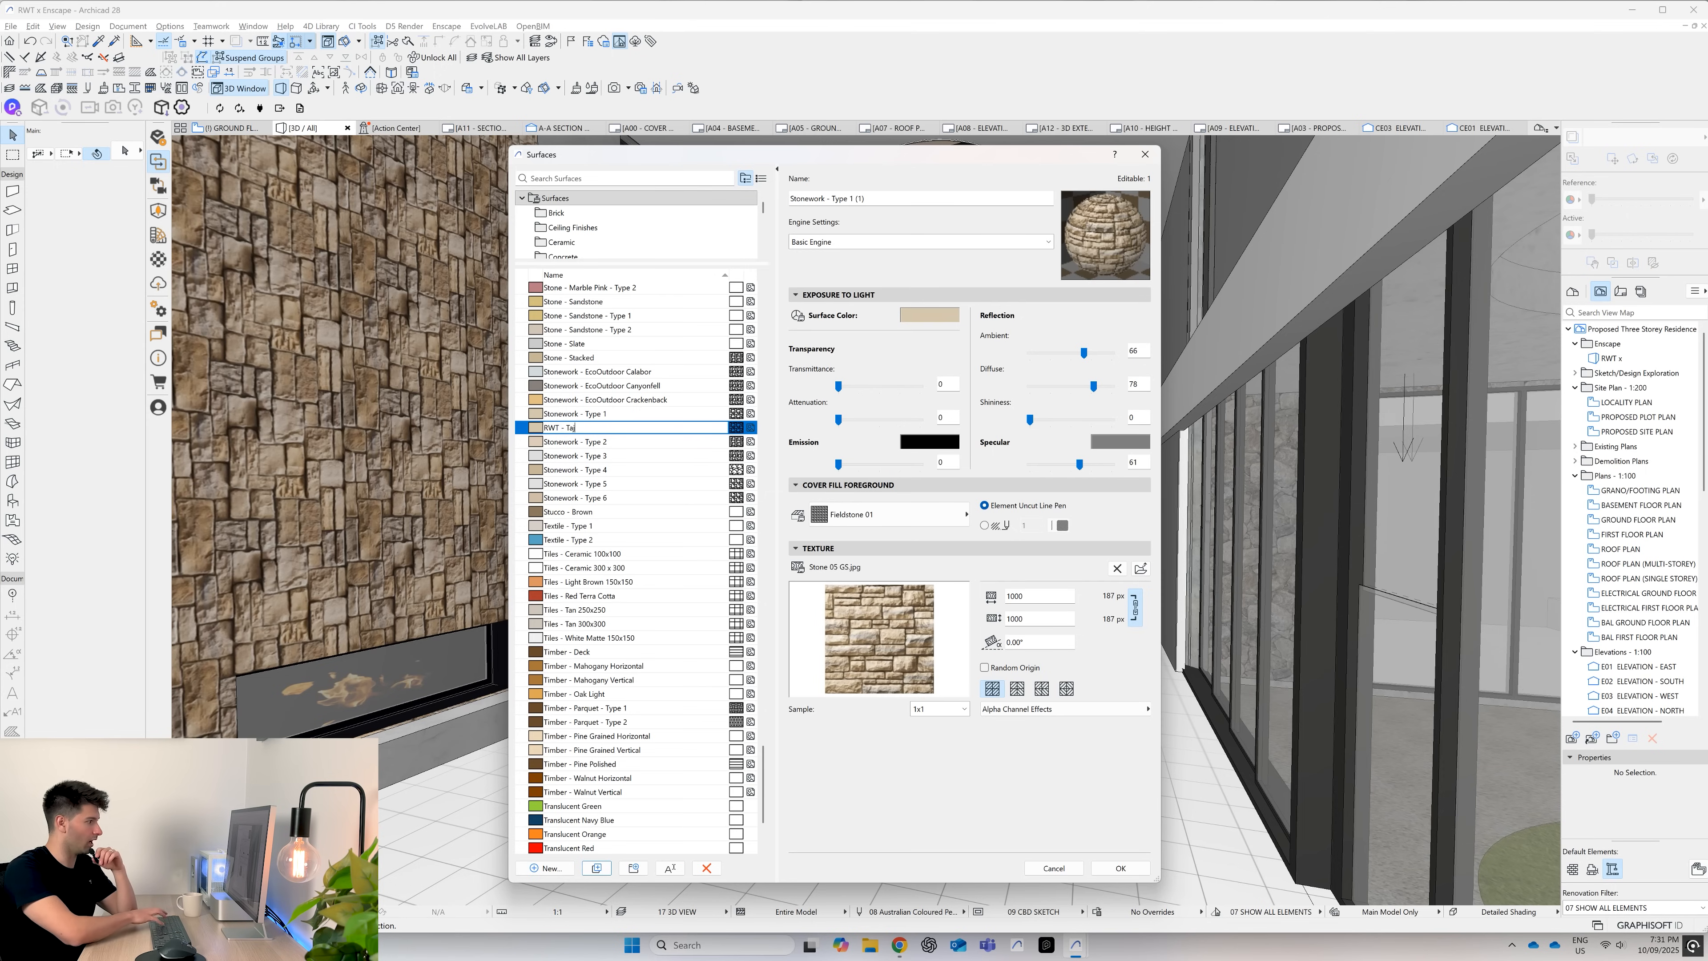
{"action": "scroll", "scroll_direction": "up", "scroll_amount": 3}
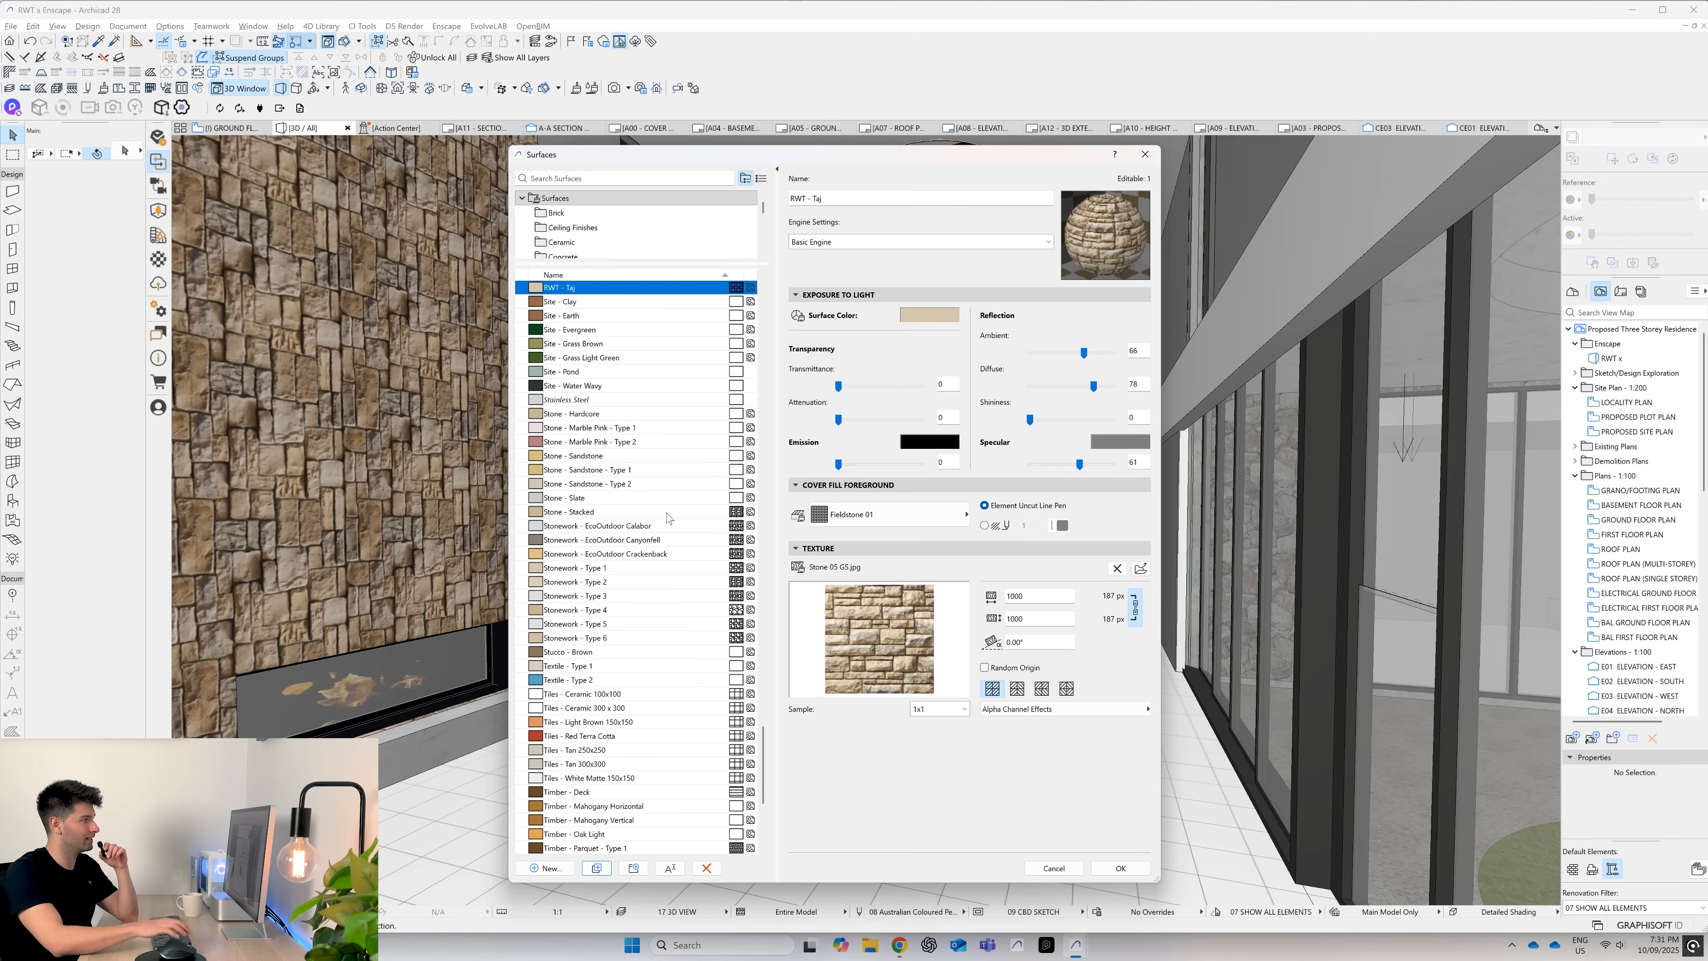
{"action": "mouse_move", "coordinate": [960, 332]}
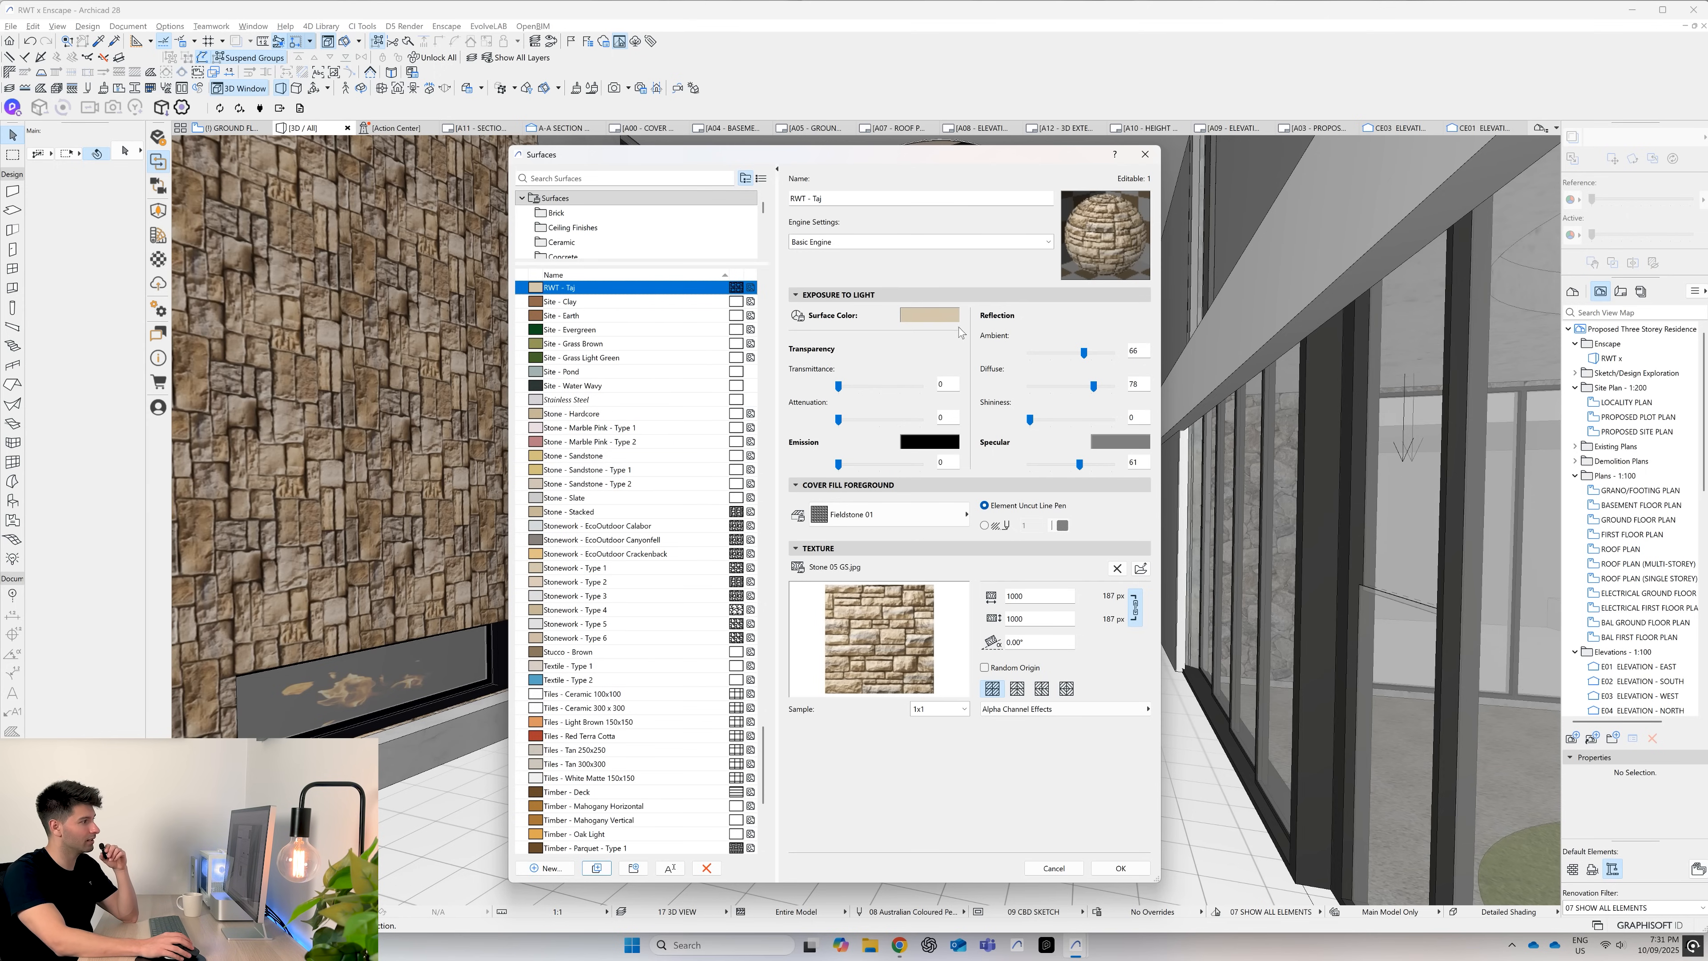
{"action": "left_click", "coordinate": [928, 315]}
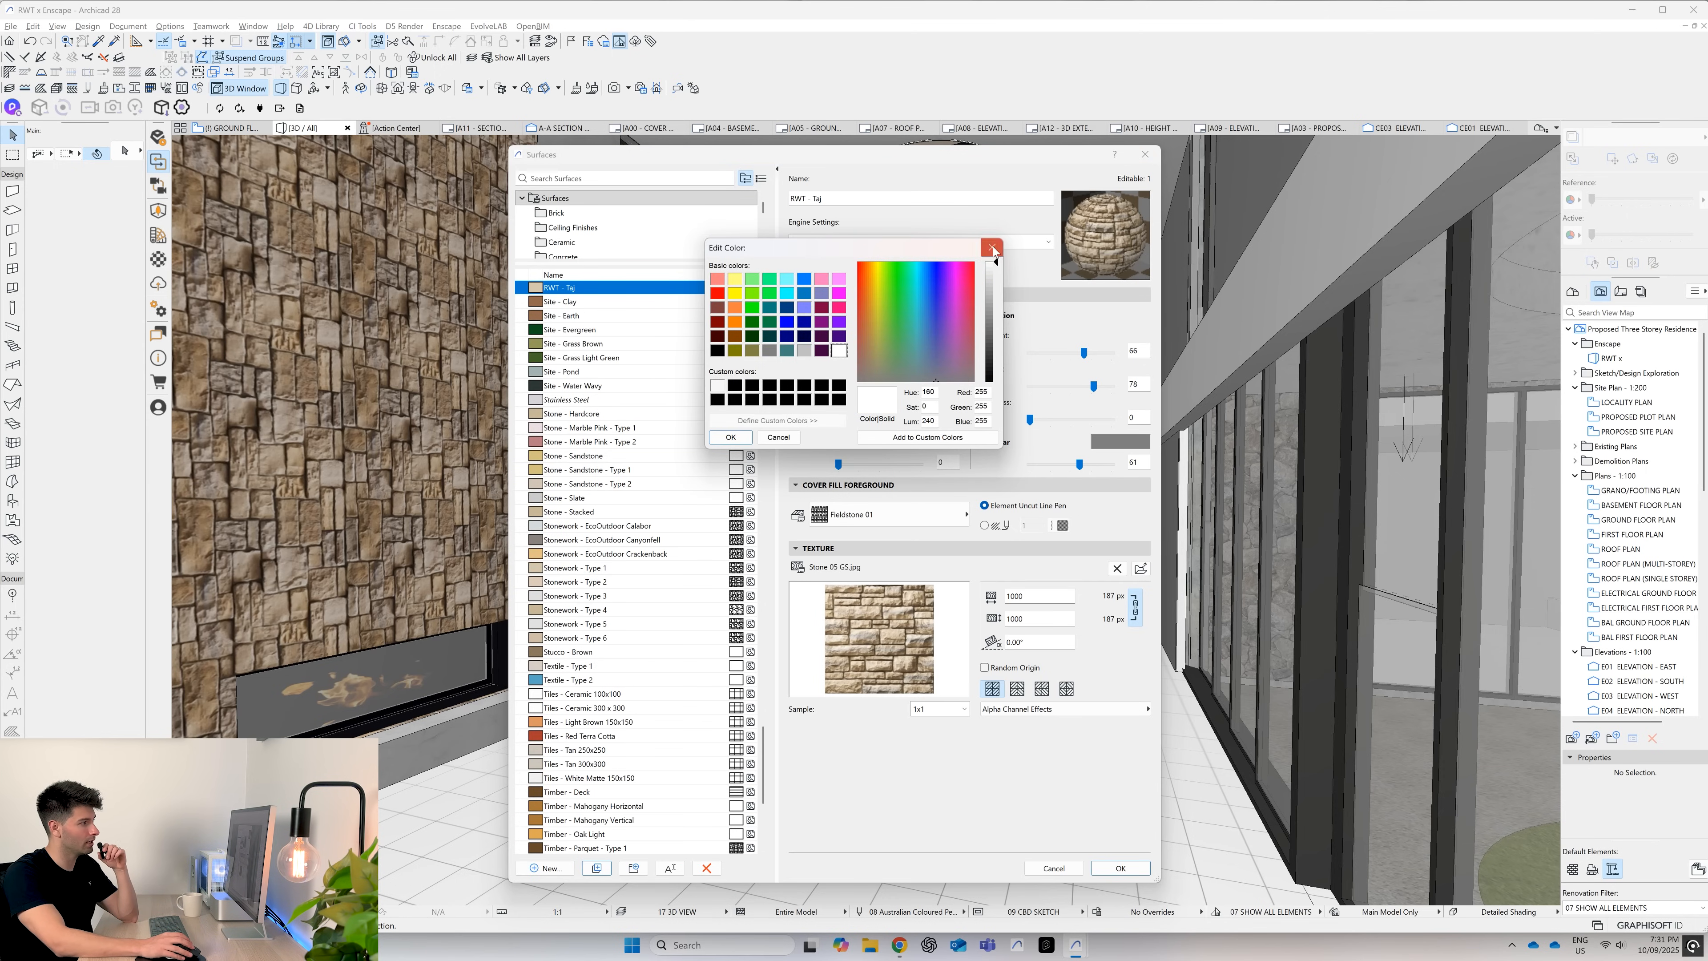
{"action": "left_click", "coordinate": [993, 248]}
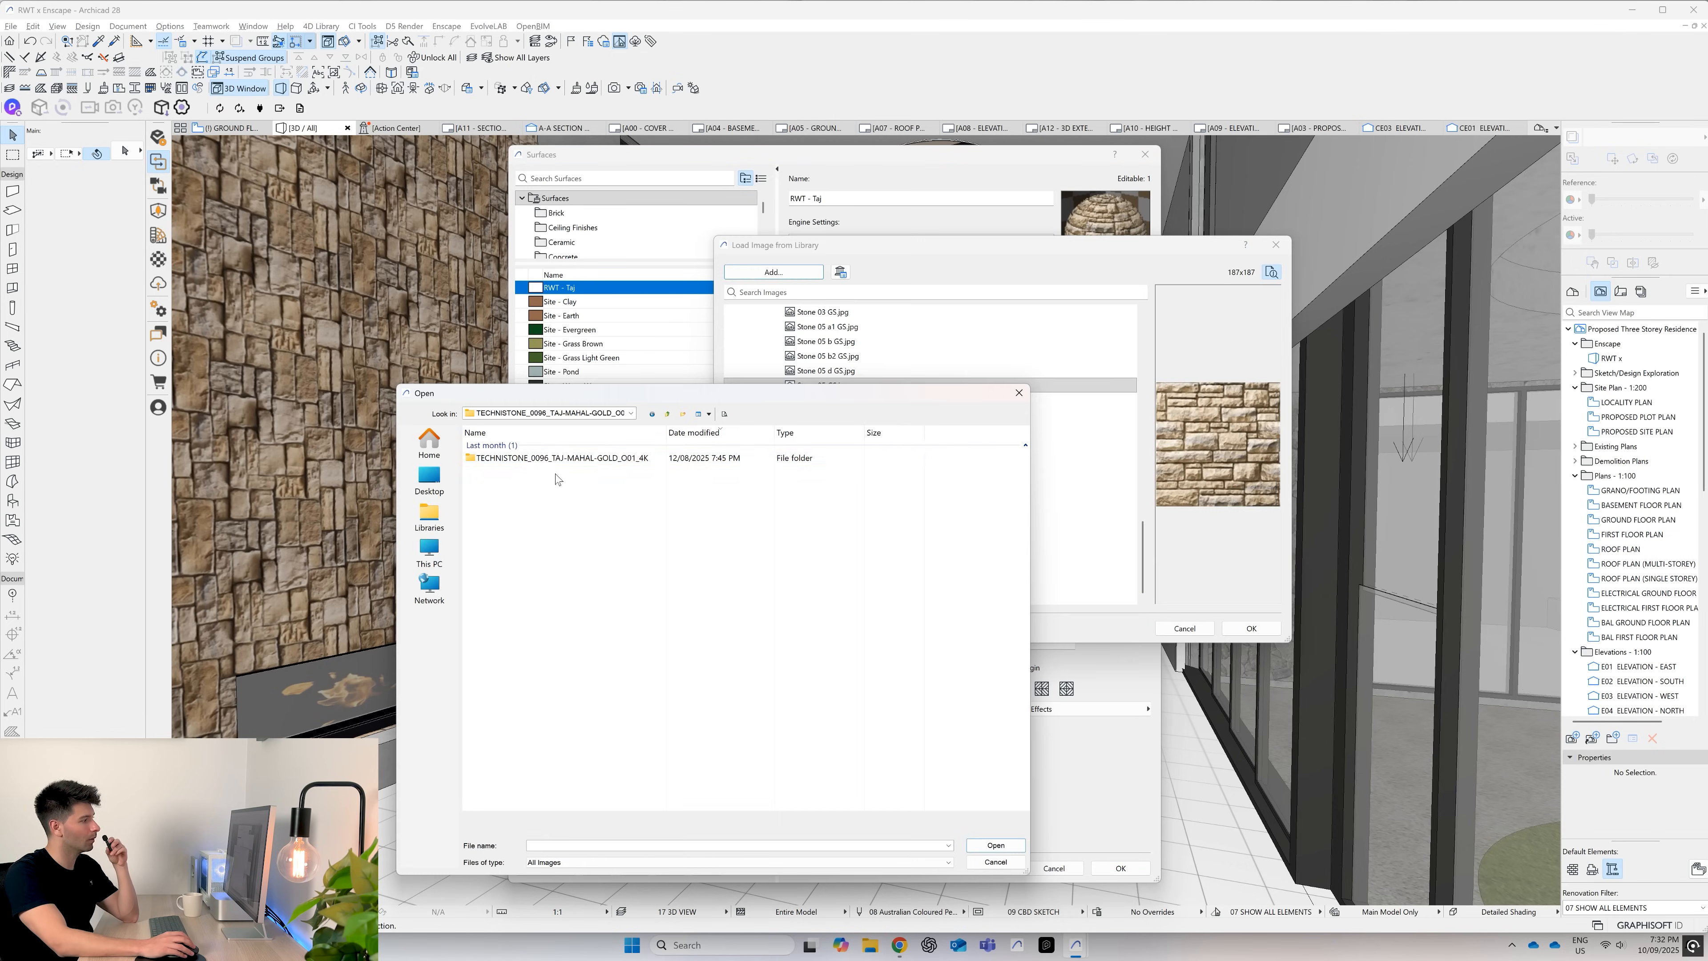
{"action": "mouse_move", "coordinate": [561, 457]}
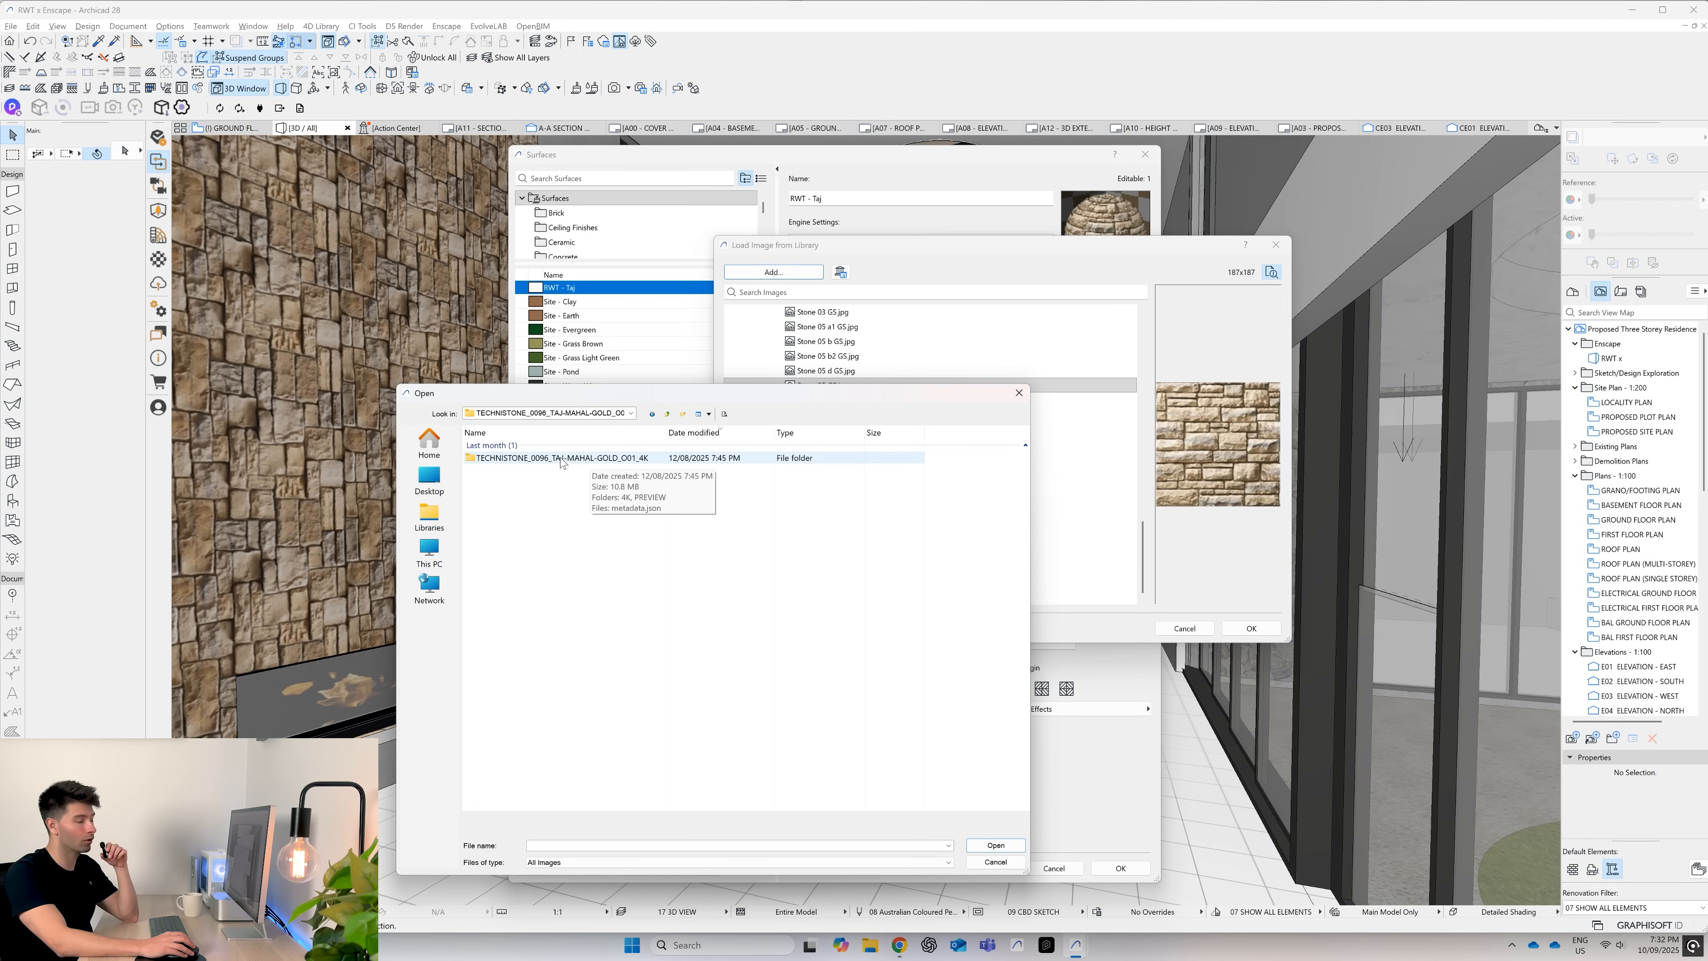
- Load the 4K TAJ-MAHAL-GOLD_COL image and apply it as the RWT - Taj texture
{"action": "double_click", "coordinate": [555, 457]}
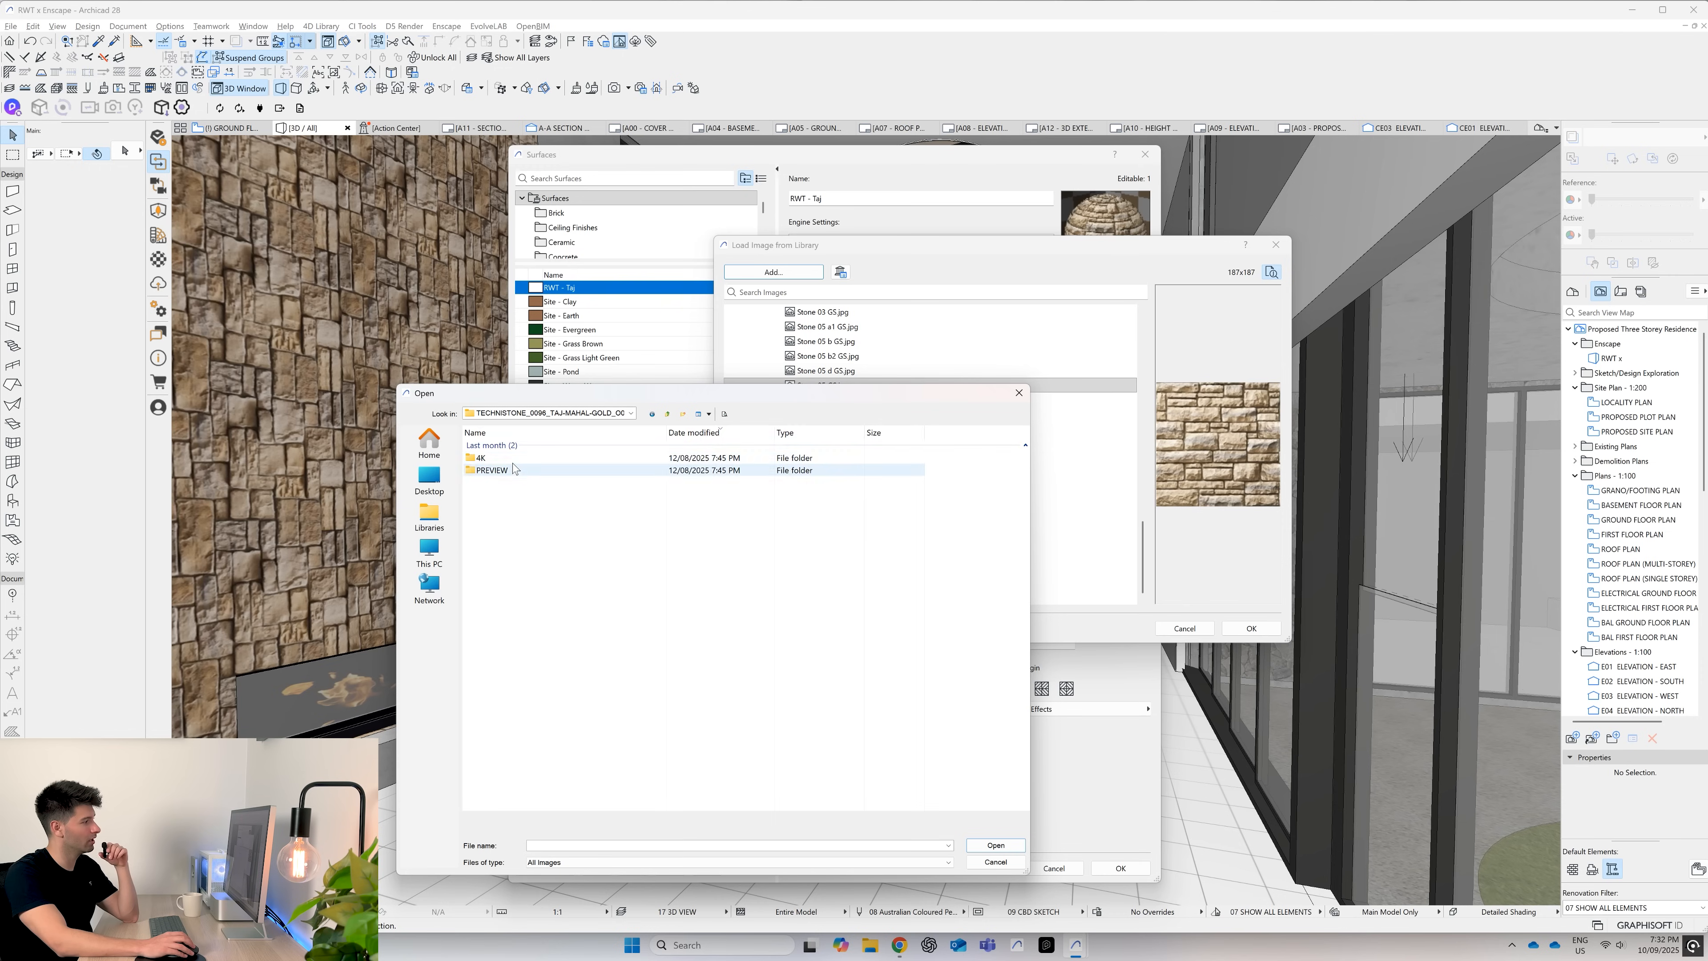
{"action": "double_click", "coordinate": [480, 457]}
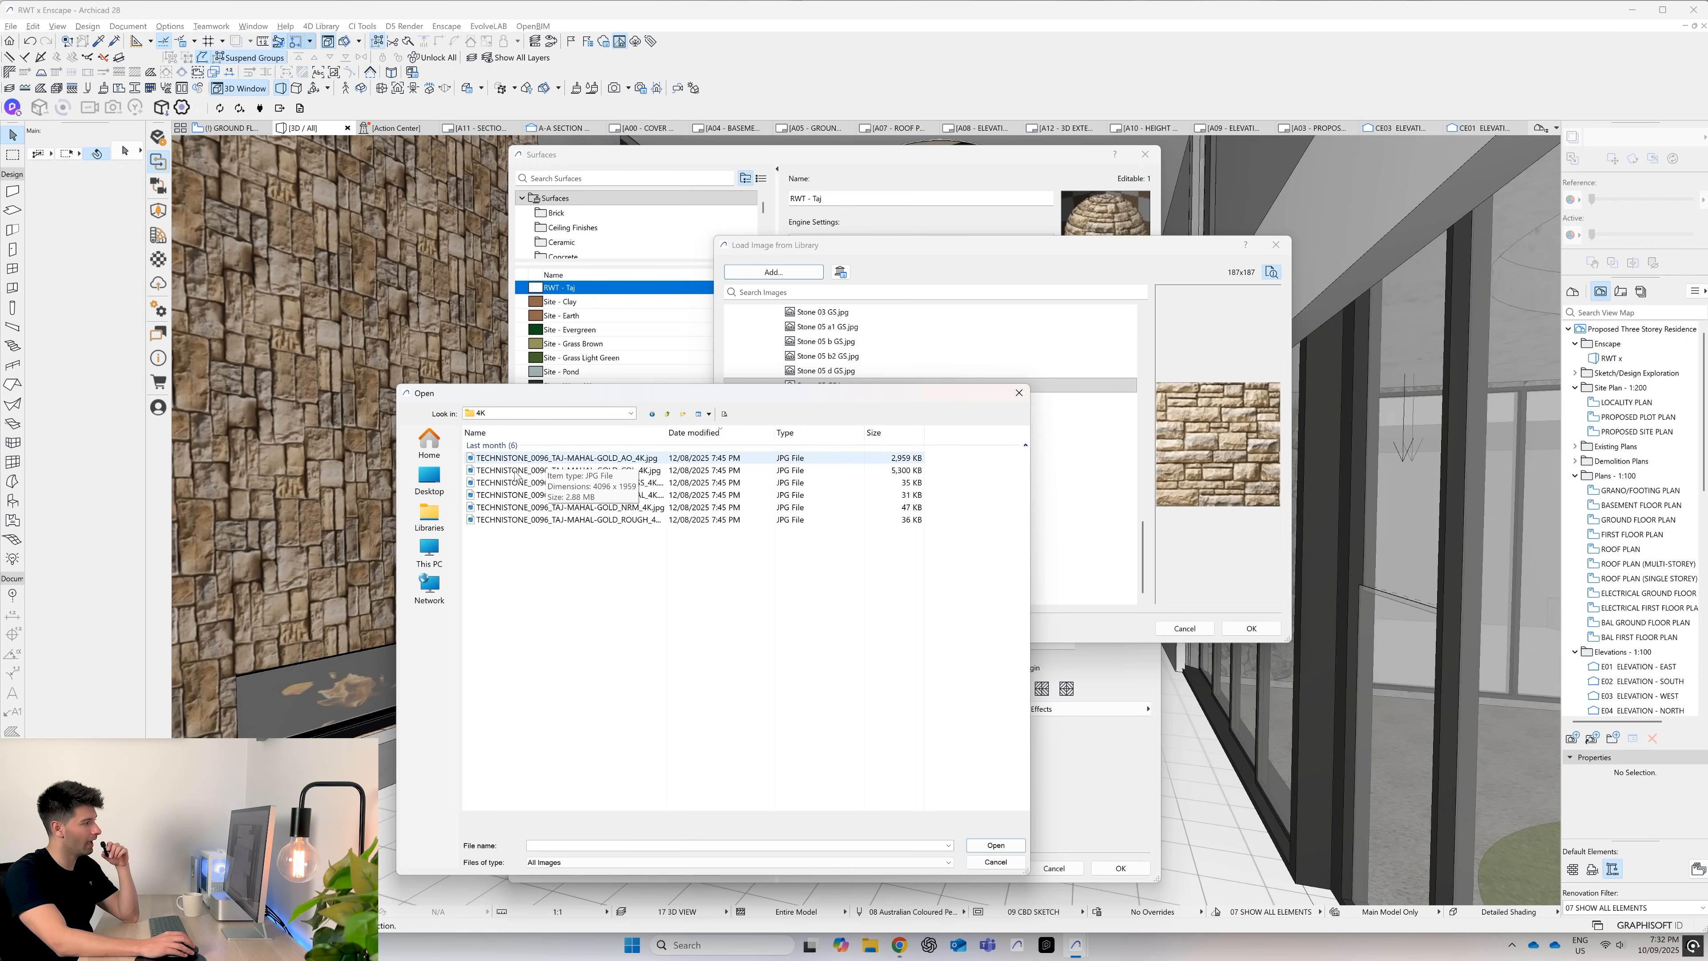
{"action": "left_click", "coordinate": [566, 470]}
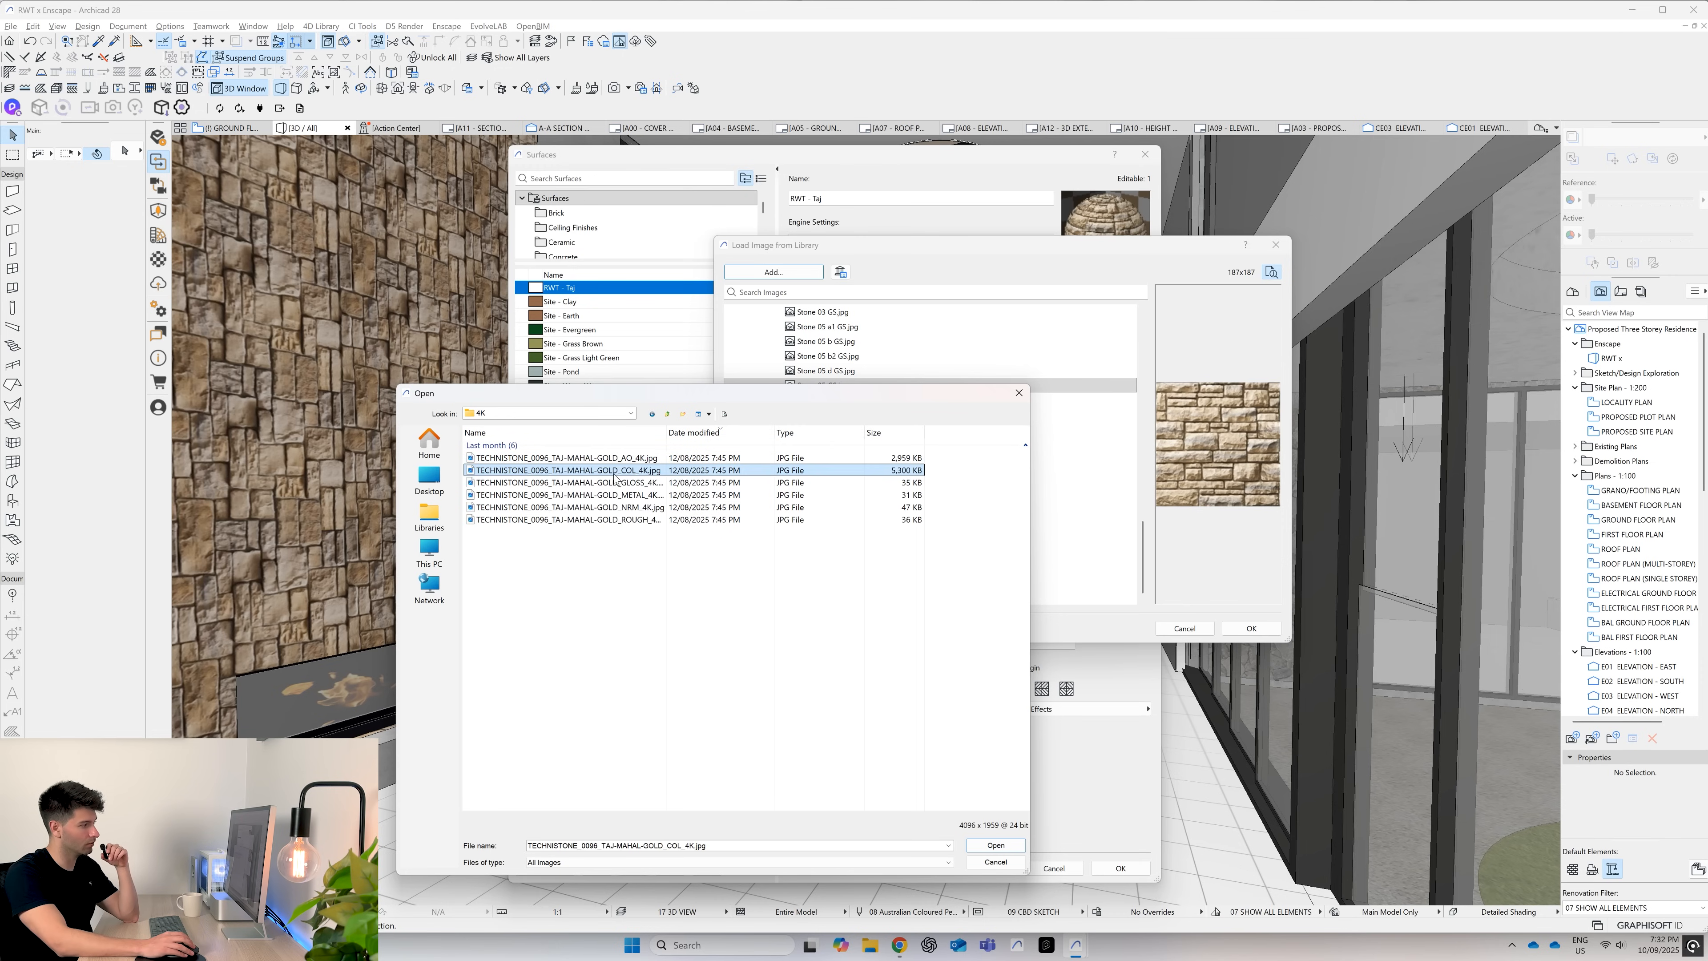
{"action": "left_click", "coordinate": [993, 862]}
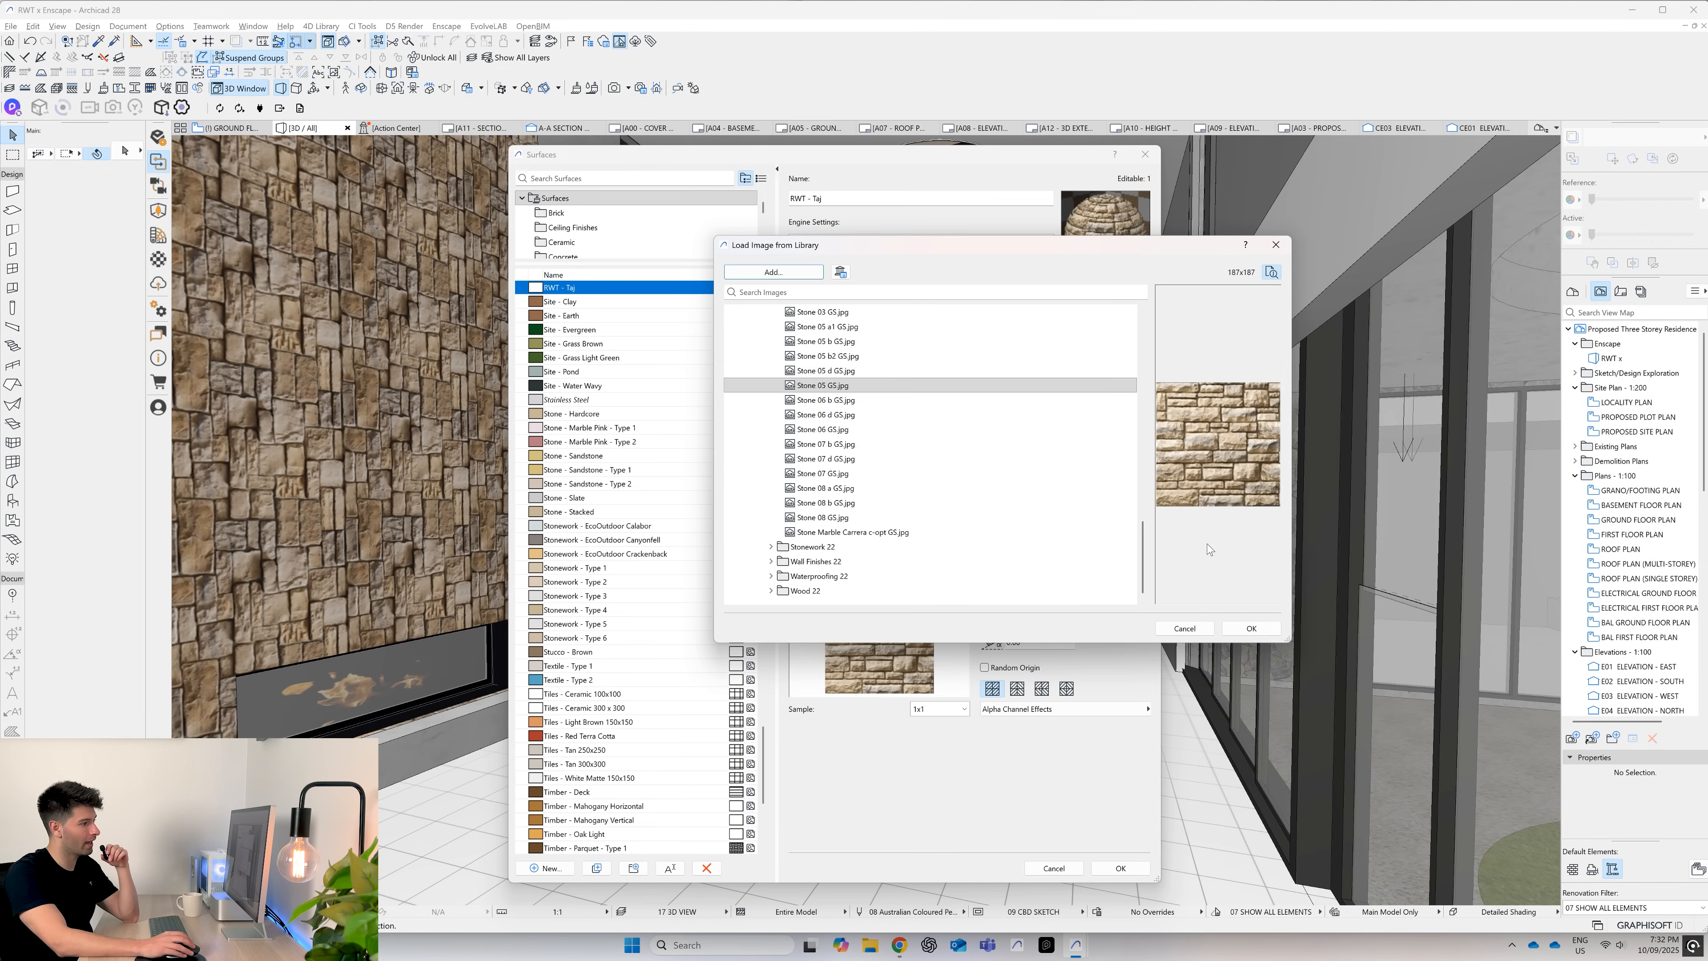
{"action": "left_click", "coordinate": [1249, 628]}
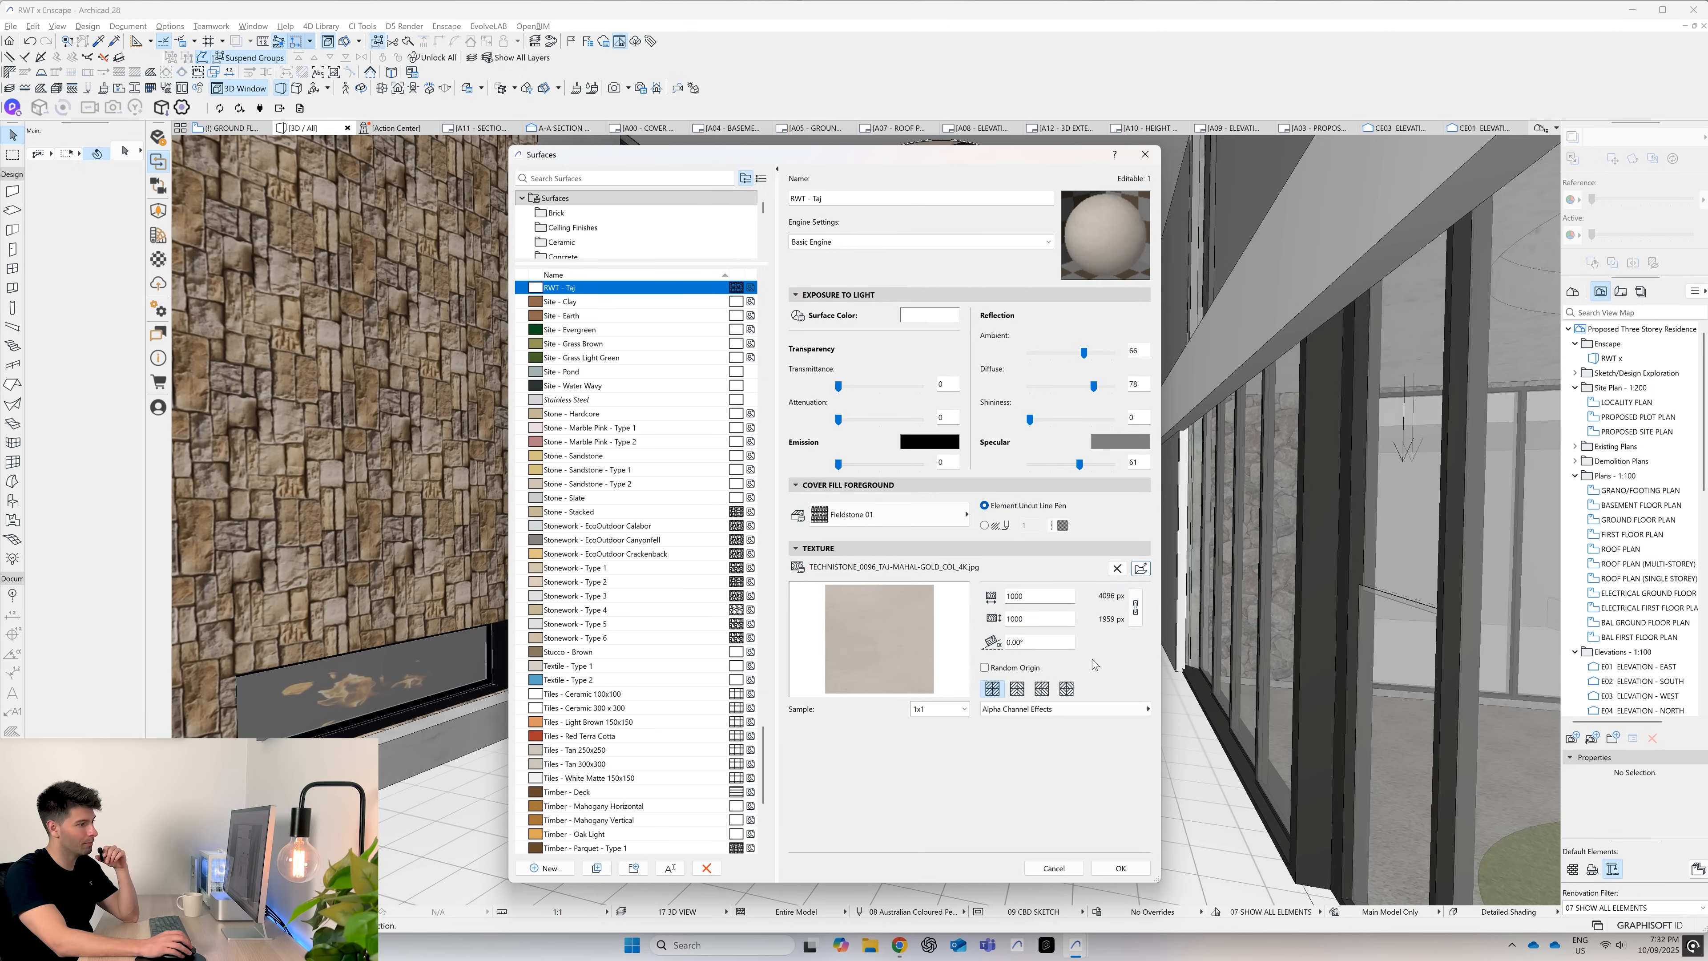
{"action": "mouse_move", "coordinate": [1116, 669]}
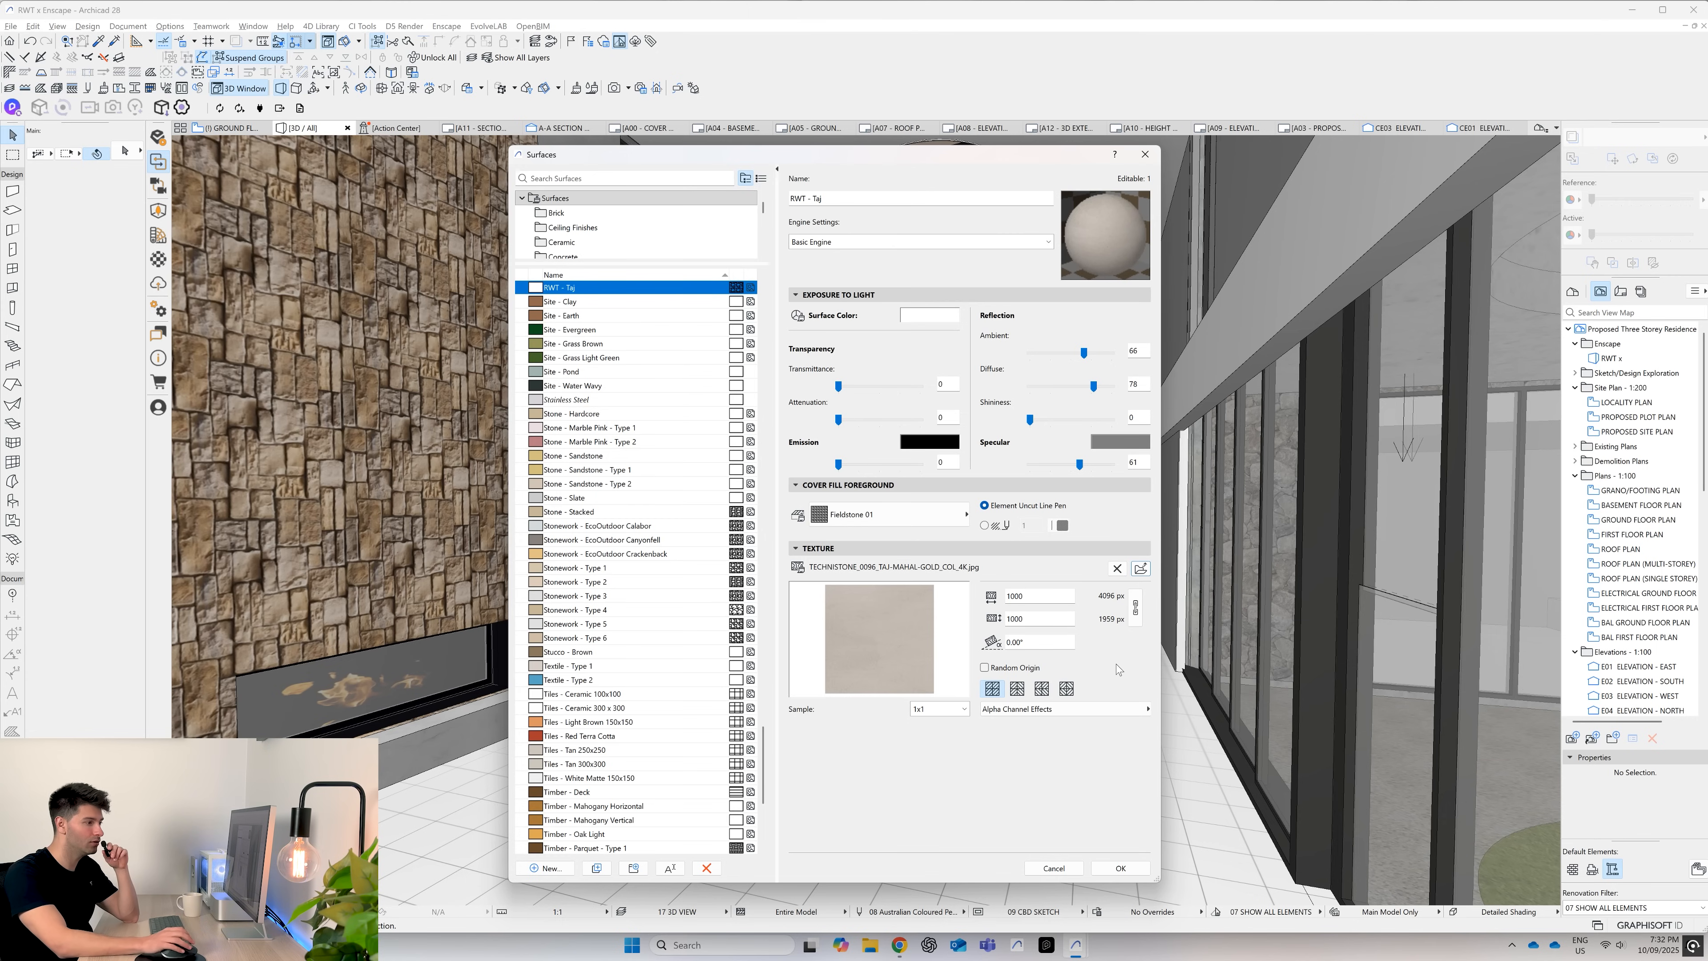
- Set the texture to its original 4096 by 1959 size and save the surface
{"action": "left_click", "coordinate": [1132, 606]}
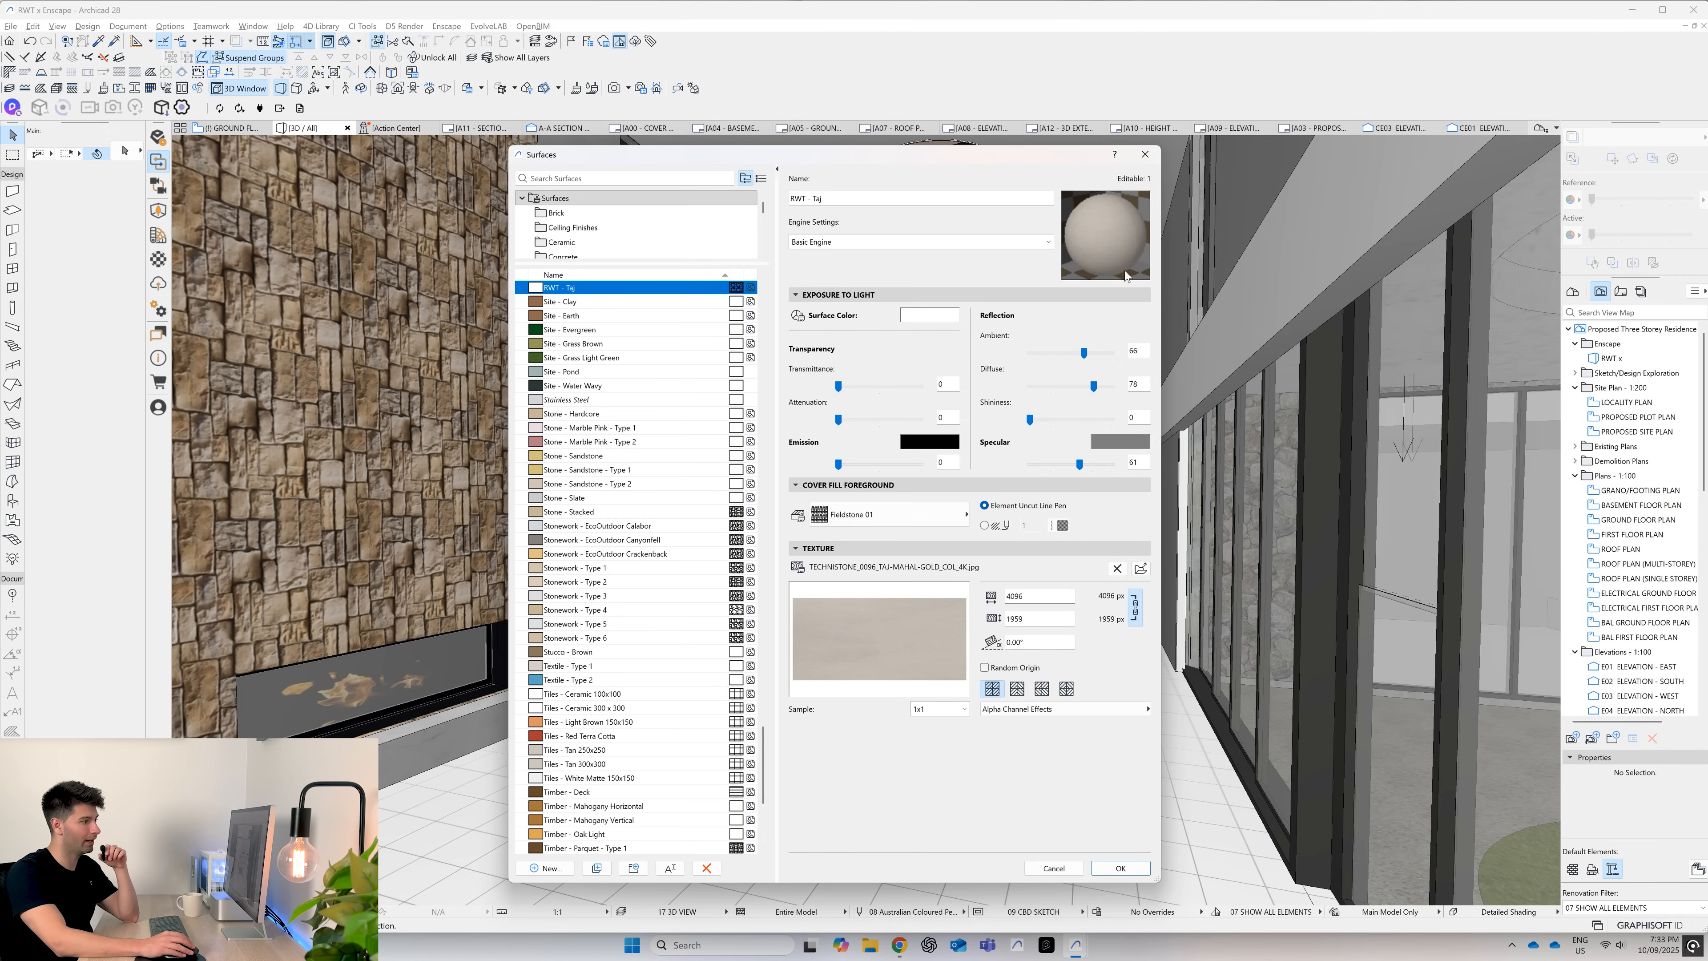
{"action": "mouse_move", "coordinate": [989, 583]}
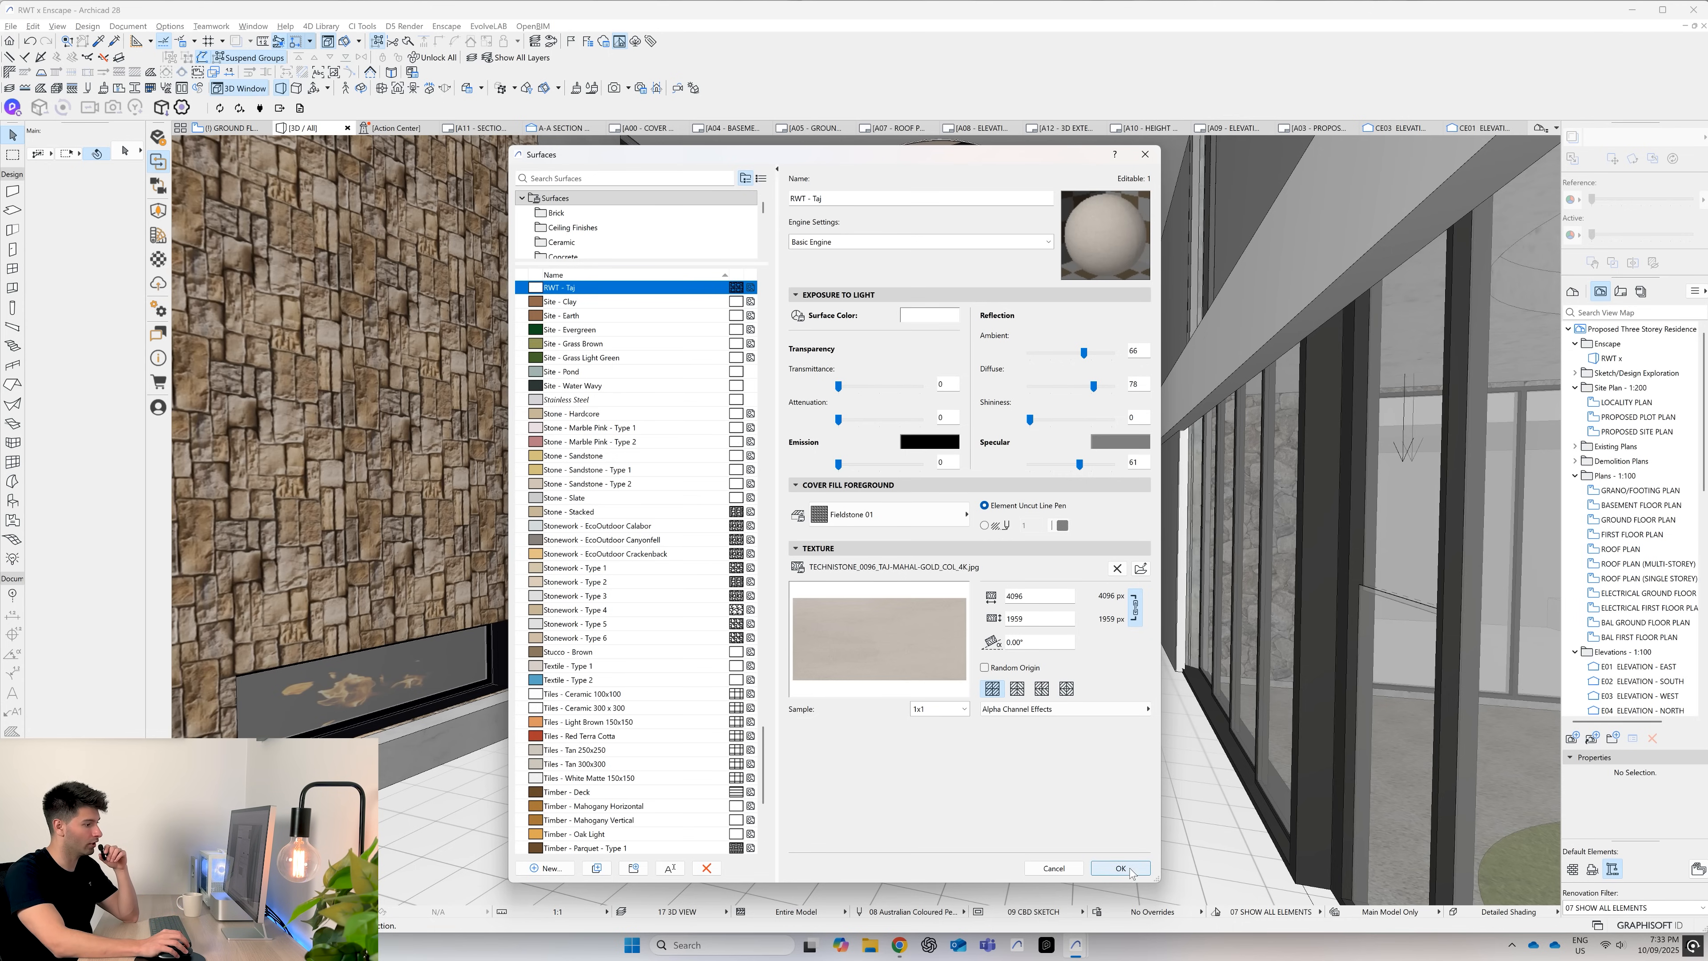
{"action": "left_click", "coordinate": [1117, 868]}
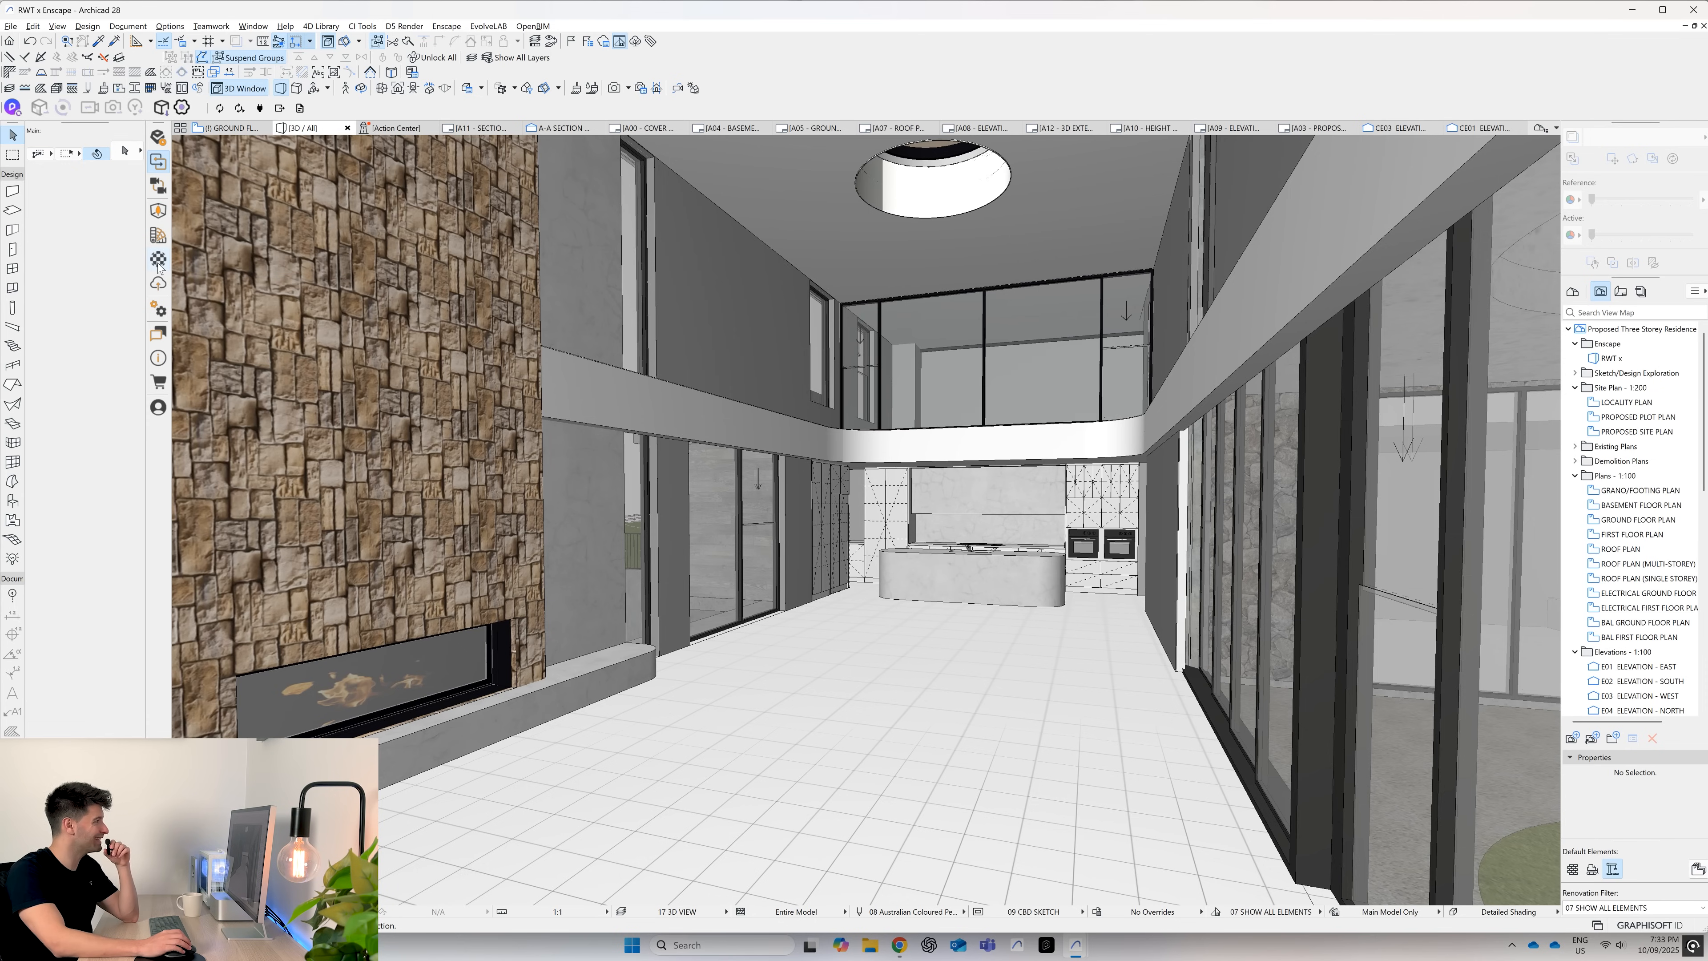
- Apply RWT - Taj to the kitchen island and switch to the Enscape render window
{"action": "left_click", "coordinate": [970, 572]}
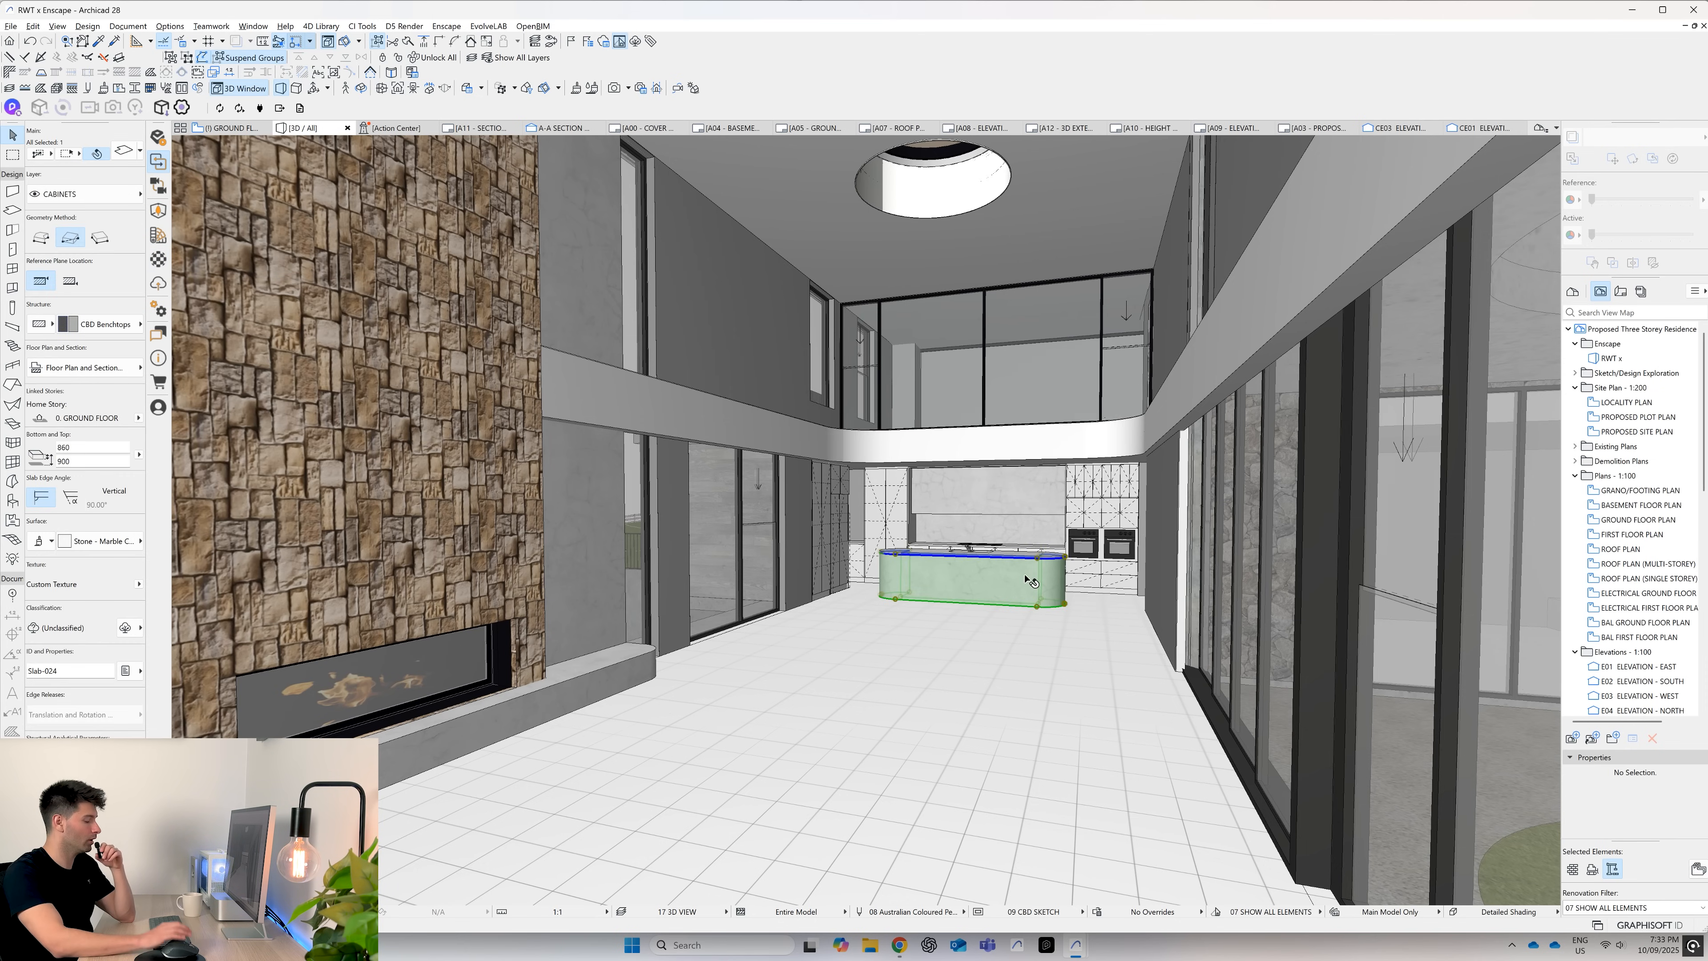
{"action": "mouse_move", "coordinate": [1030, 577]}
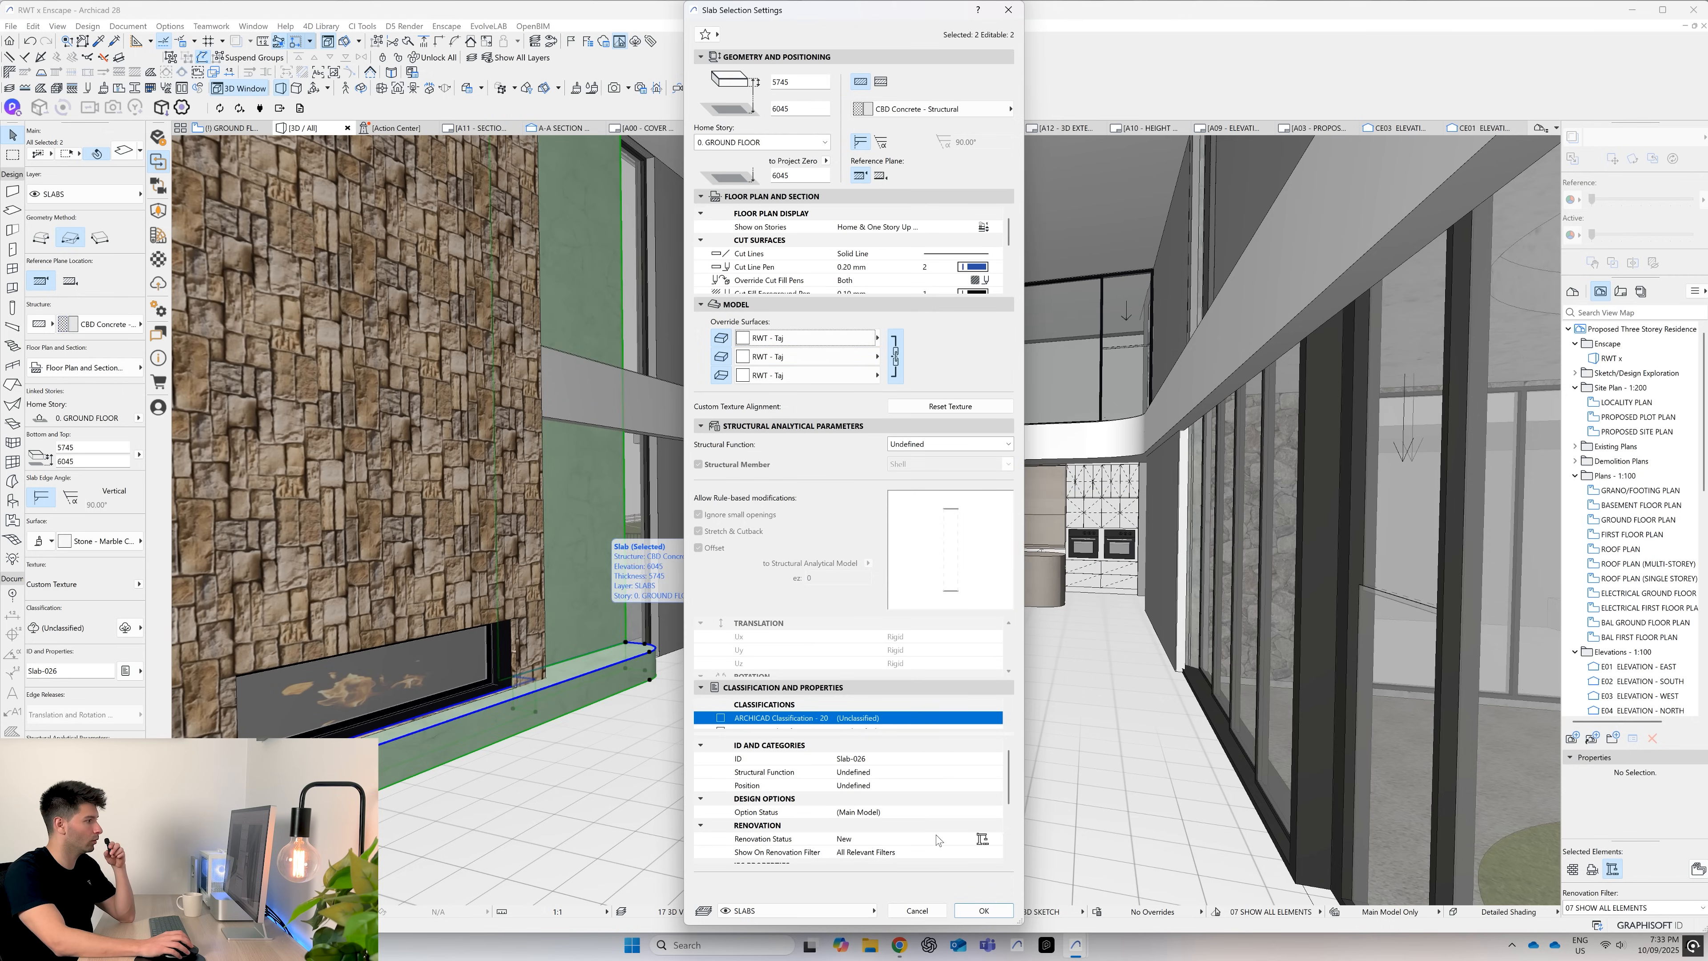
{"action": "left_click", "coordinate": [981, 909]}
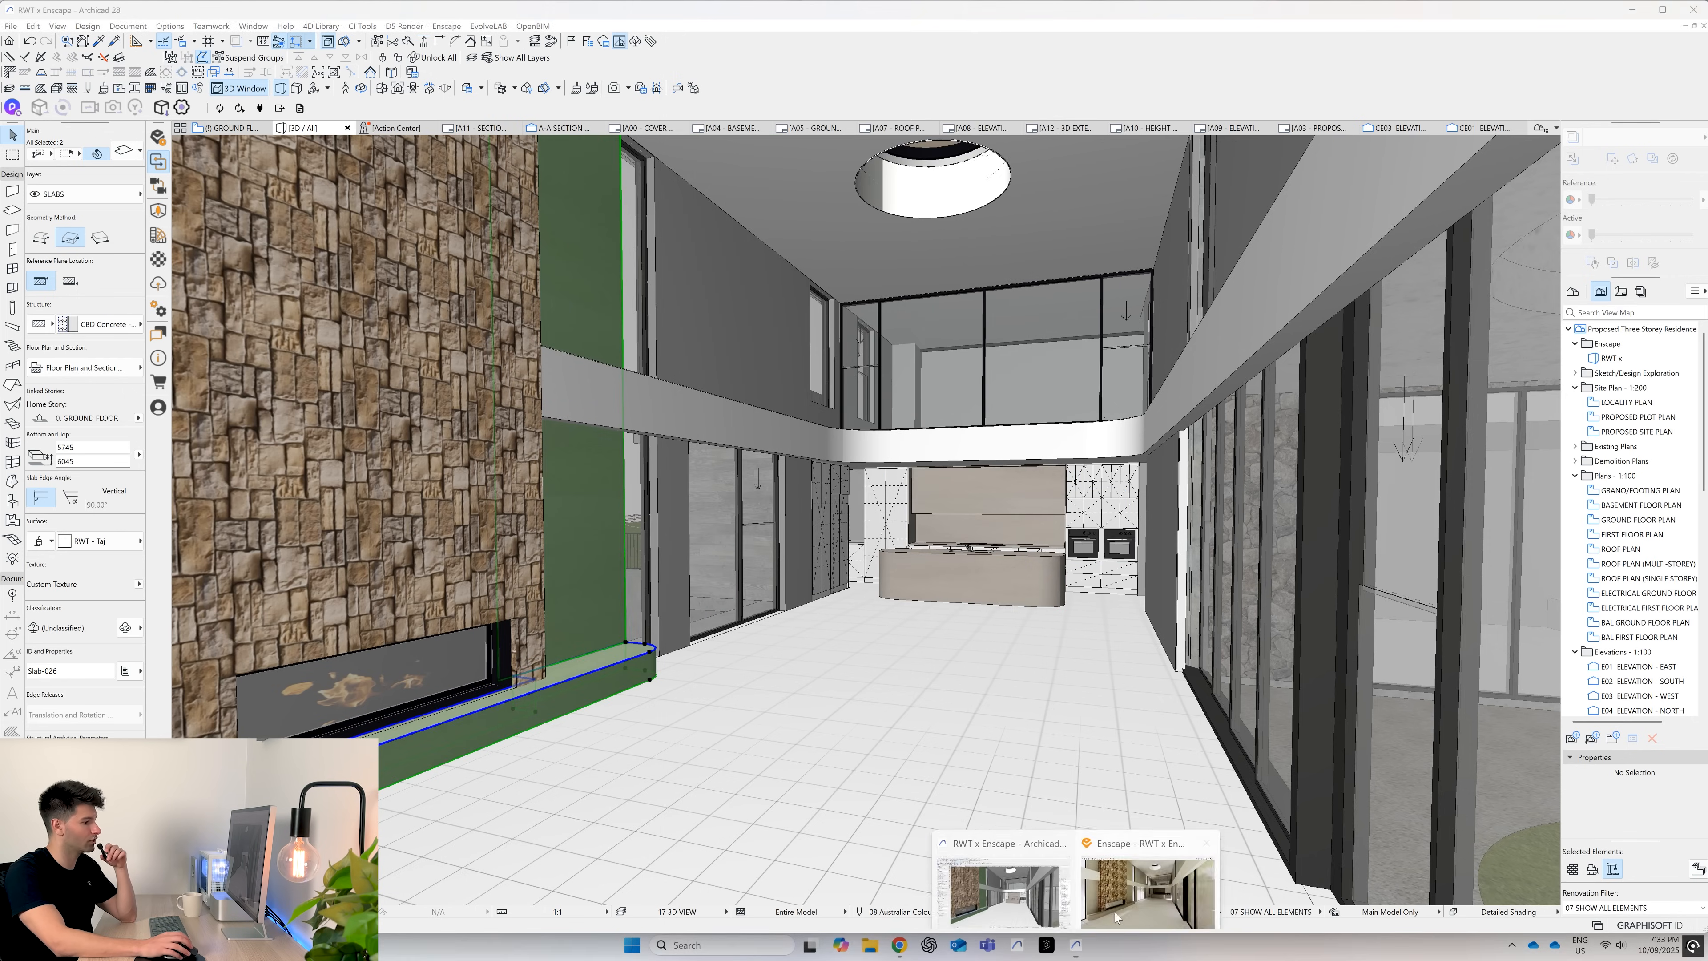
{"action": "left_click", "coordinate": [1145, 880]}
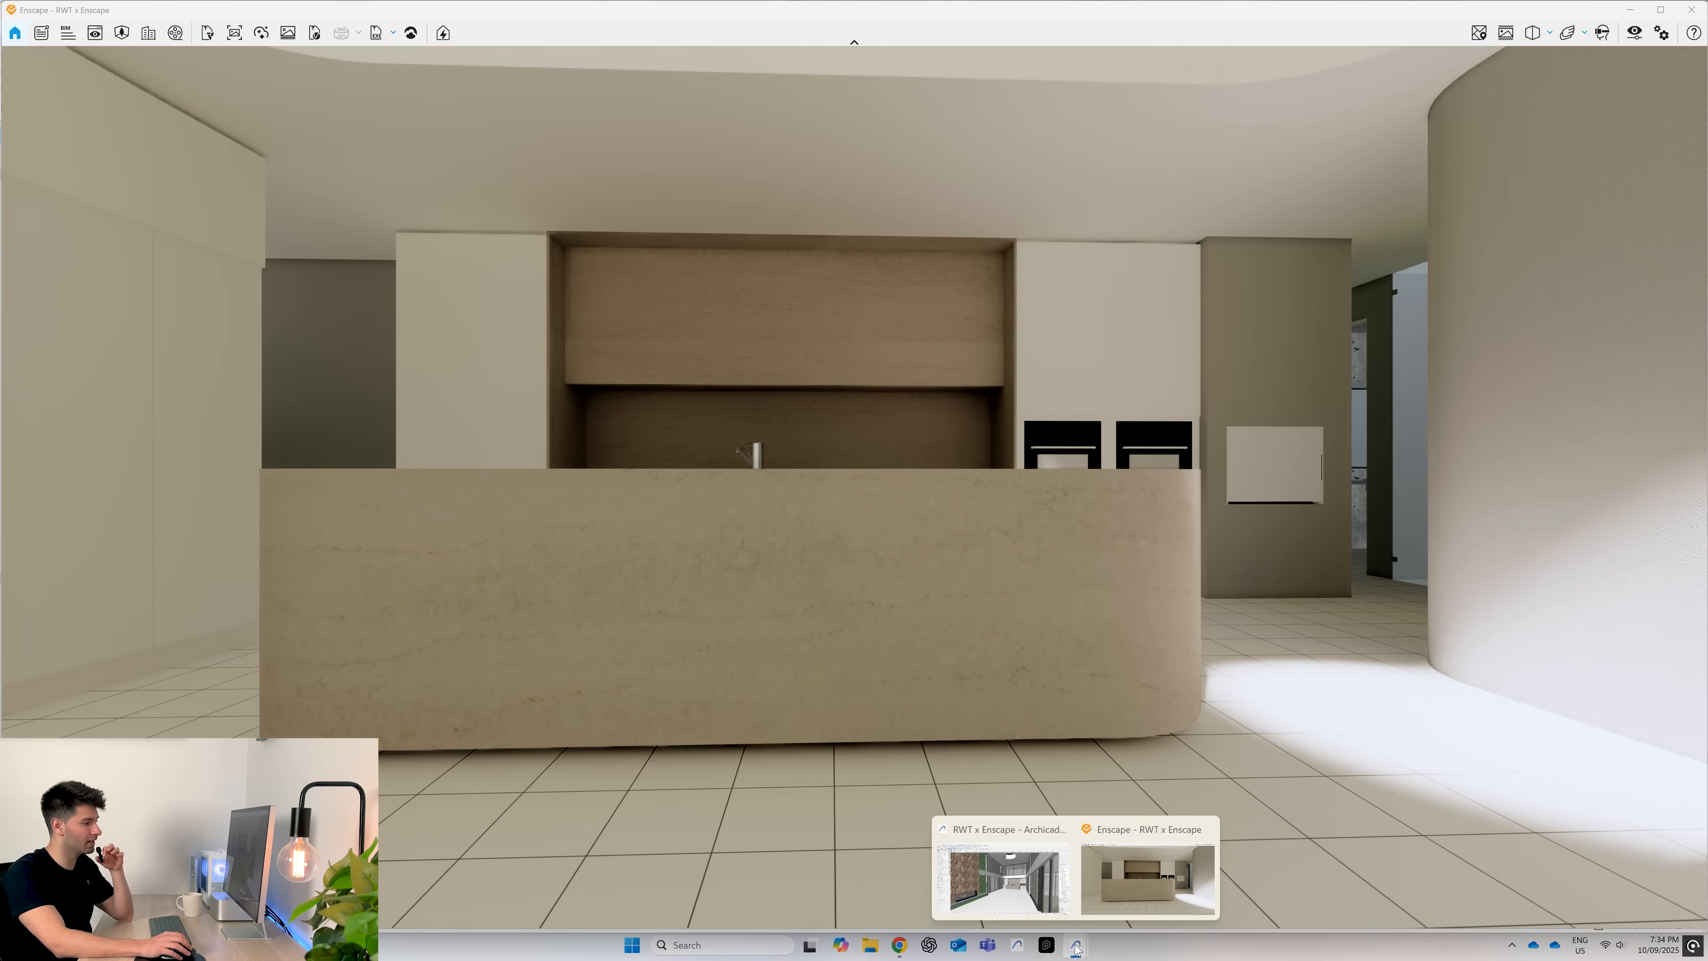
- After inspecting the island's matte stone finish, return to the Archicad model
{"action": "left_click", "coordinate": [1000, 872]}
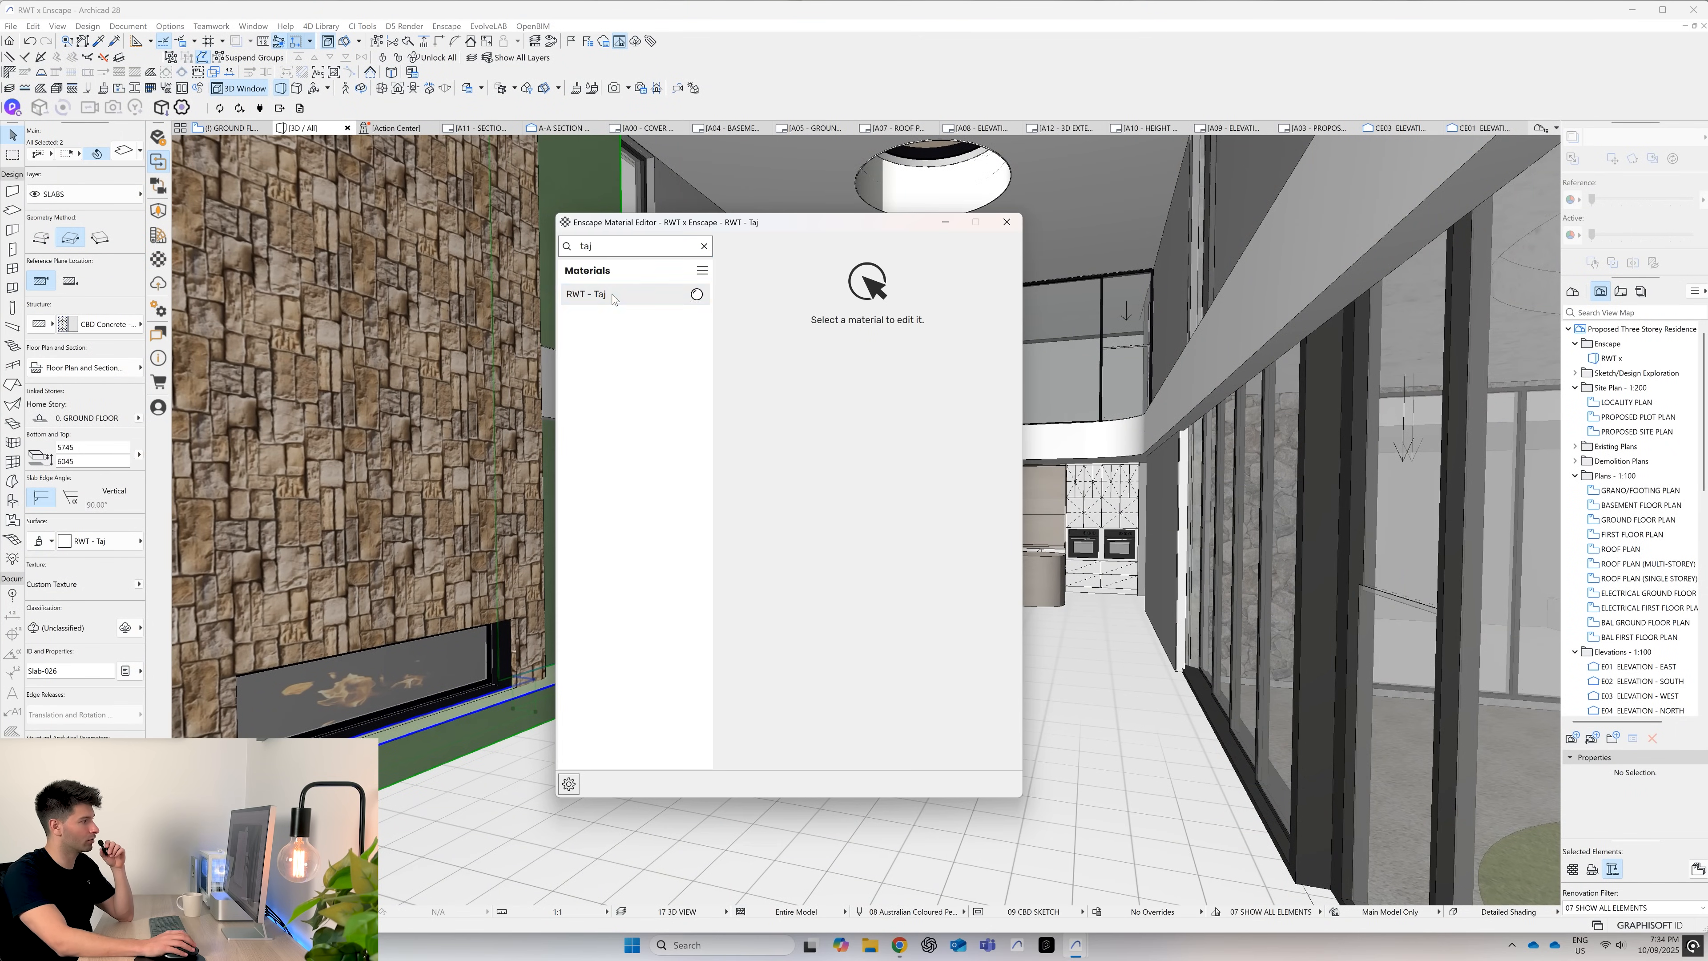
- Give RWT - Taj the TAJ-MAHAL-GOLD normal map, a reflection texture and 9.1% metallic in the Material Editor
{"action": "left_click", "coordinate": [587, 293]}
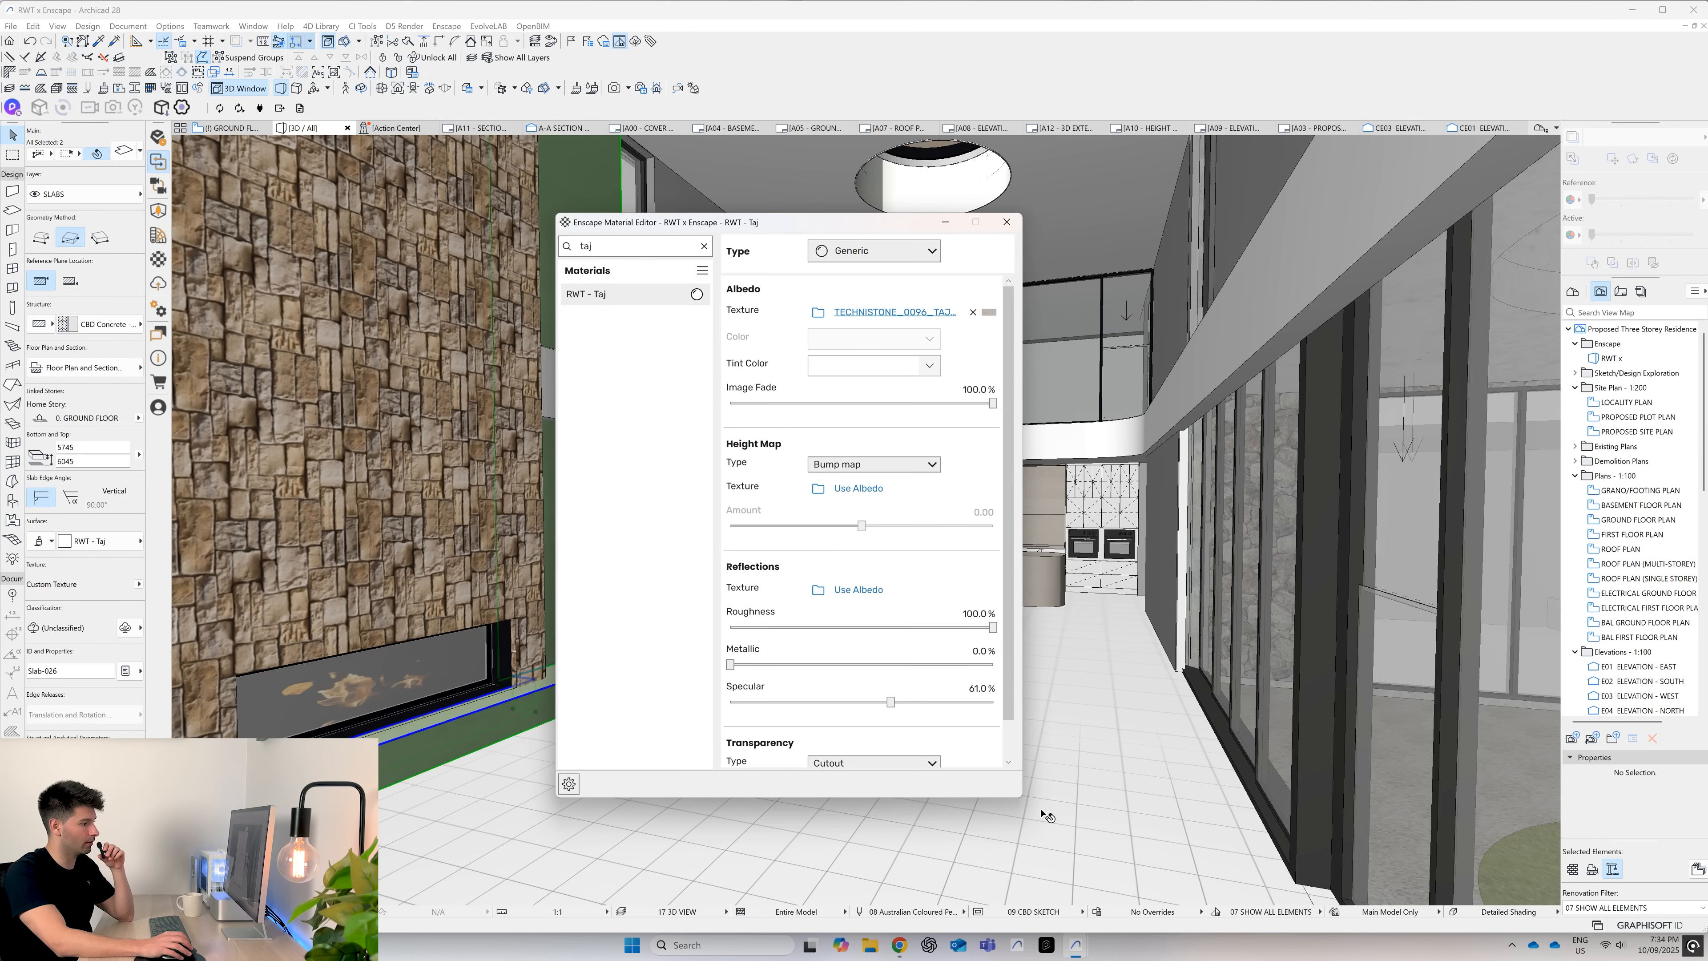
{"action": "left_click", "coordinate": [873, 462]}
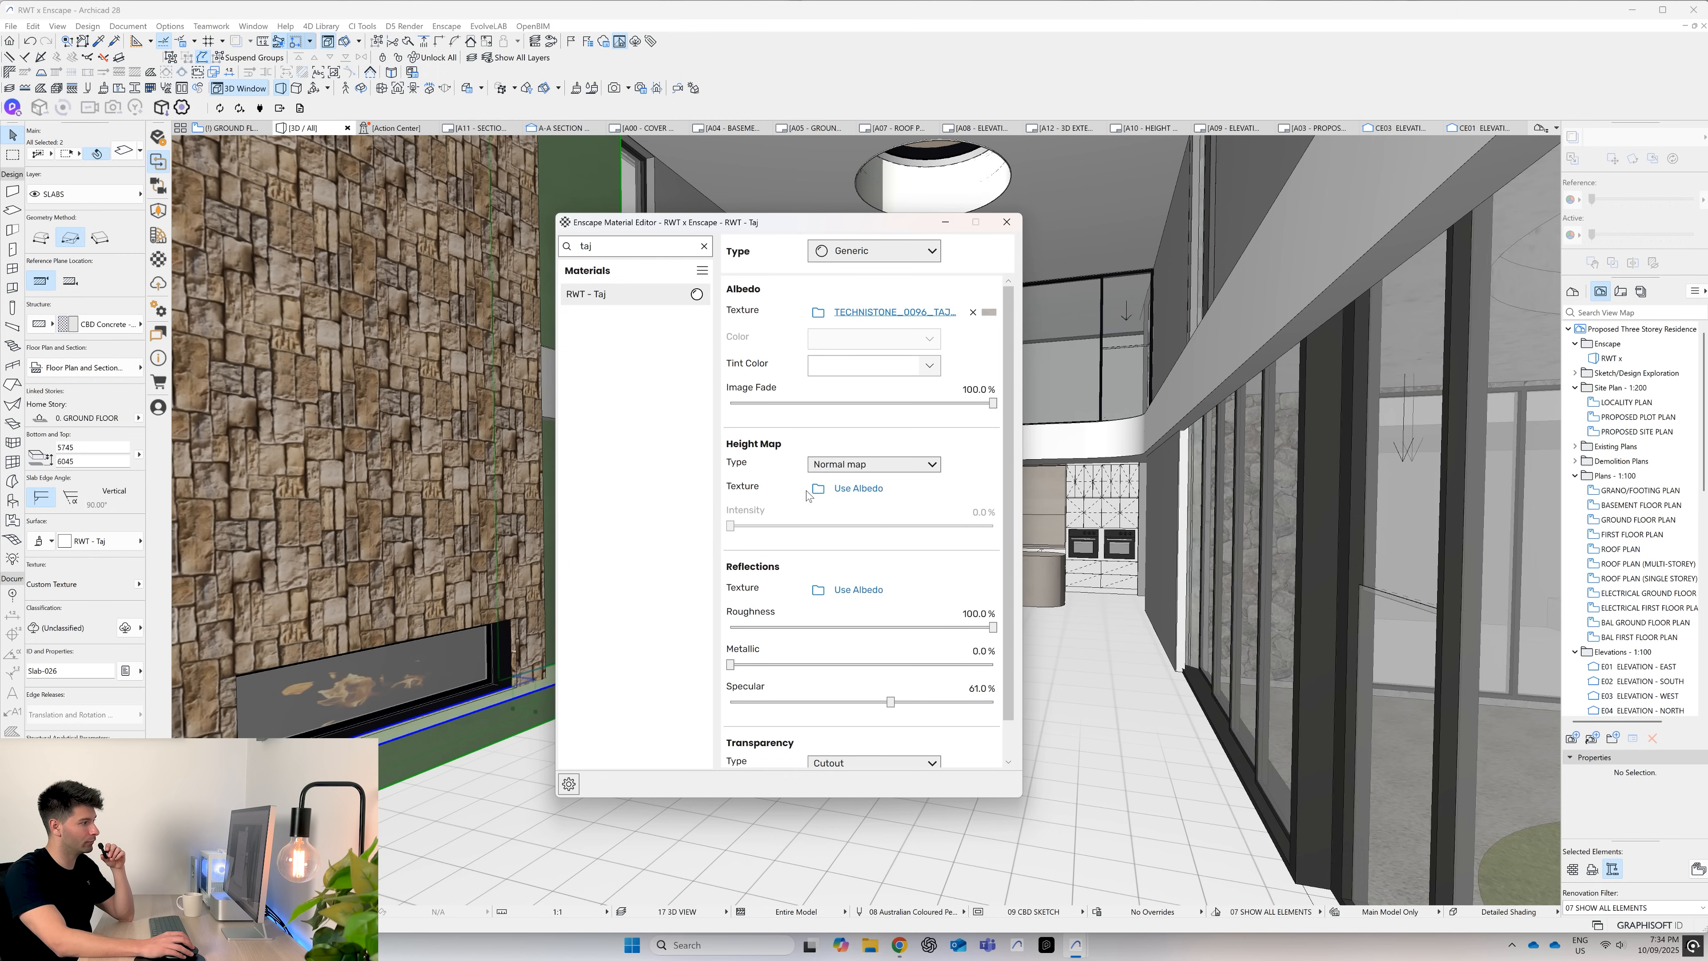
{"action": "left_click", "coordinate": [817, 486]}
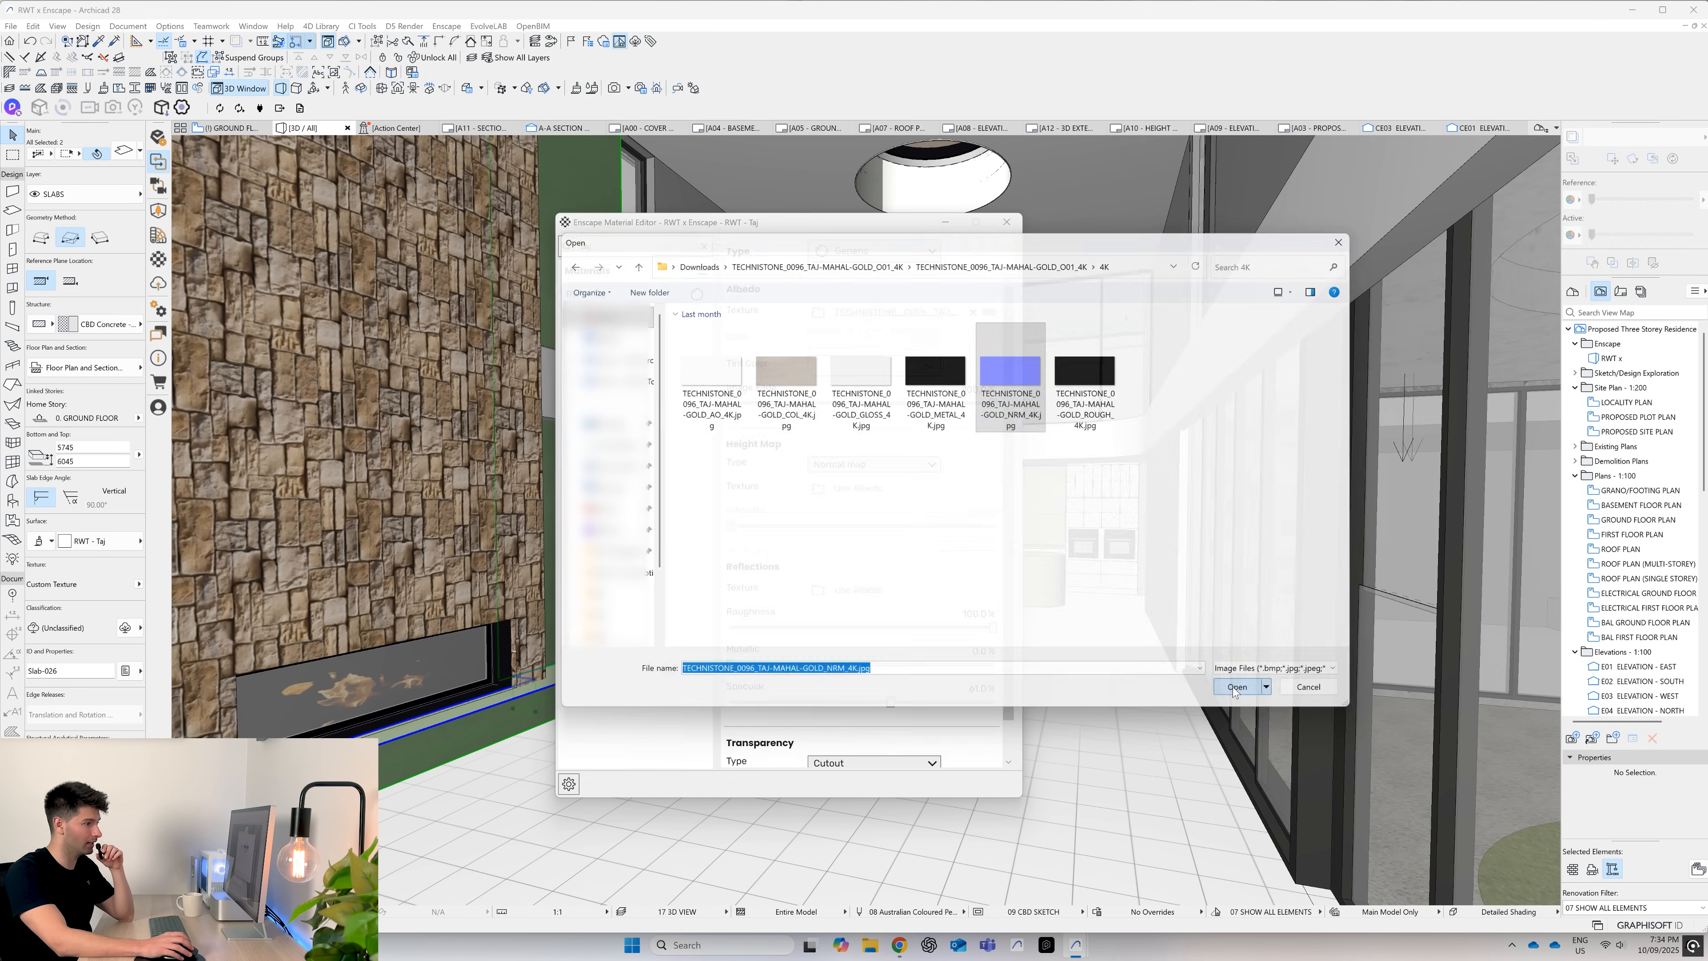
{"action": "left_click", "coordinate": [1236, 686]}
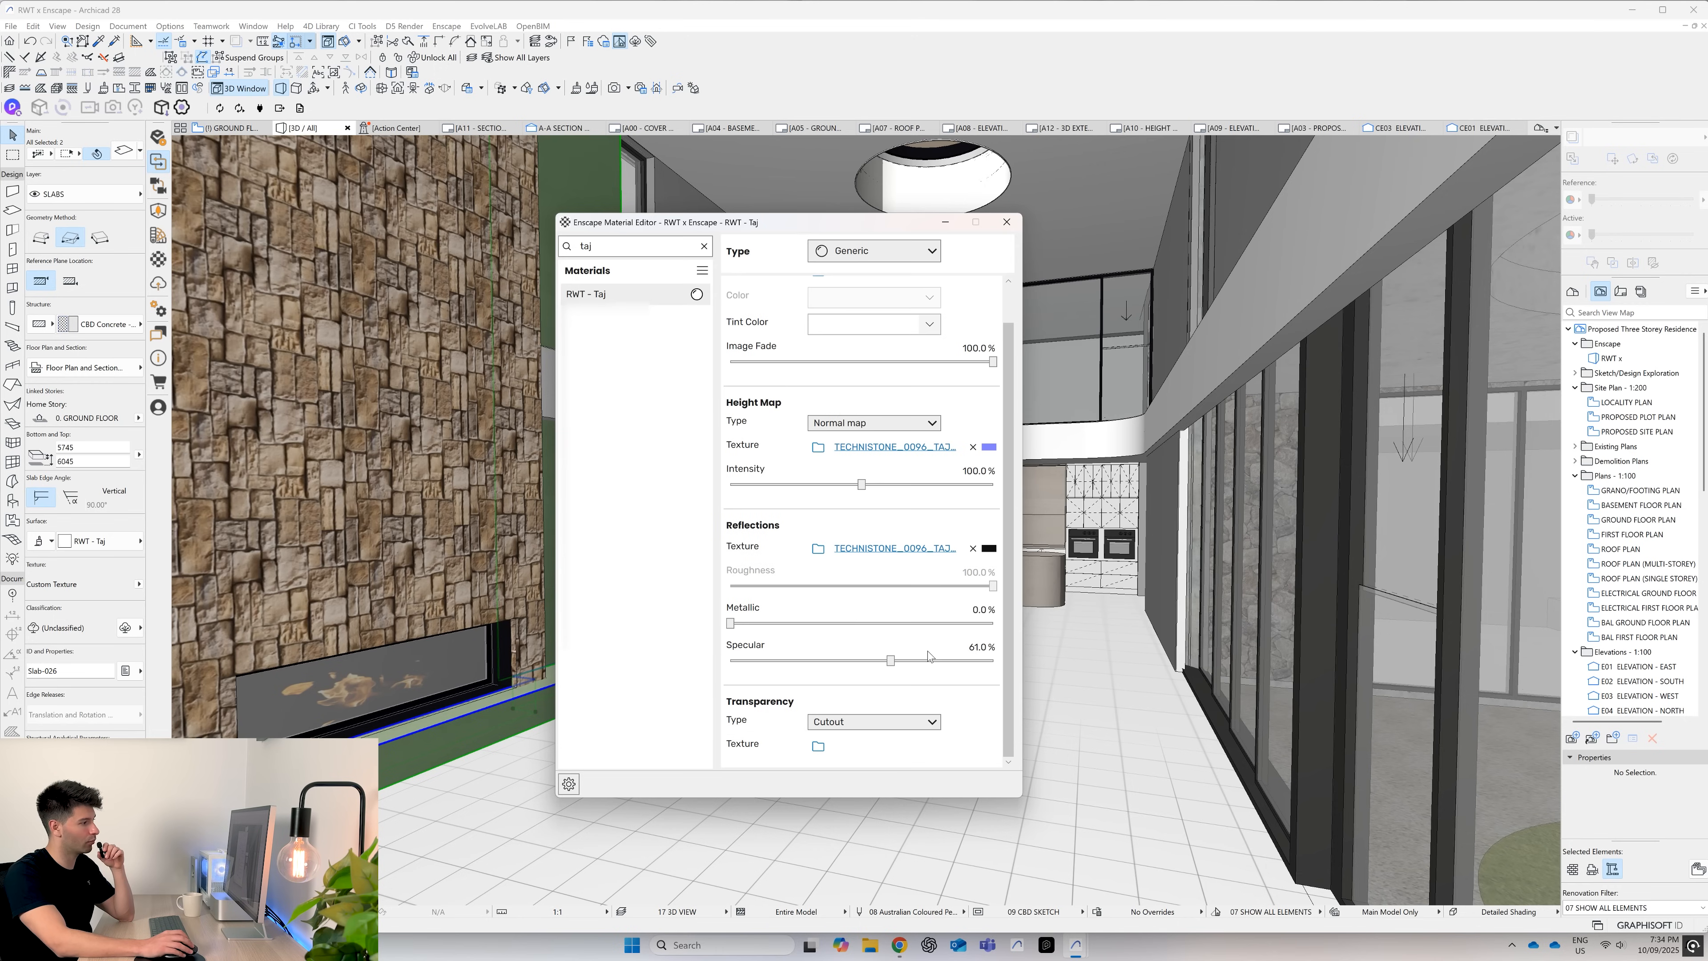
{"action": "mouse_move", "coordinate": [781, 482]}
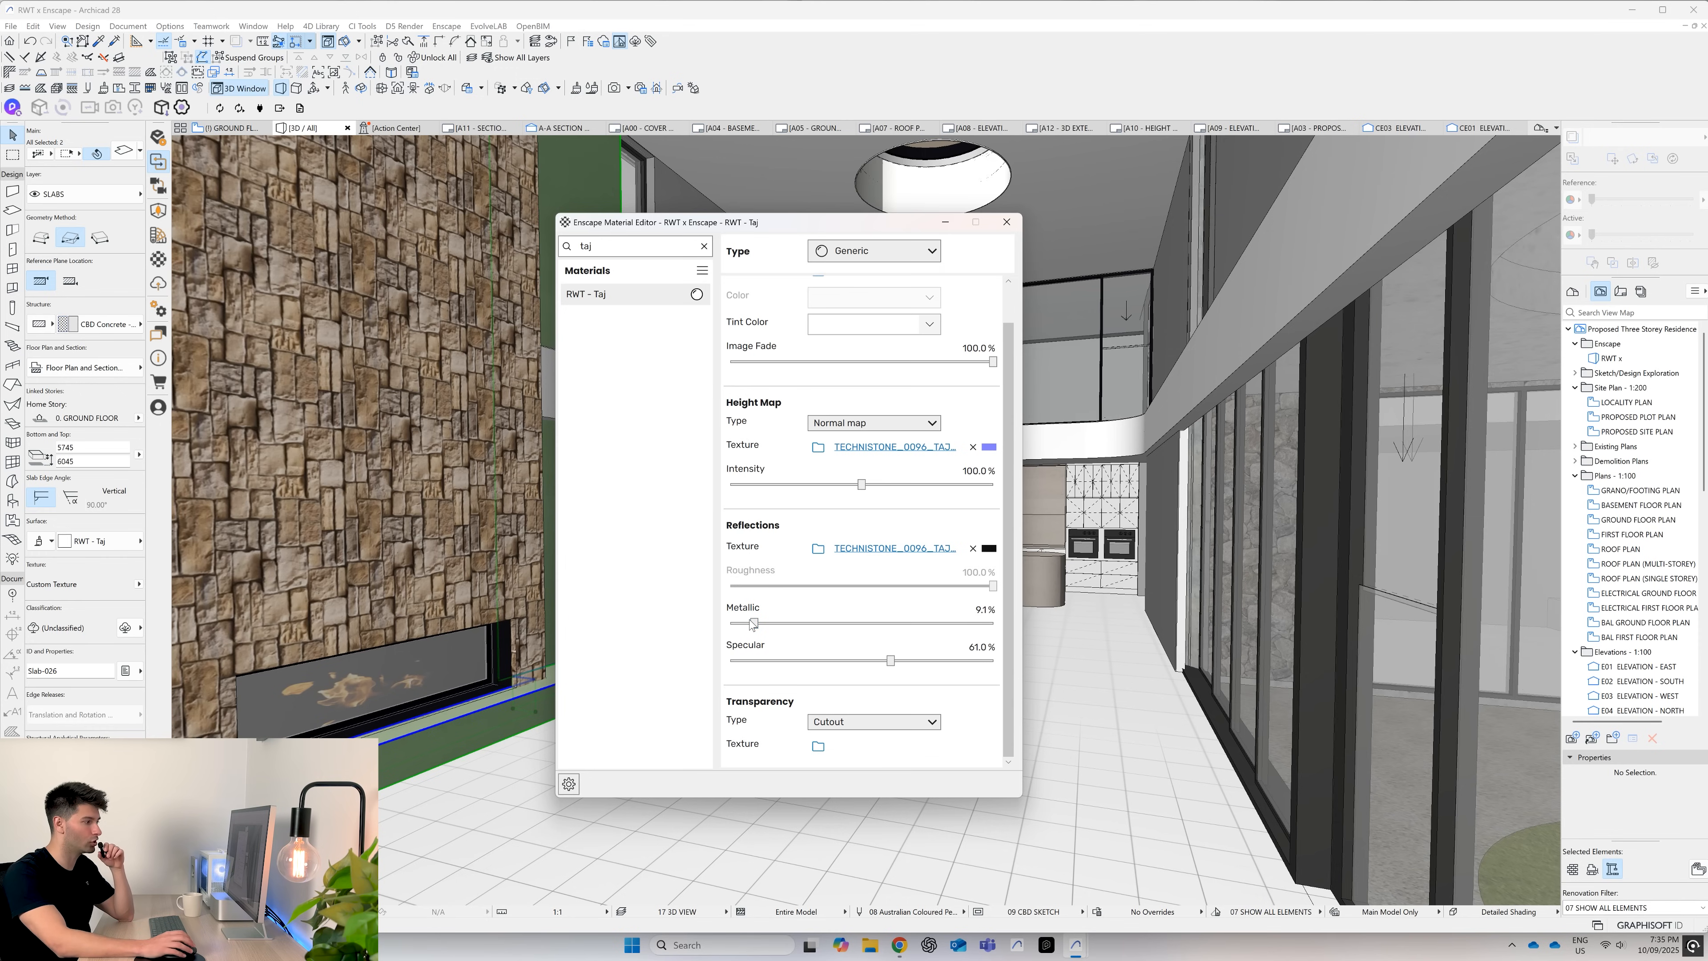
{"action": "scroll", "scroll_direction": "up", "scroll_amount": 3}
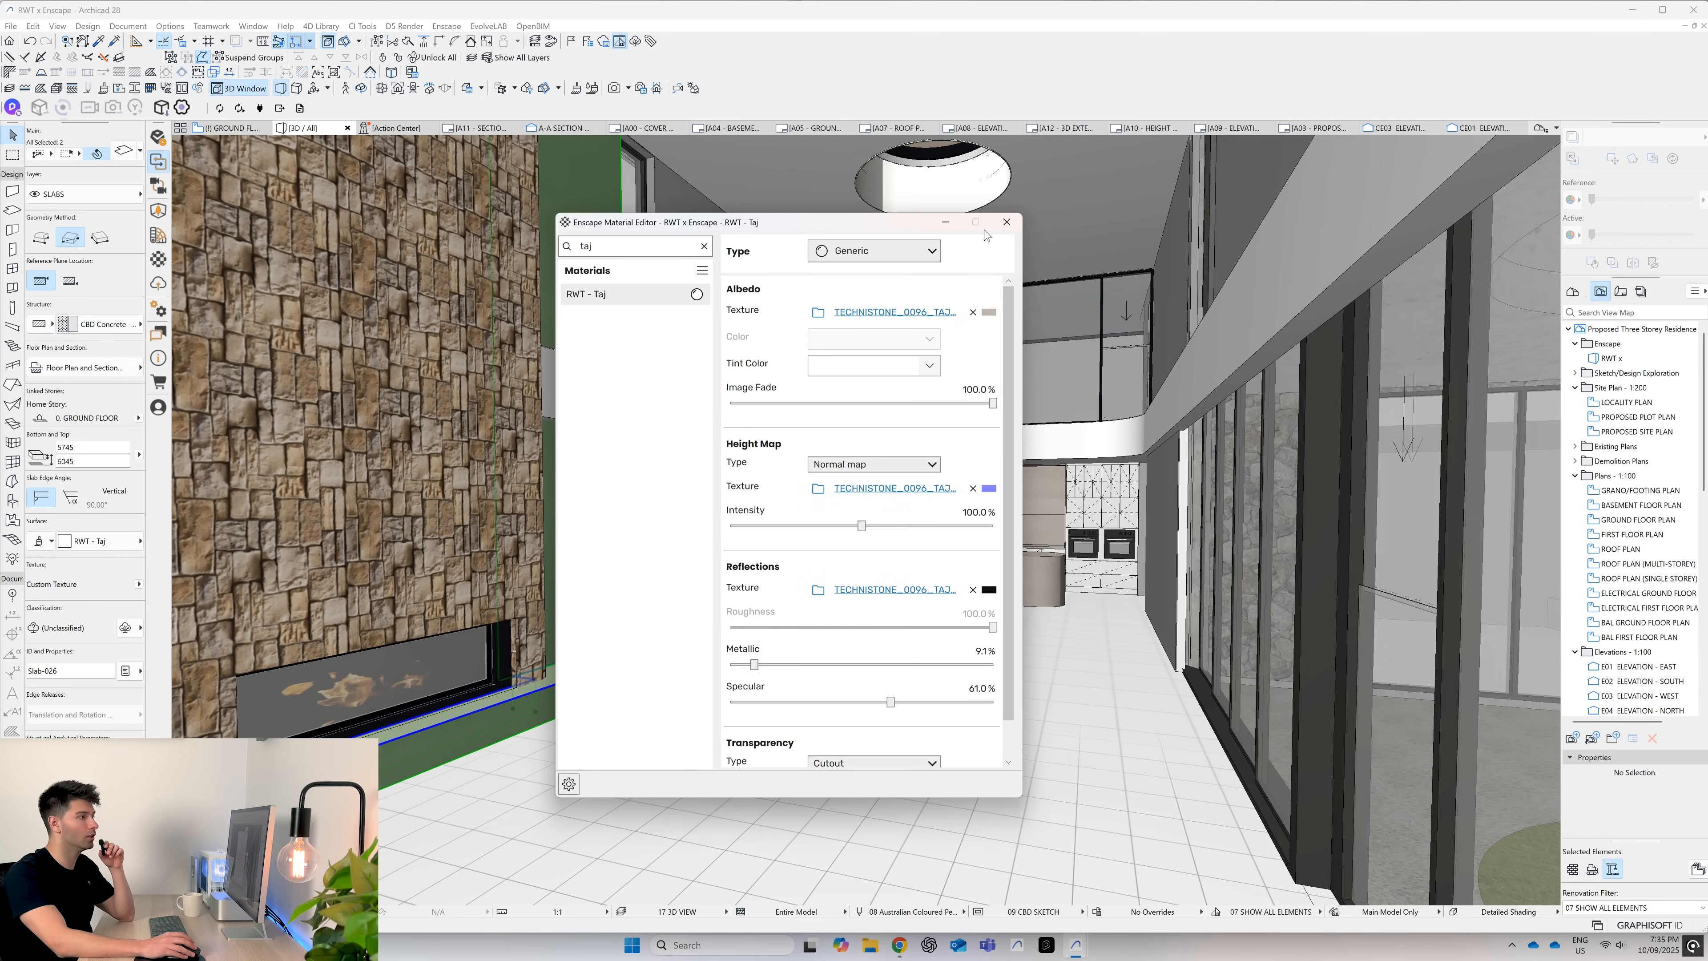
{"action": "mouse_move", "coordinate": [1004, 223]}
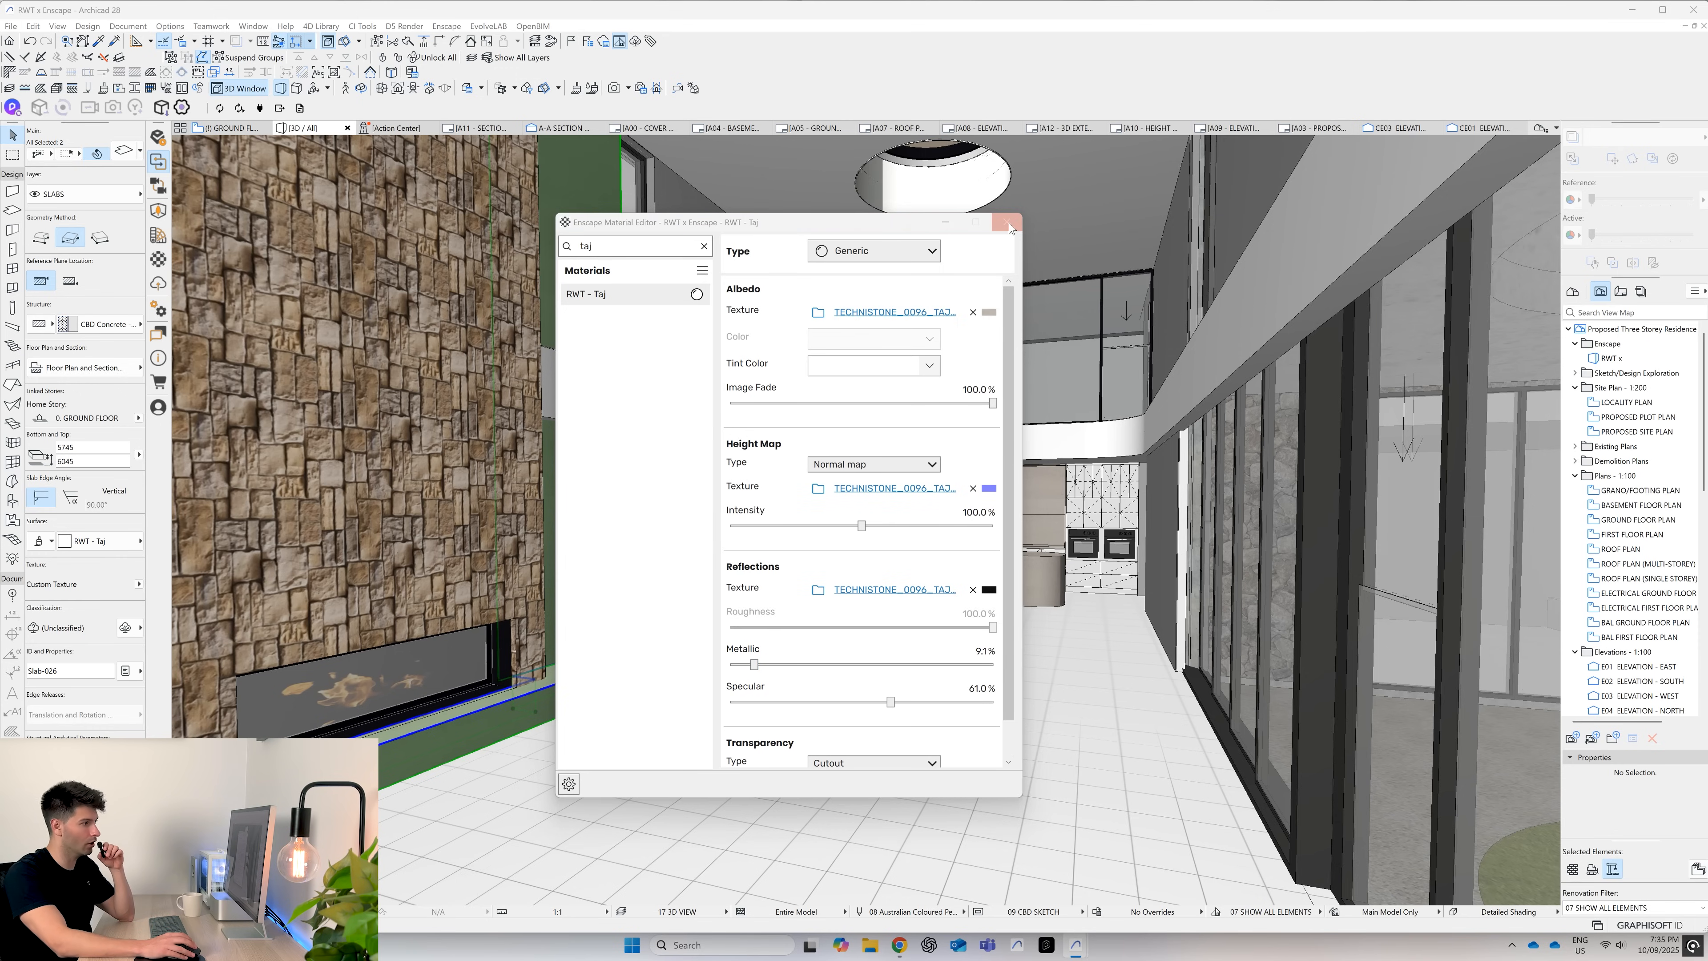
{"action": "left_click", "coordinate": [1006, 224]}
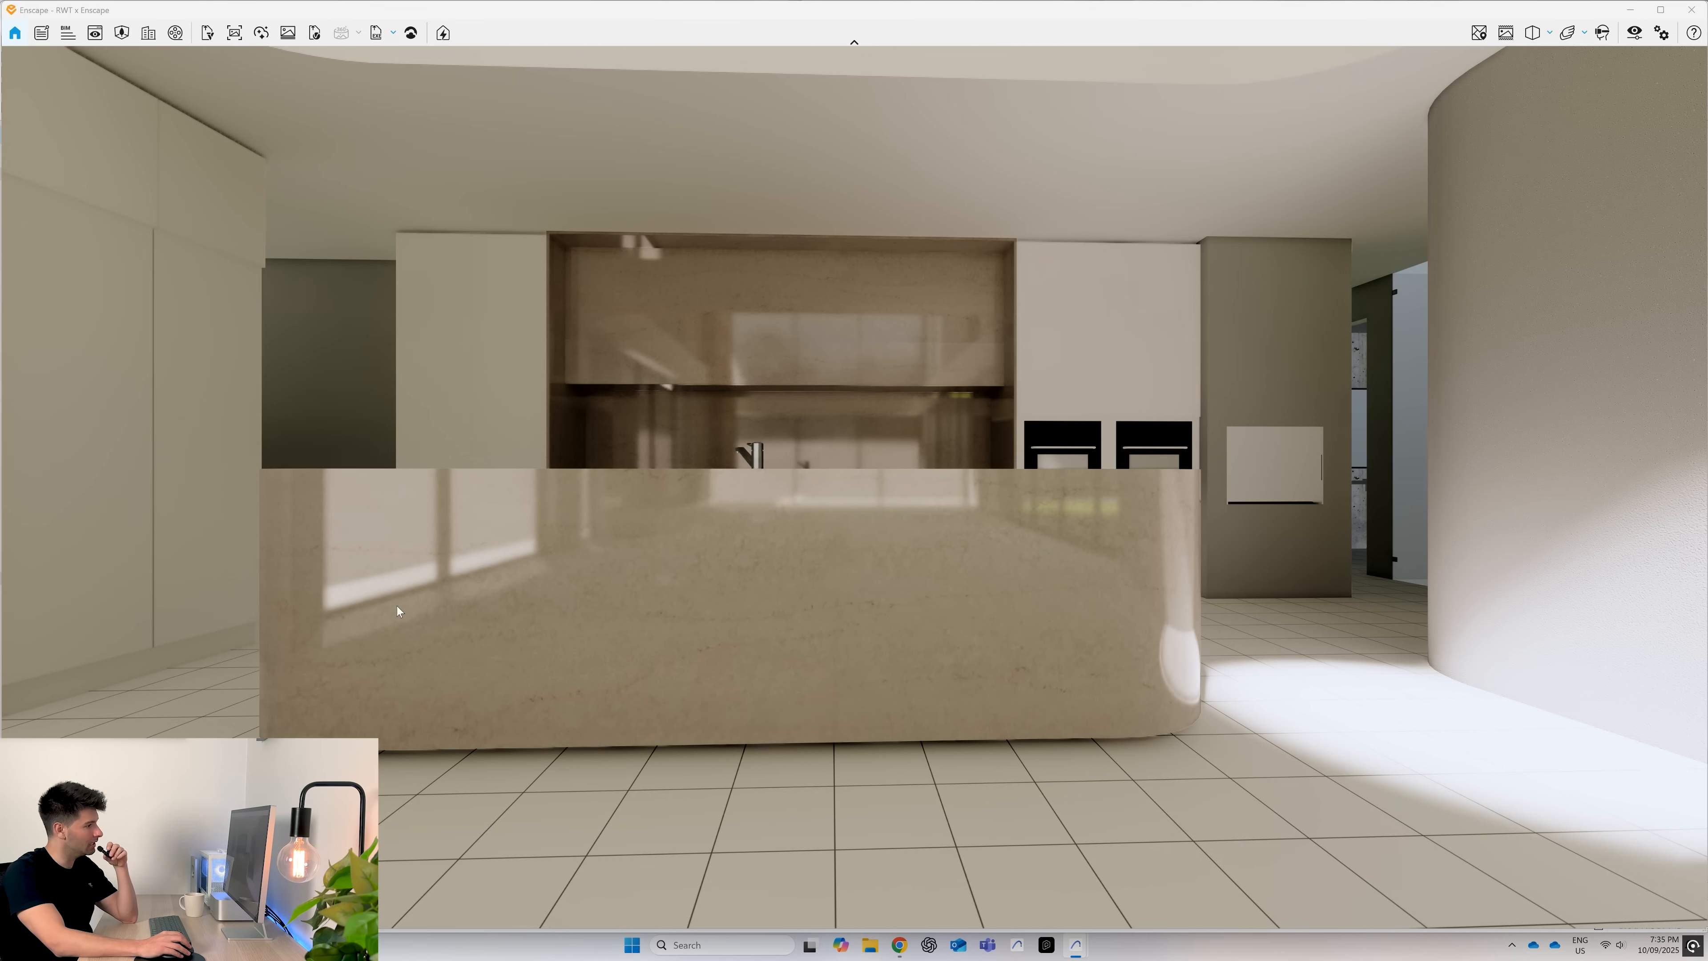
{"action": "mouse_move", "coordinate": [476, 516]}
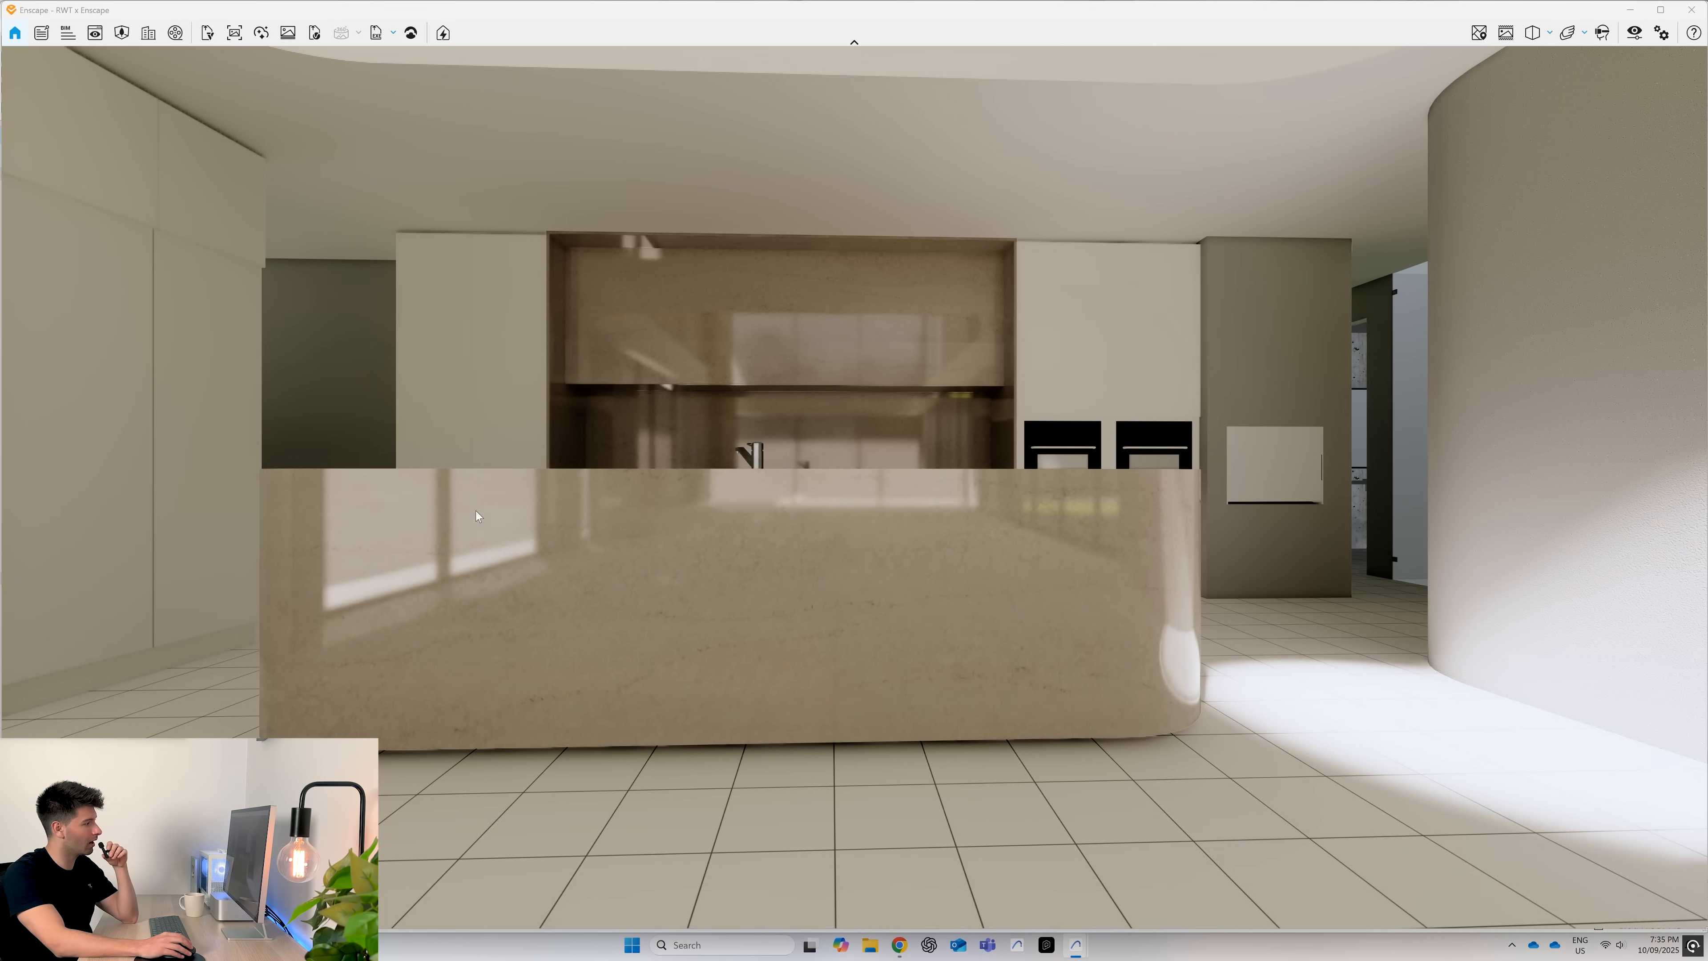
{"action": "mouse_move", "coordinate": [539, 592]}
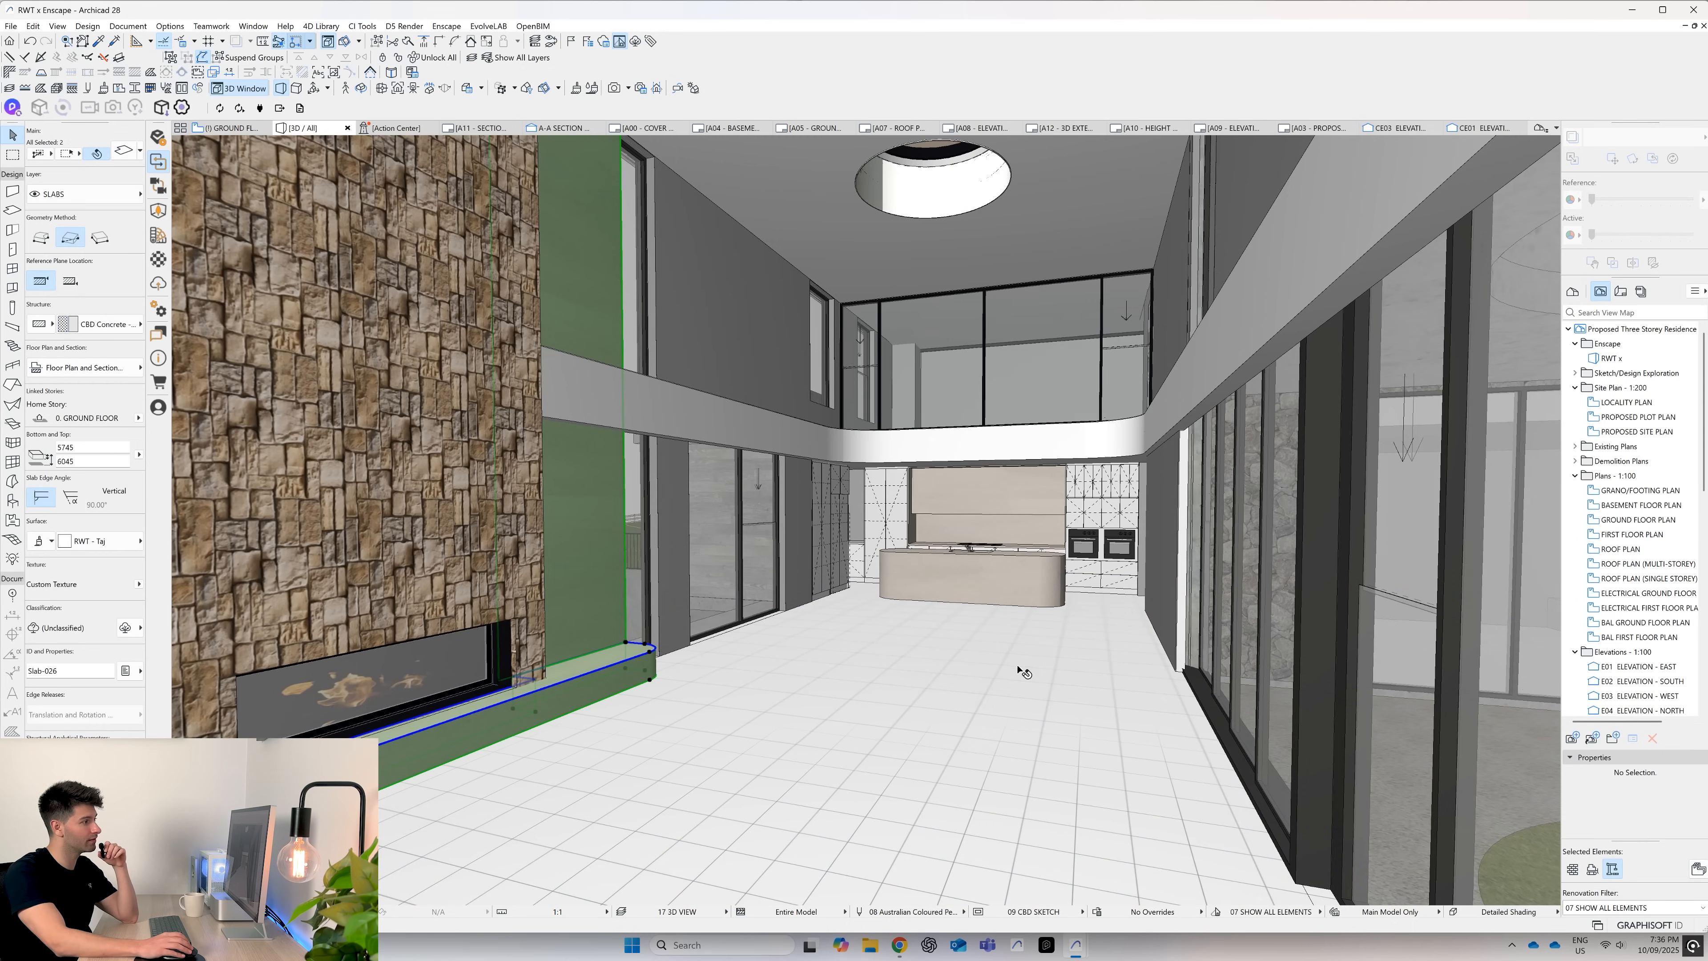
{"action": "mouse_move", "coordinate": [966, 632]}
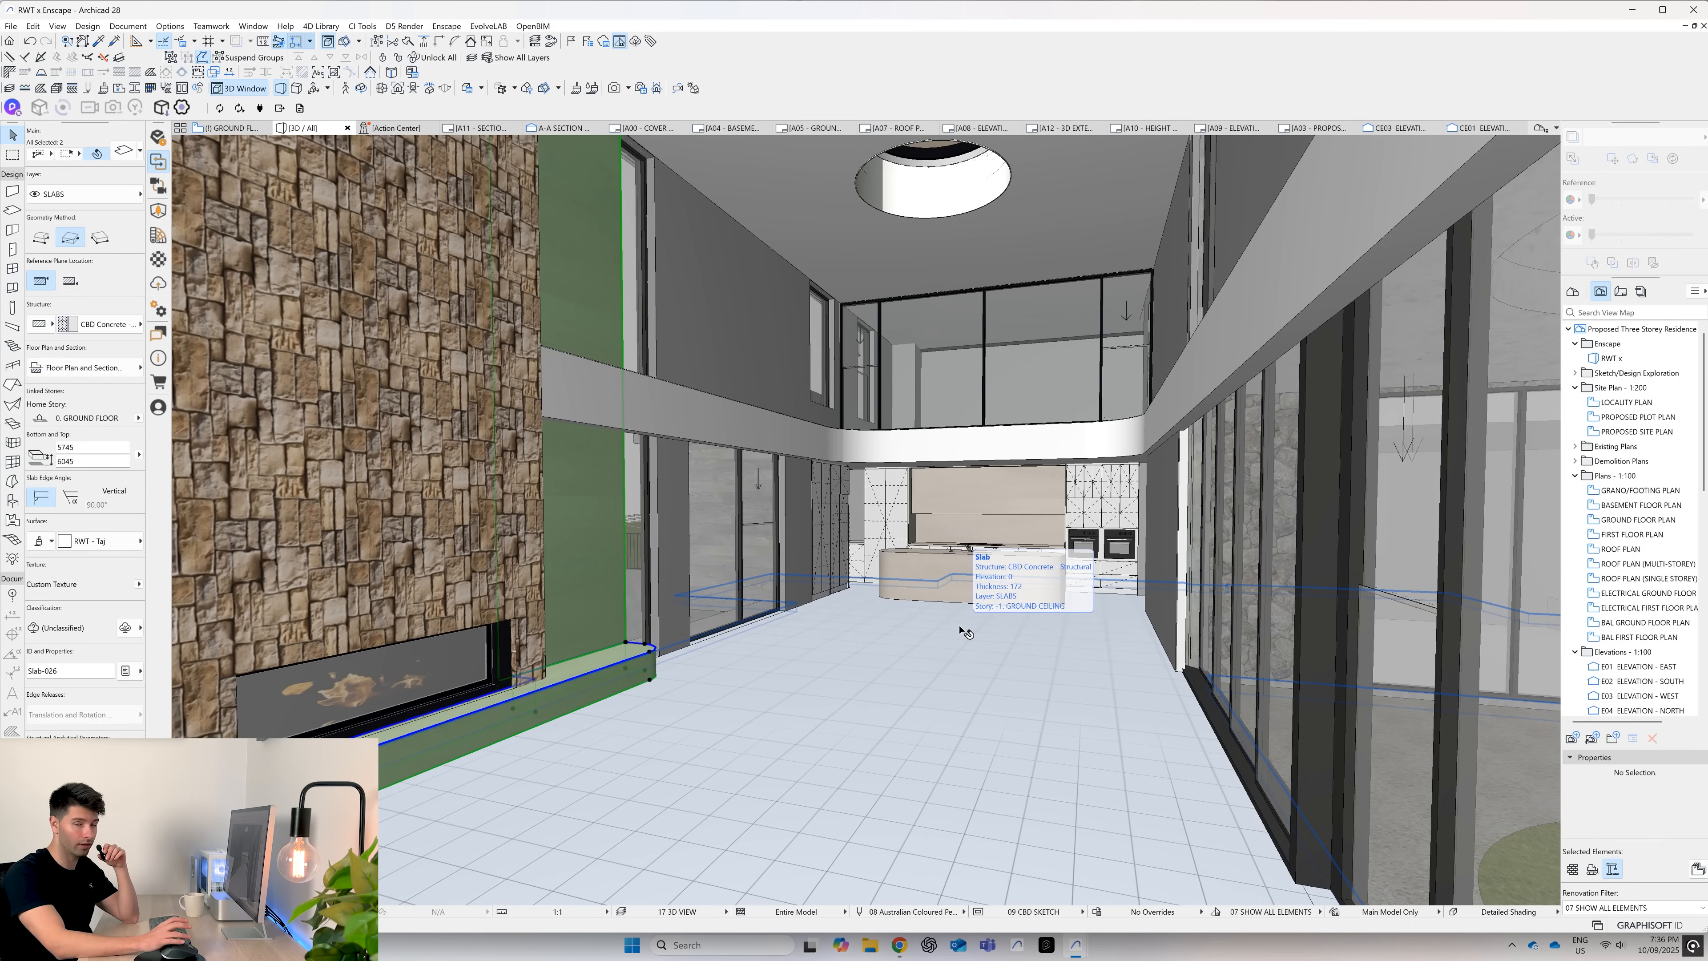
{"action": "mouse_move", "coordinate": [787, 544]}
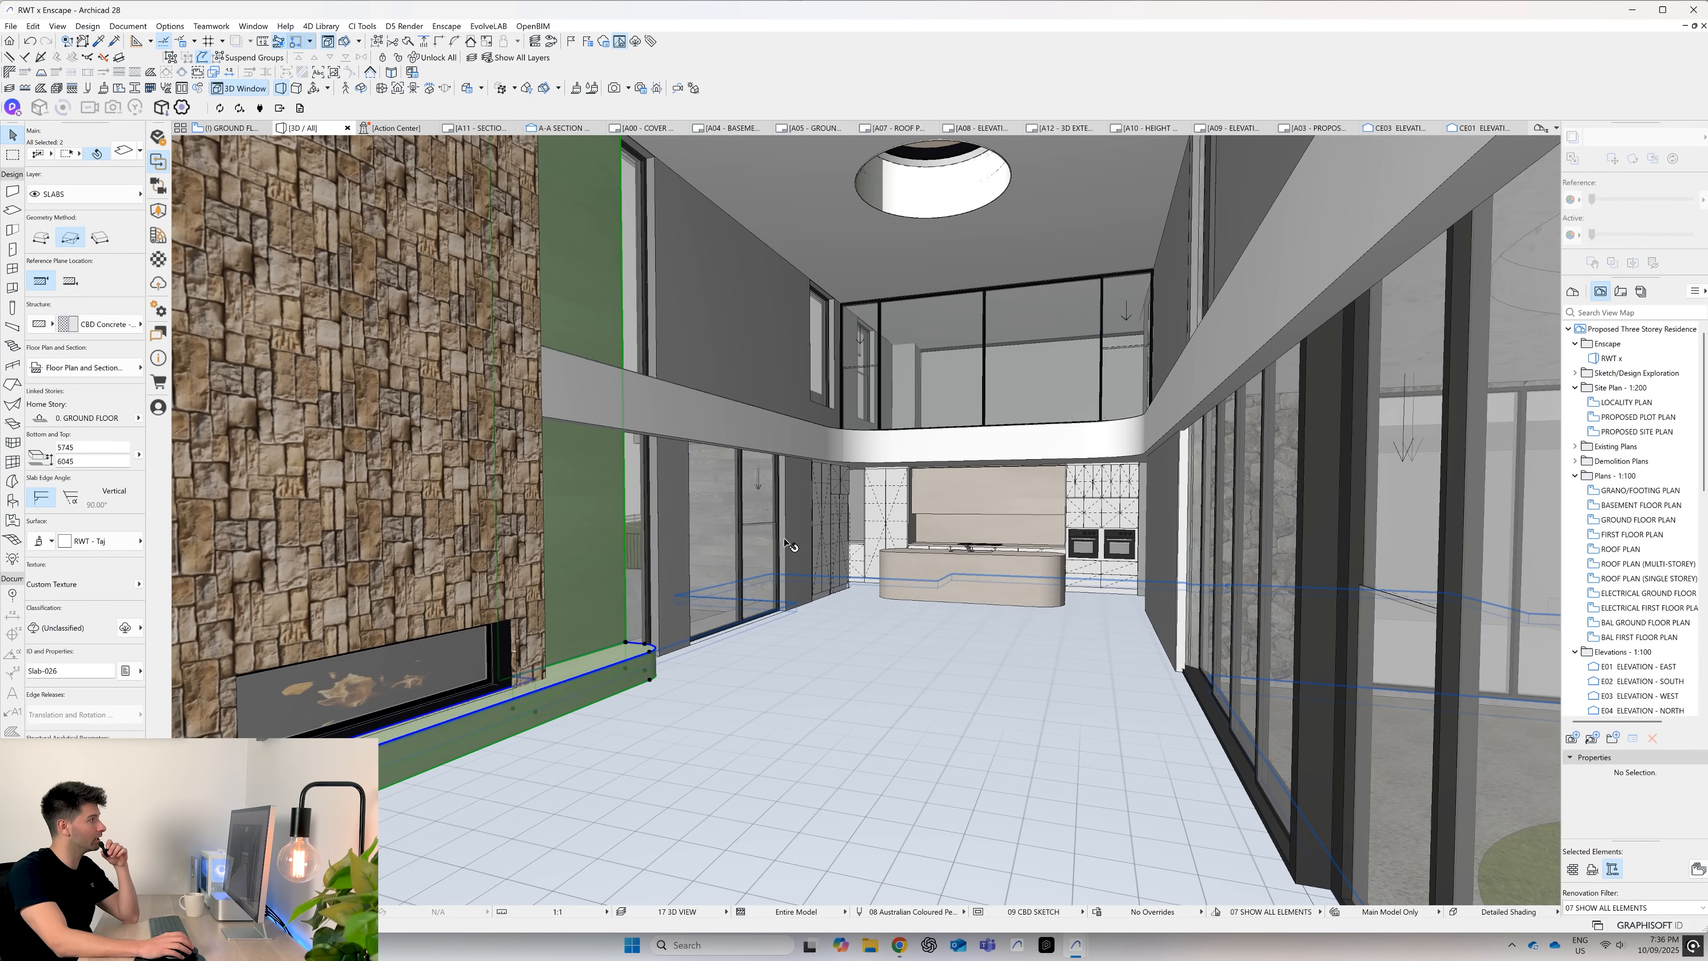
{"action": "mouse_move", "coordinate": [877, 670]}
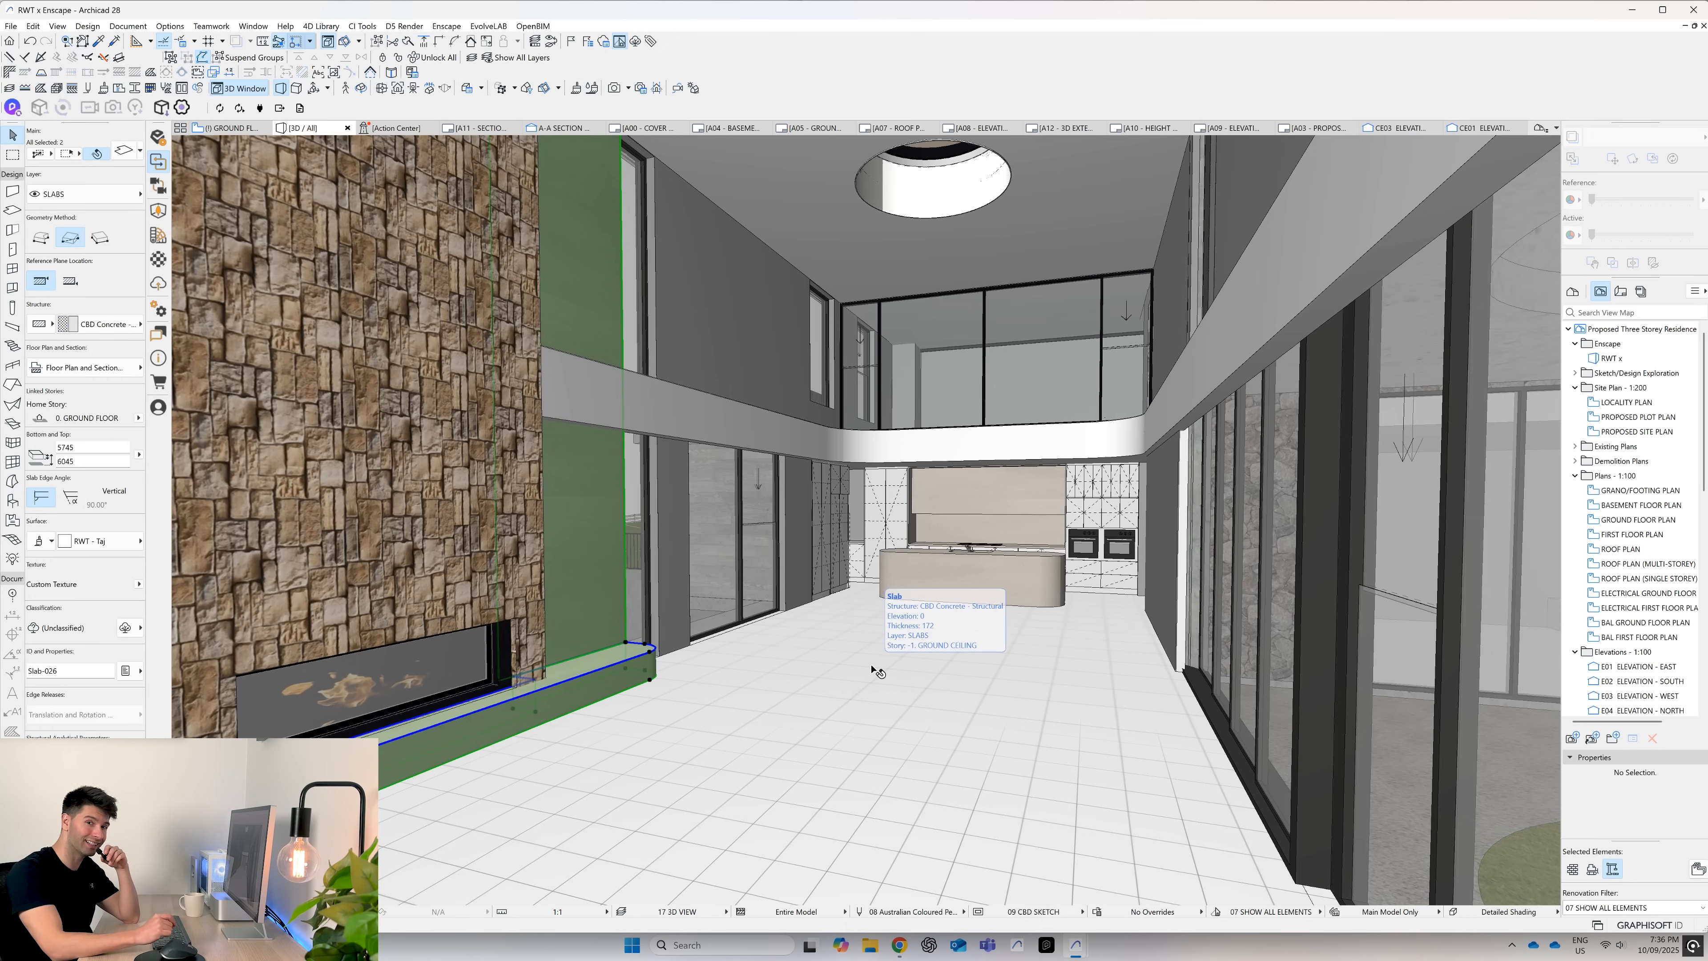
- Select the lobby's ground floor slab in the 3D window with the Arrow tool
{"action": "left_click", "coordinate": [872, 670]}
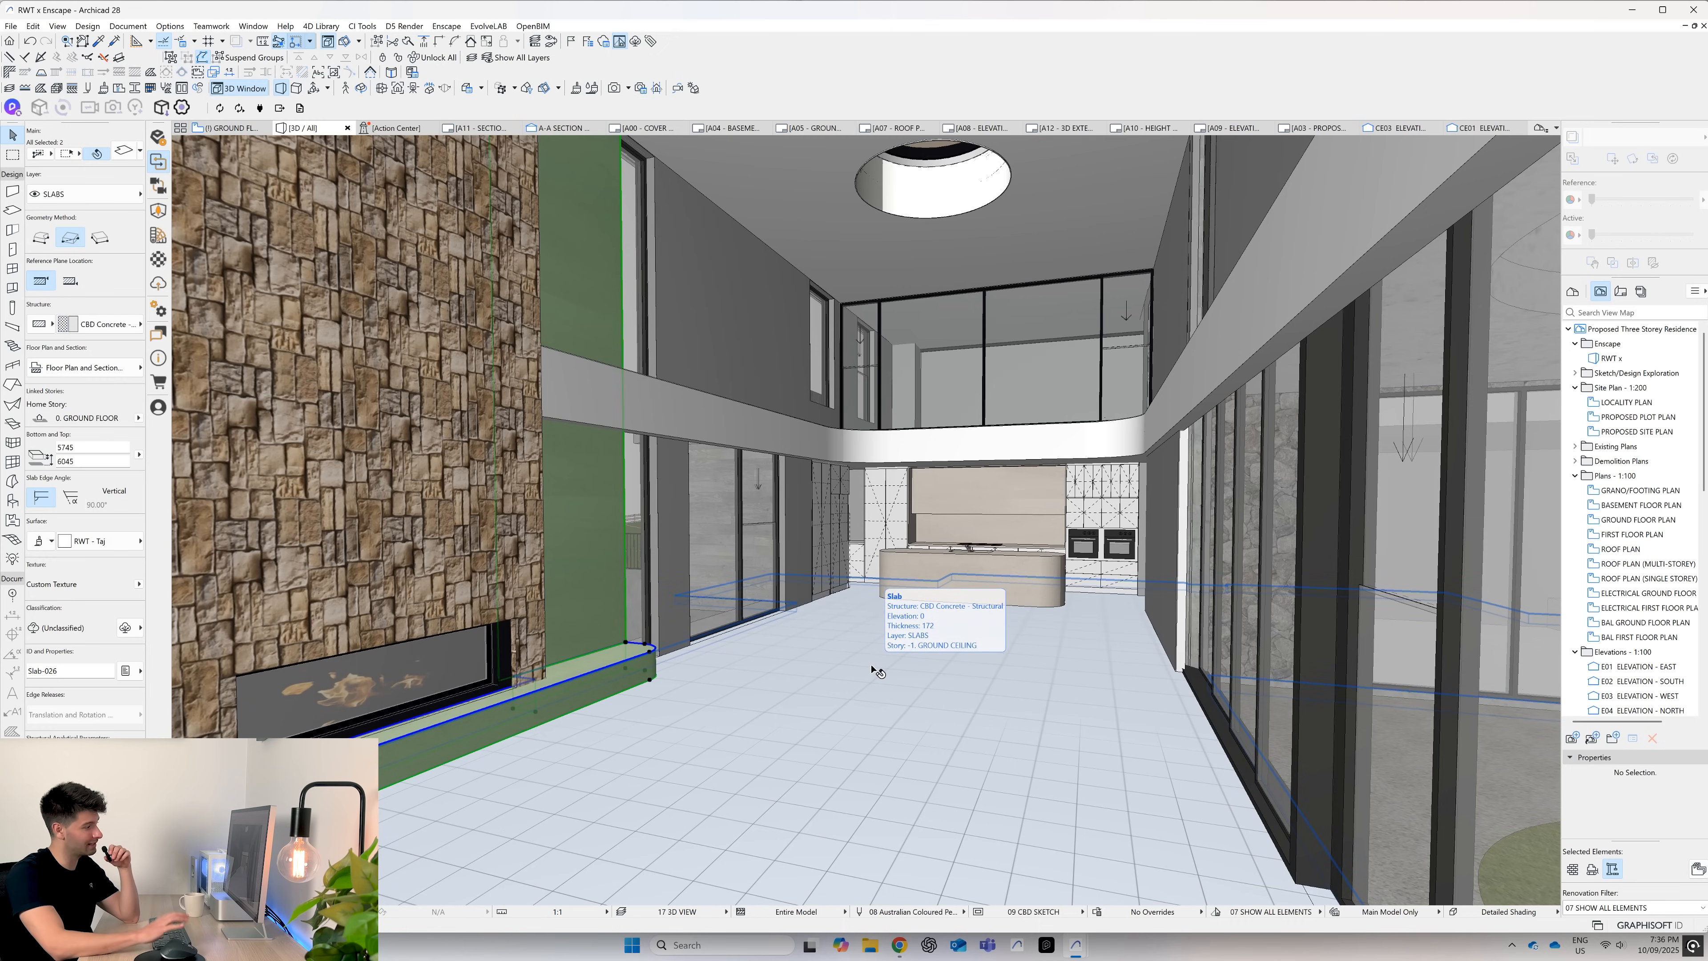
{"action": "left_click", "coordinate": [860, 730]}
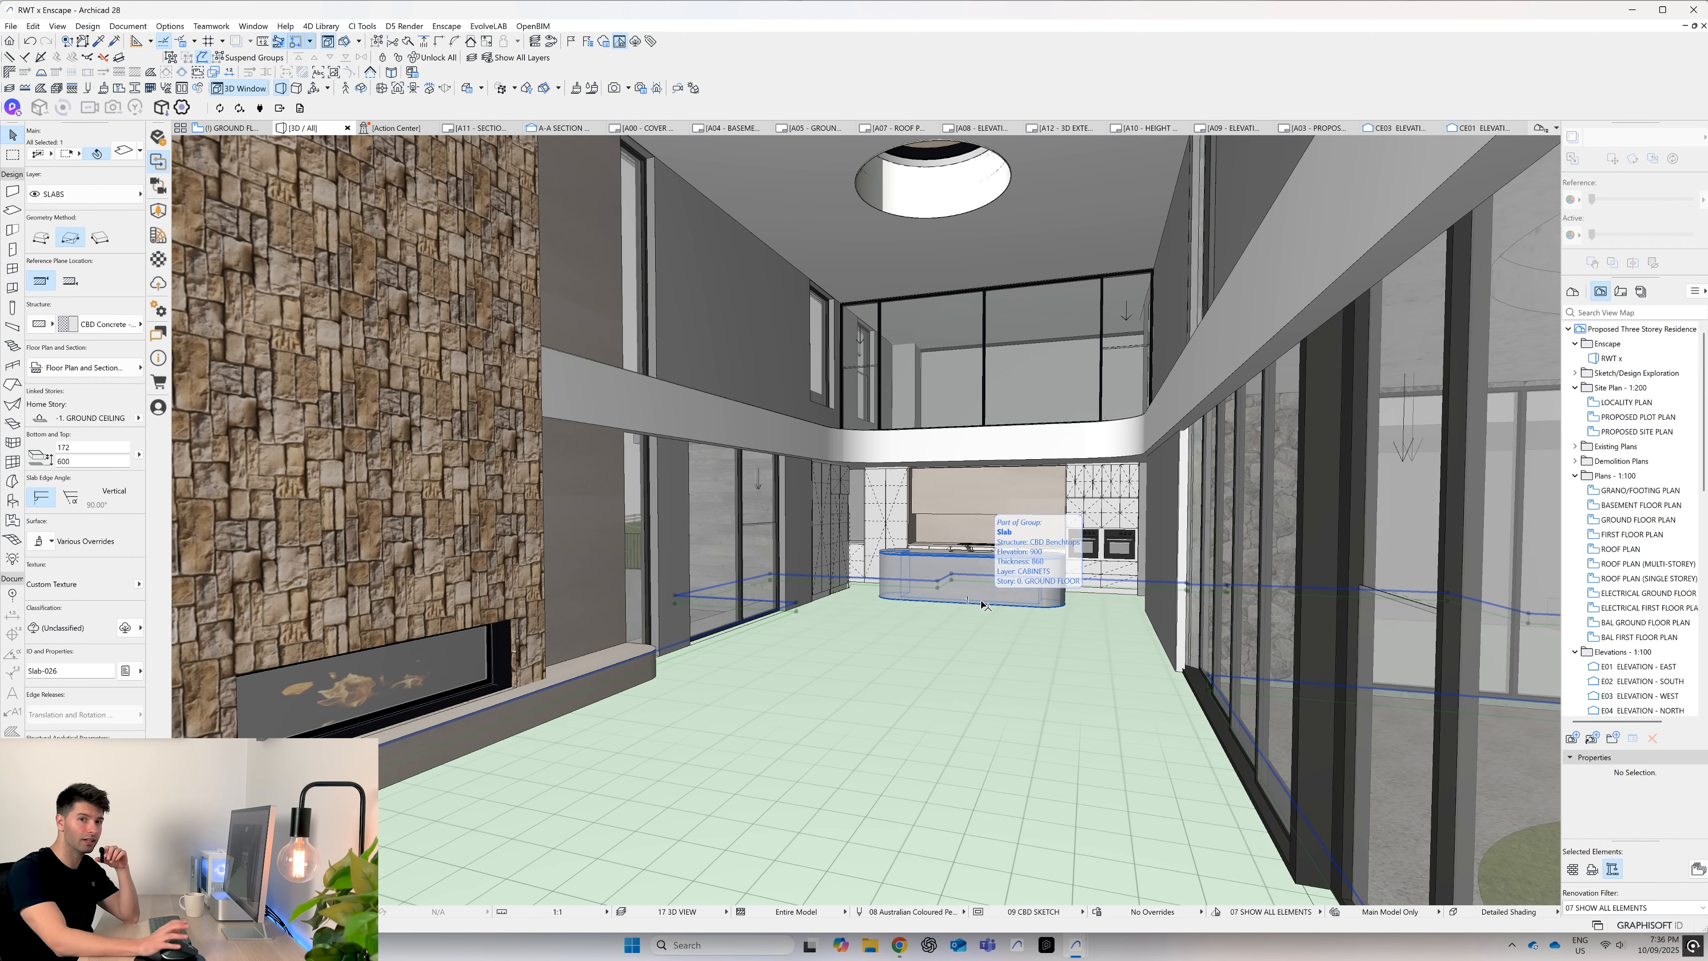
{"action": "left_click", "coordinate": [959, 642]}
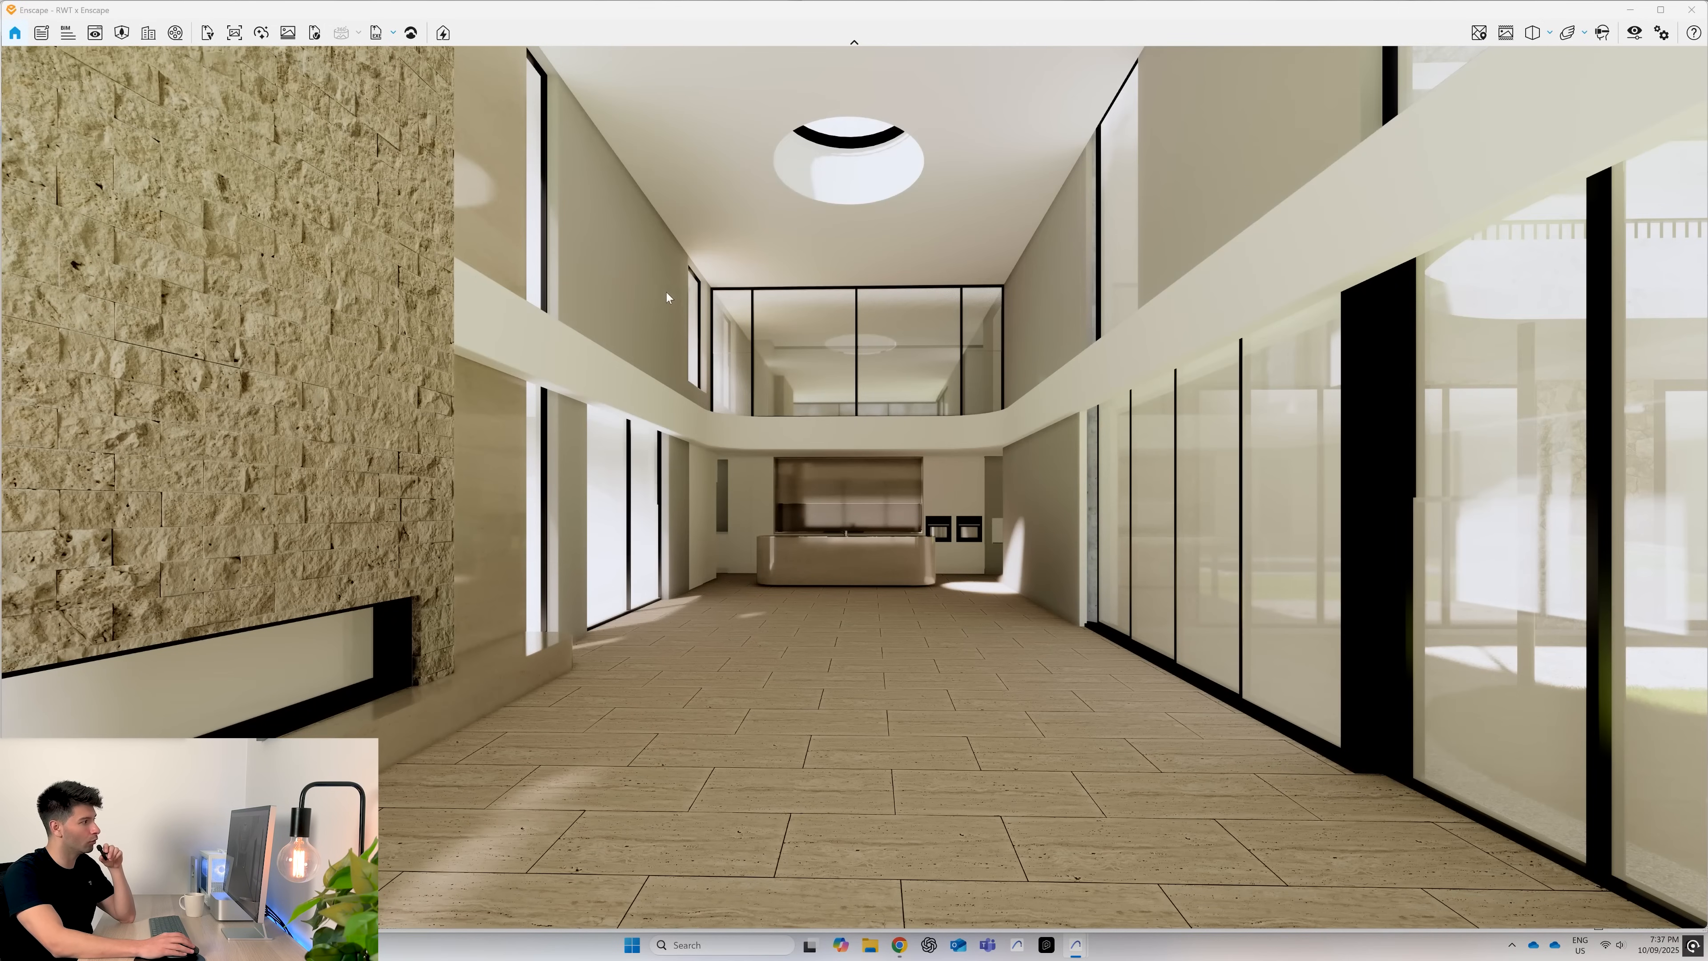
{"action": "mouse_move", "coordinate": [989, 567]}
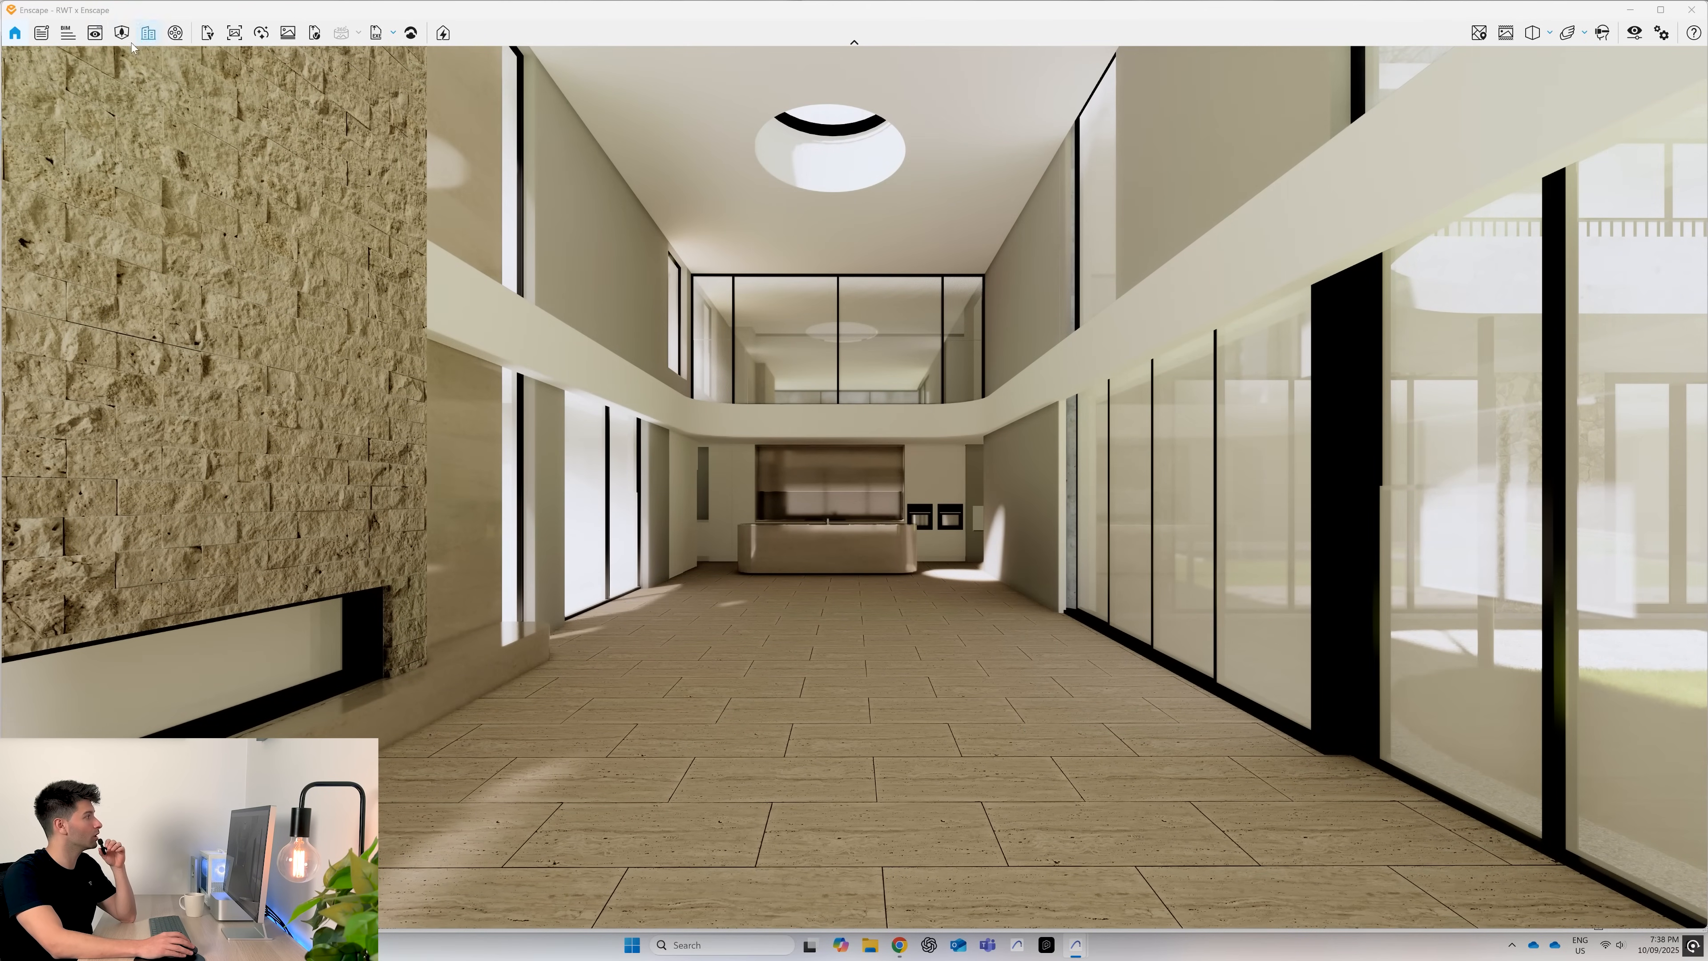
- Show Enscape's Asset Library beside the lobby render
{"action": "left_click", "coordinate": [122, 32]}
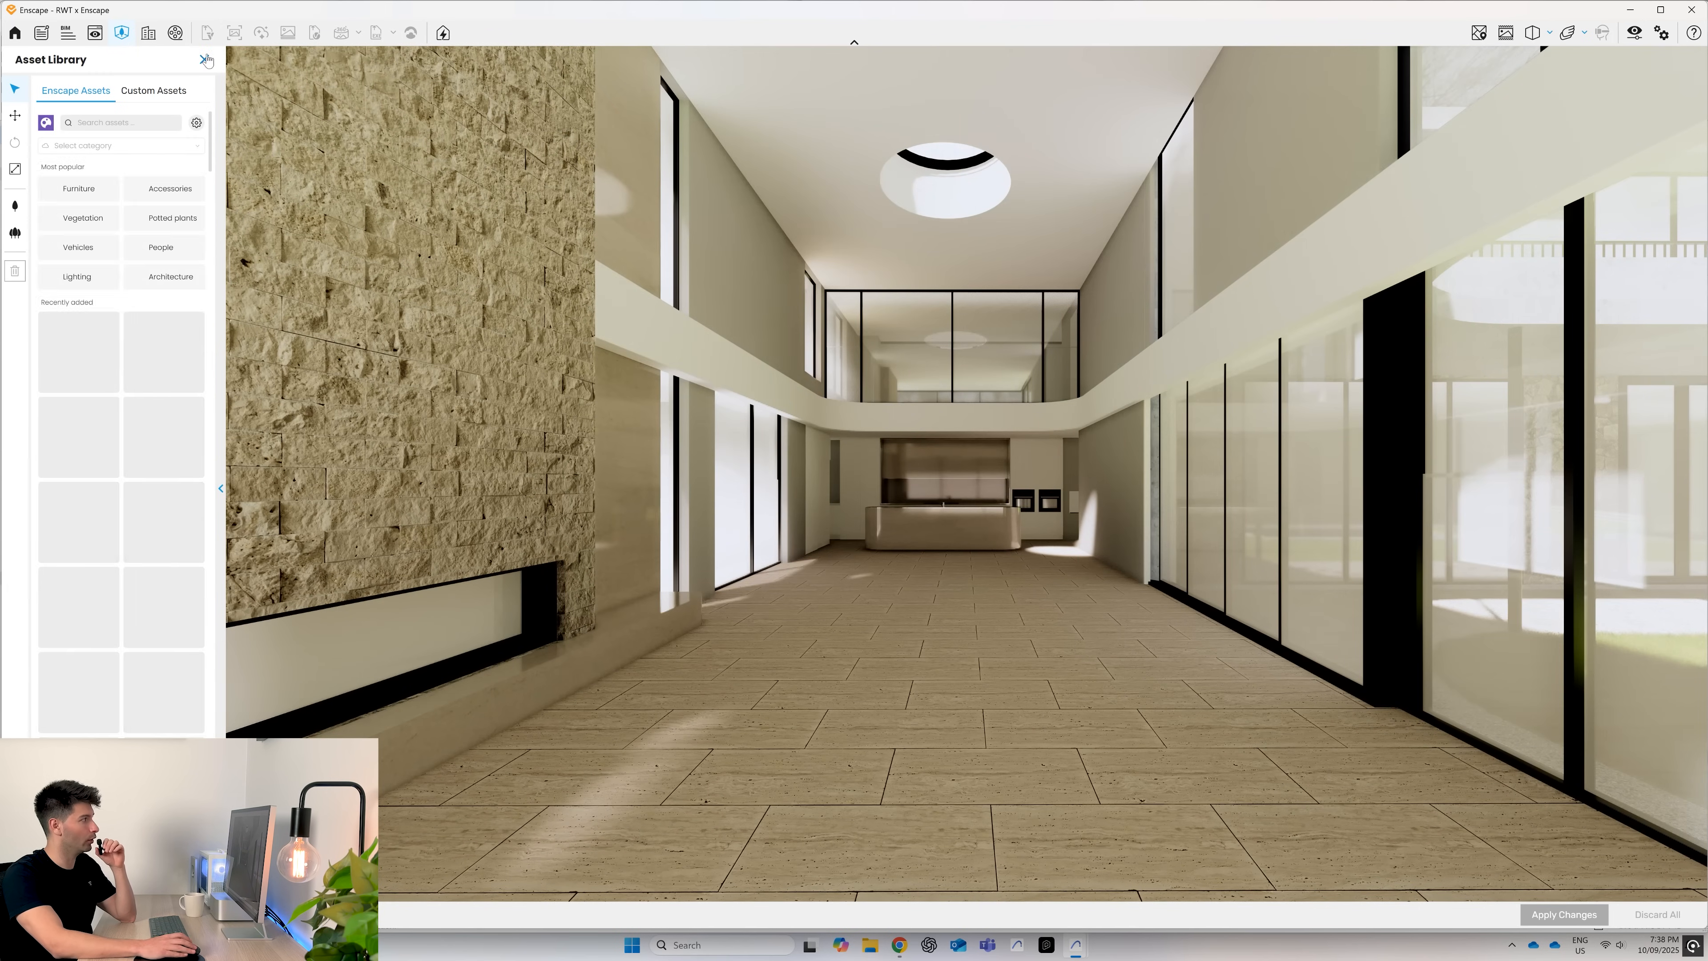
- Launch the Custom Asset Editor from the Custom Assets tab's create-asset tile
{"action": "left_click", "coordinate": [206, 59]}
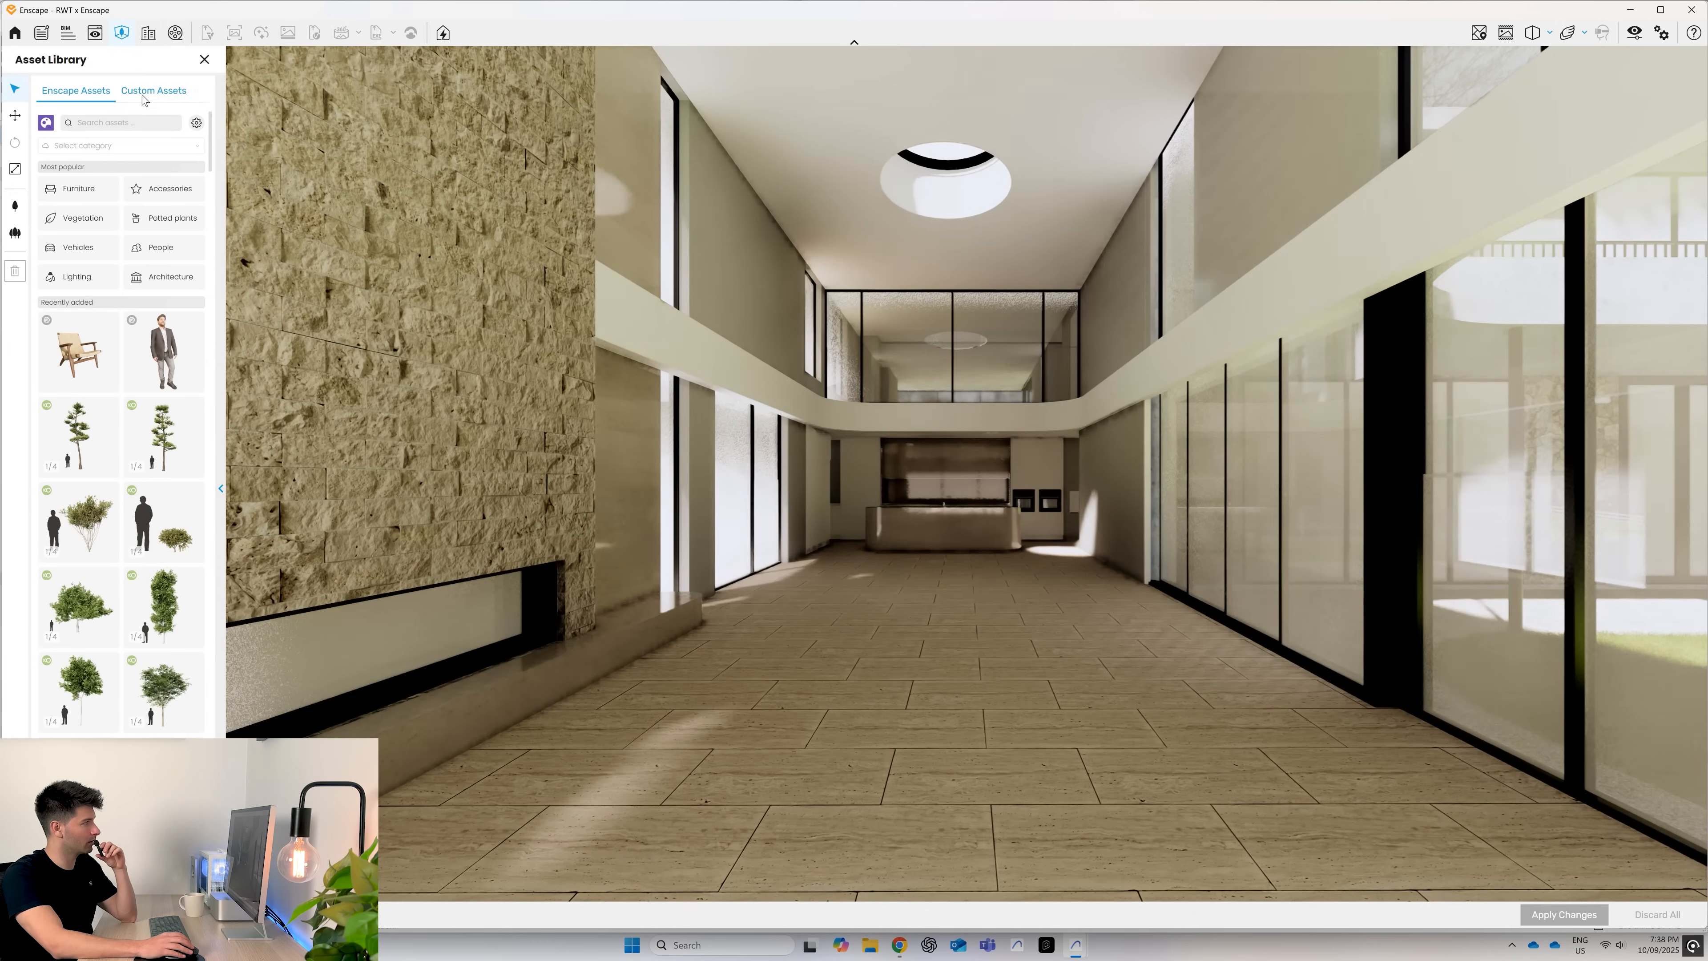
{"action": "left_click", "coordinate": [152, 91]}
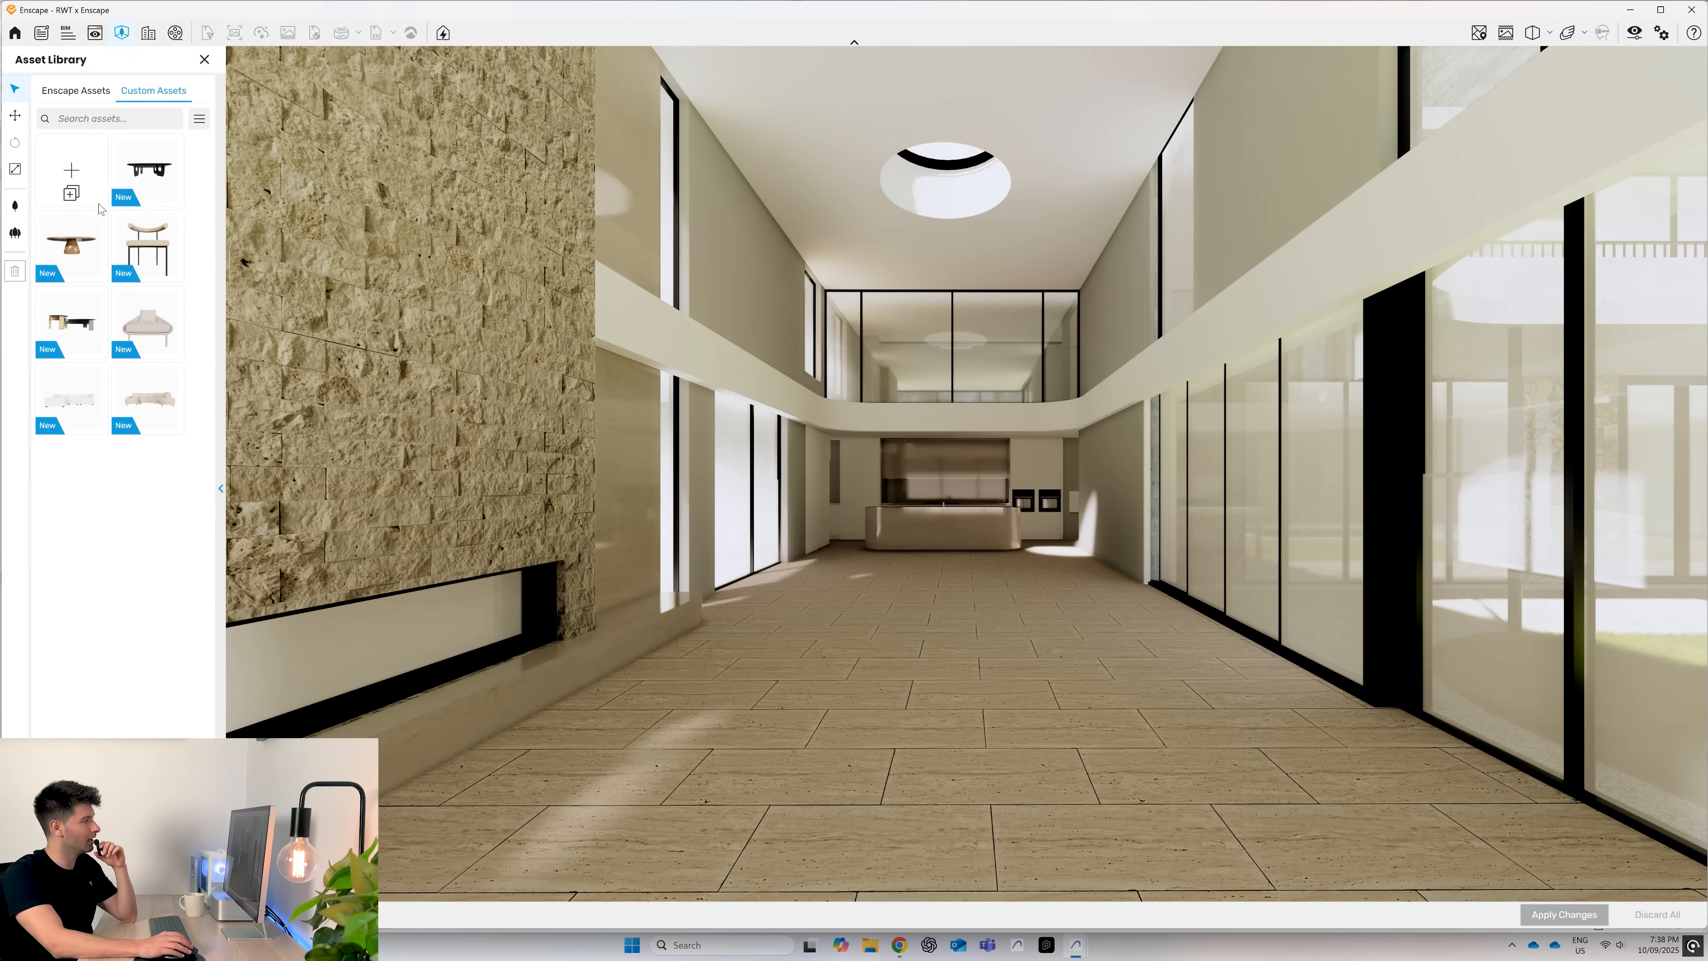
{"action": "mouse_move", "coordinate": [155, 530]}
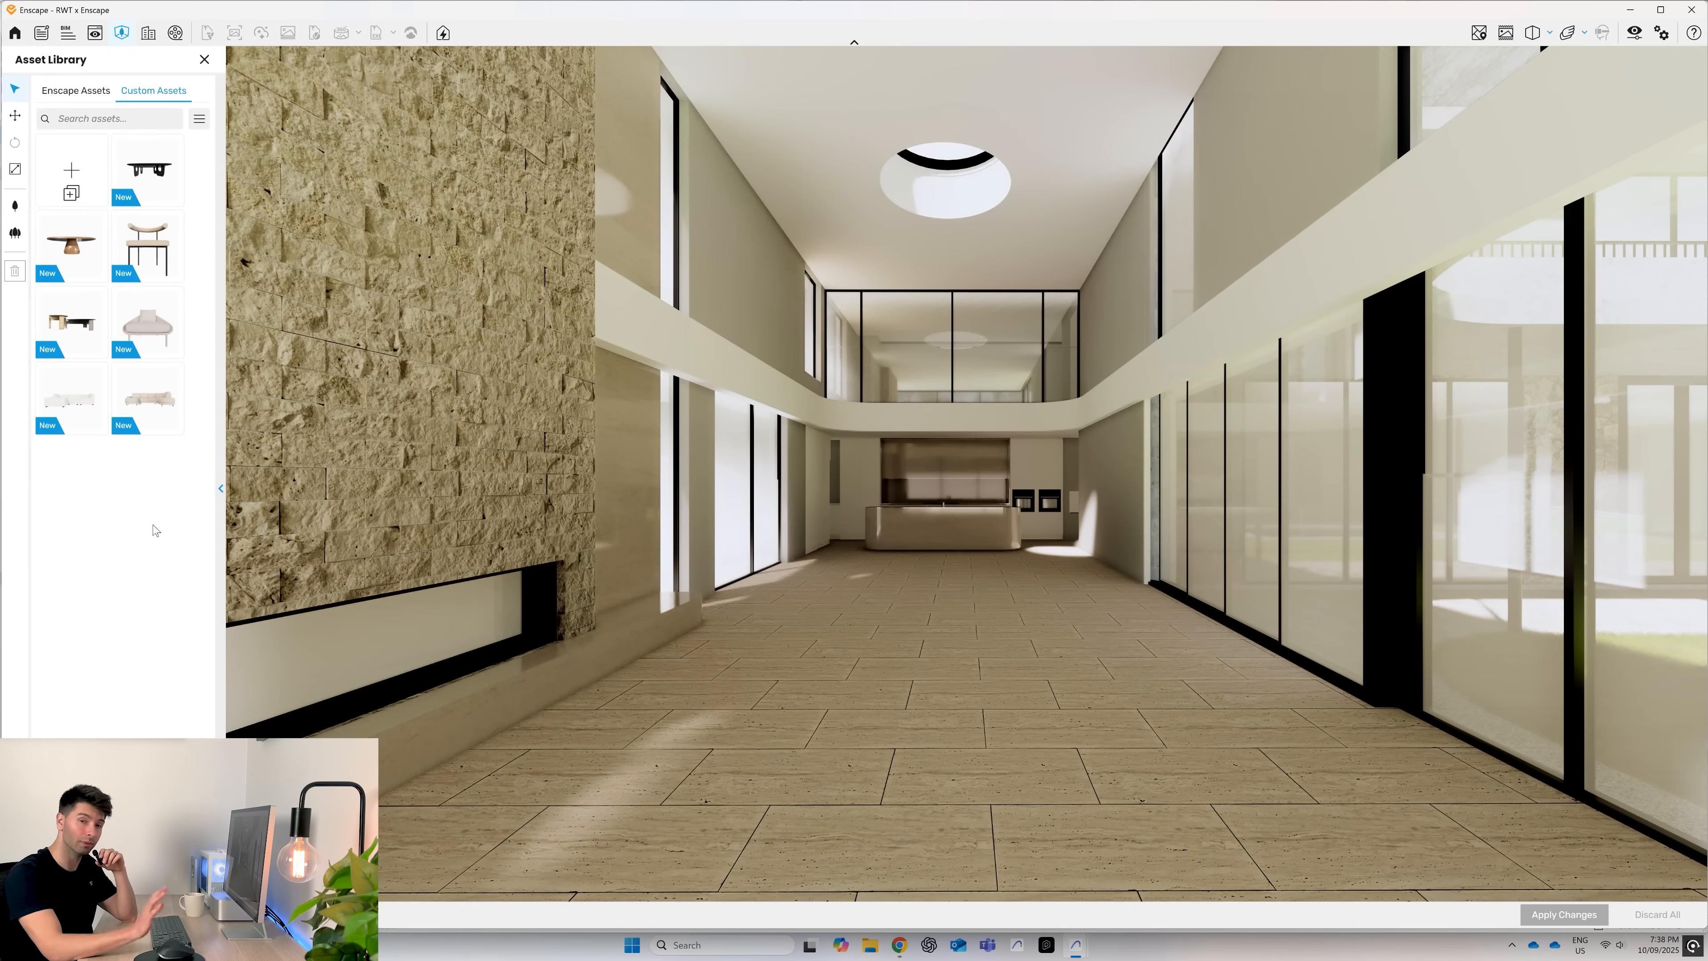
{"action": "mouse_move", "coordinate": [135, 462]}
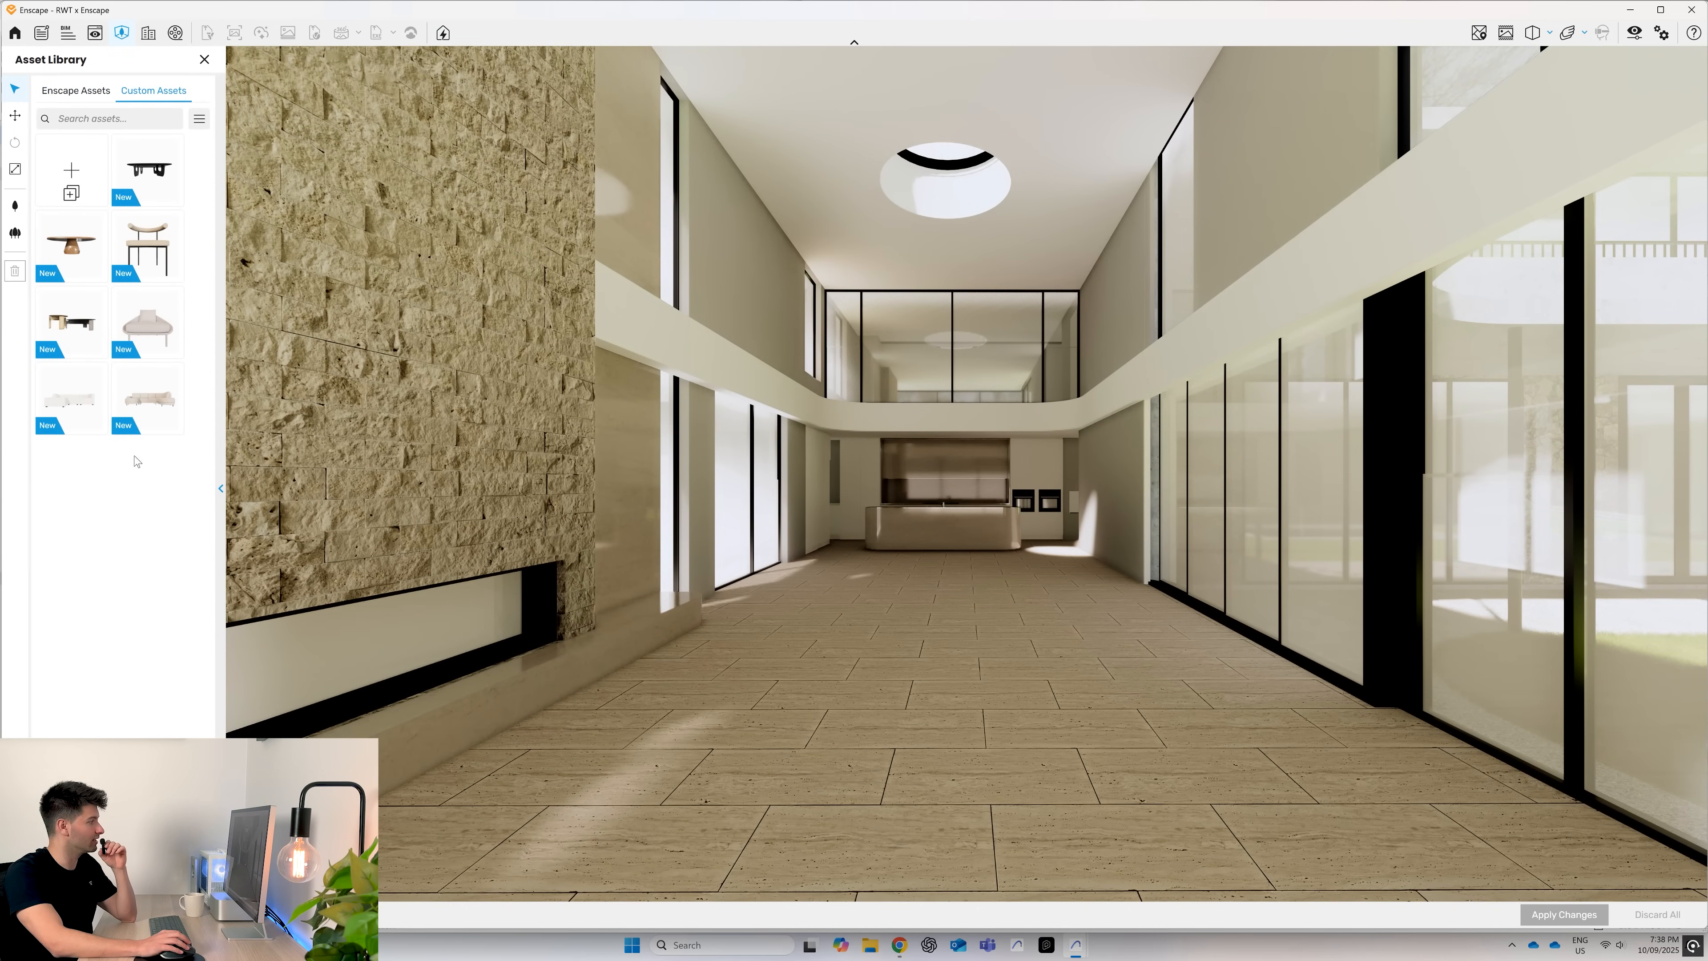
{"action": "left_click", "coordinate": [70, 180]}
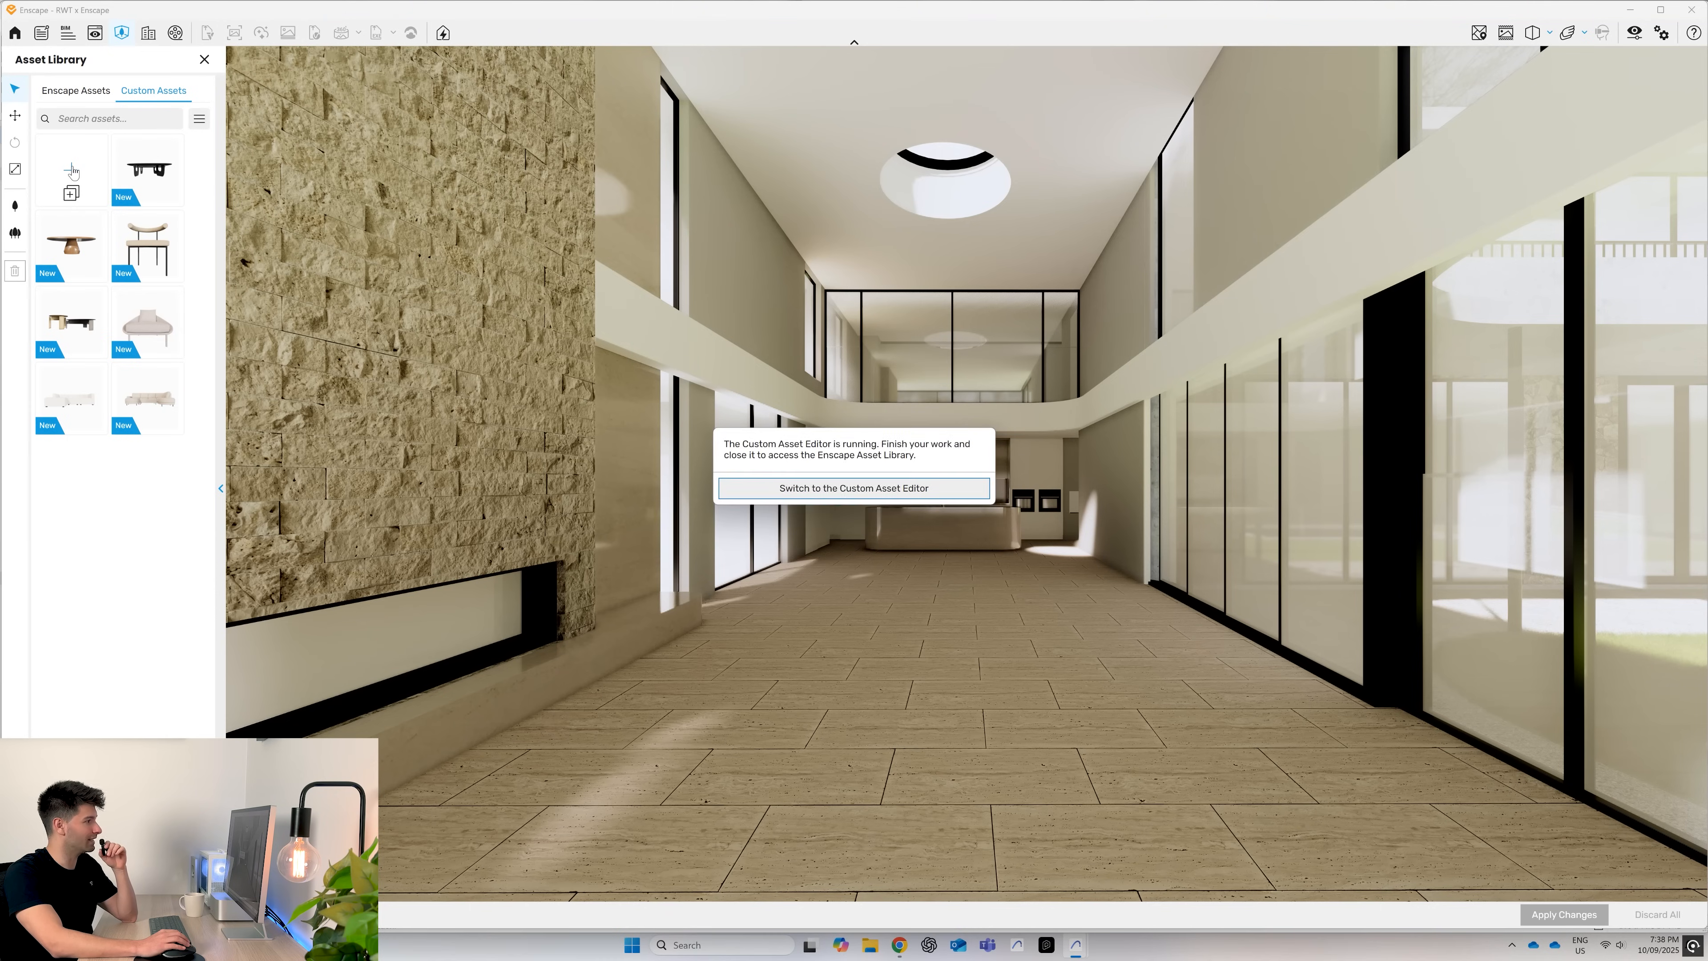
- Import the Varese sofa FBX as the asset's geometry with its fabric and metal materials
{"action": "left_click", "coordinate": [854, 486]}
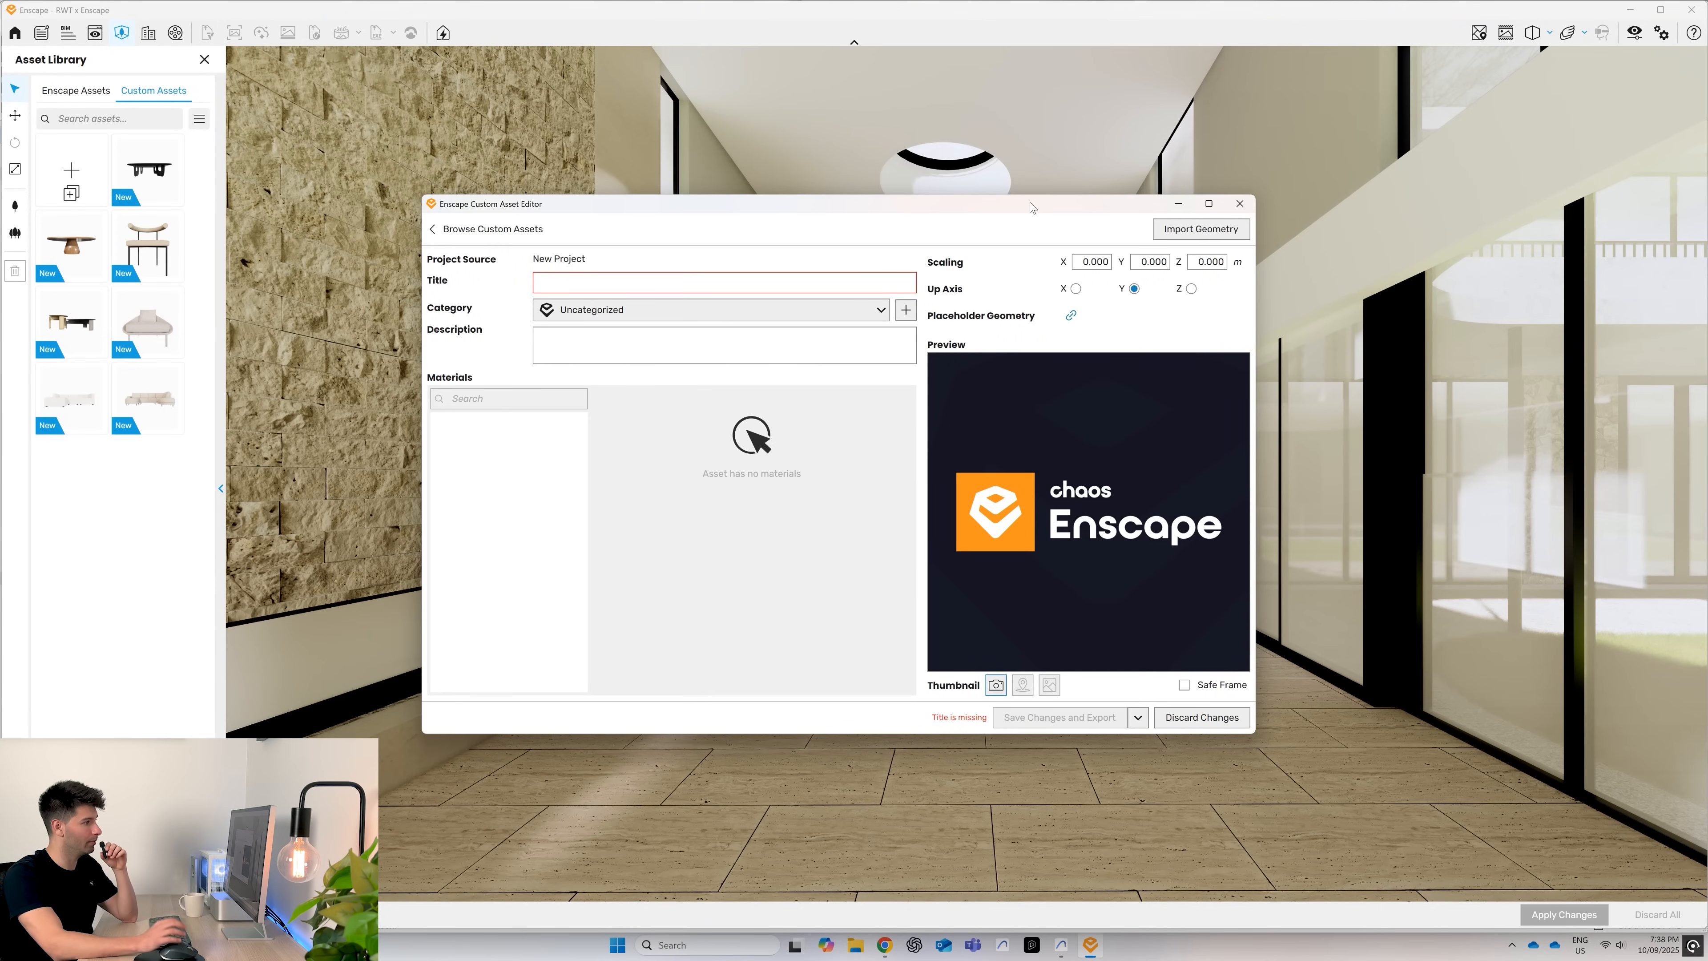
{"action": "left_click", "coordinate": [1199, 229]}
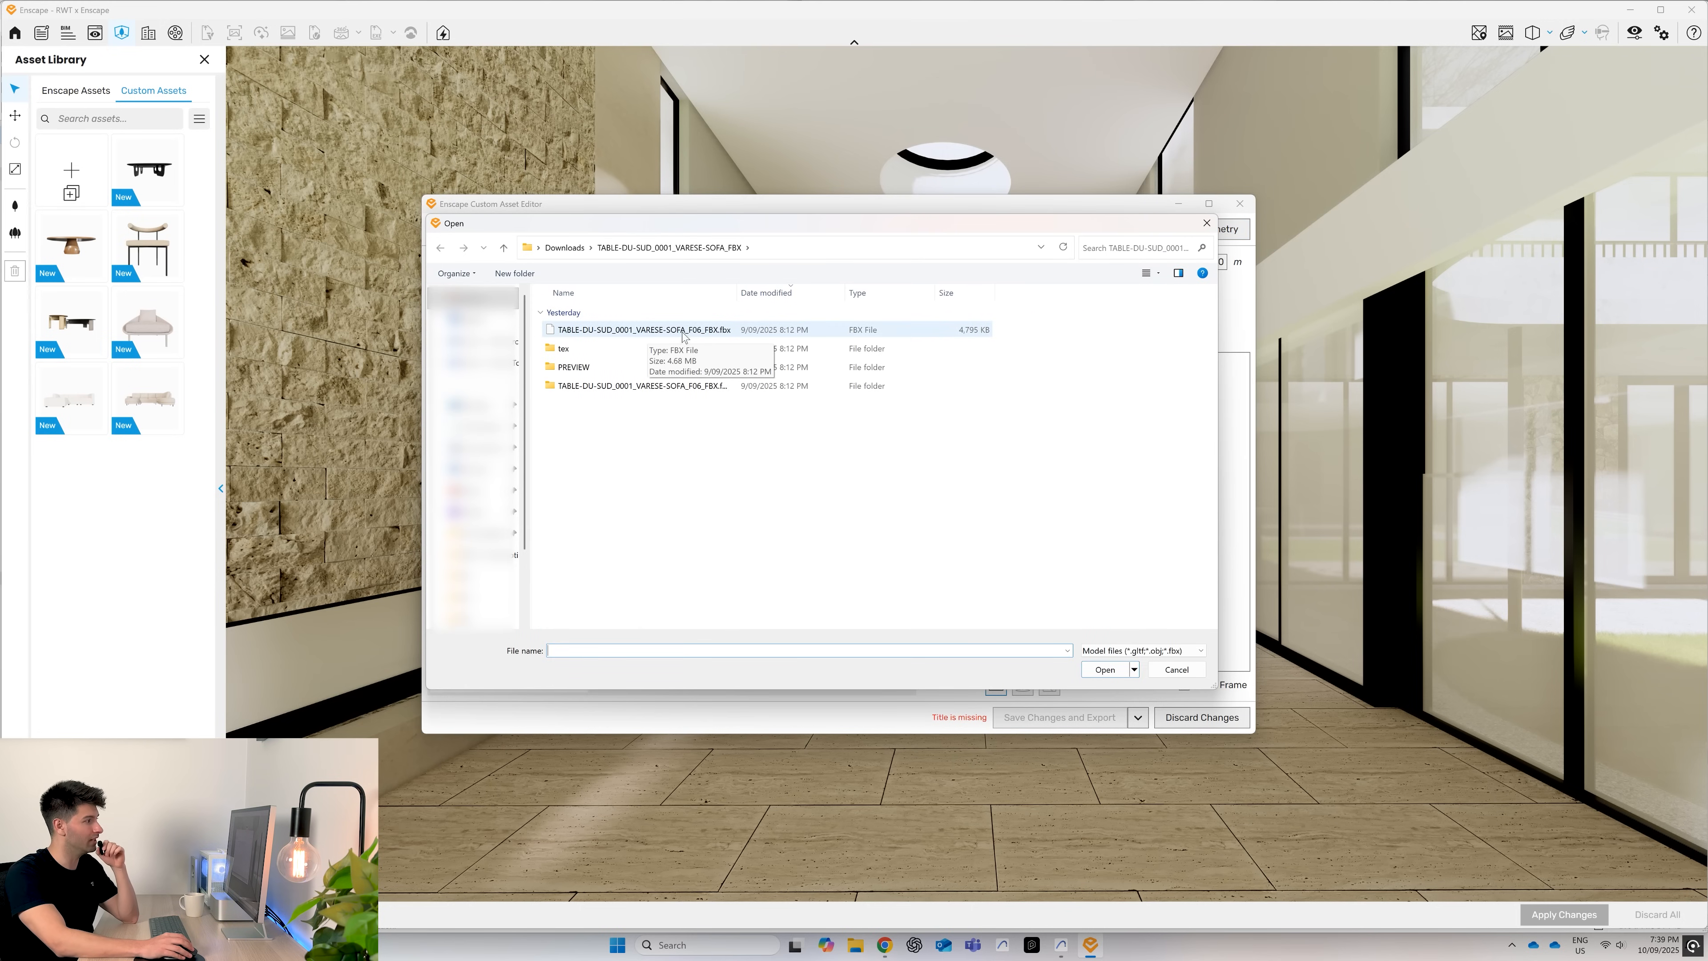
{"action": "left_click", "coordinate": [637, 329]}
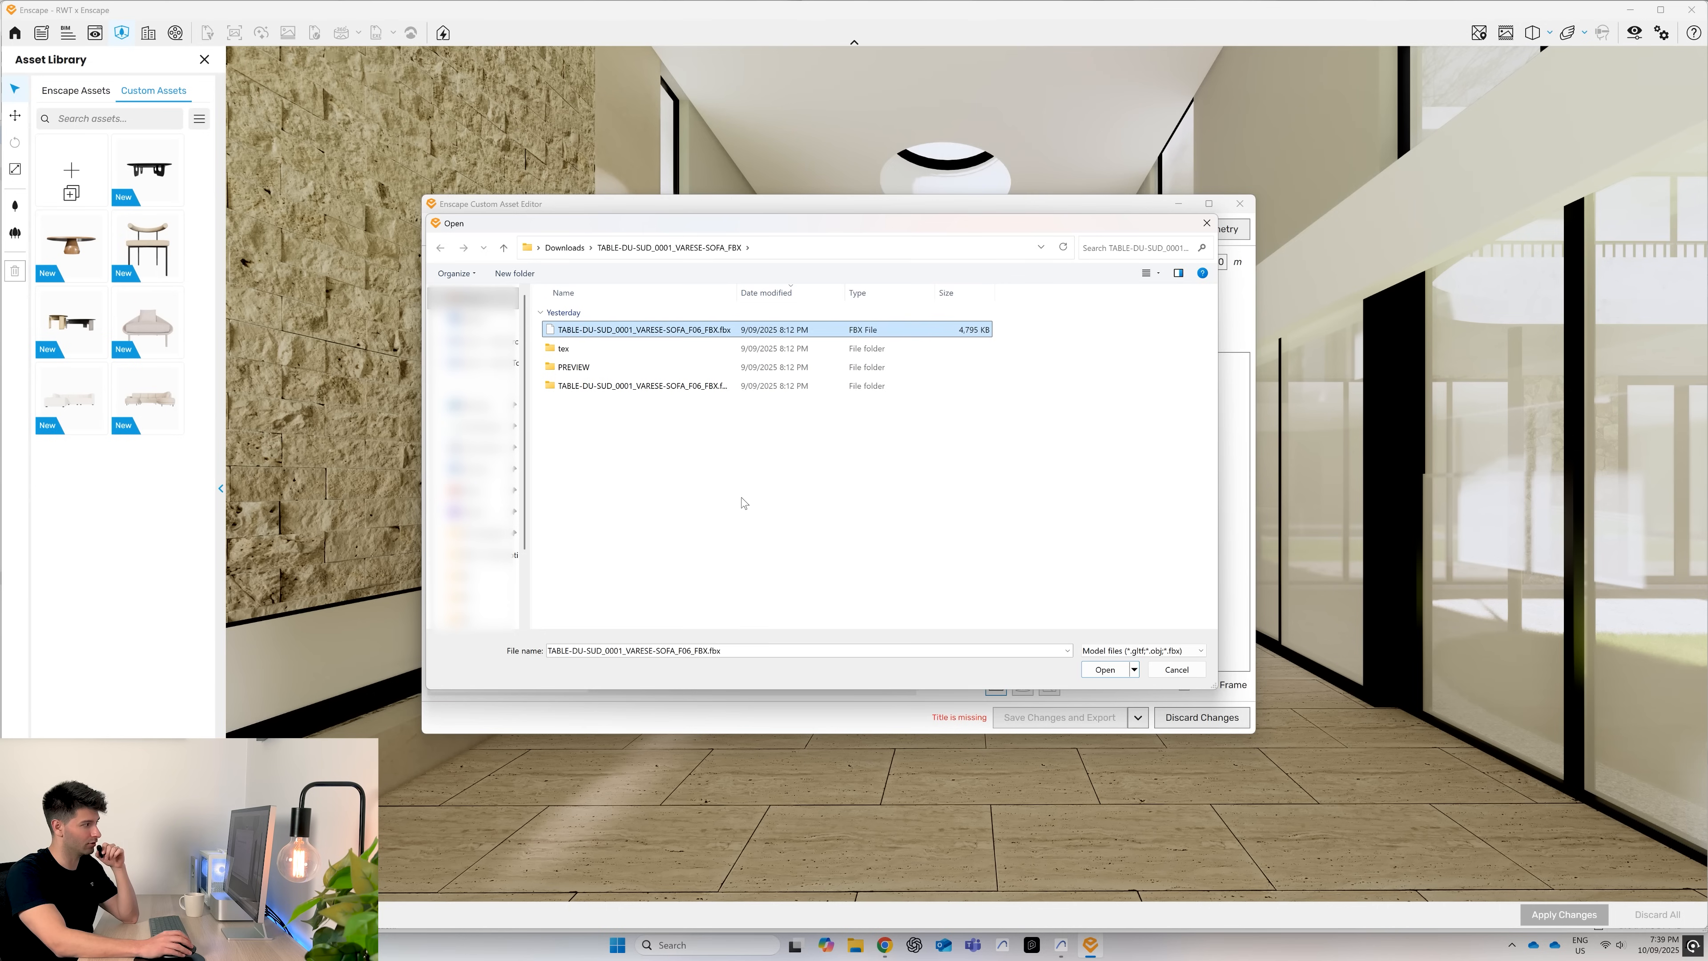
{"action": "left_click", "coordinate": [1107, 669]}
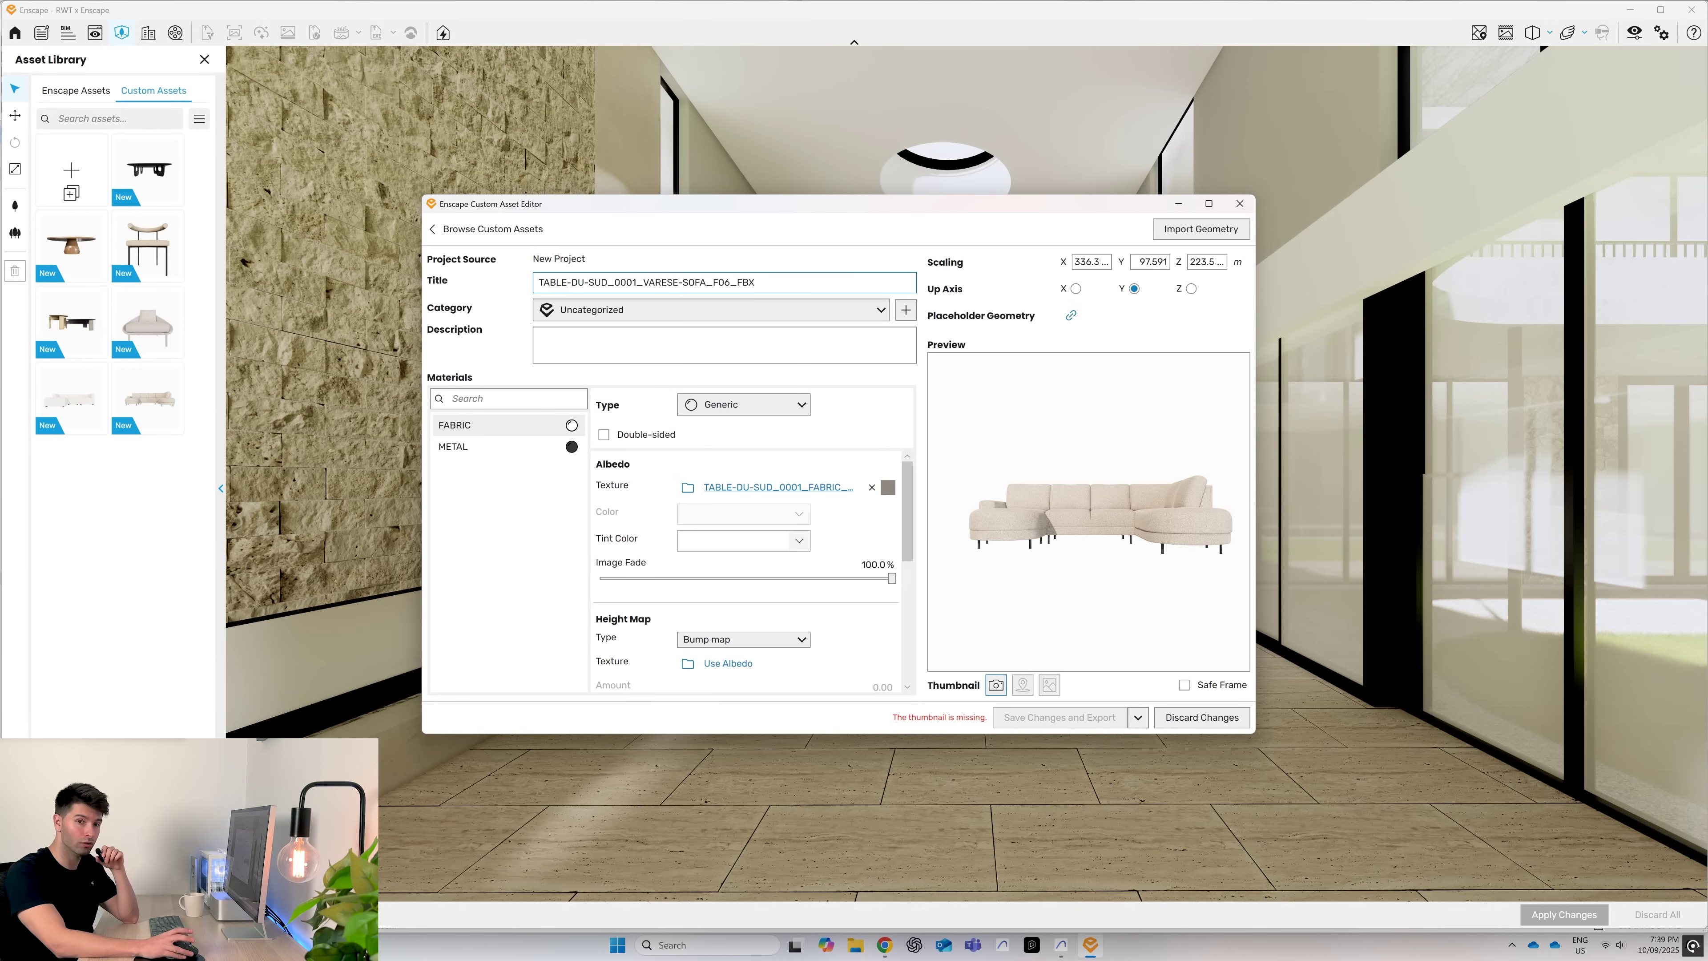
{"action": "mouse_move", "coordinate": [339, 286]}
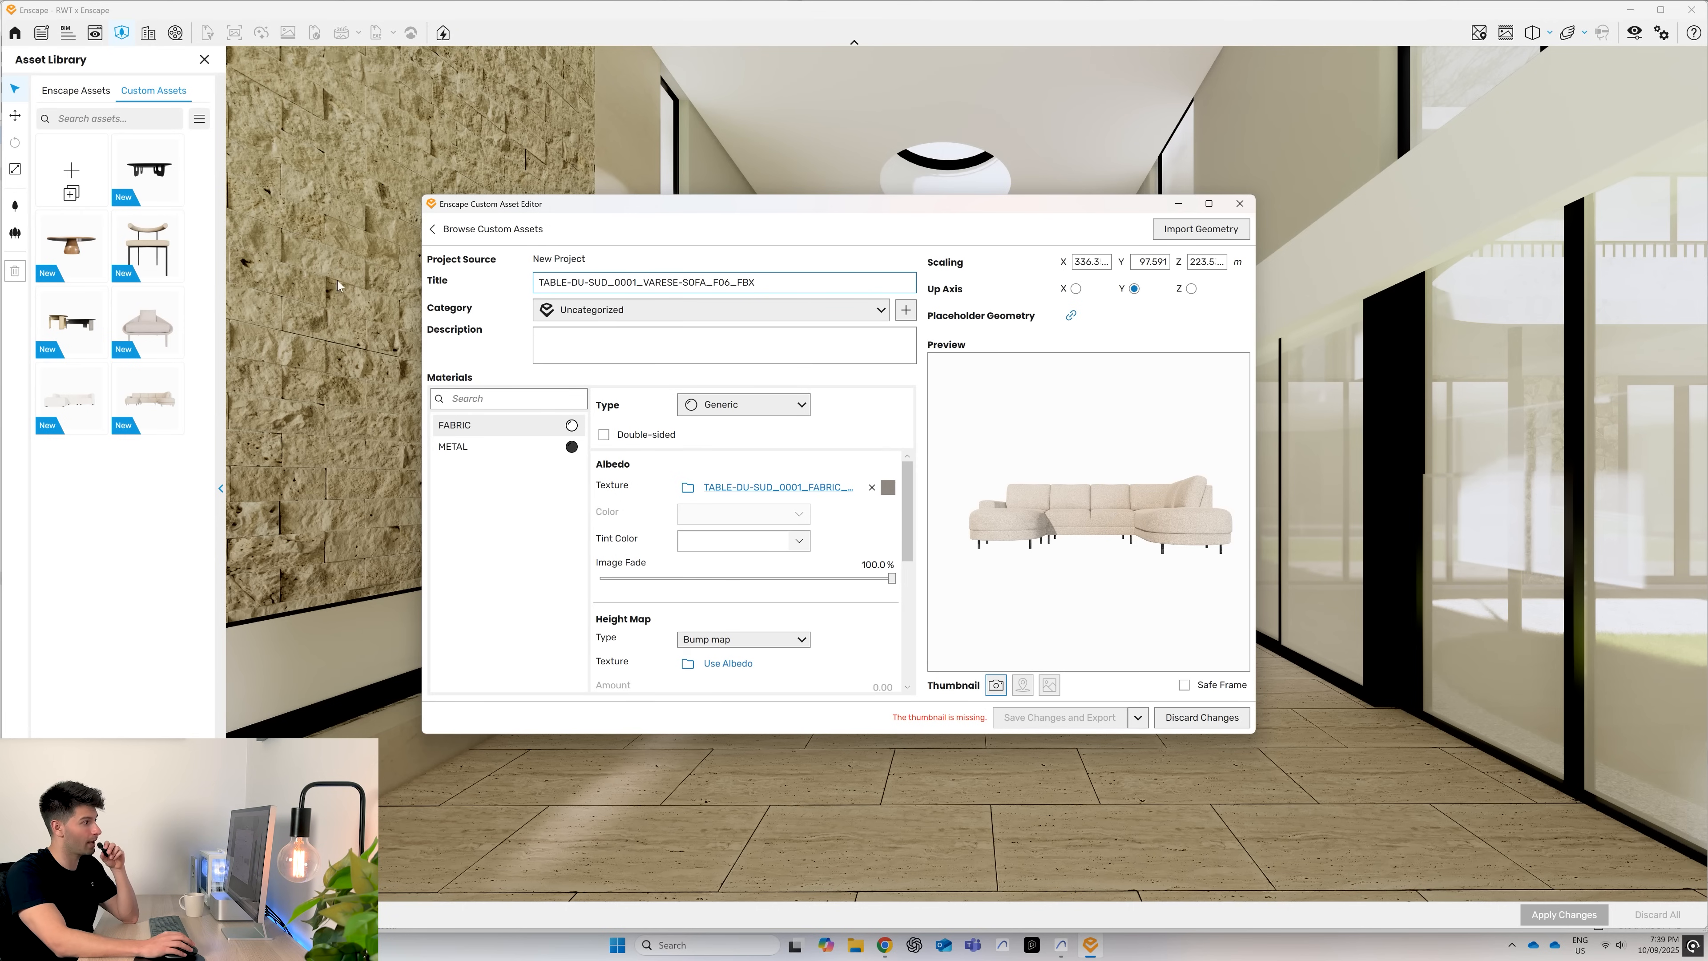
- Set the sofa's category to Furniture with description 'Real world textures'
{"action": "left_click", "coordinate": [709, 310]}
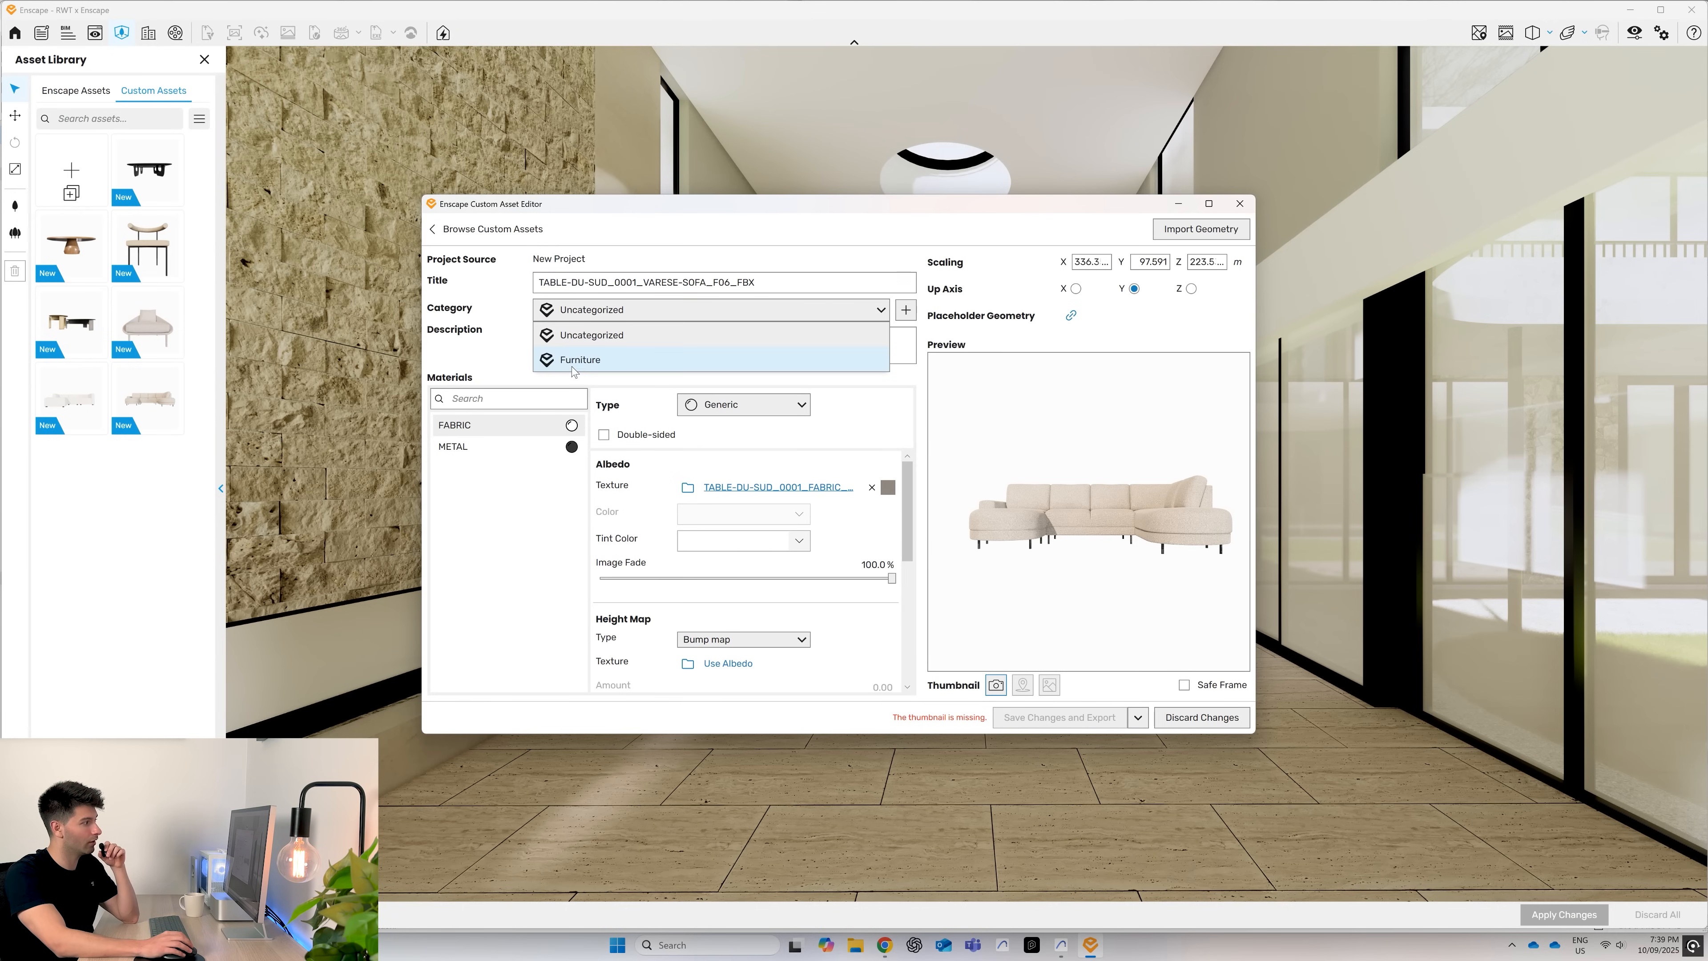
{"action": "mouse_move", "coordinate": [610, 367]}
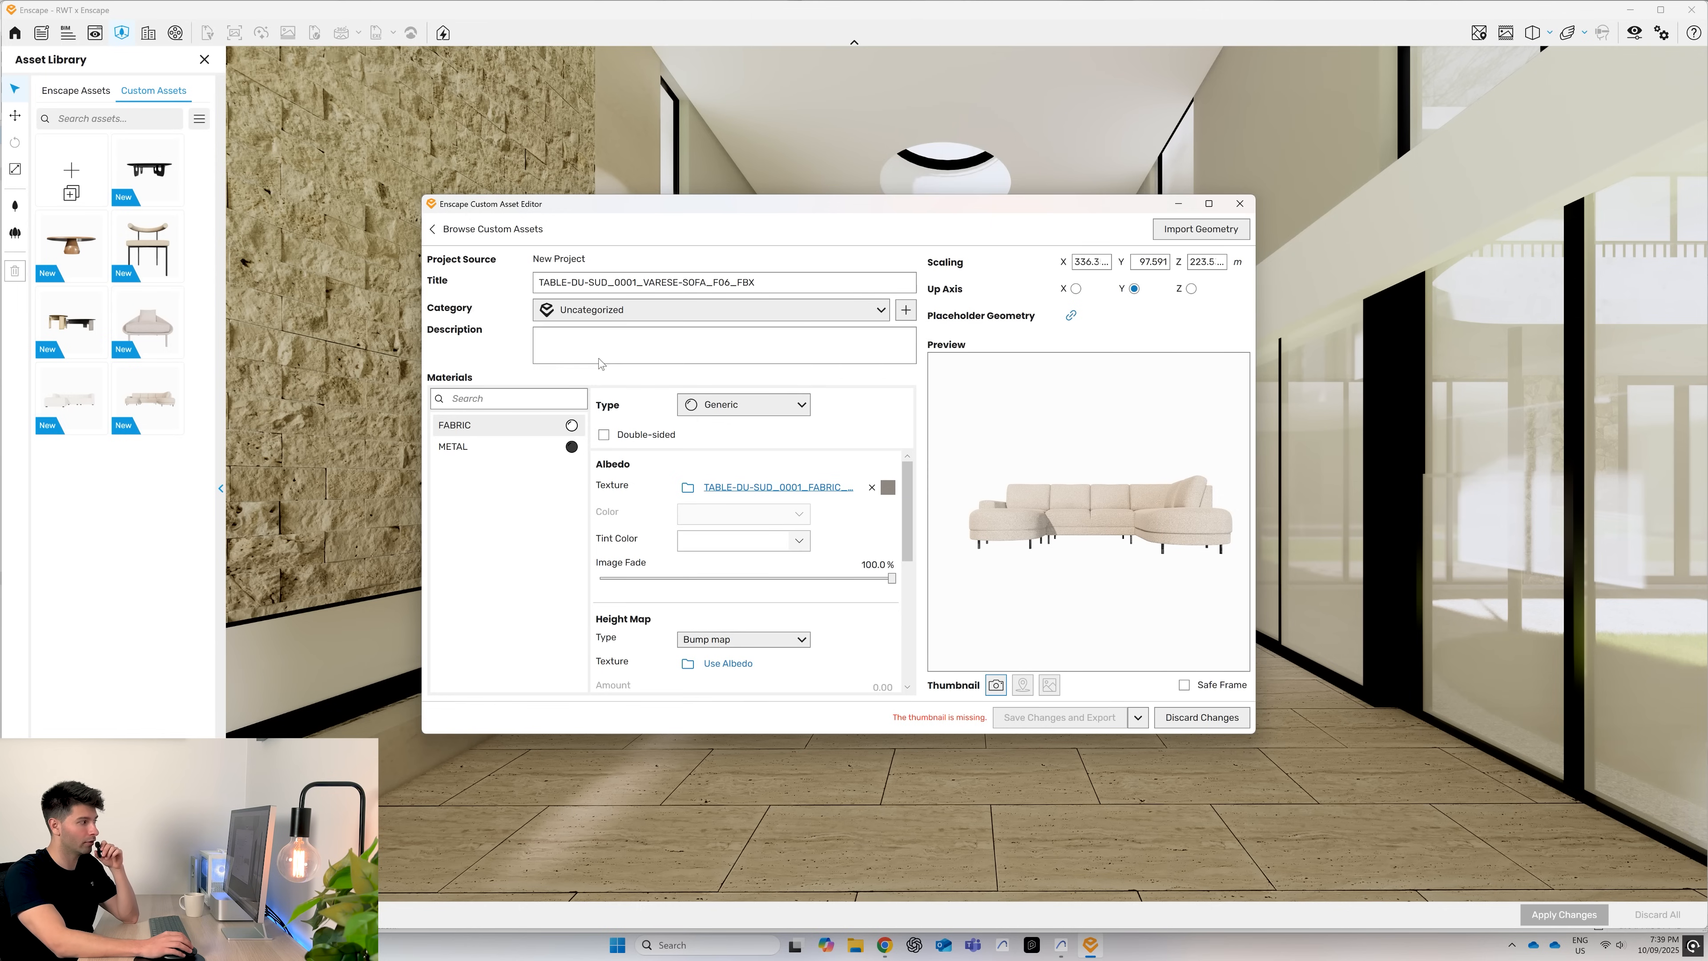
{"action": "left_click", "coordinate": [710, 309]}
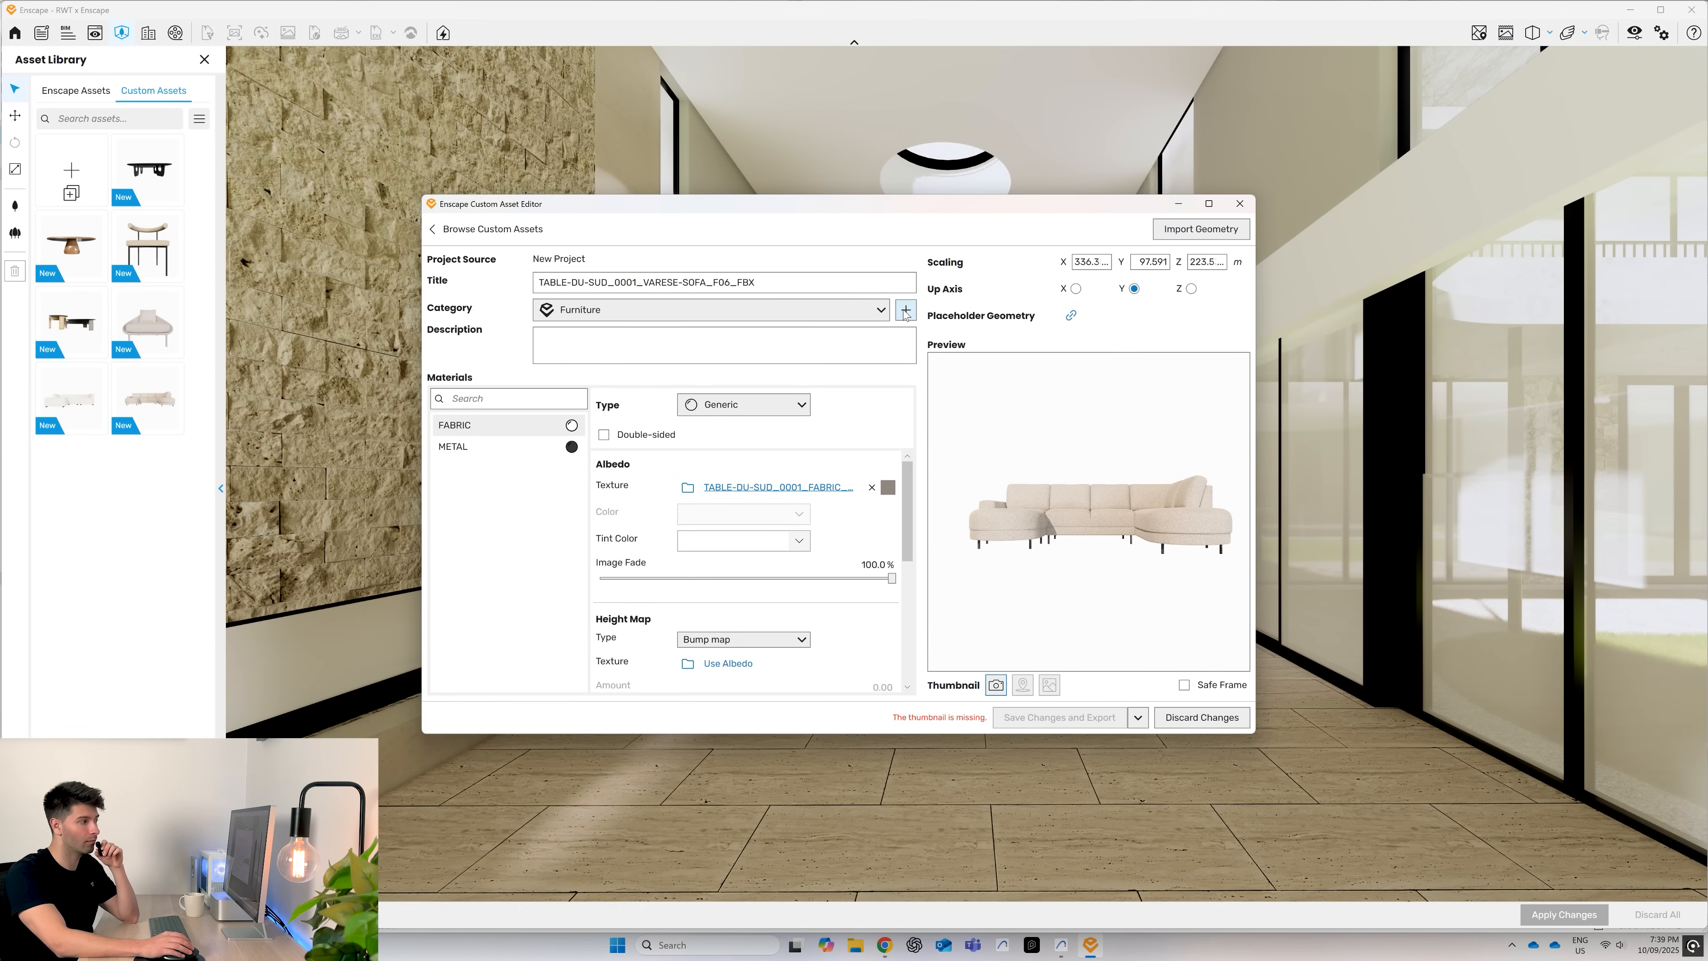
{"action": "left_click", "coordinate": [722, 345]}
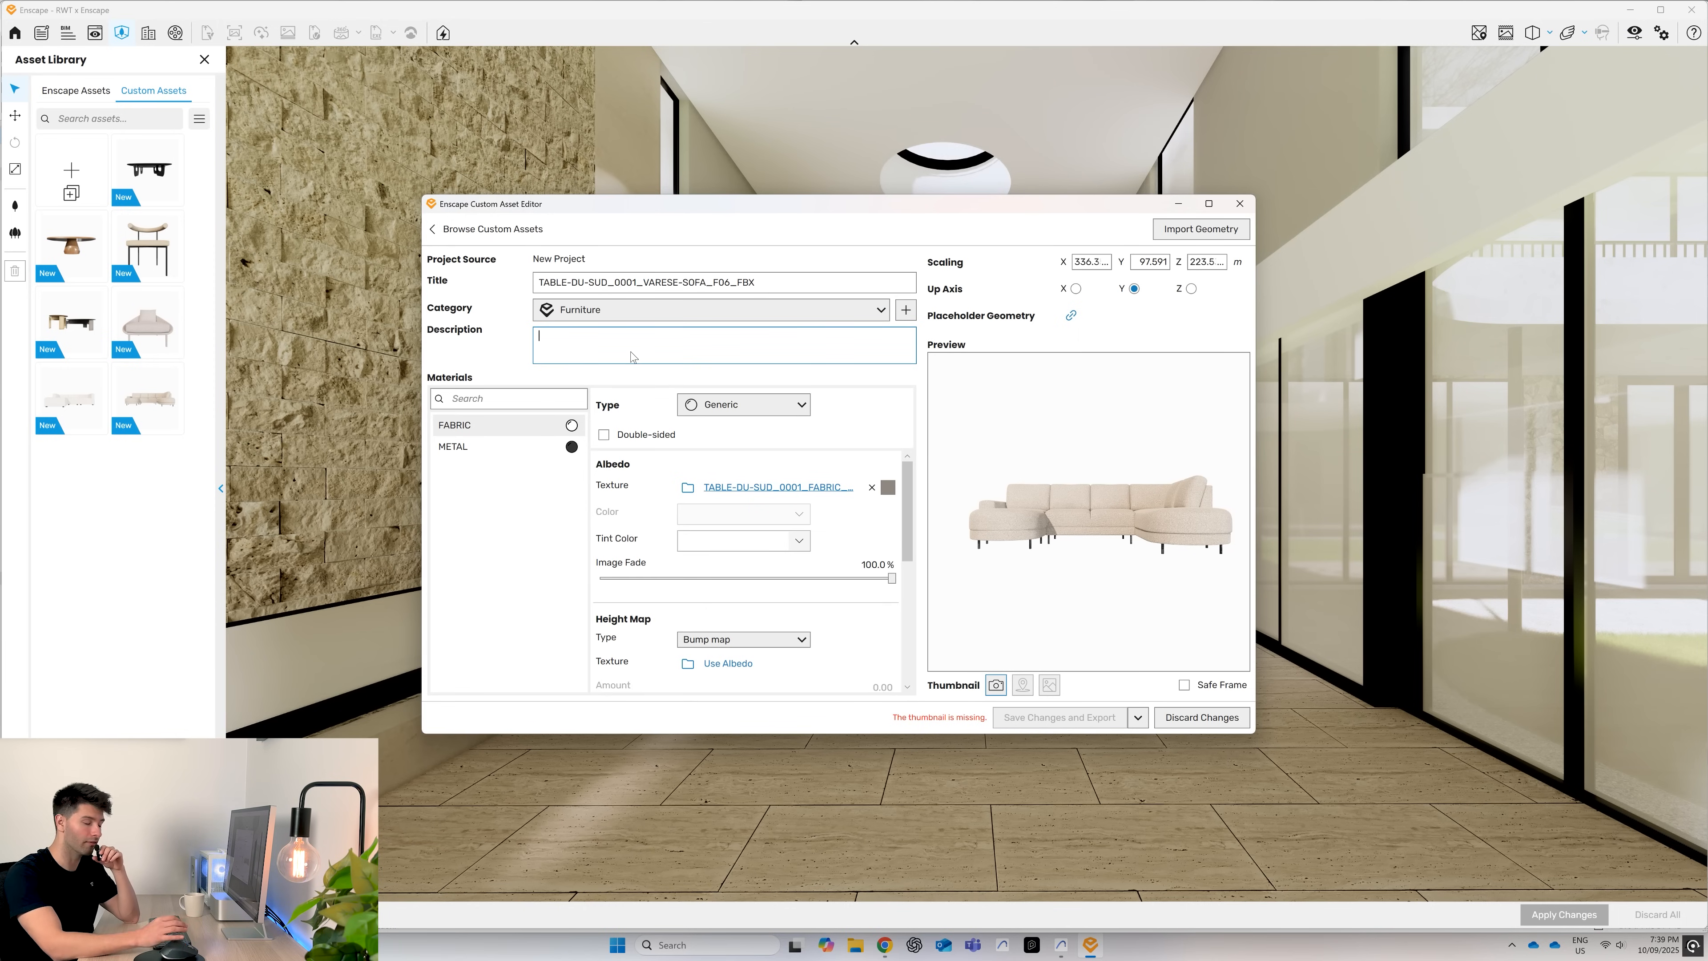
{"action": "type", "text": "Real world textures"}
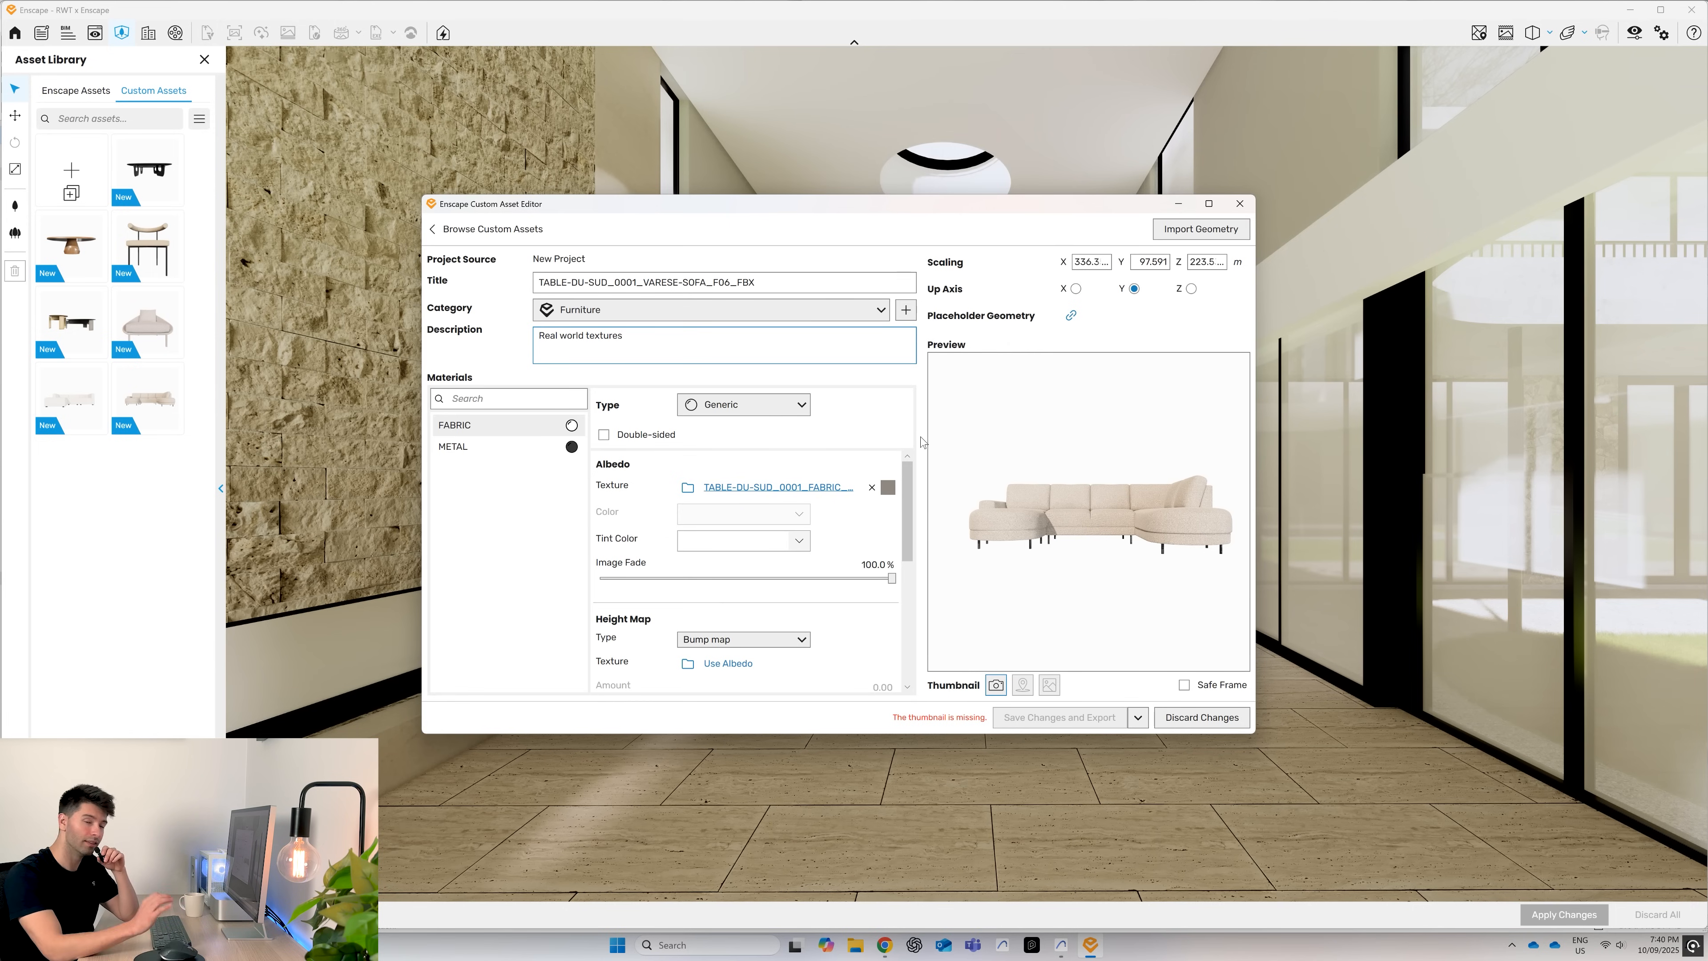
- Load the NRM_4K image as the sofa fabric's normal map texture
{"action": "scroll", "scroll_direction": "down", "scroll_amount": 3}
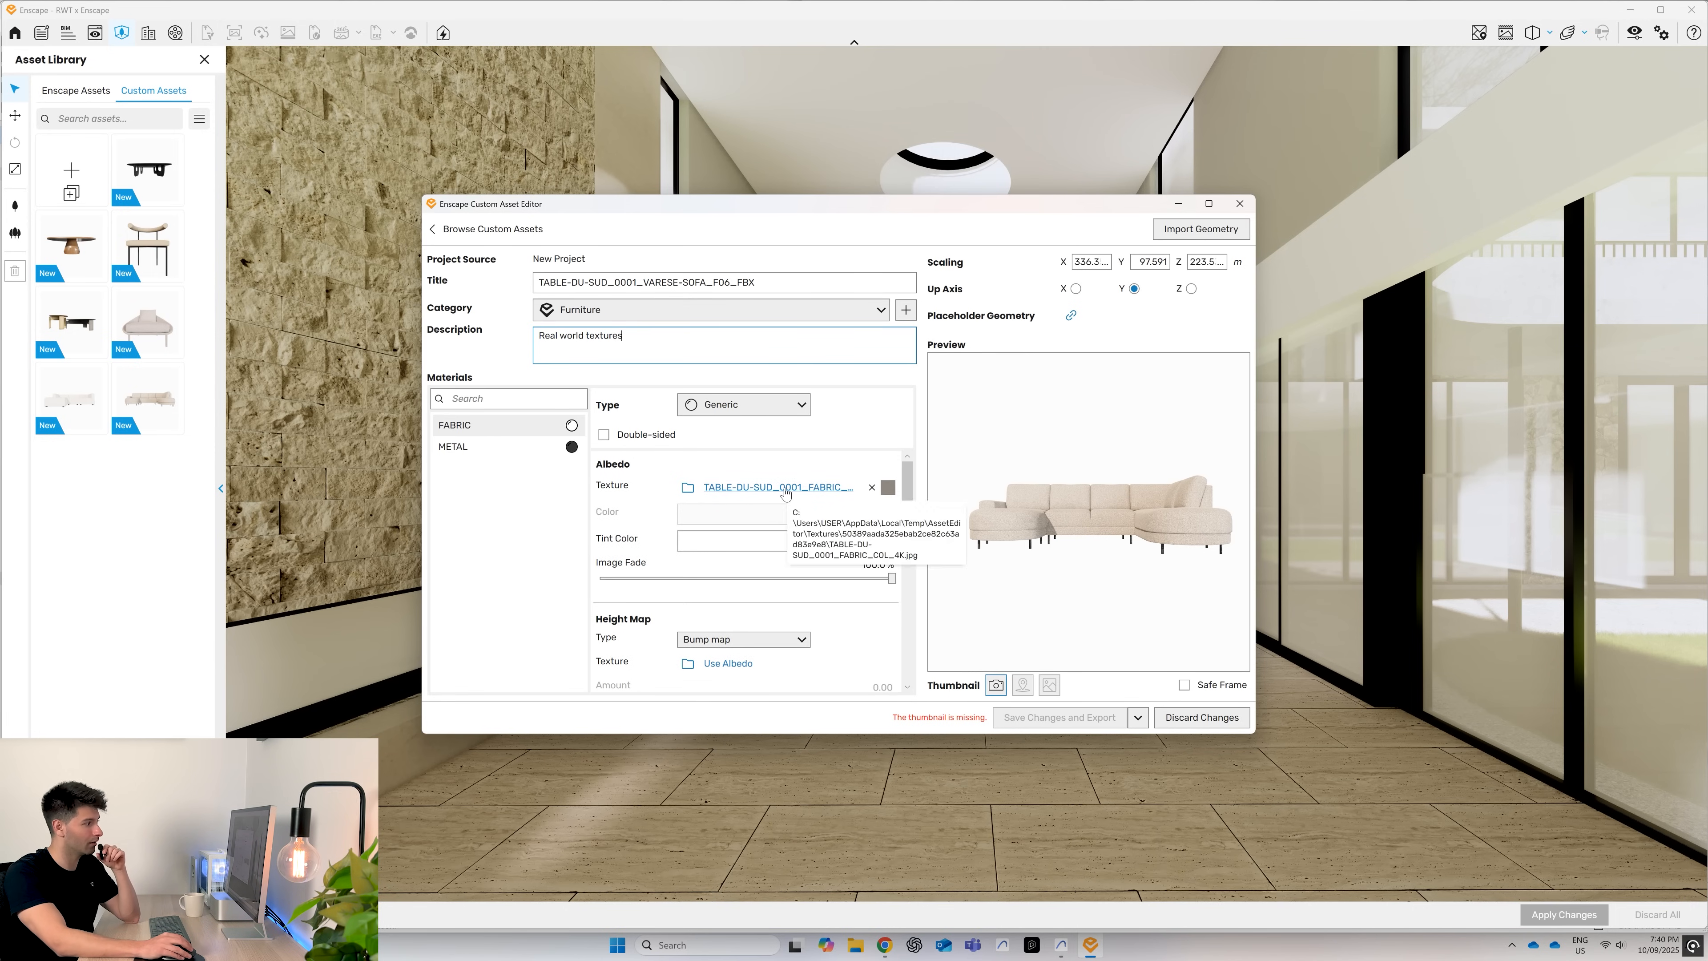
{"action": "scroll", "scroll_direction": "down", "scroll_amount": 3}
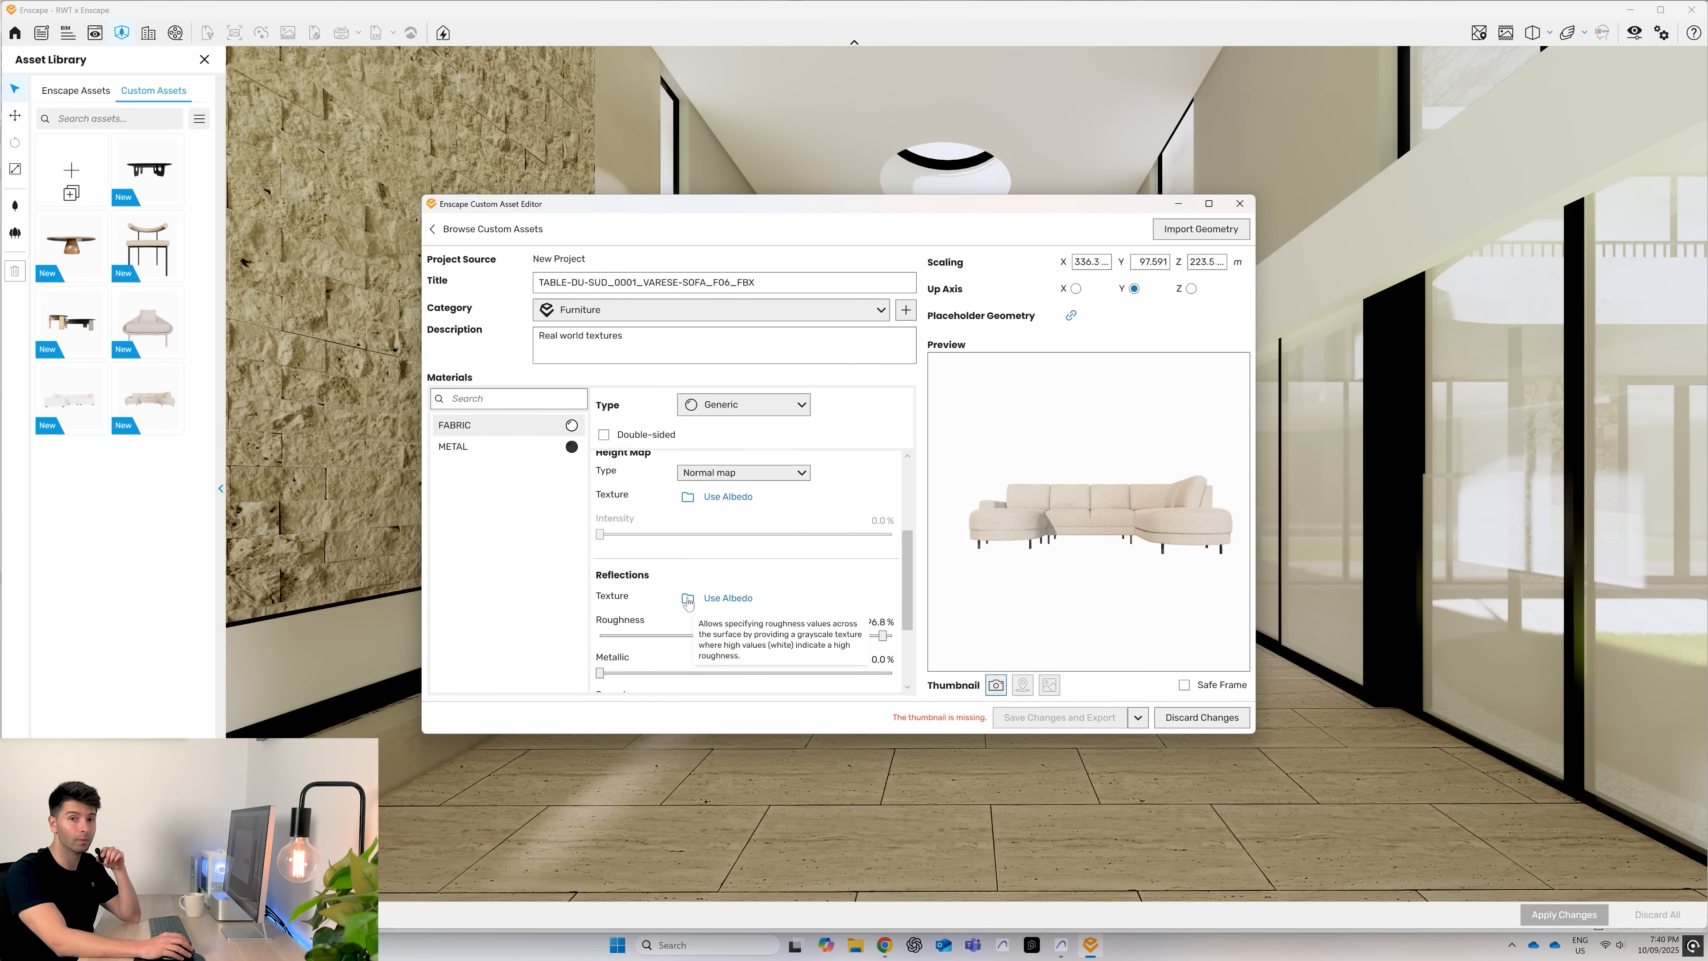
{"action": "left_click", "coordinate": [686, 600]}
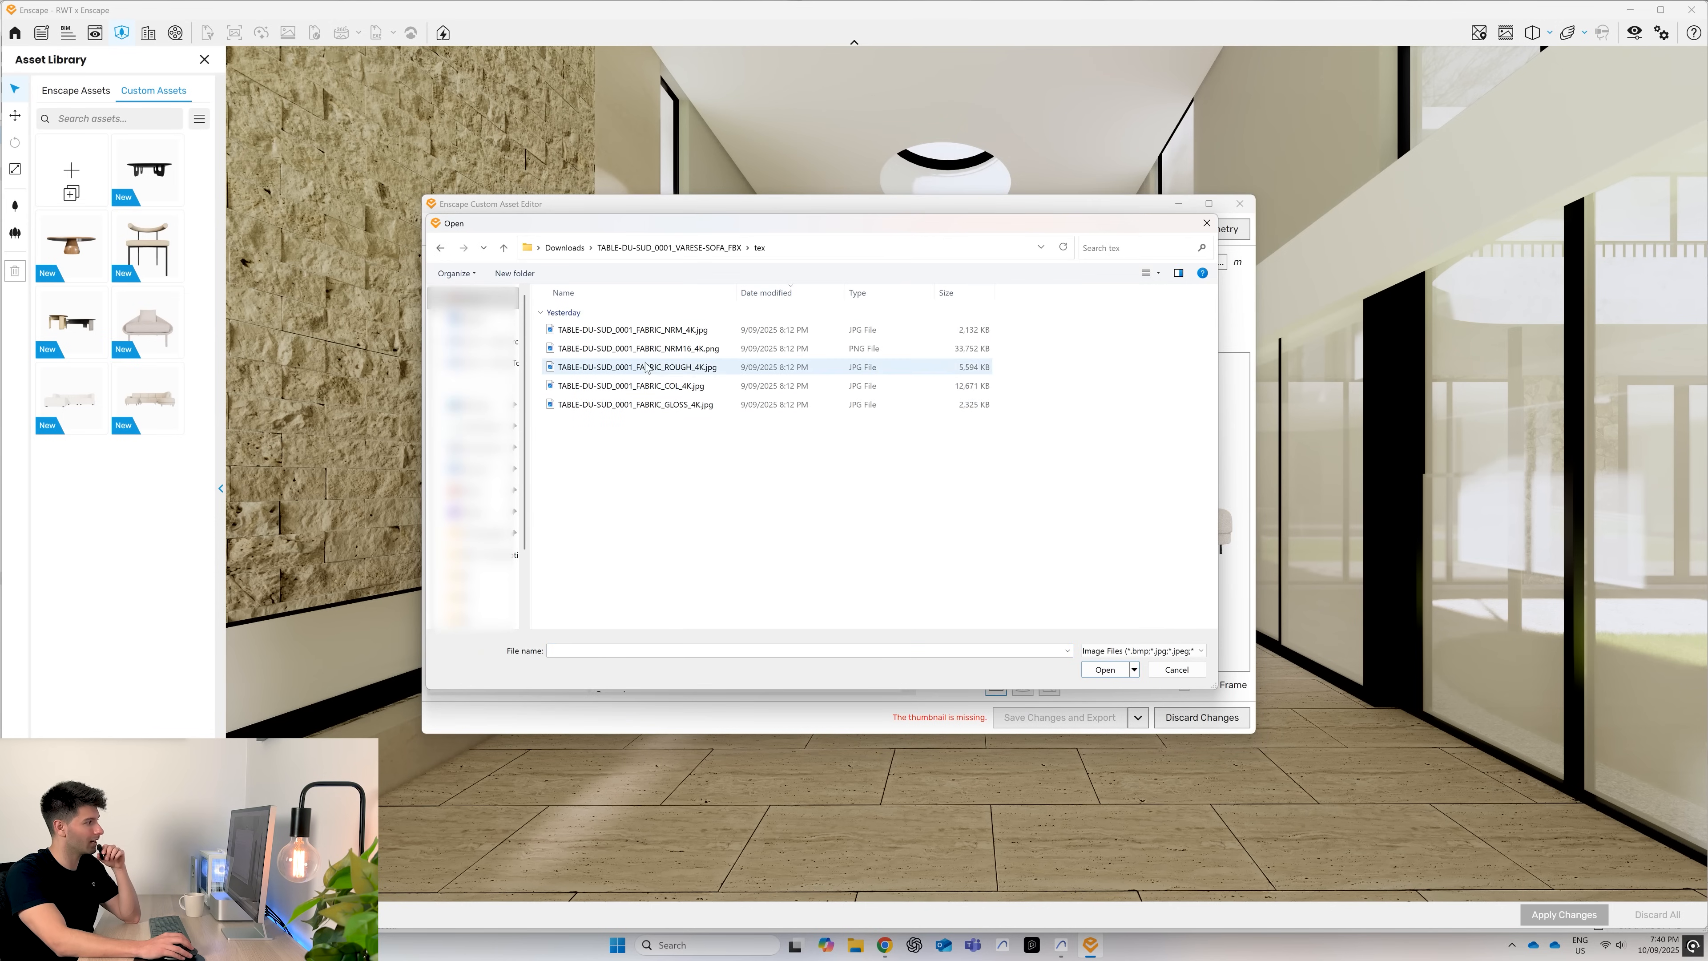
{"action": "left_click", "coordinate": [635, 329]}
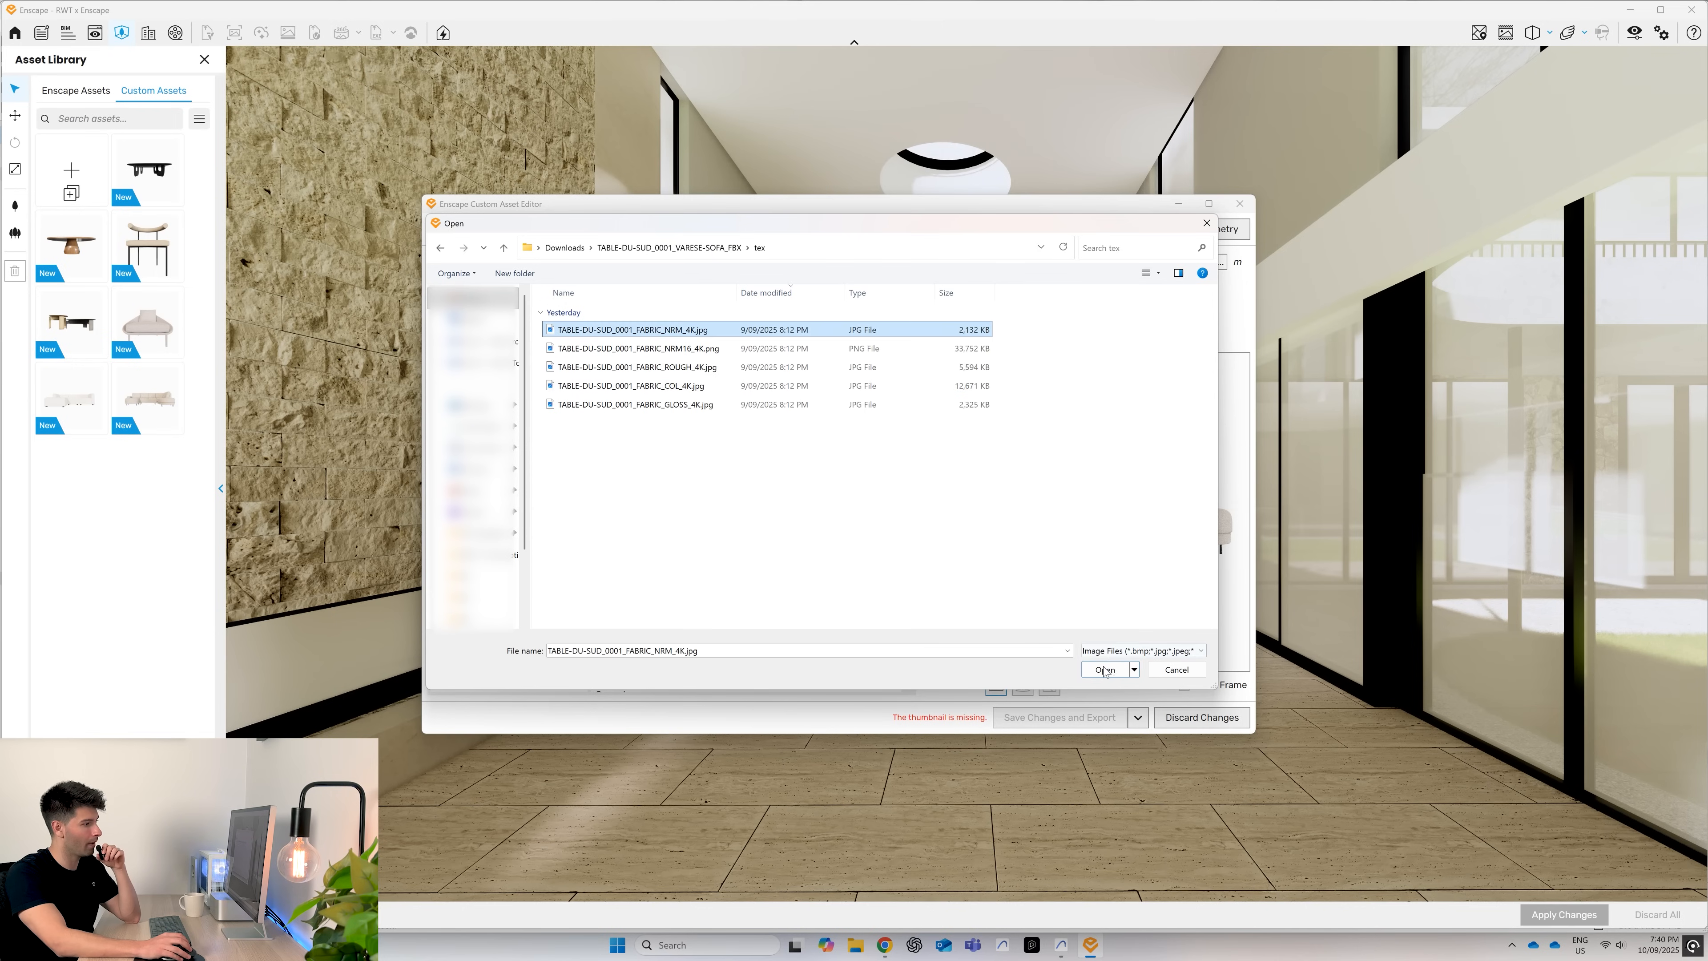
{"action": "left_click", "coordinate": [1103, 670]}
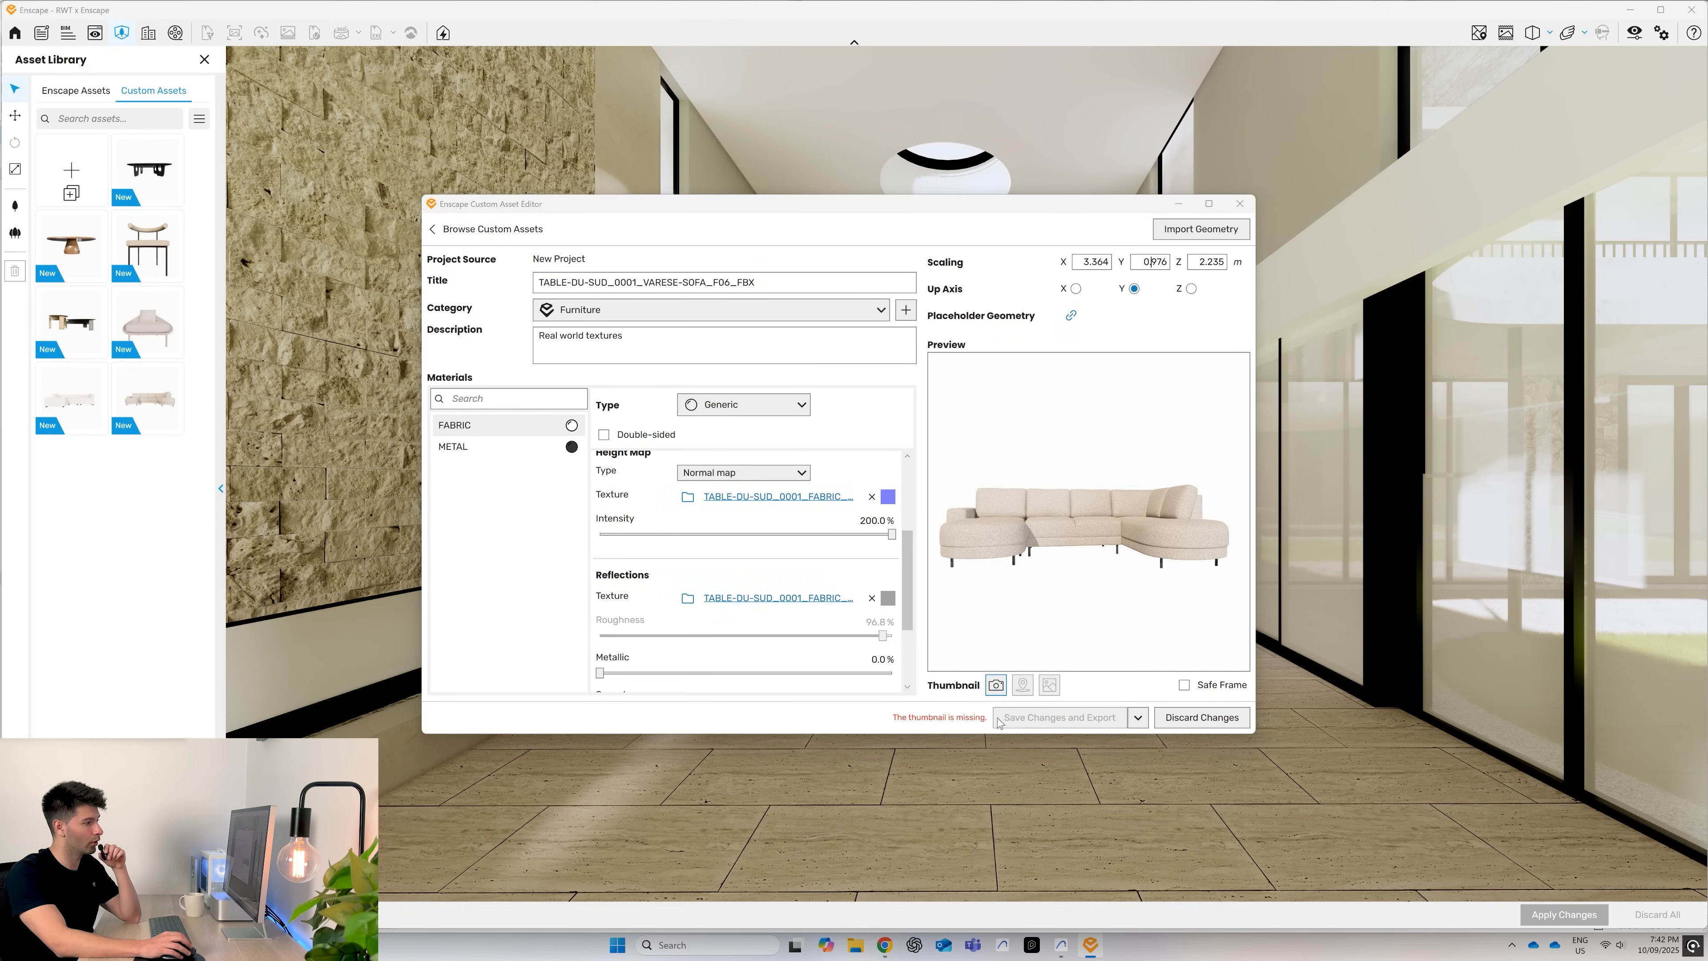
{"action": "mouse_move", "coordinate": [994, 684]}
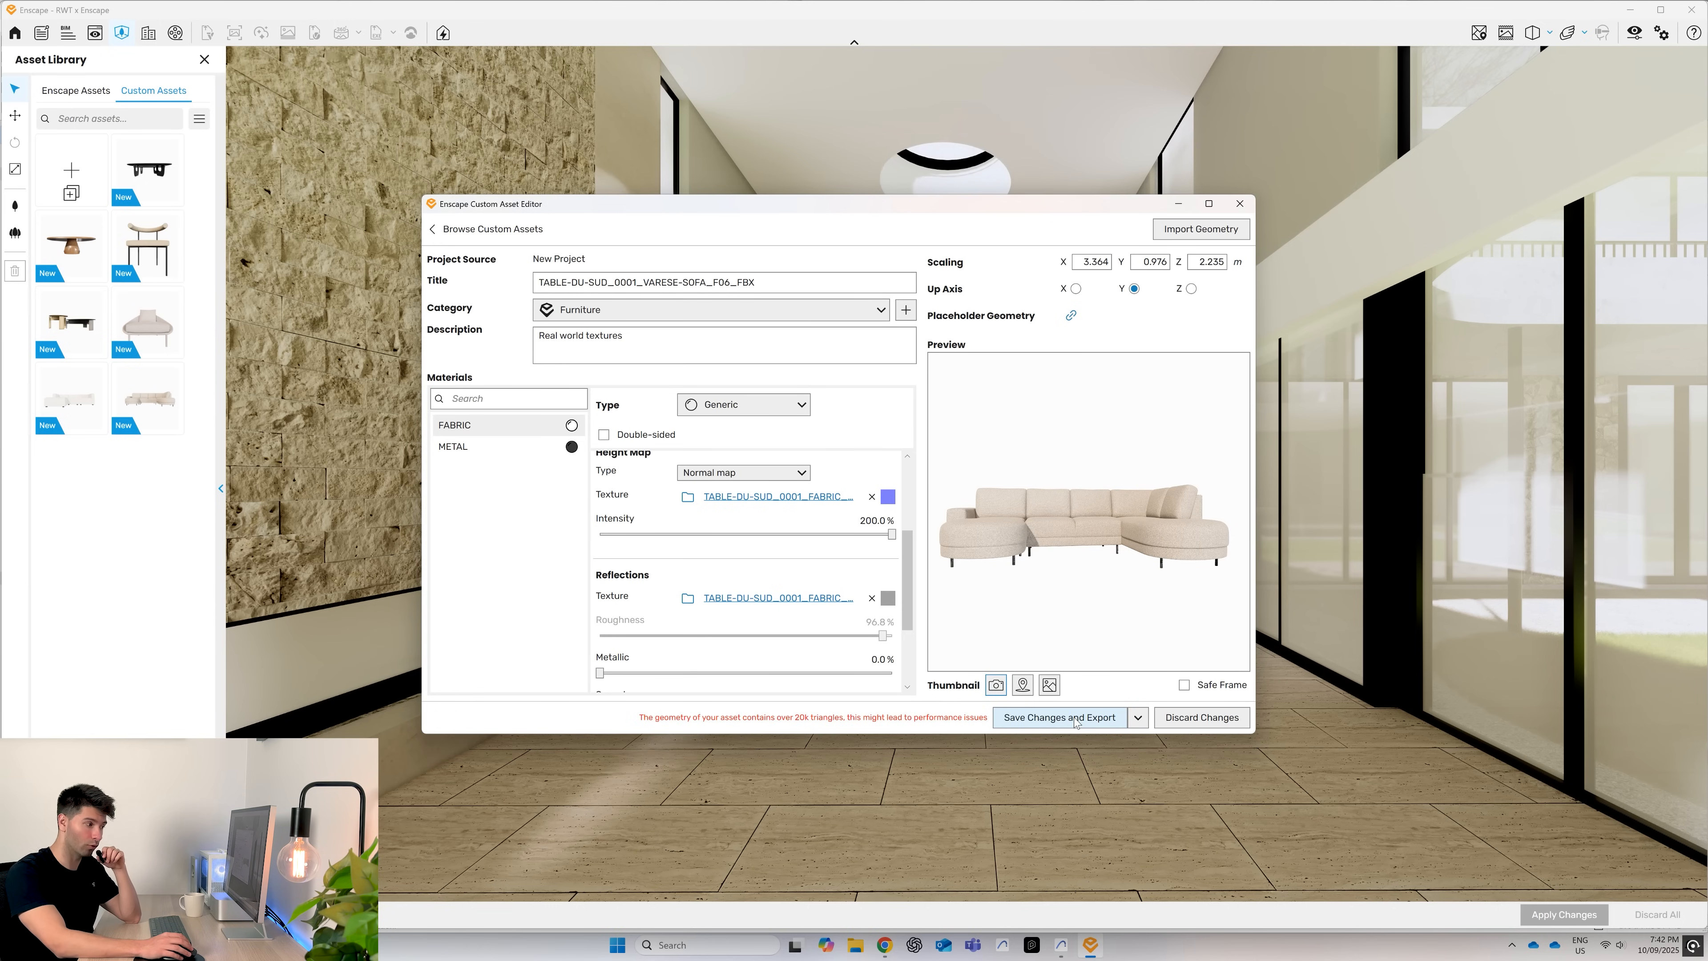
{"action": "mouse_move", "coordinate": [822, 735]}
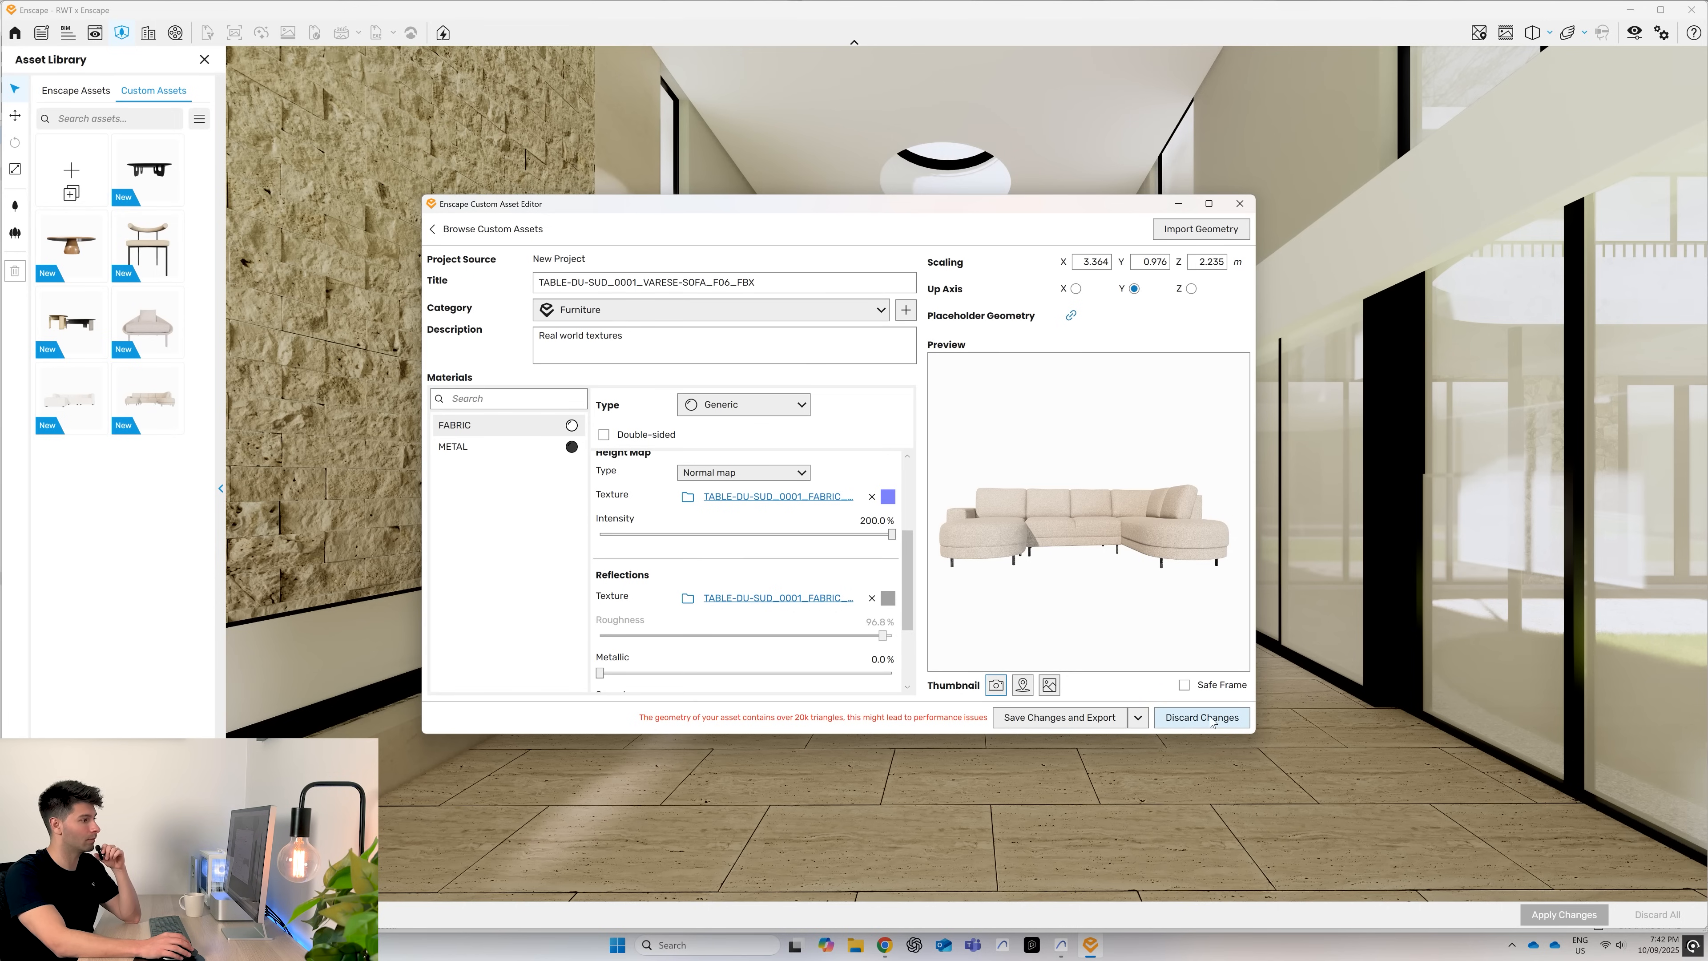
- Close the Custom Asset Editor to return to the lobby render
{"action": "left_click", "coordinate": [1200, 717]}
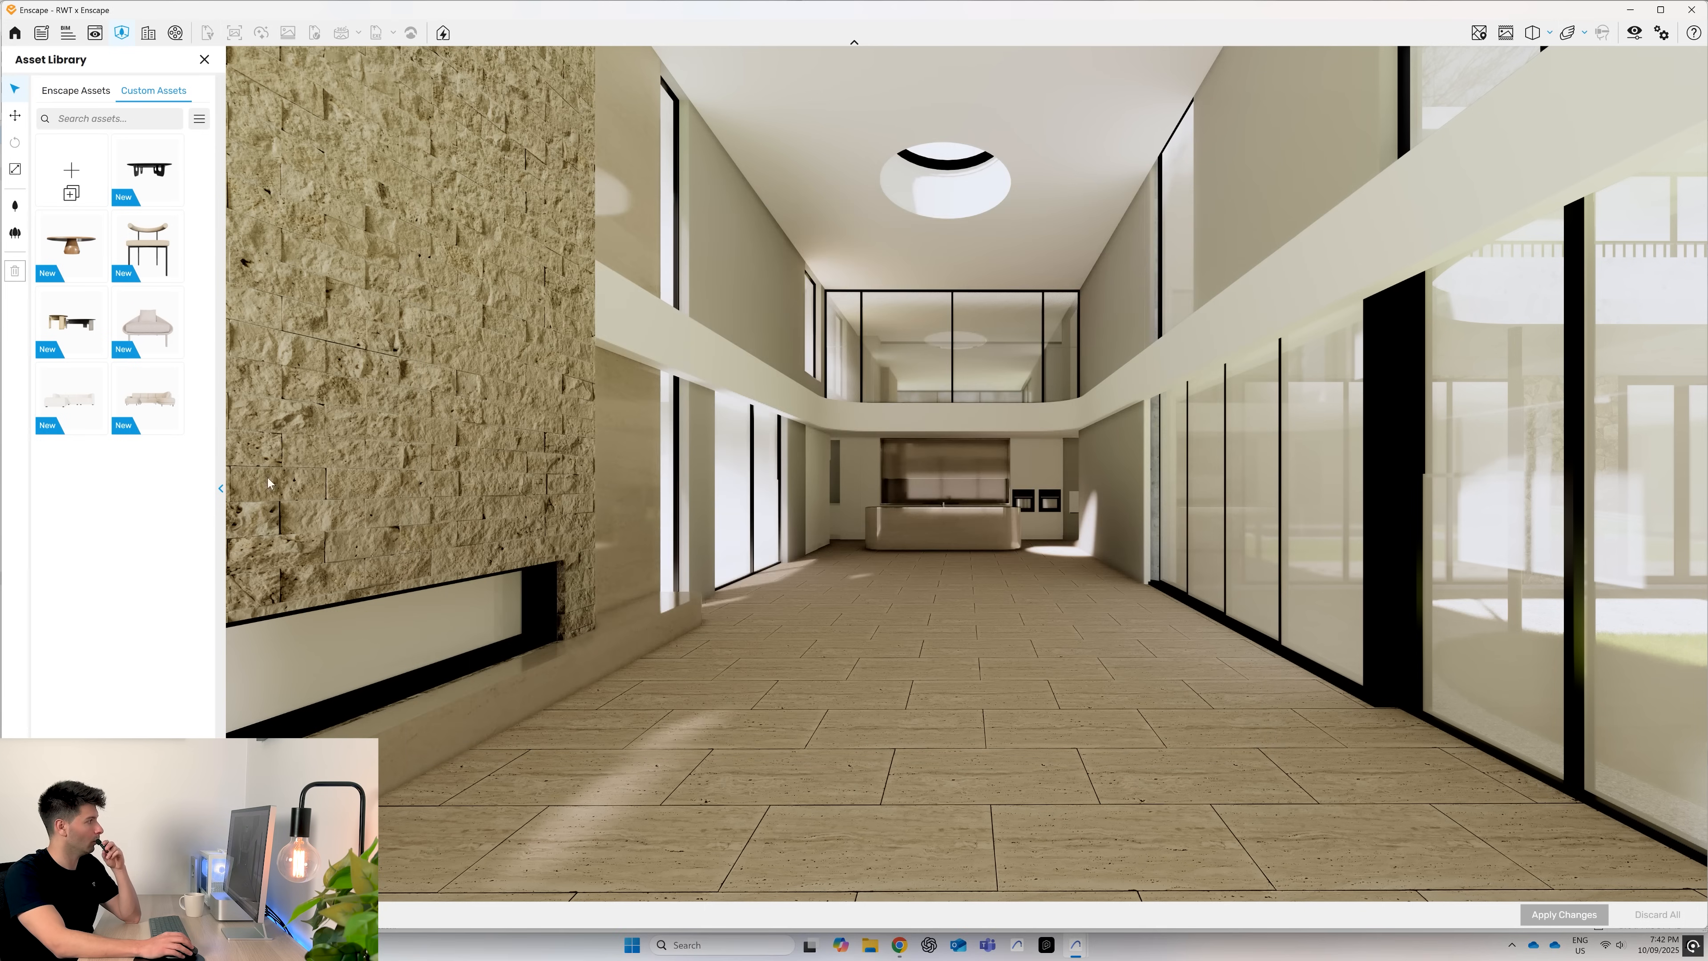
{"action": "mouse_move", "coordinate": [147, 403]}
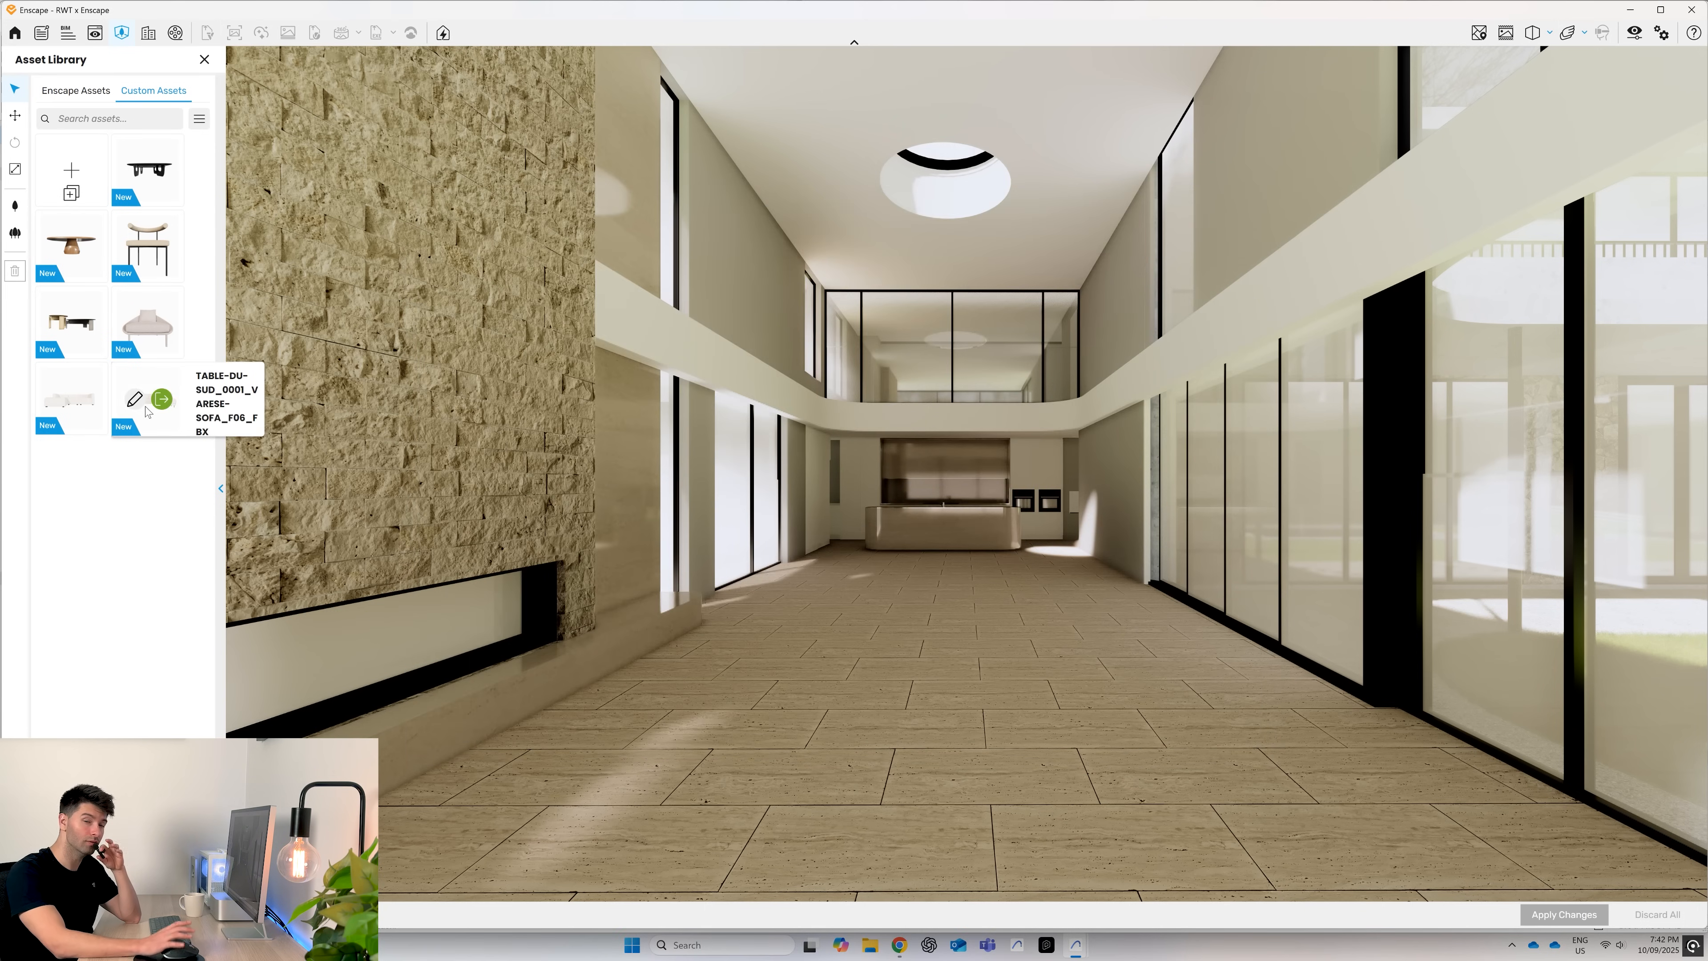
{"action": "mouse_move", "coordinate": [161, 398]}
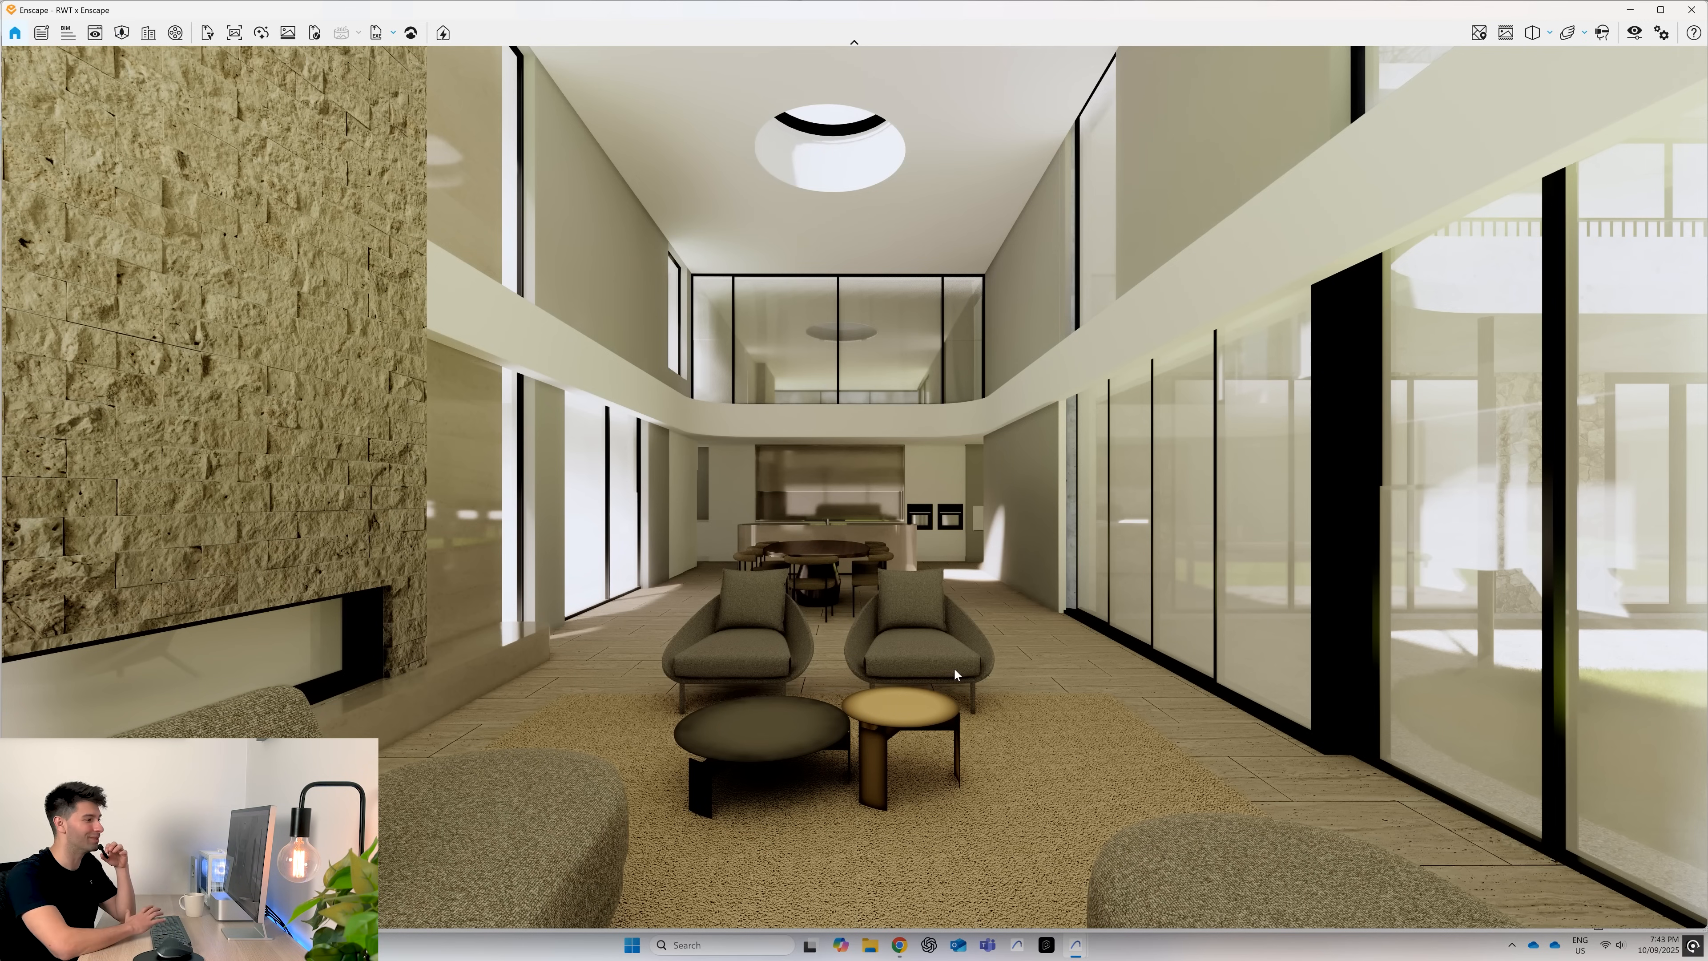
{"action": "mouse_move", "coordinate": [1147, 660]}
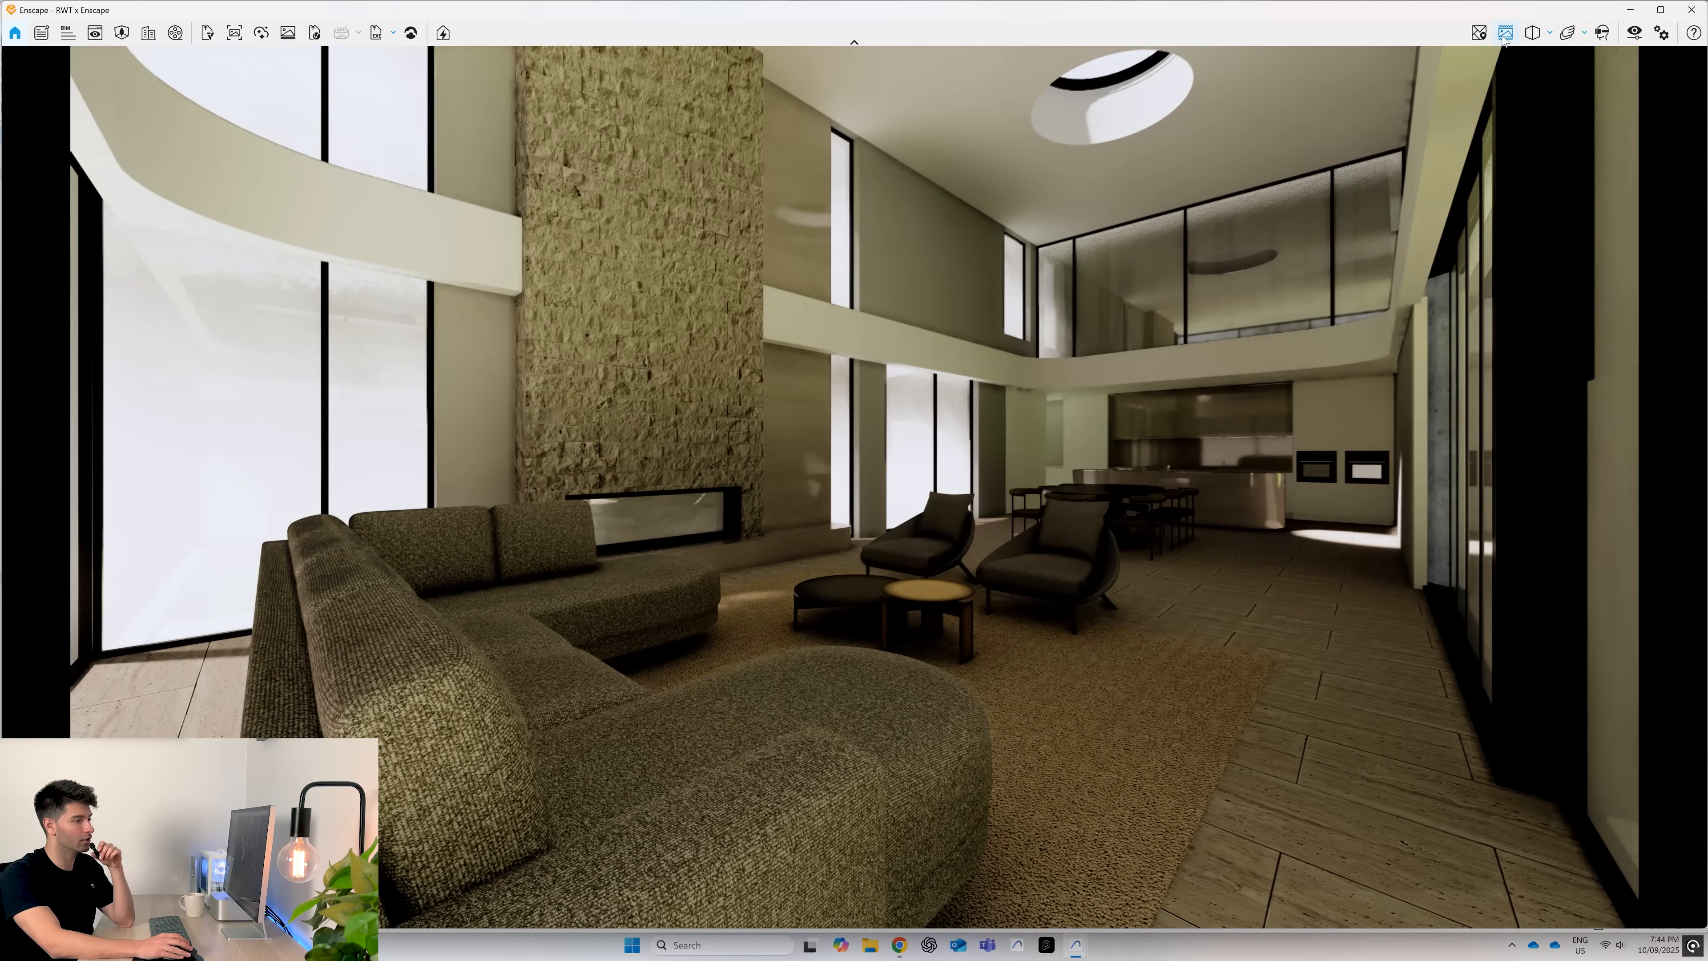
{"action": "mouse_move", "coordinate": [1505, 33]}
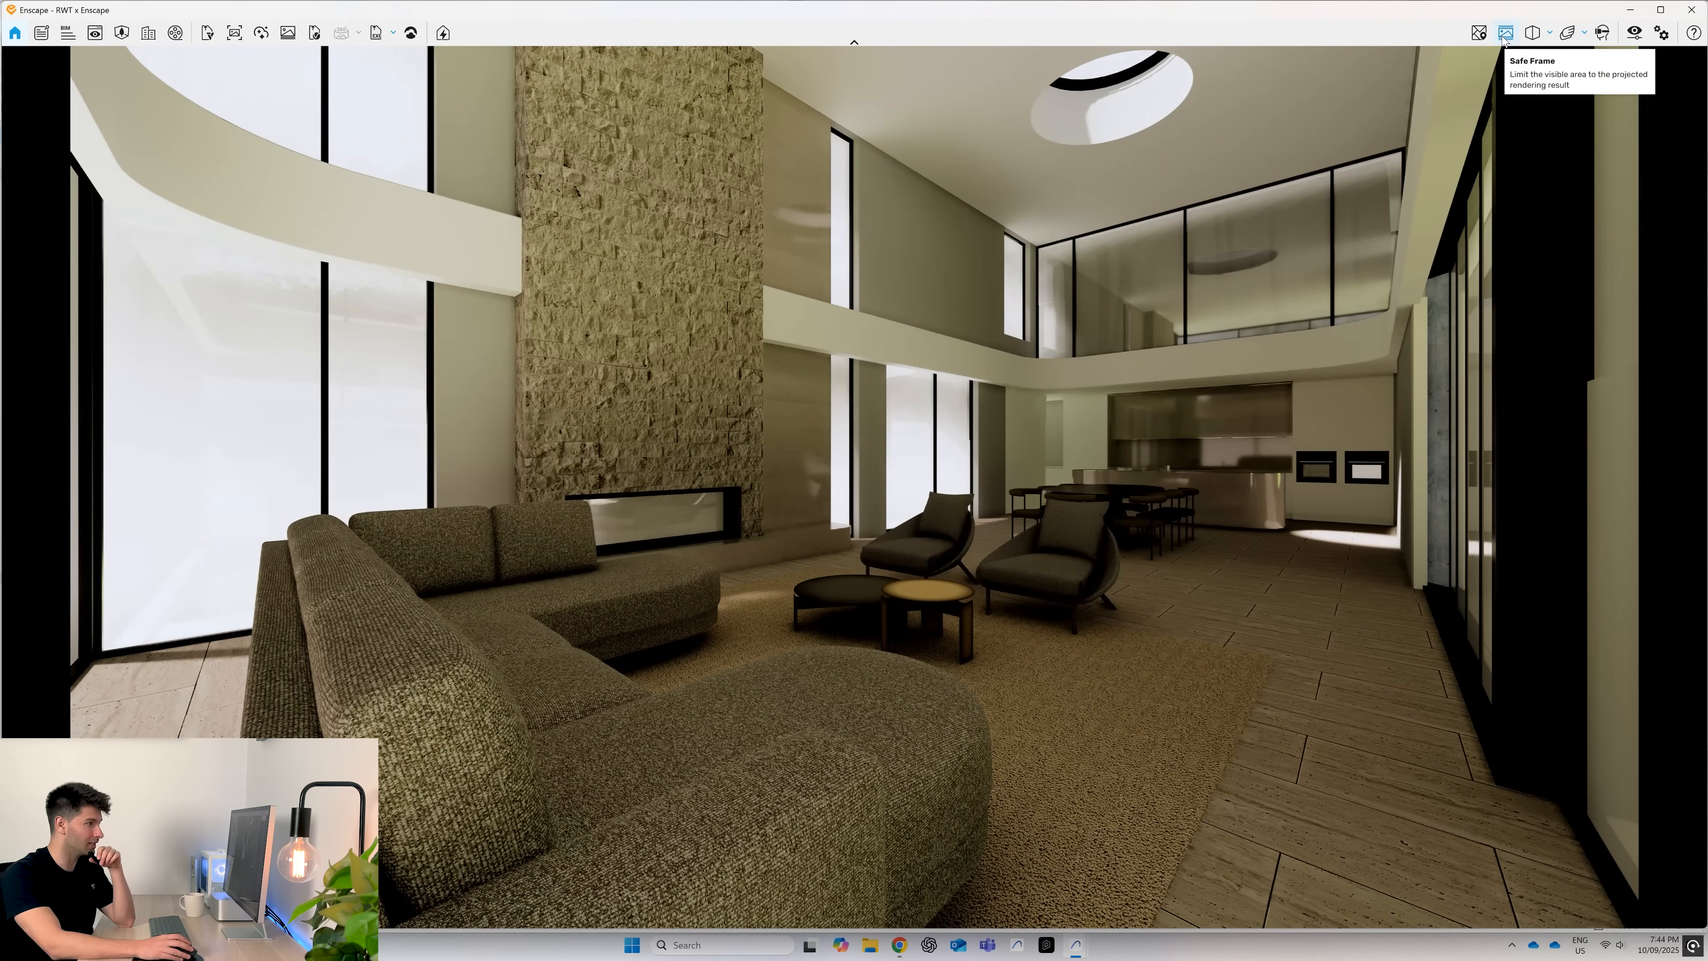